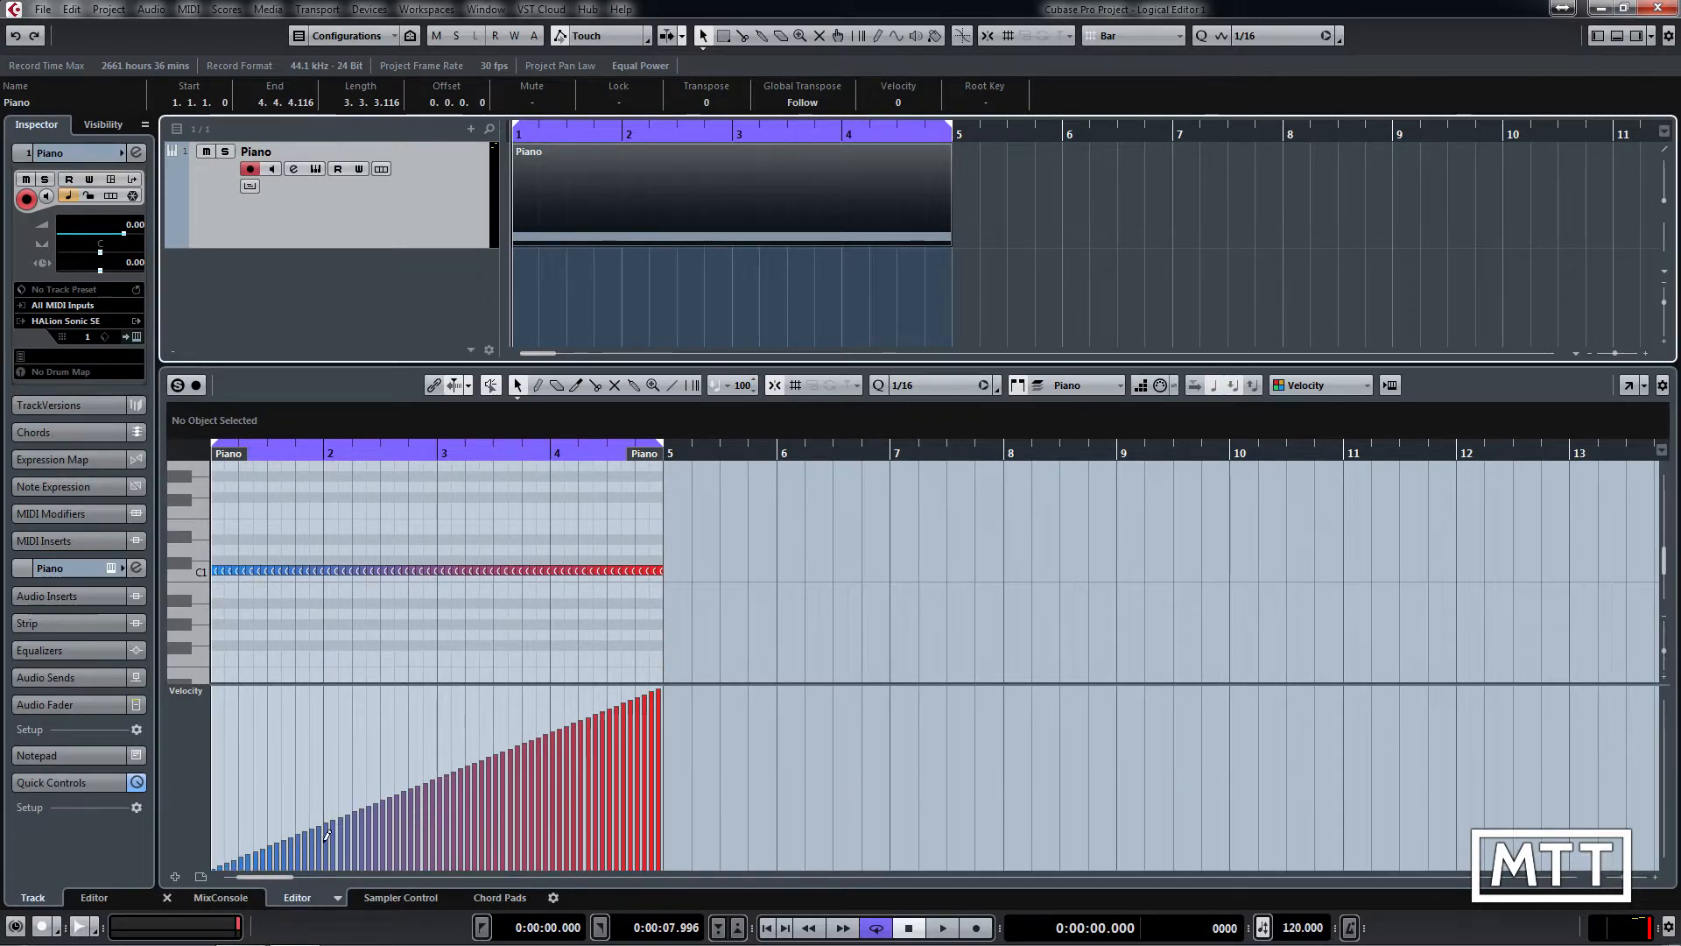
mouse_move(252, 24)
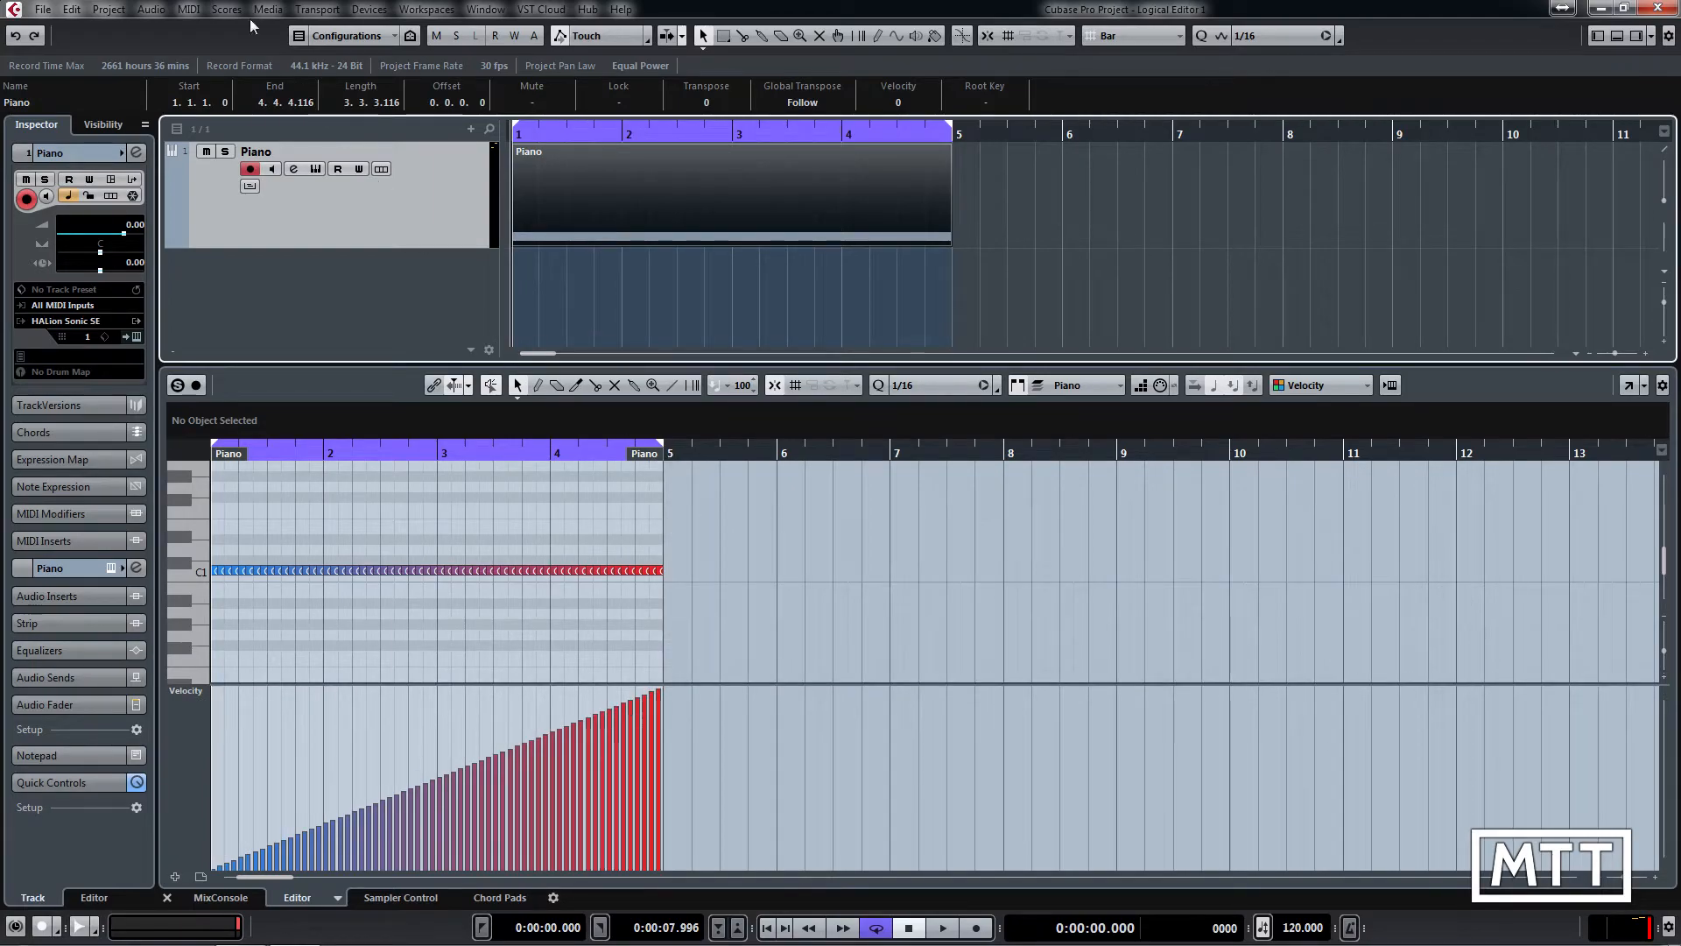
Open the MIDI menu above the Piano part's notes
left_click(189, 9)
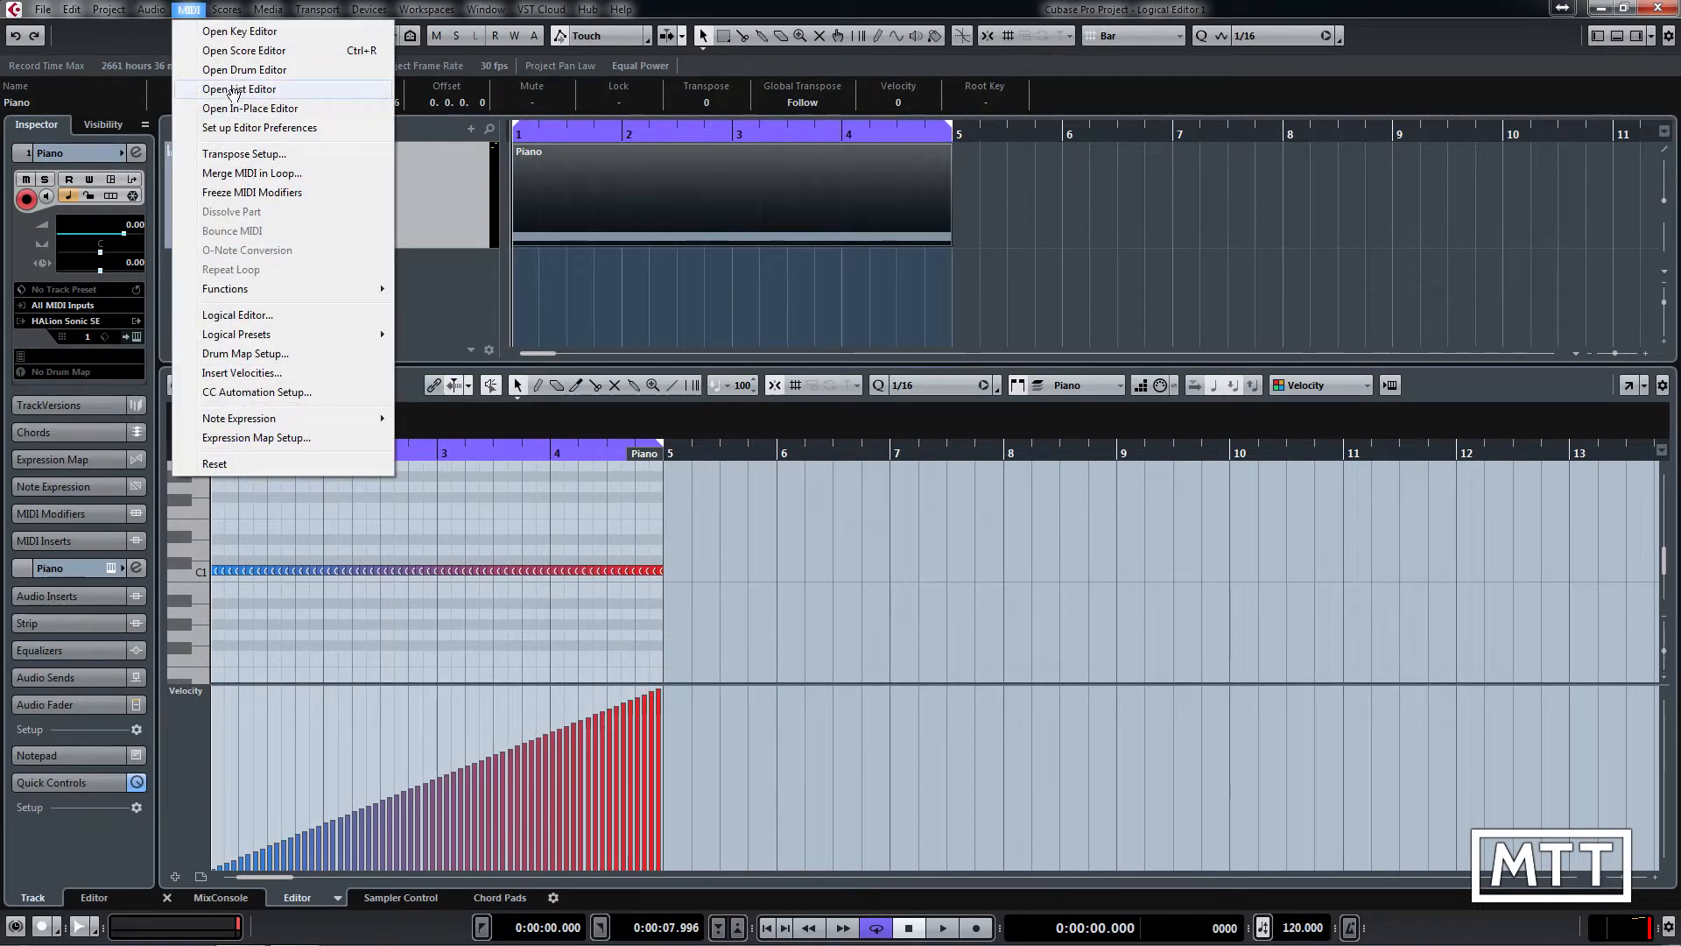
left_click(238, 89)
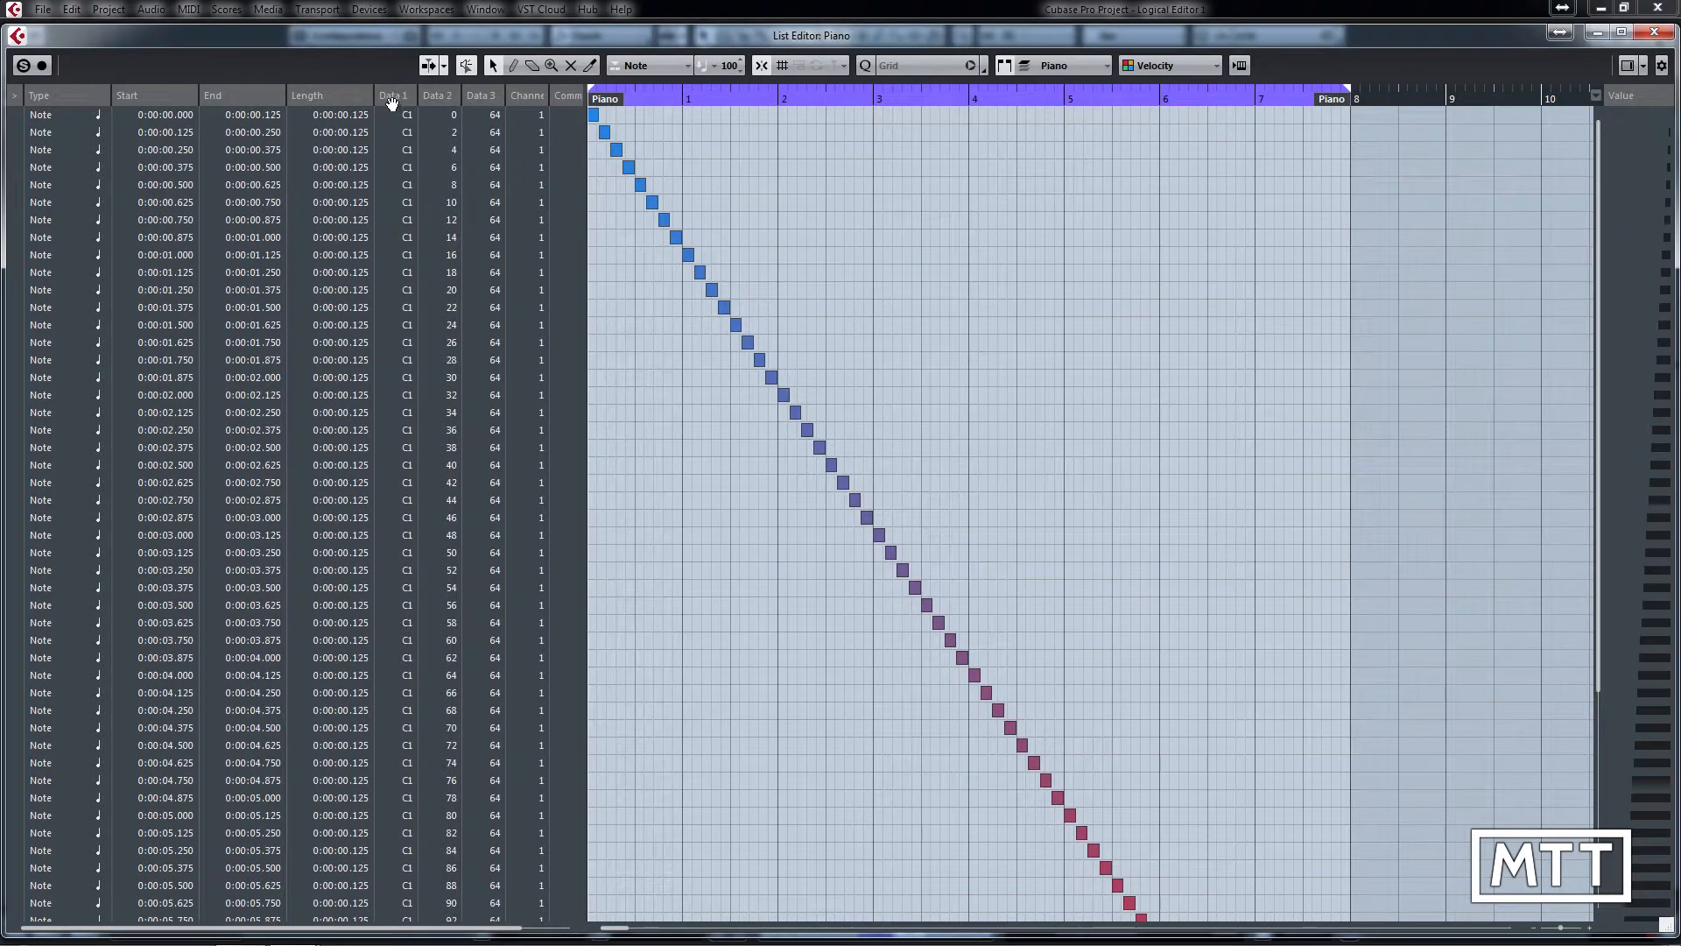
mouse_move(405, 129)
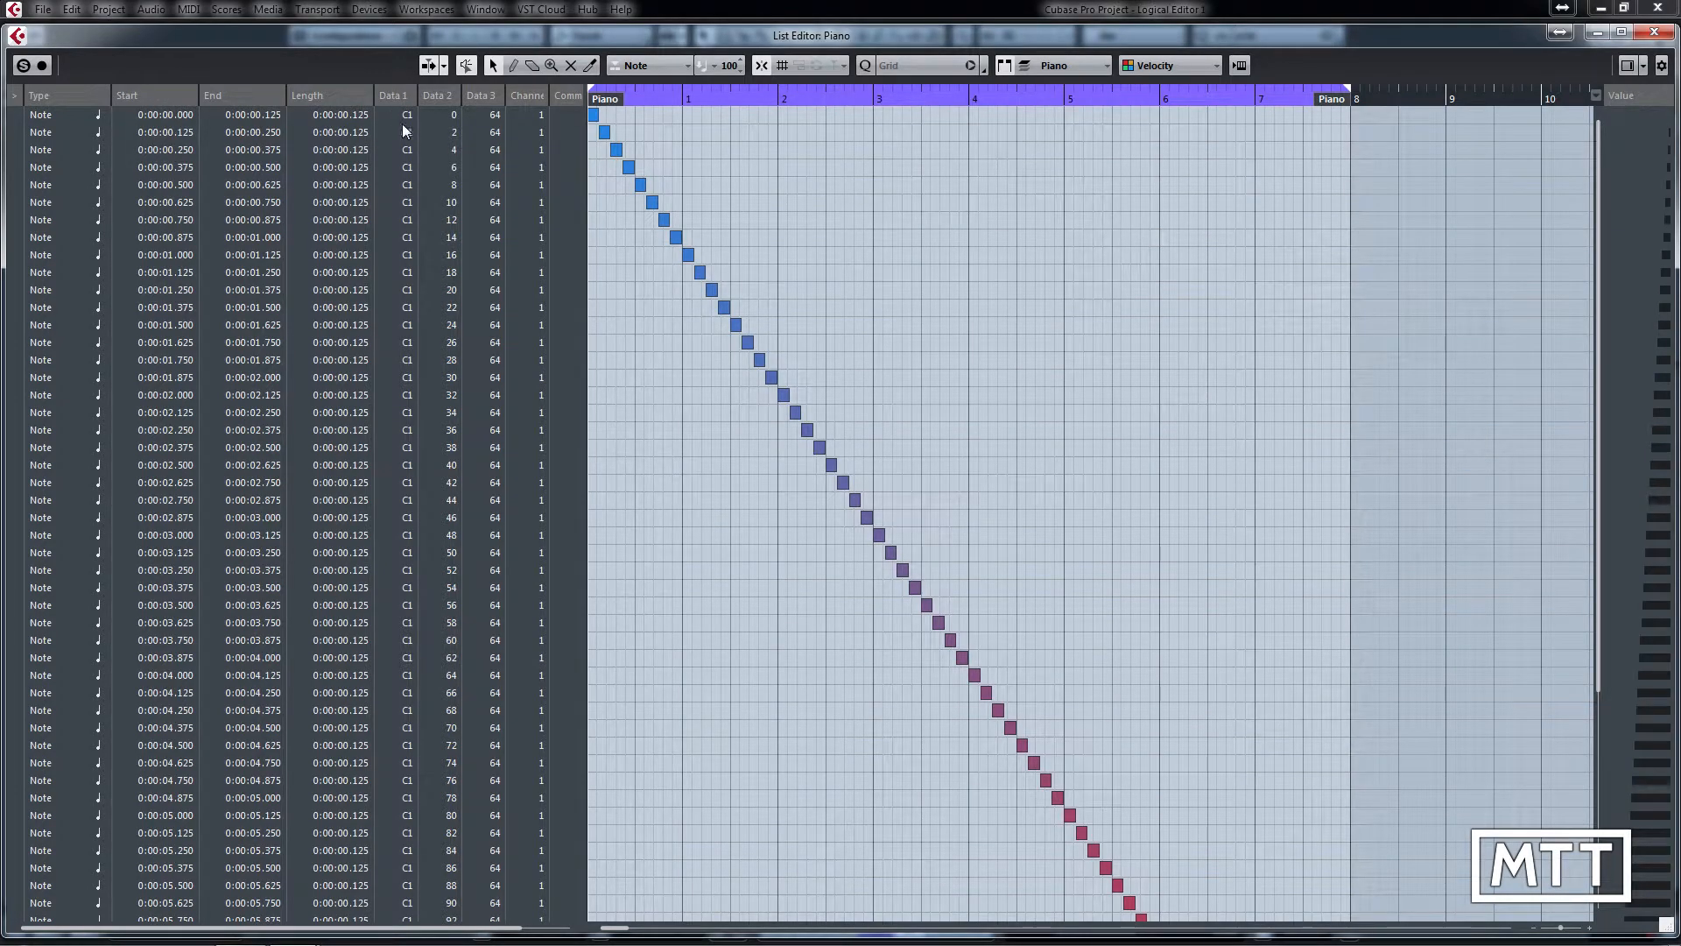
mouse_move(394, 383)
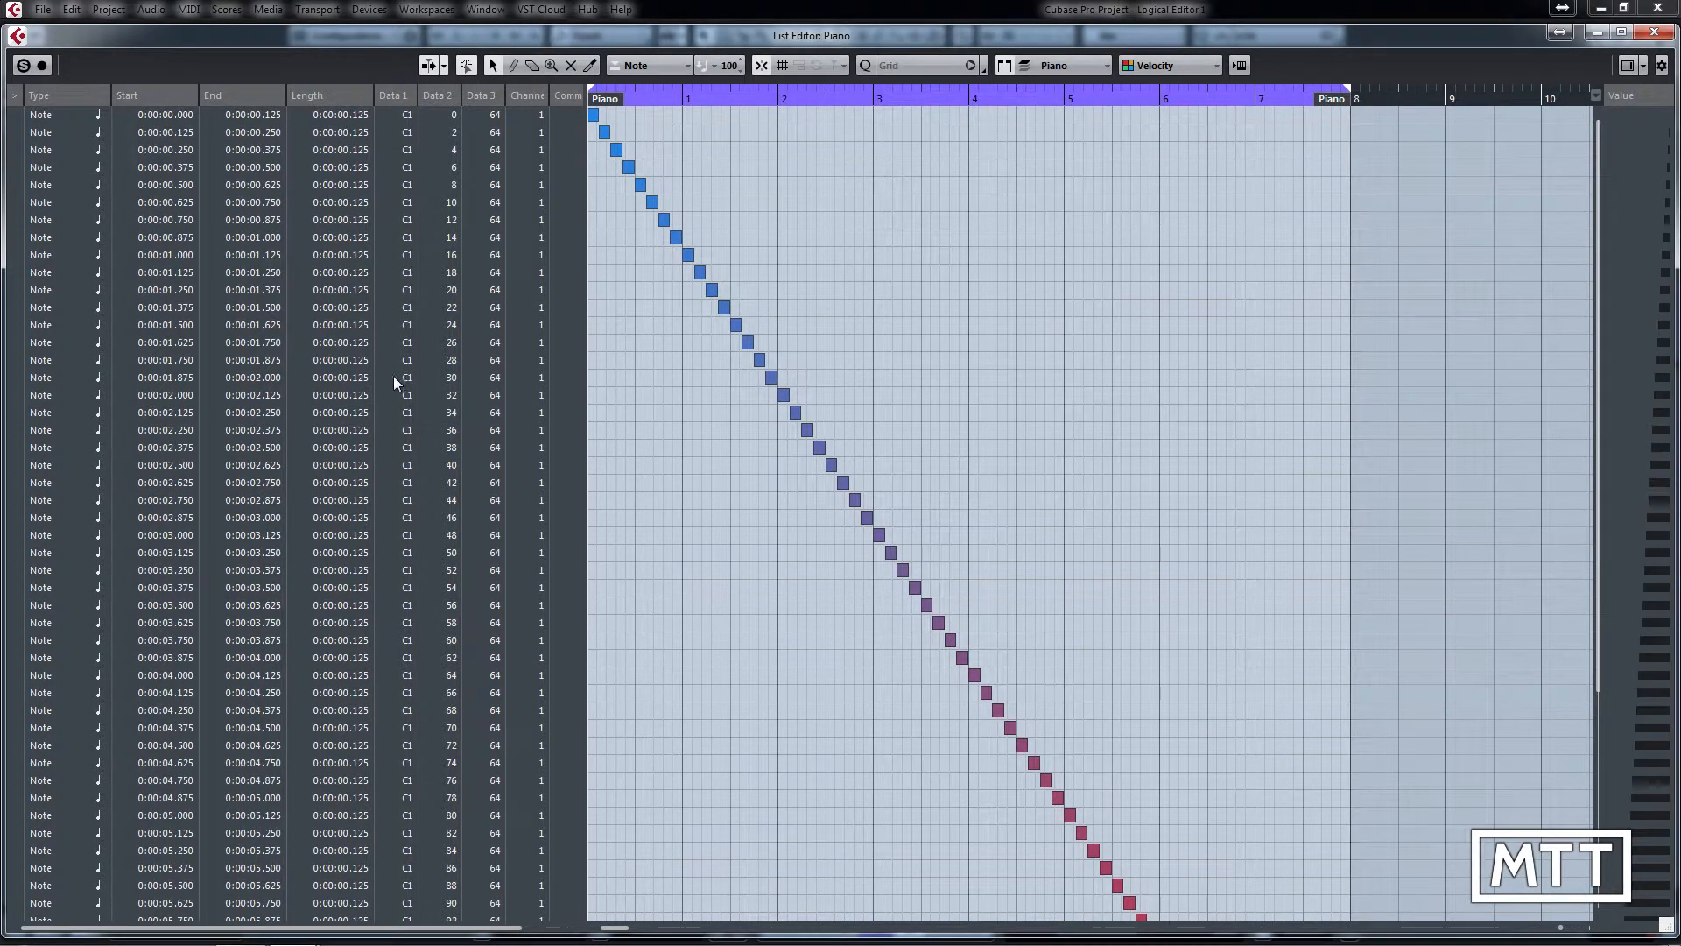
mouse_move(452, 120)
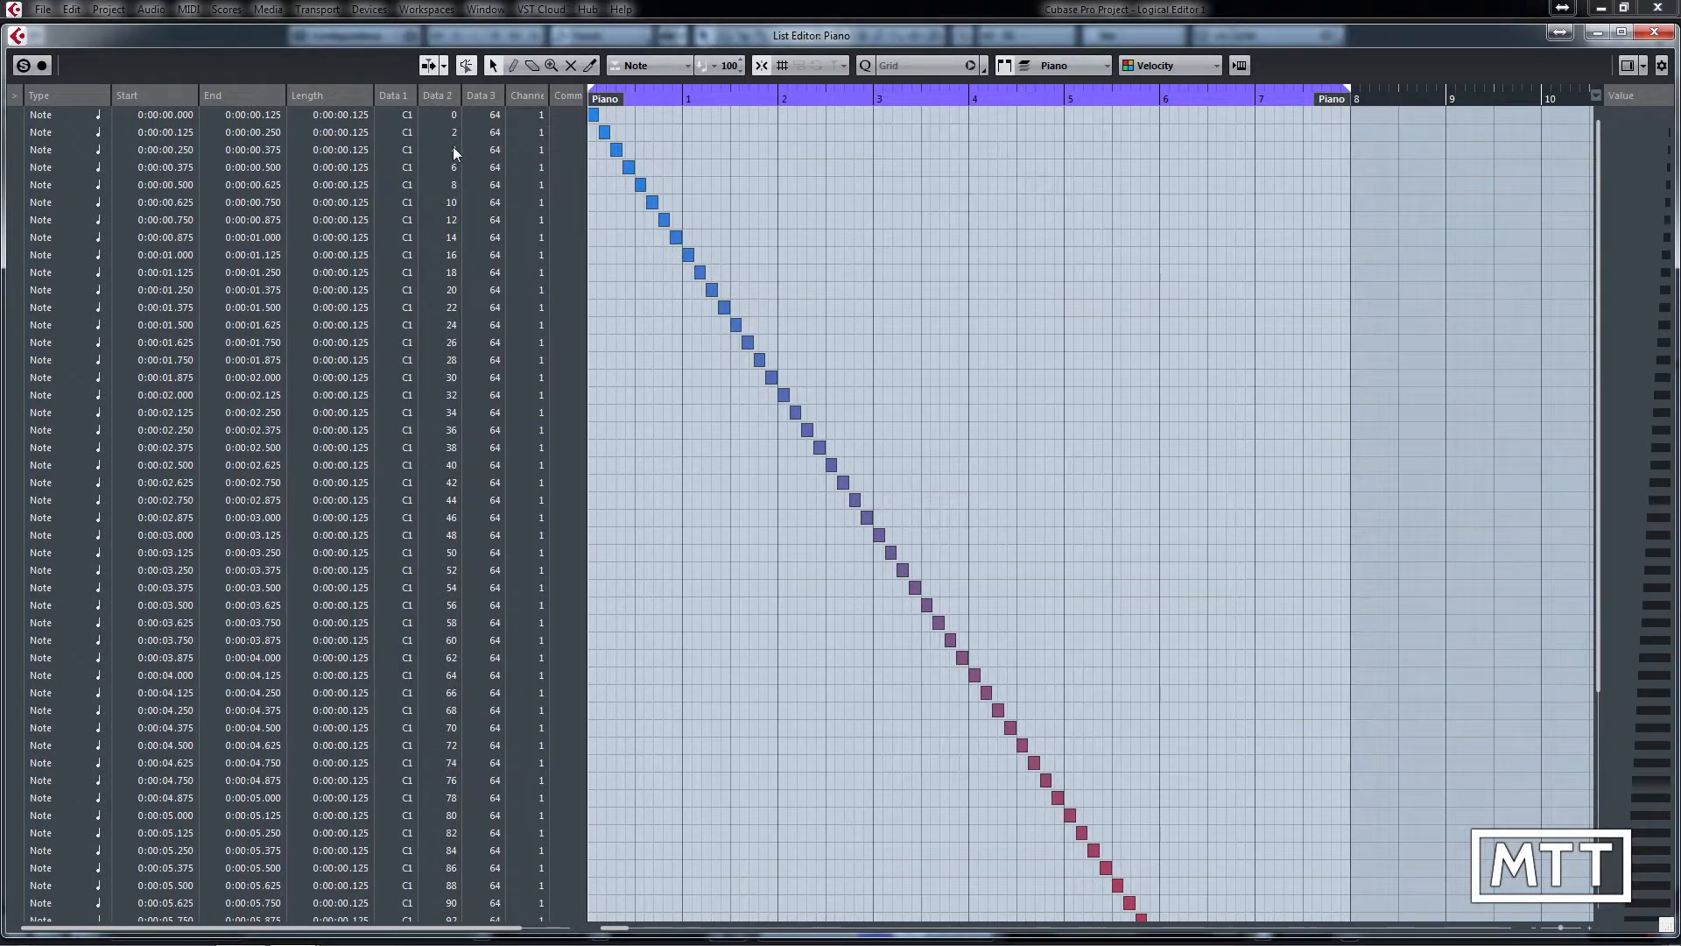
scroll("down", 3)
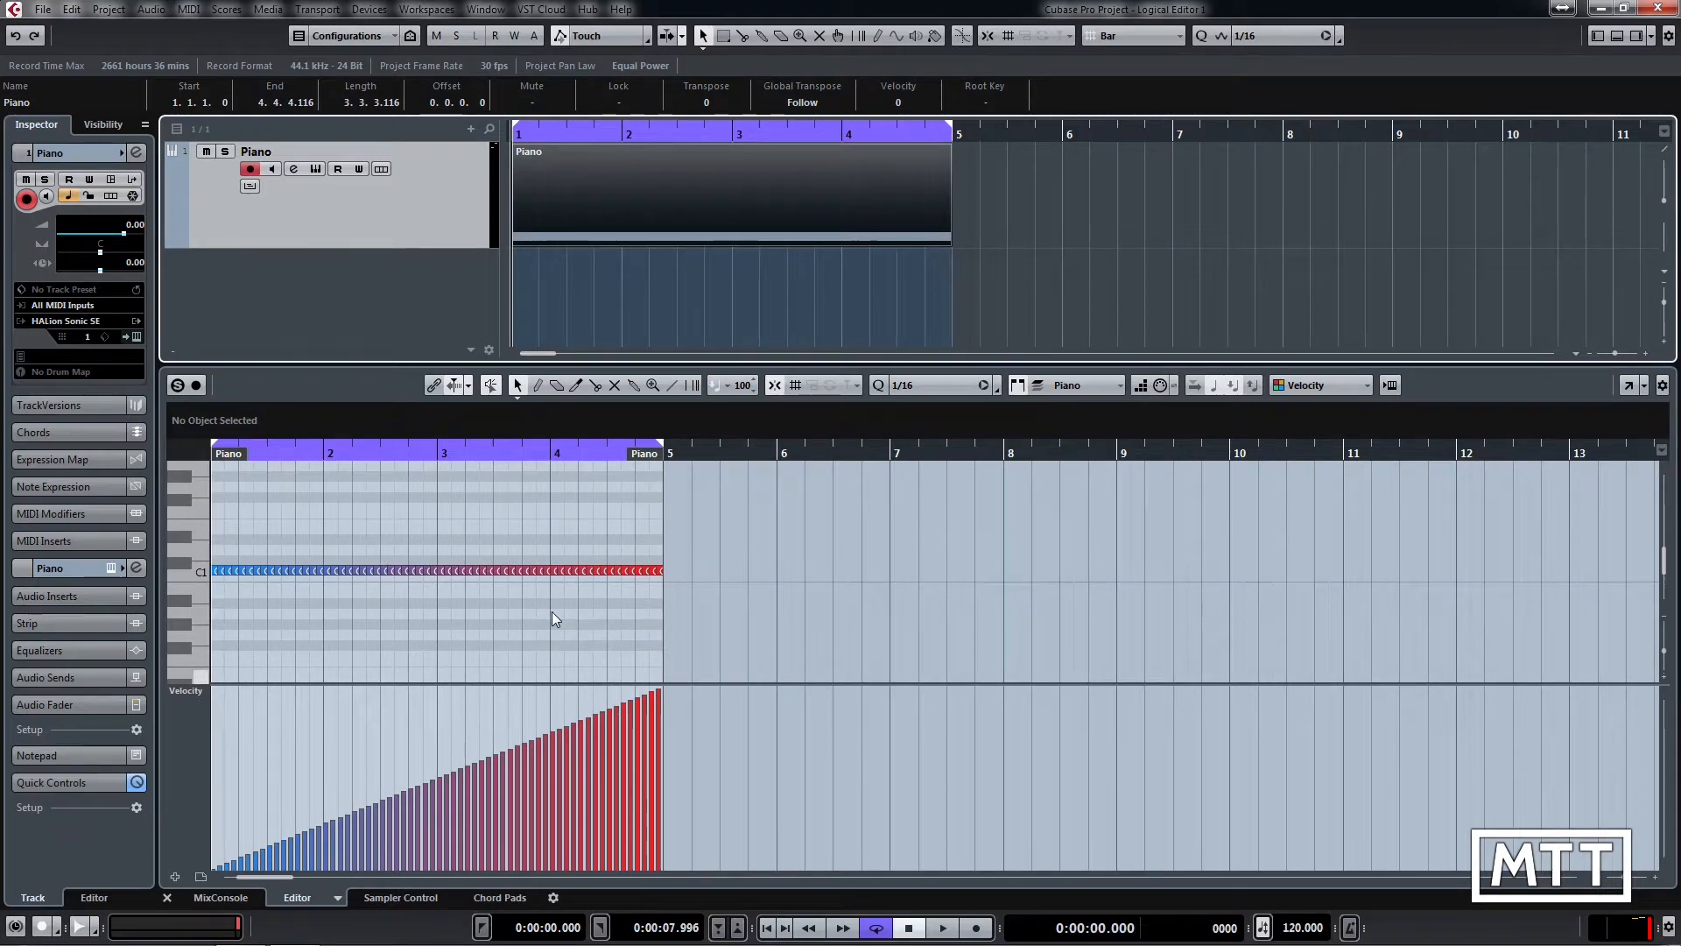
left_click(189, 9)
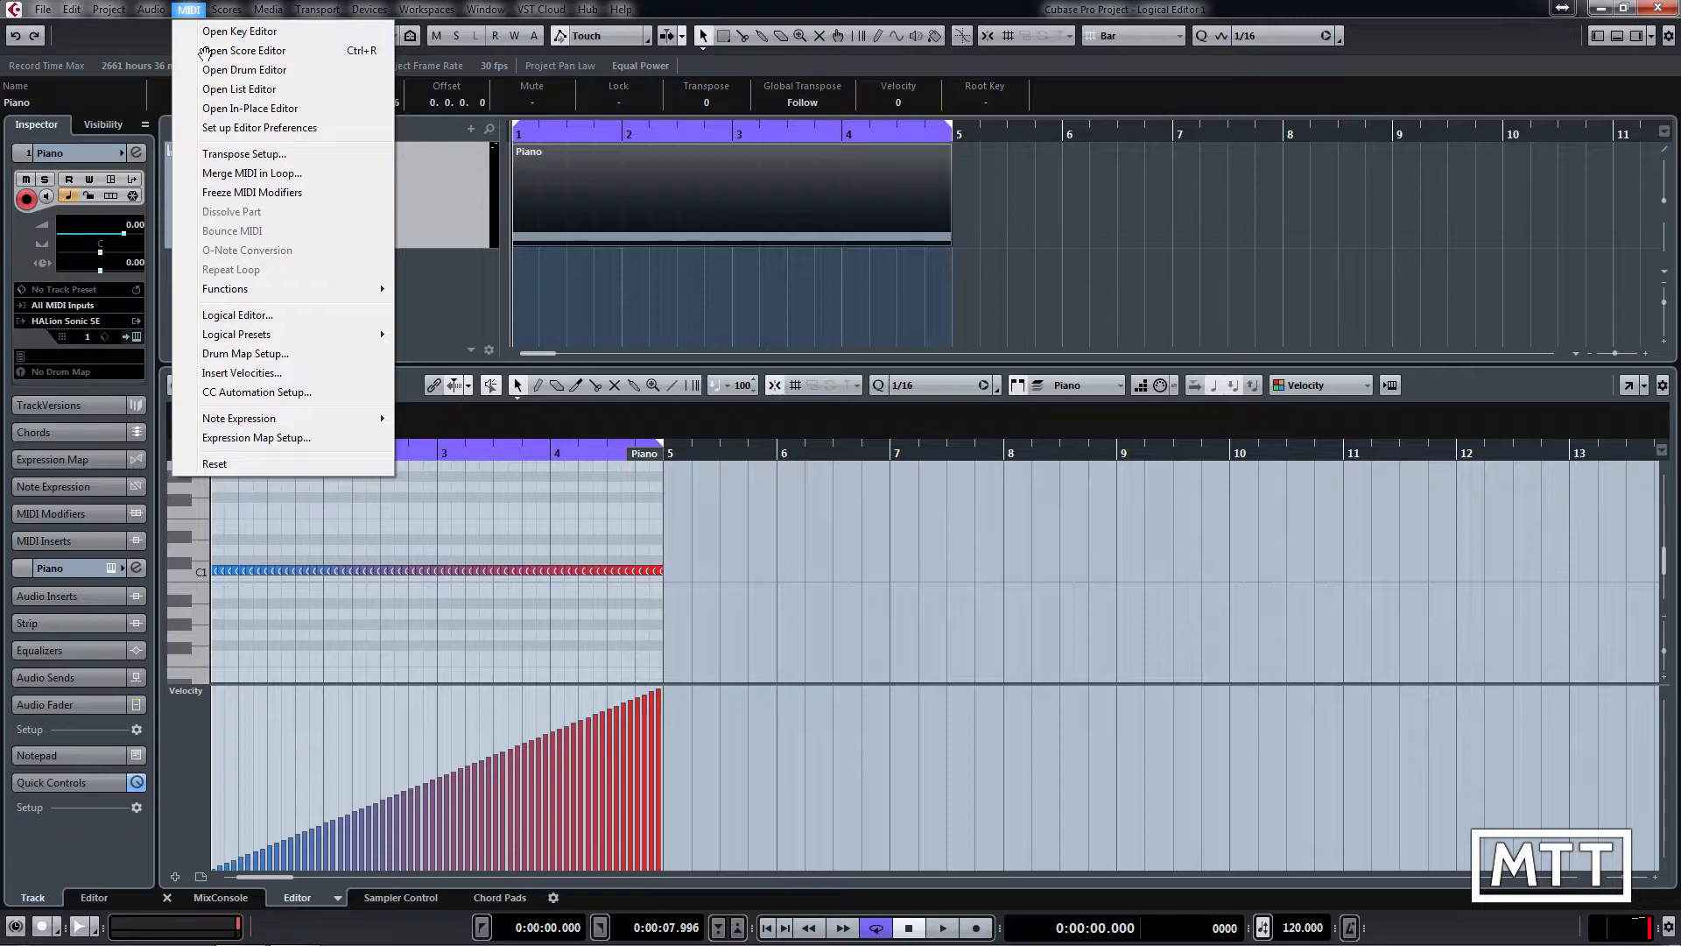
mouse_move(238, 314)
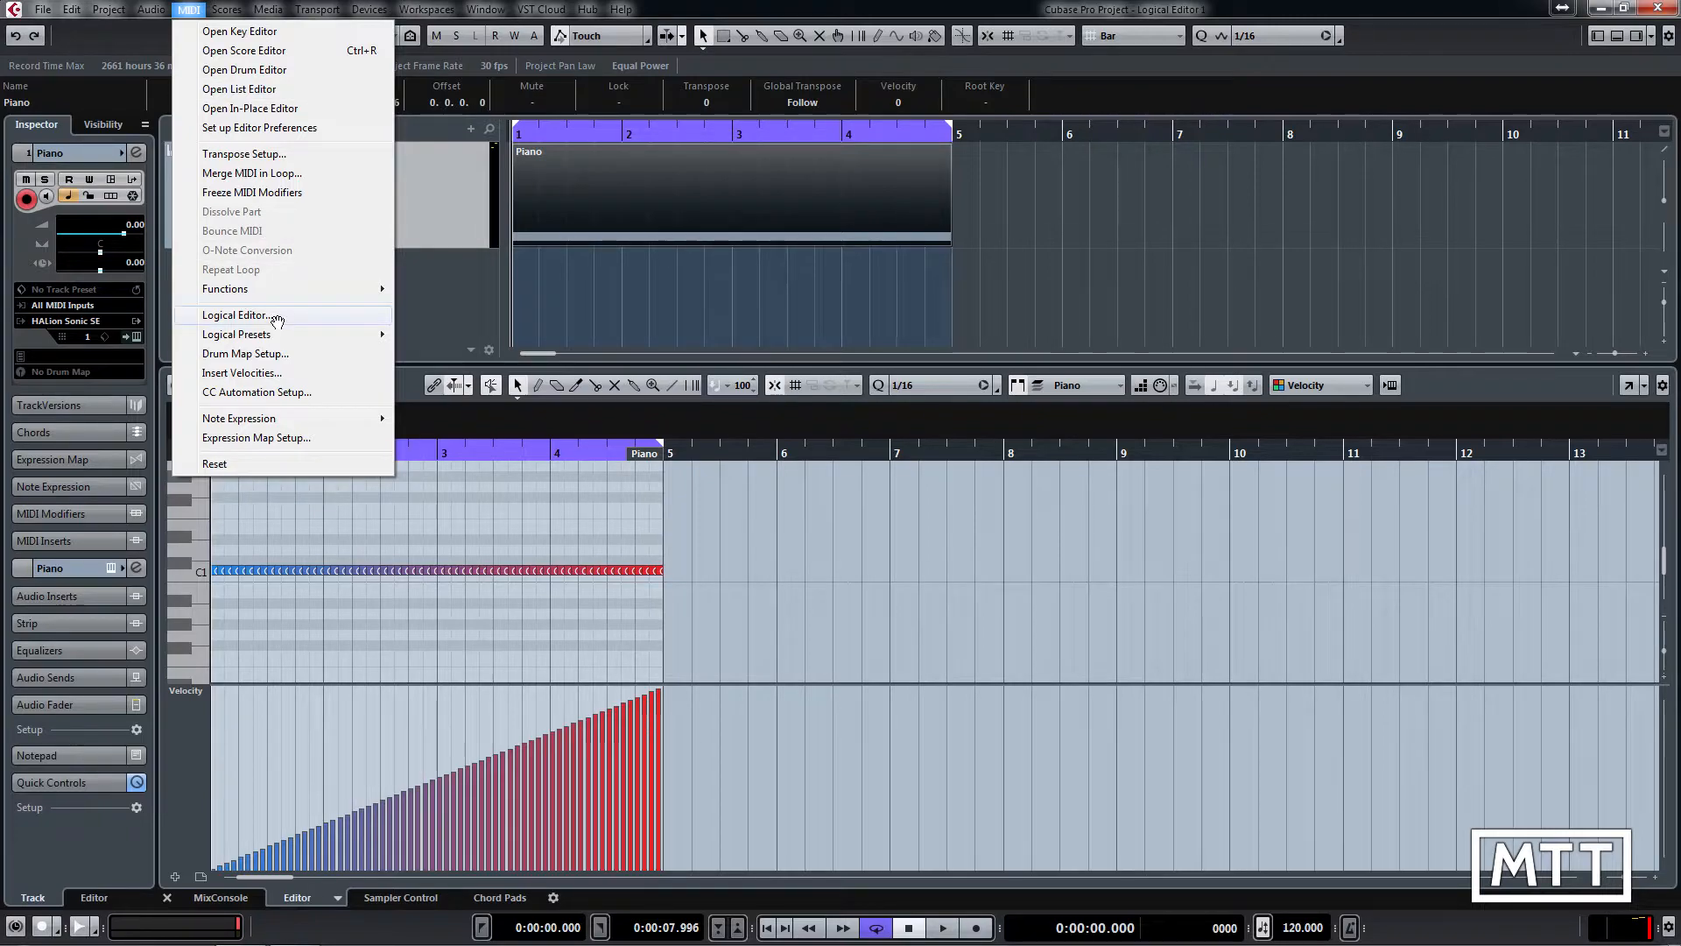
Launch the Logical Editor from the MIDI menu
left_click(236, 316)
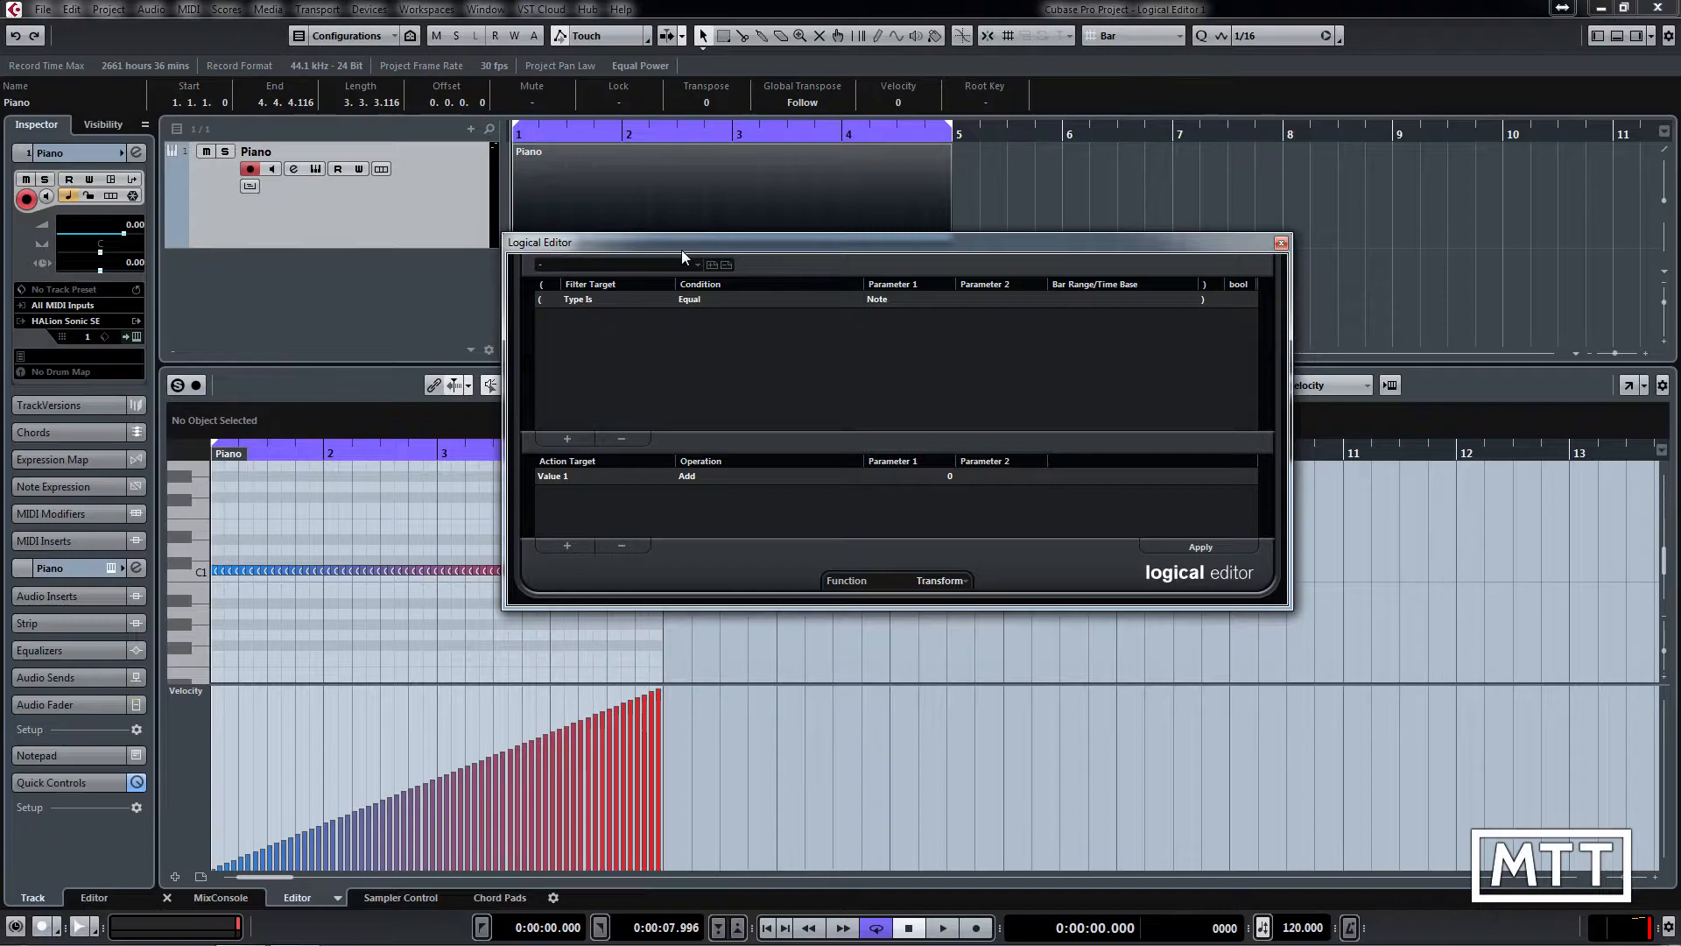
mouse_move(654, 356)
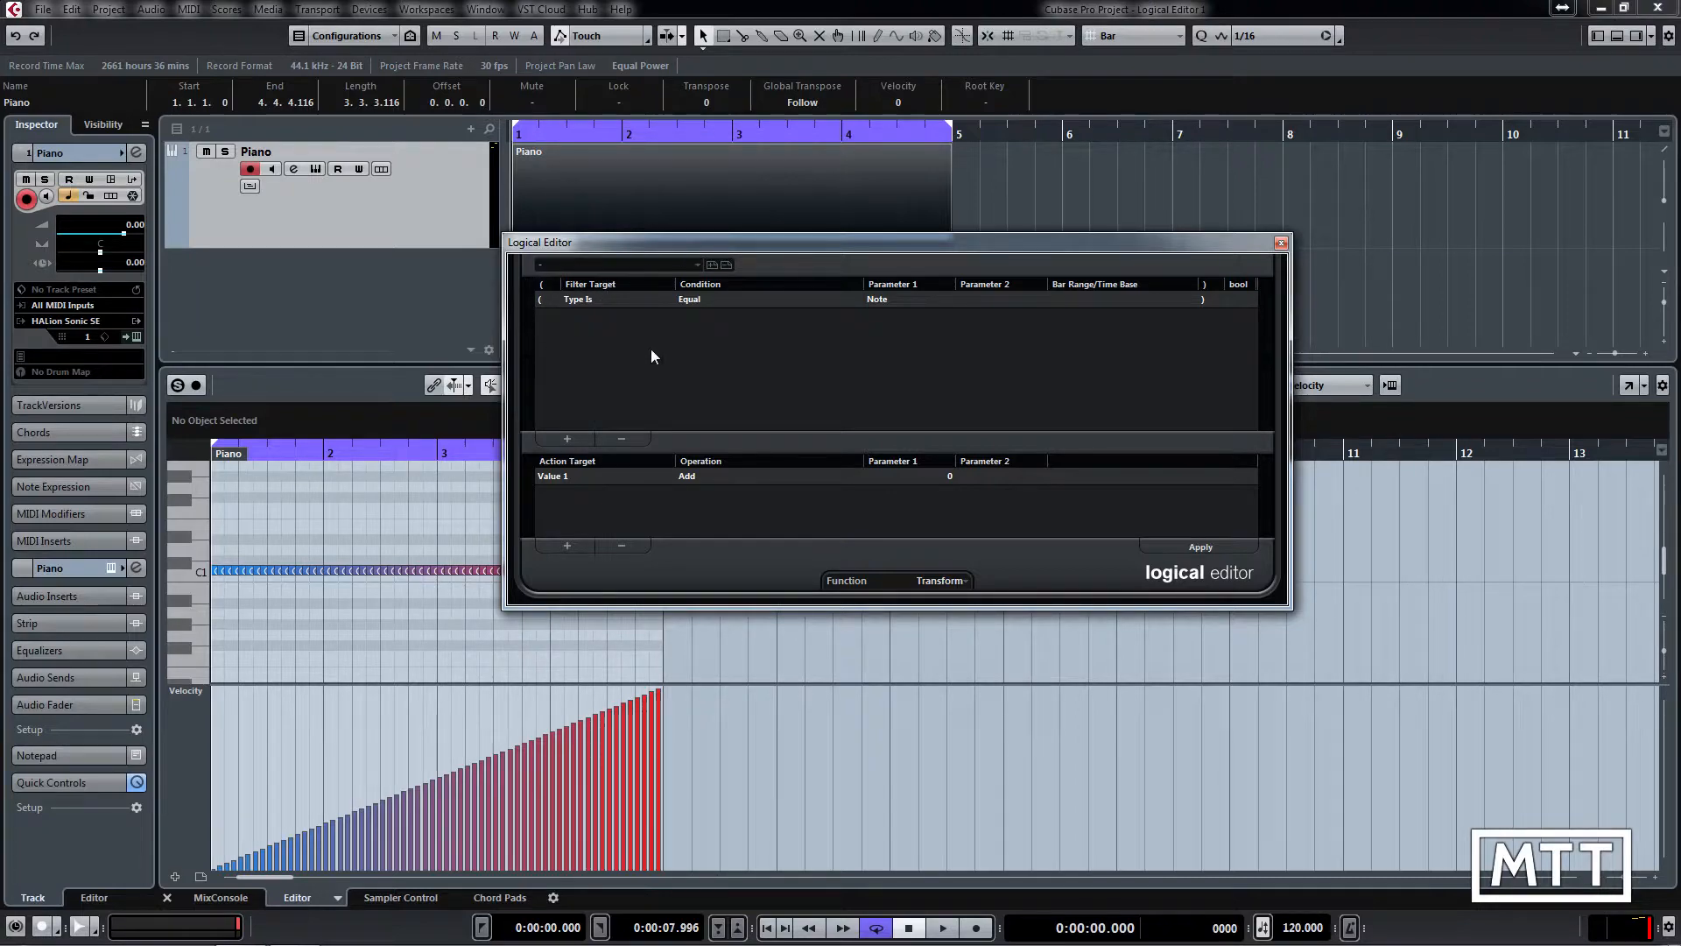
mouse_move(665, 379)
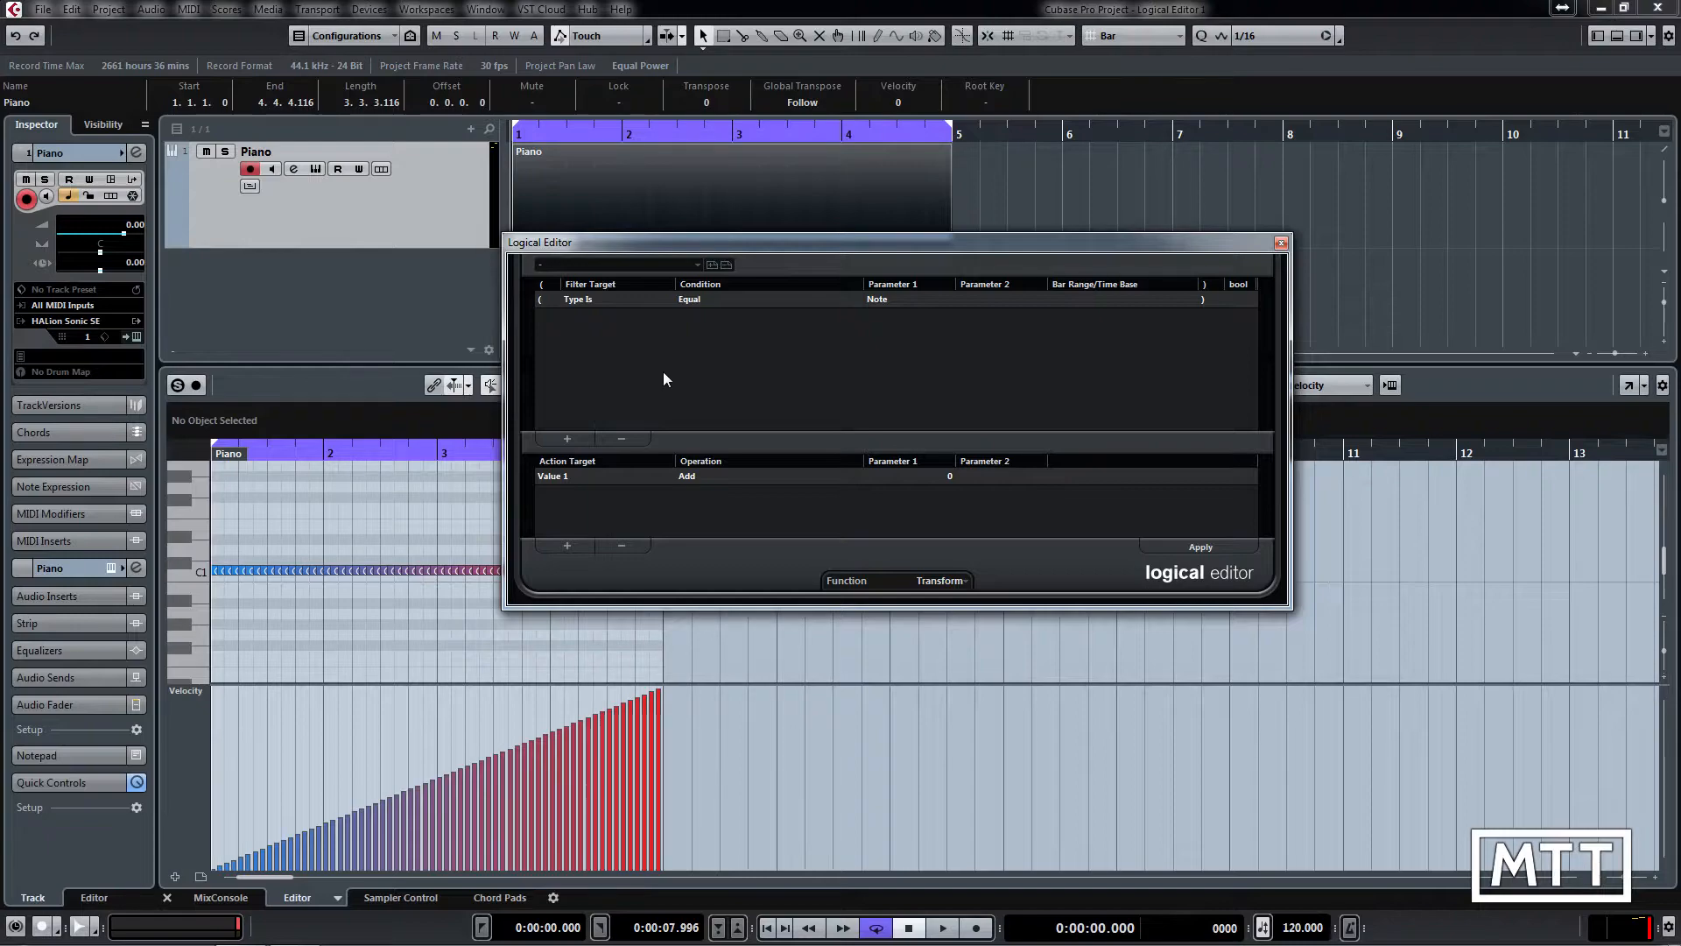
mouse_move(572, 461)
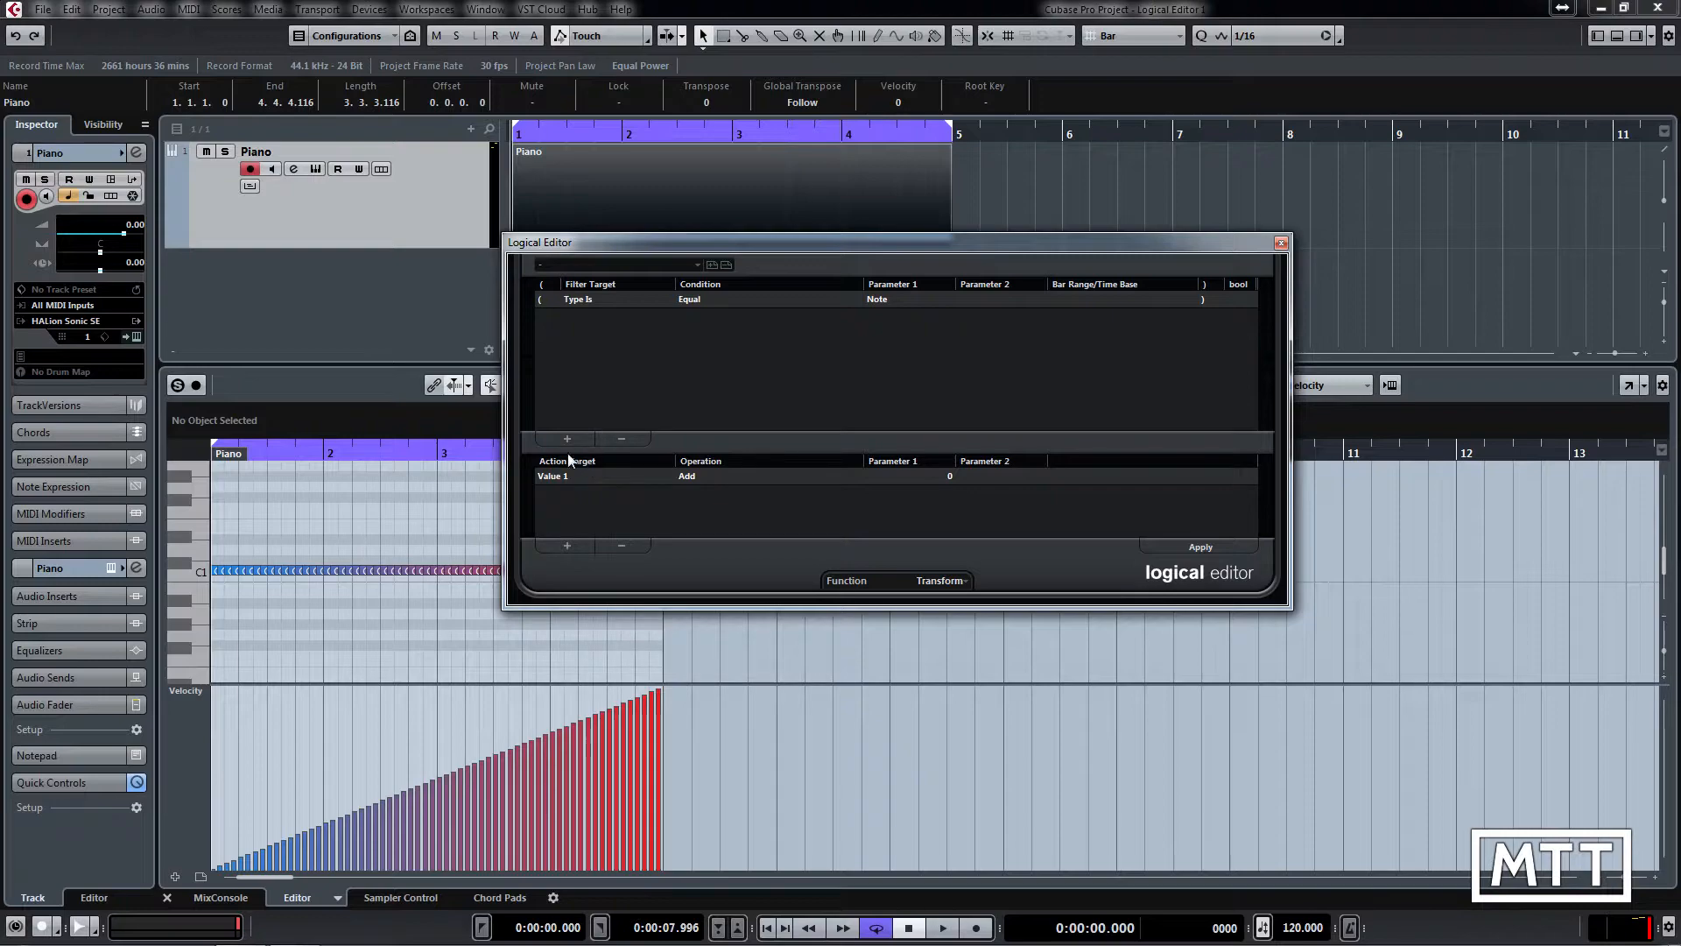
mouse_move(606, 491)
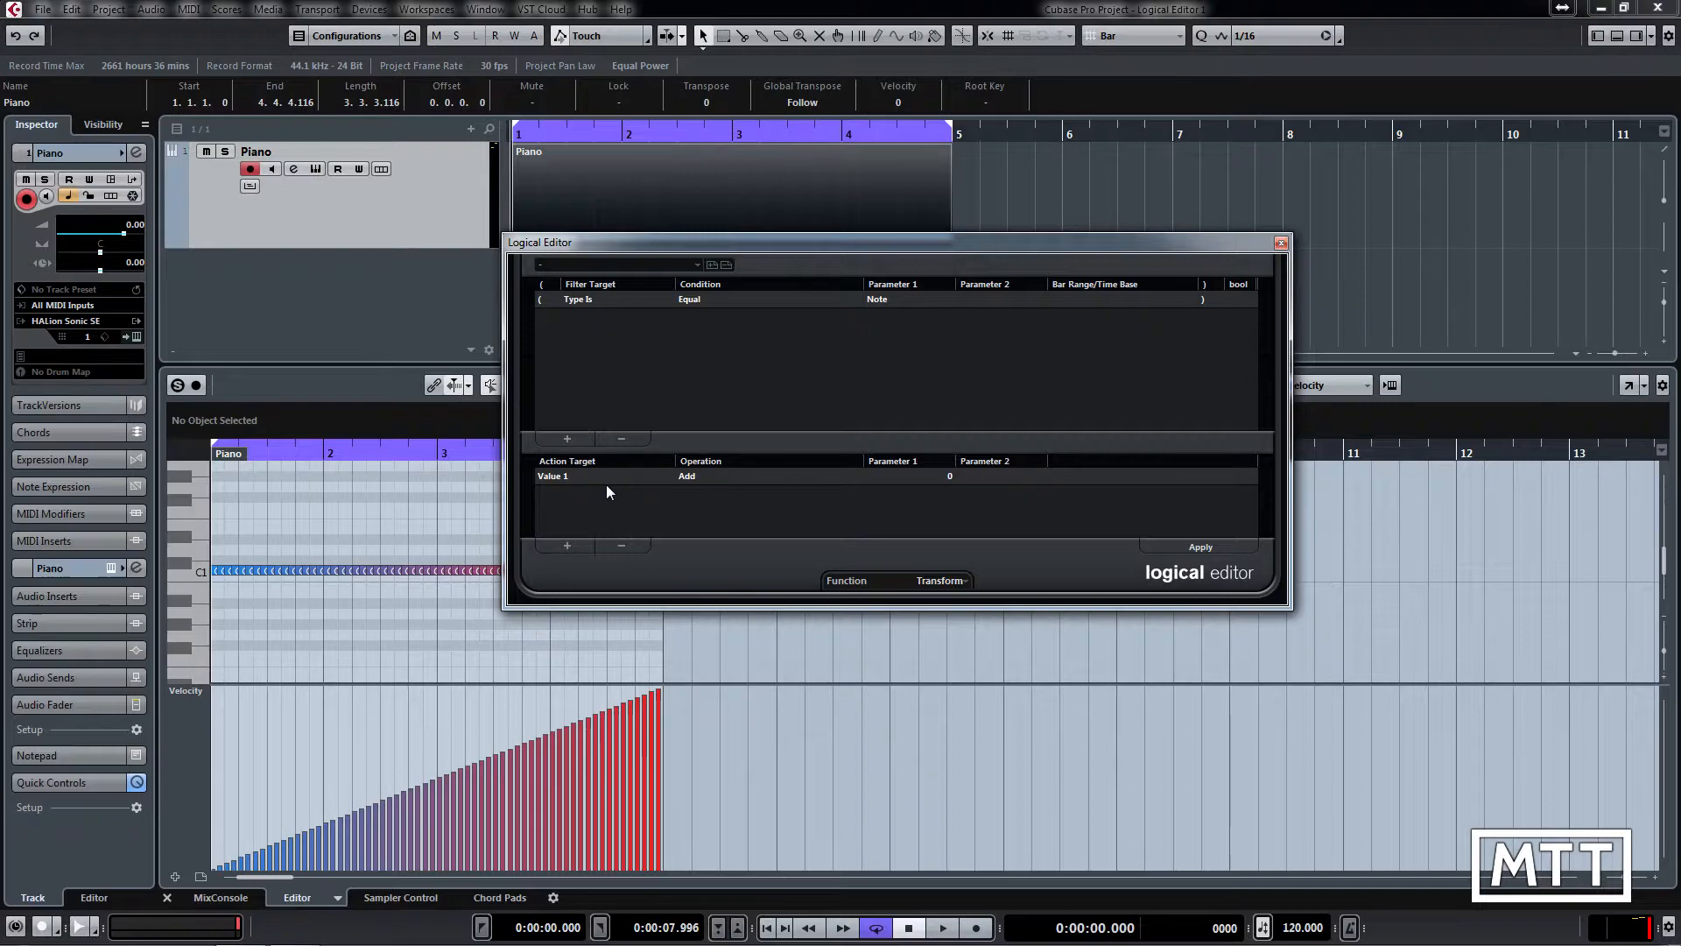
mouse_move(624, 422)
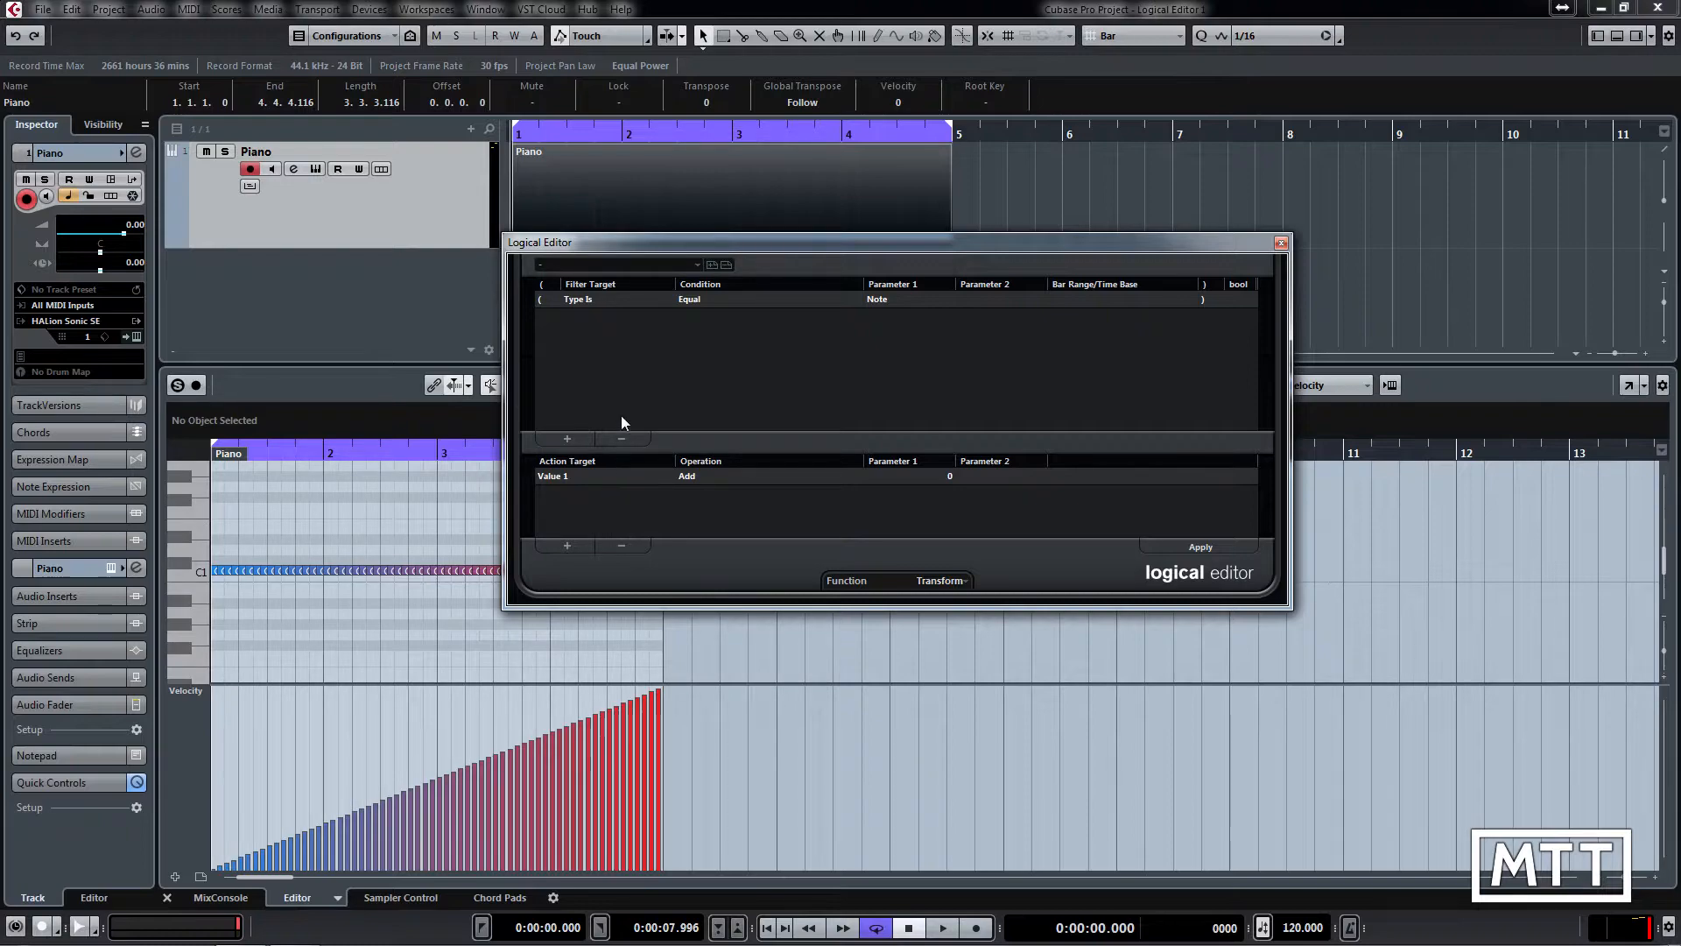
mouse_move(652, 320)
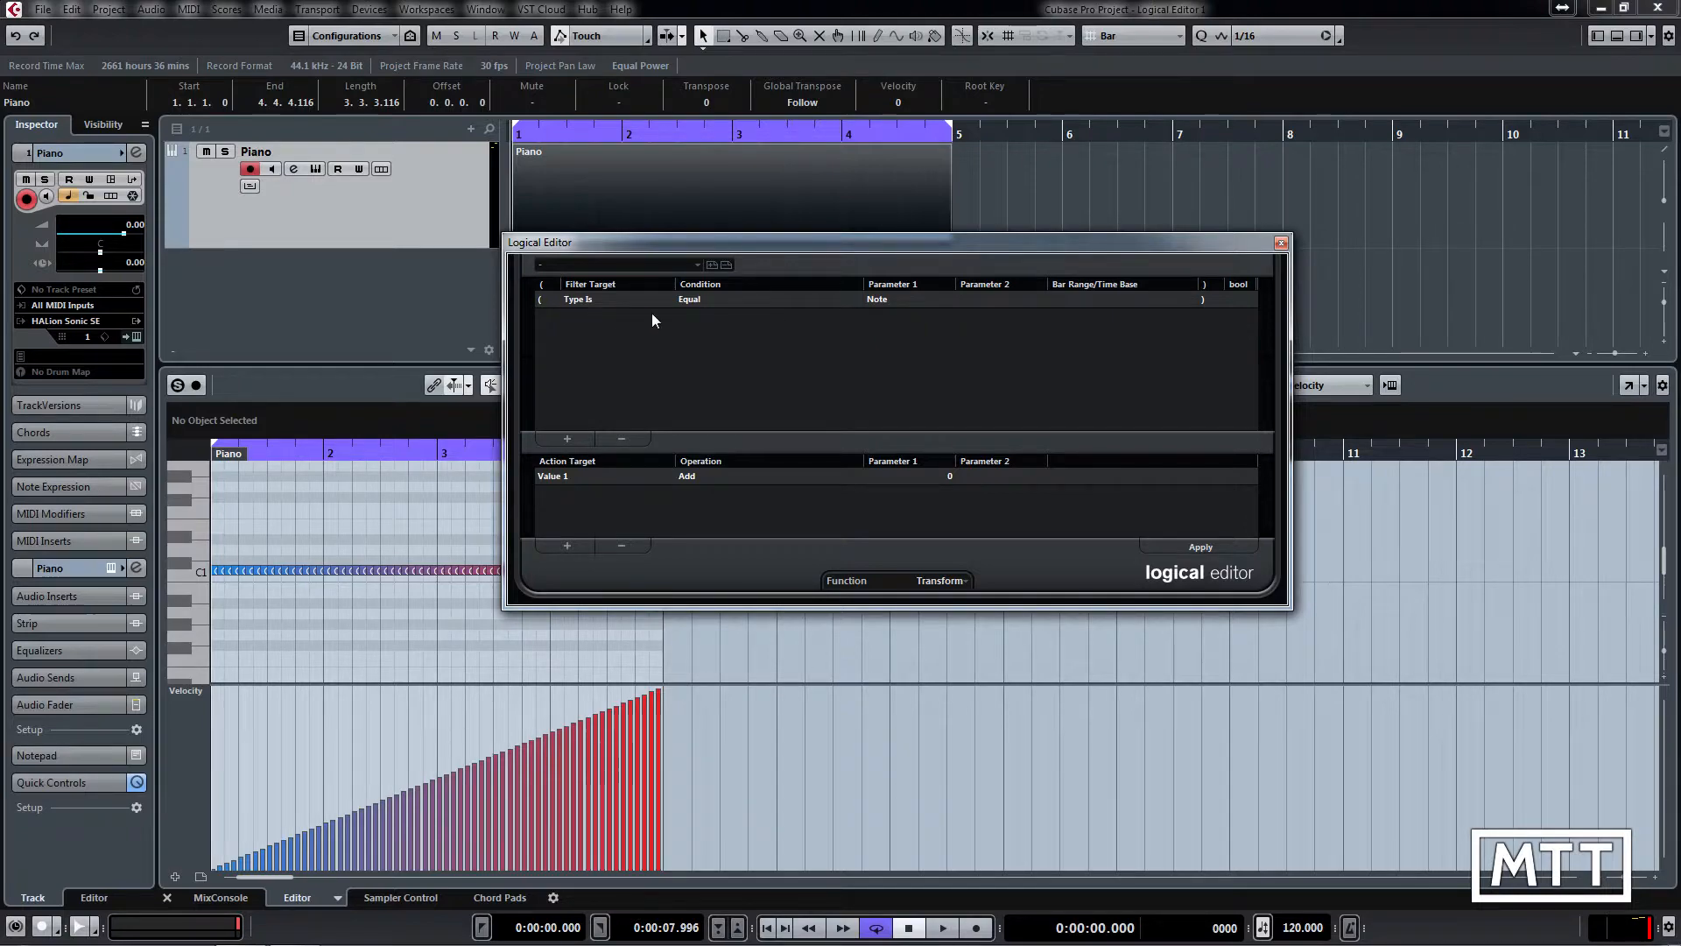
mouse_move(588, 305)
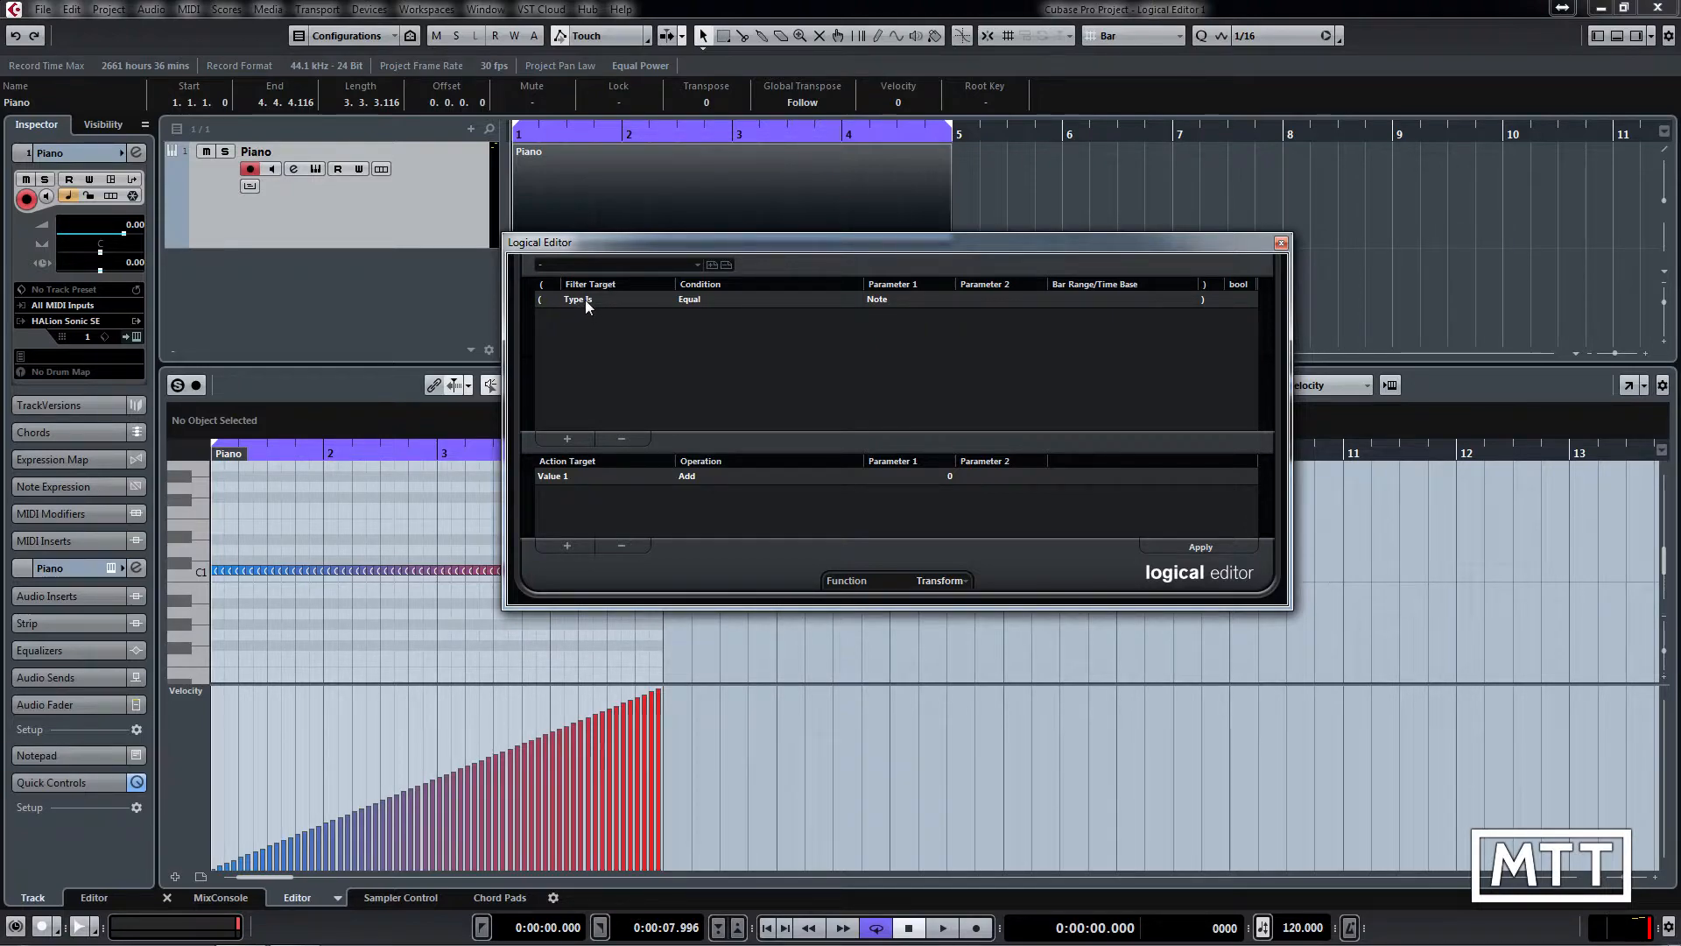
mouse_move(883, 340)
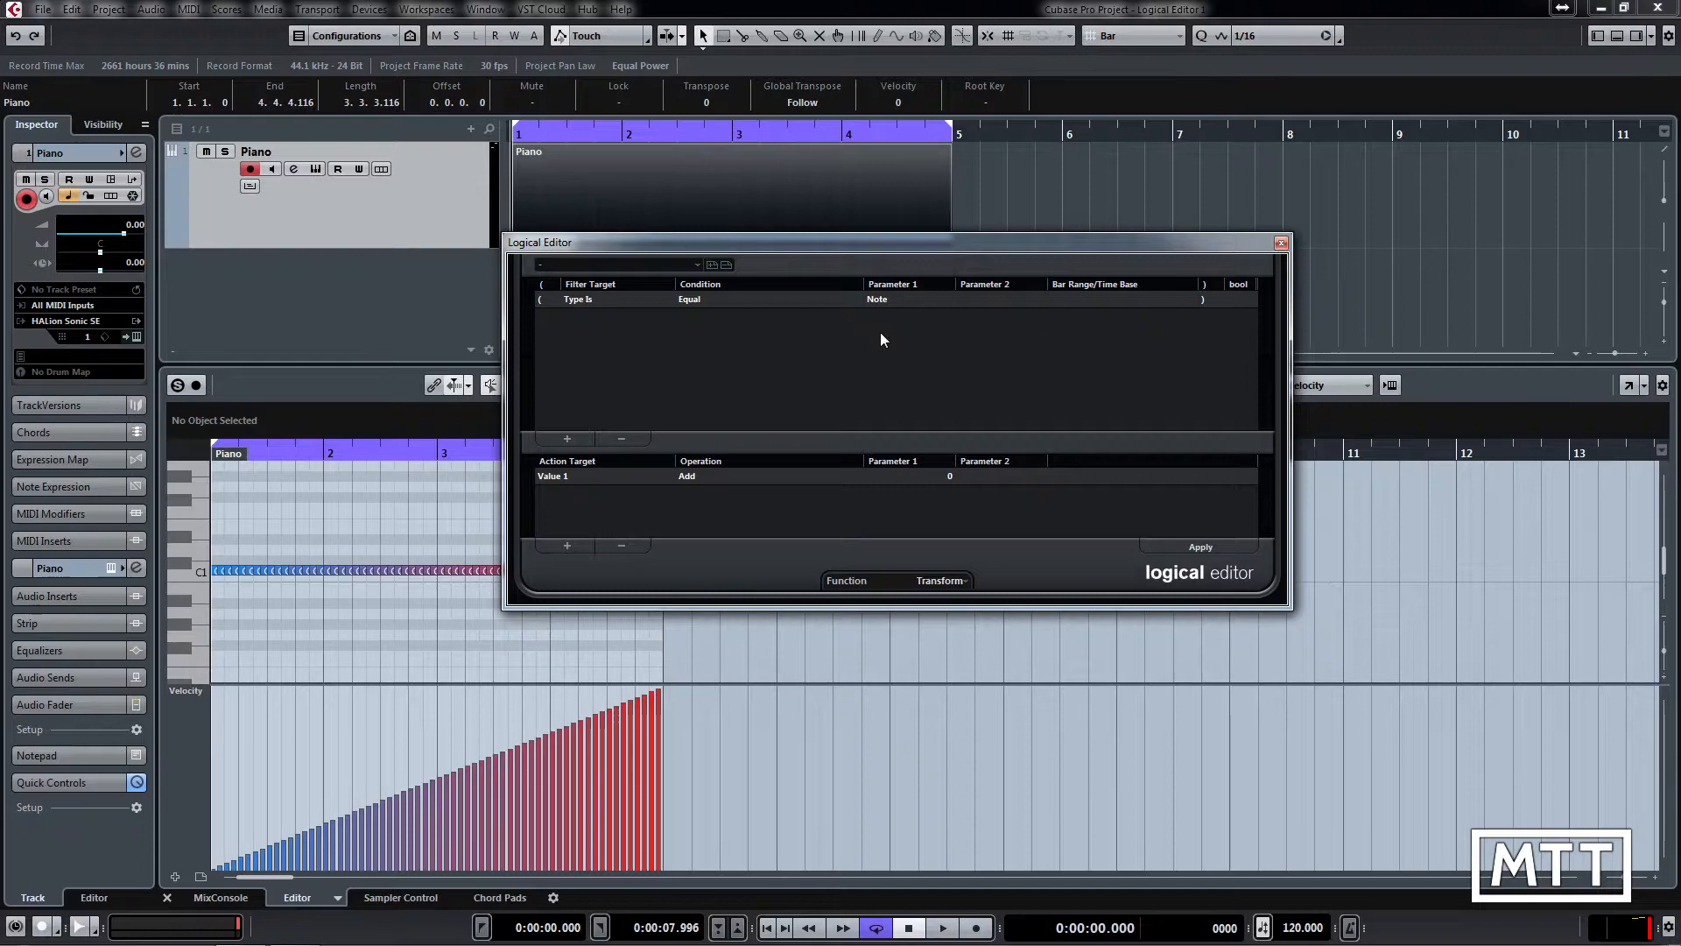
mouse_move(764, 360)
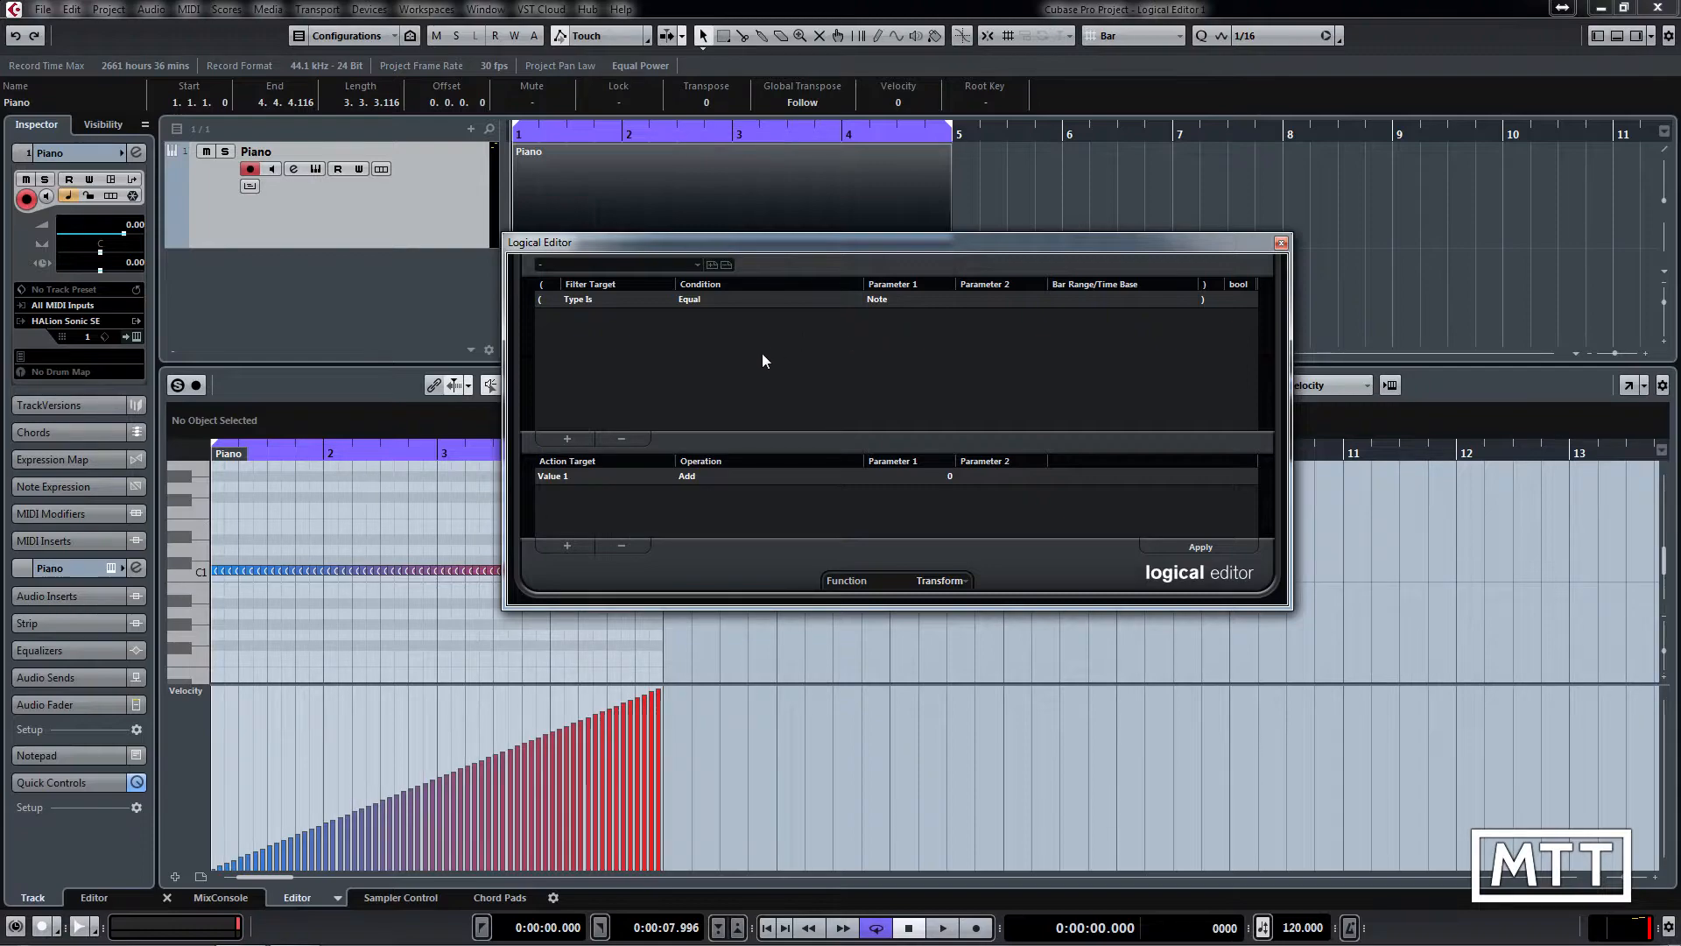
mouse_move(694, 362)
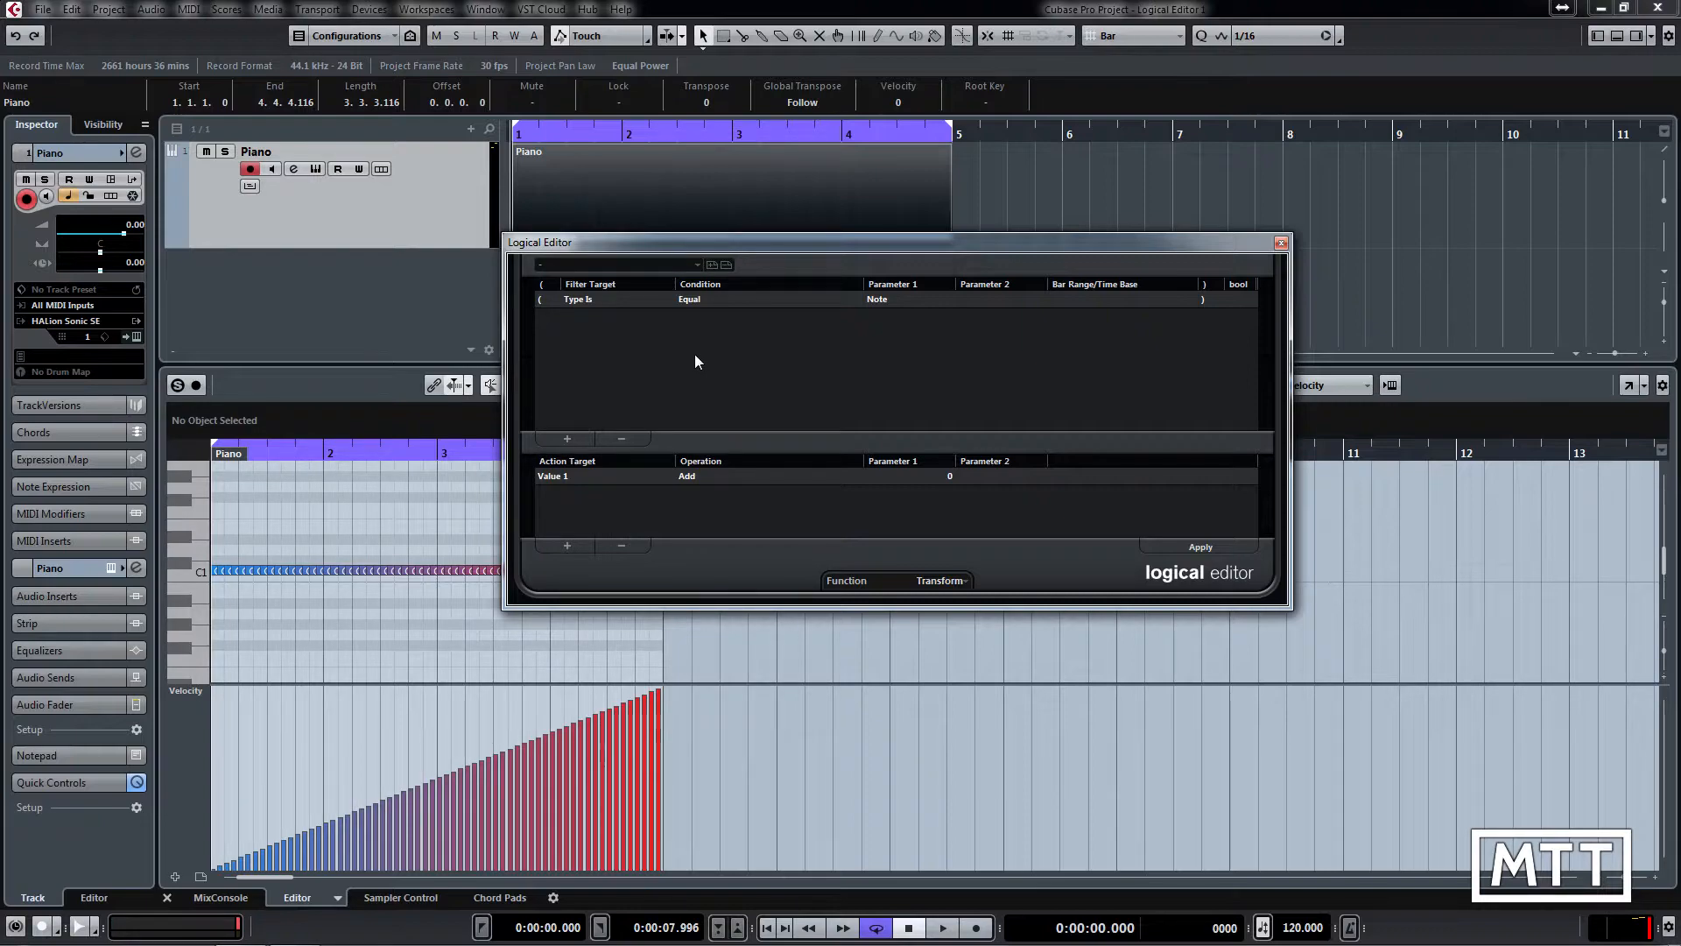
mouse_move(675, 378)
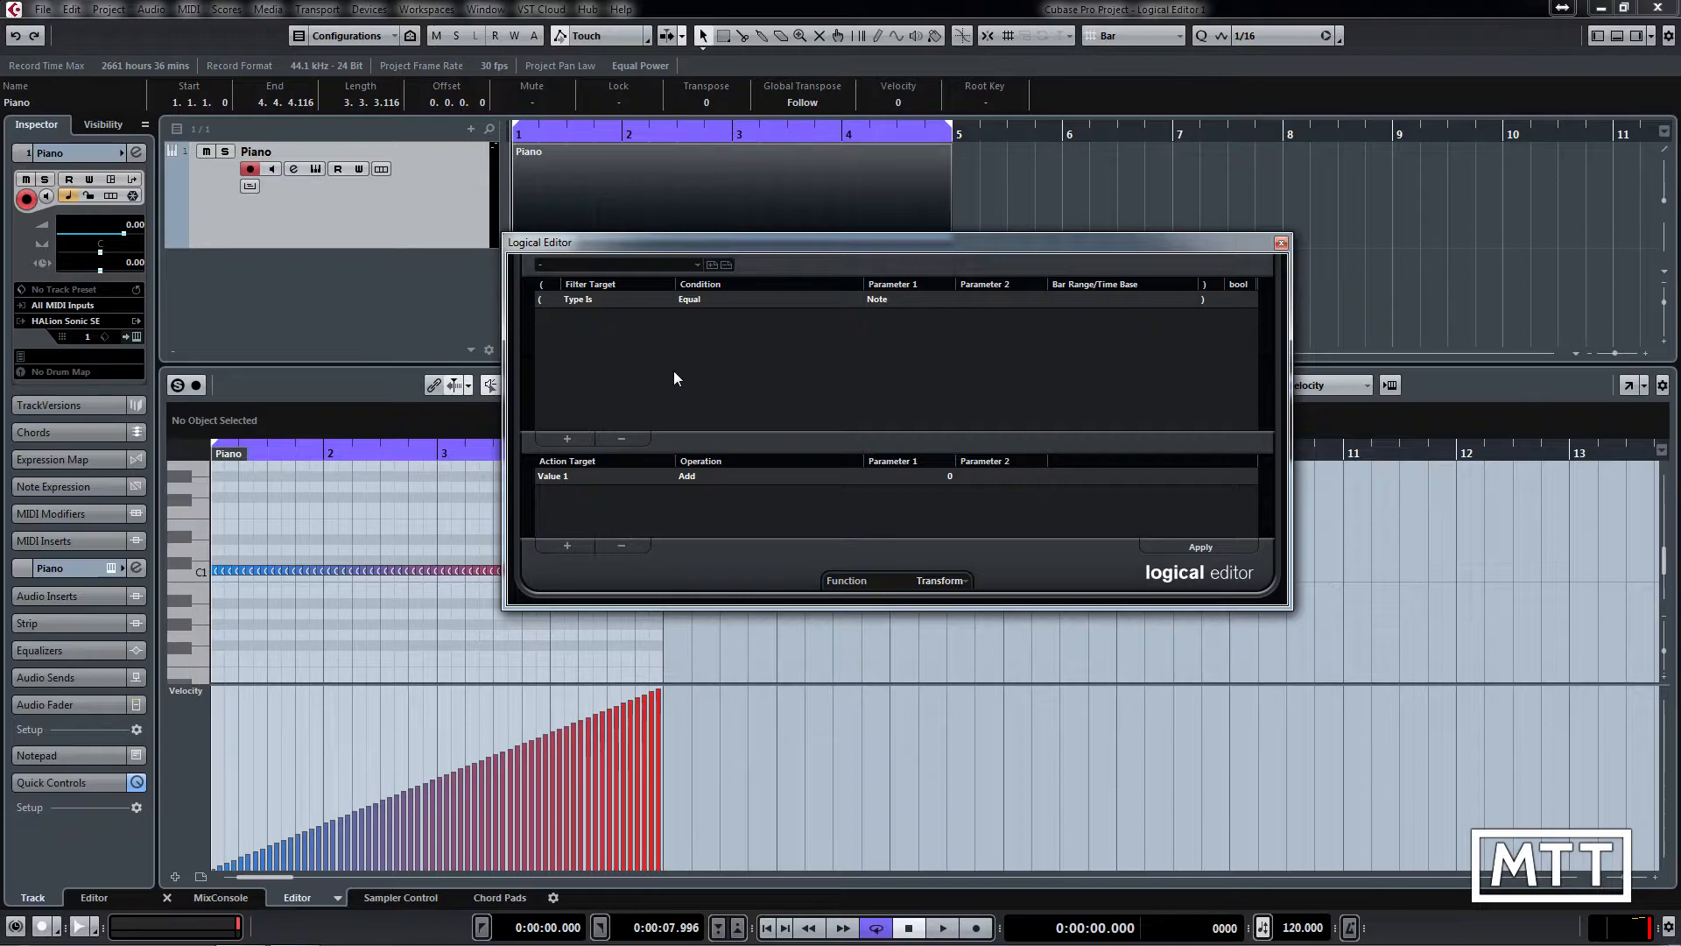
mouse_move(717, 496)
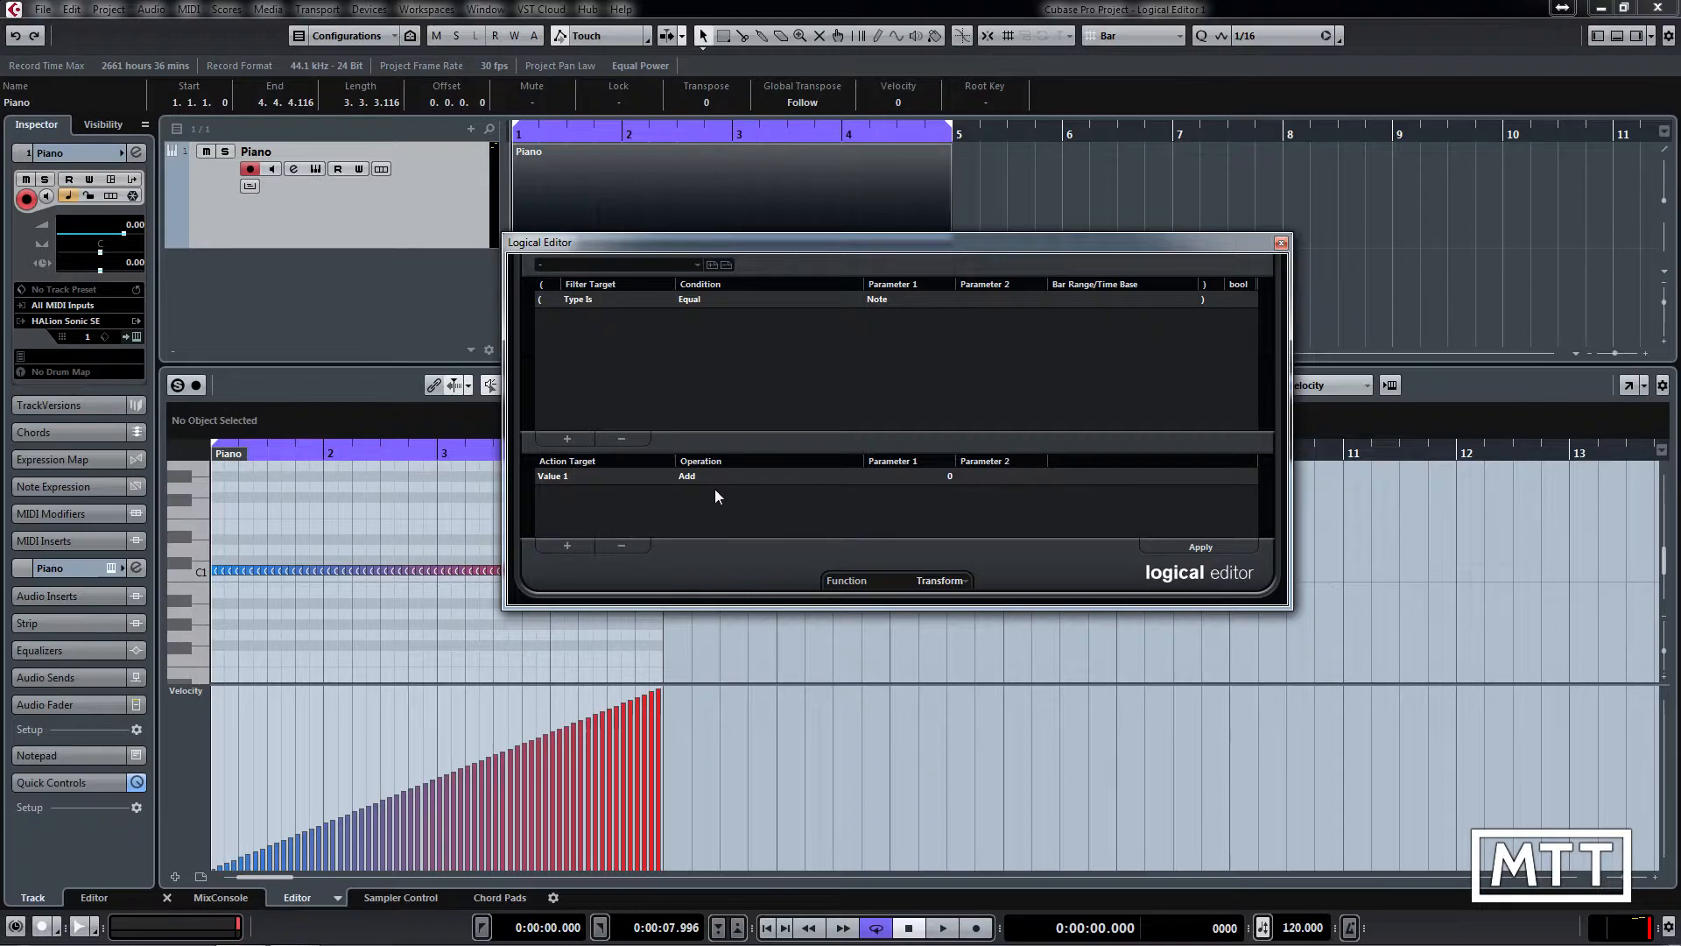
mouse_move(567, 479)
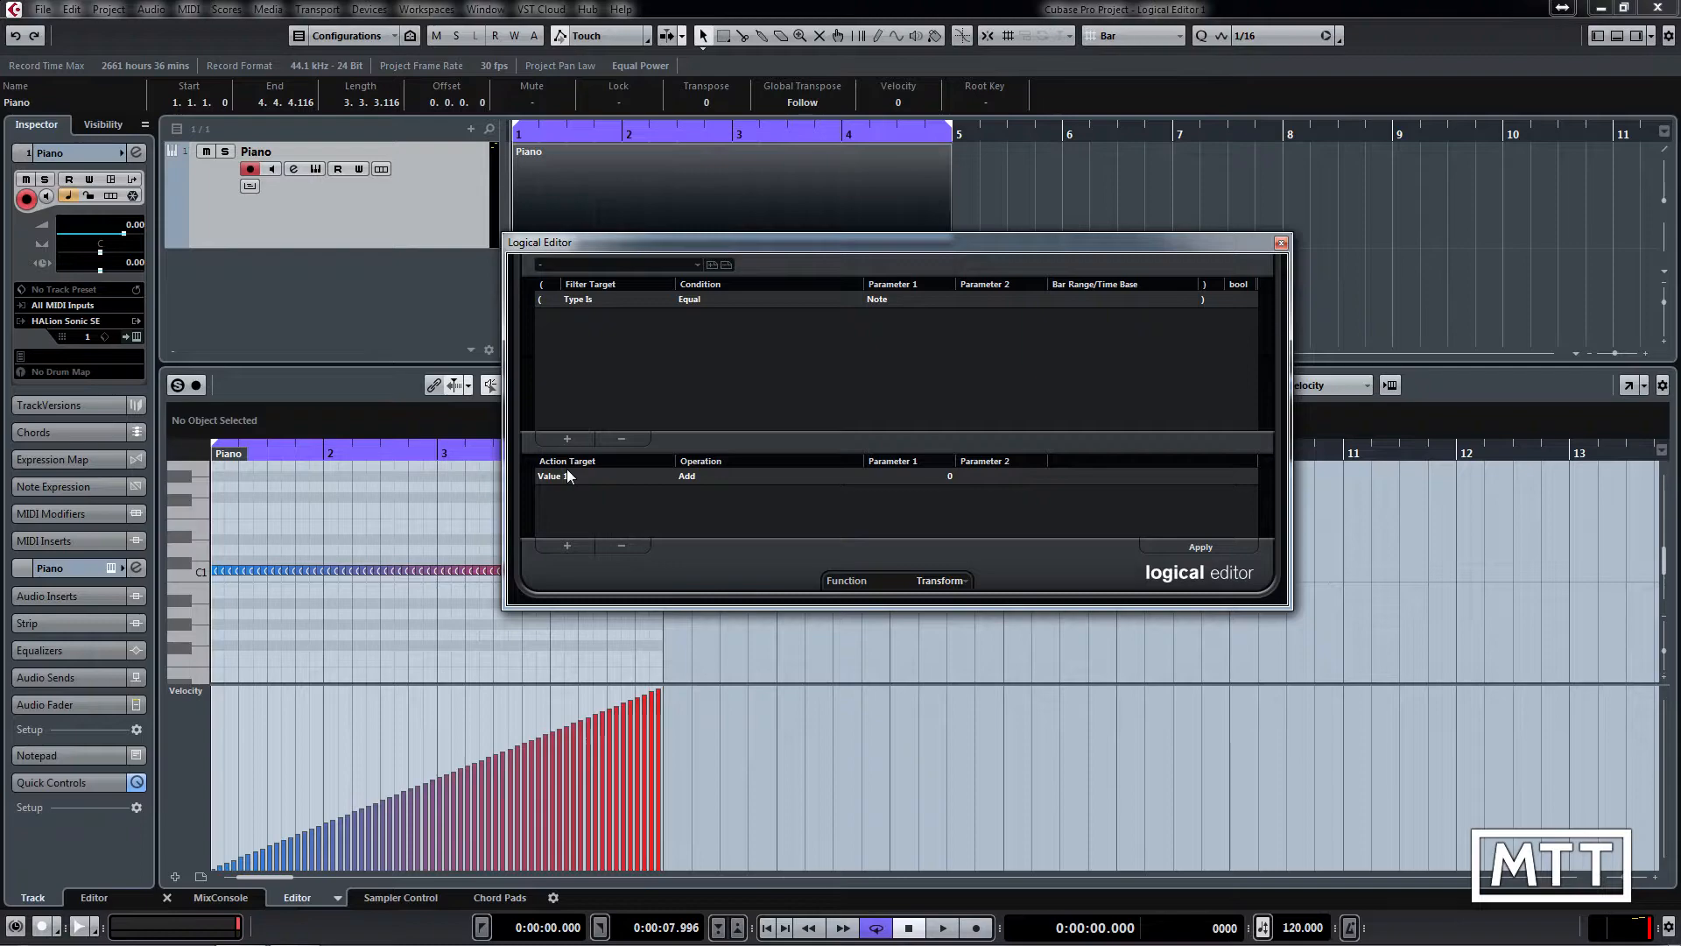
mouse_move(569, 479)
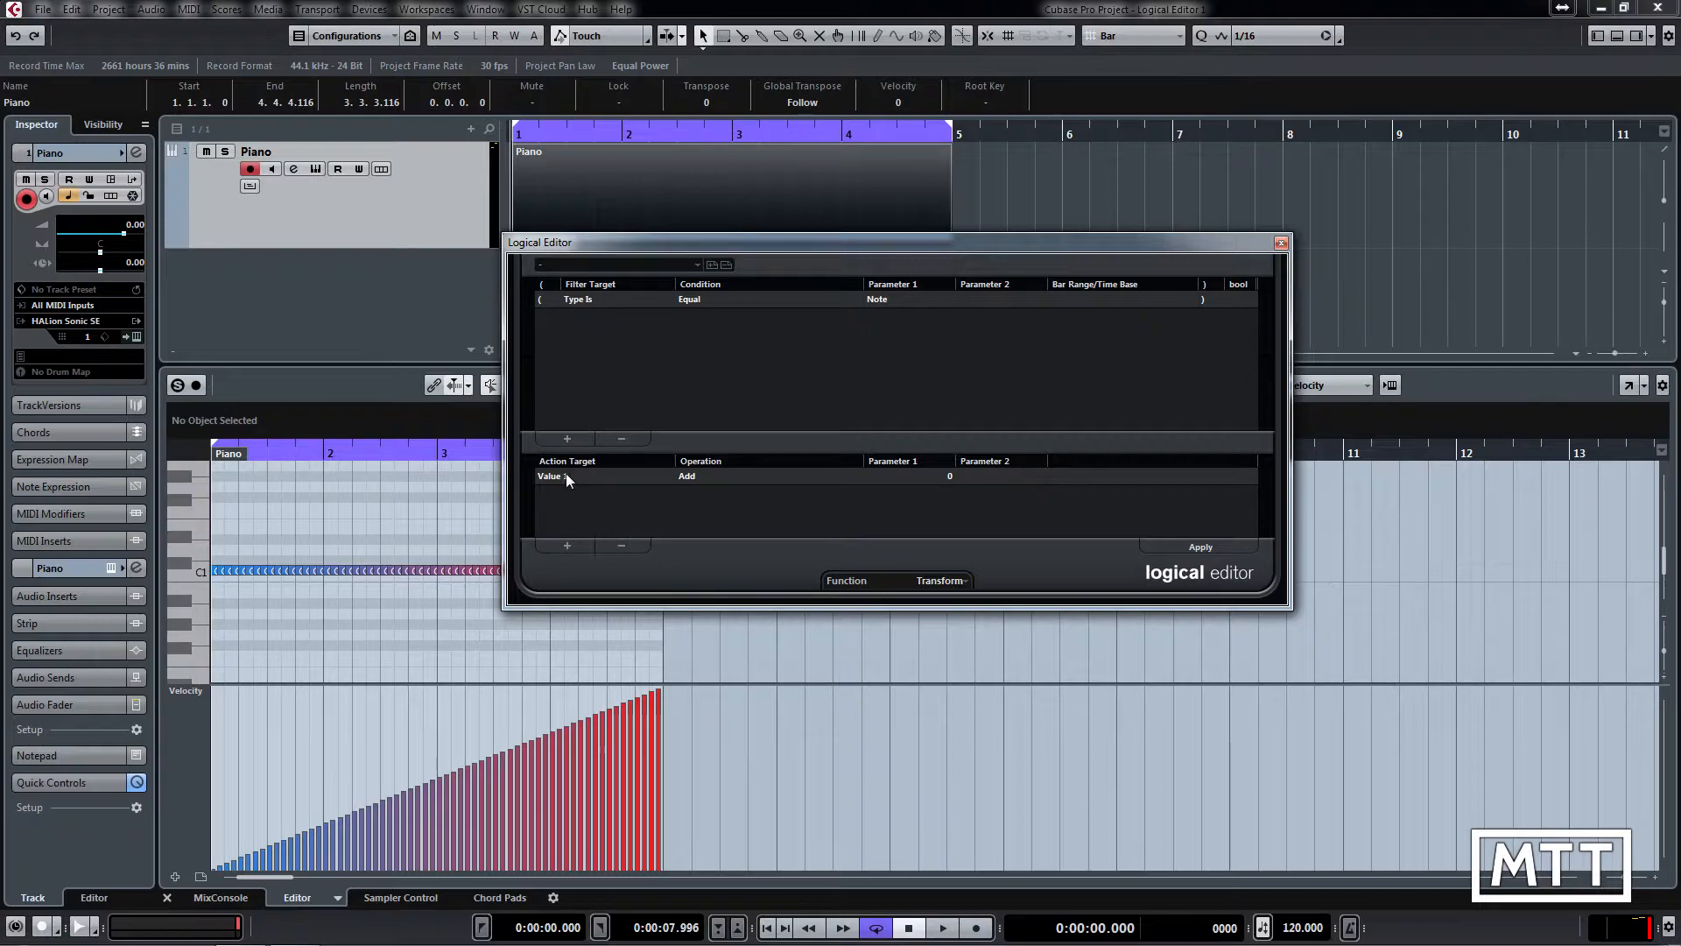
Change the Logical Editor action target from Value 1 to Value 2
left_click(566, 476)
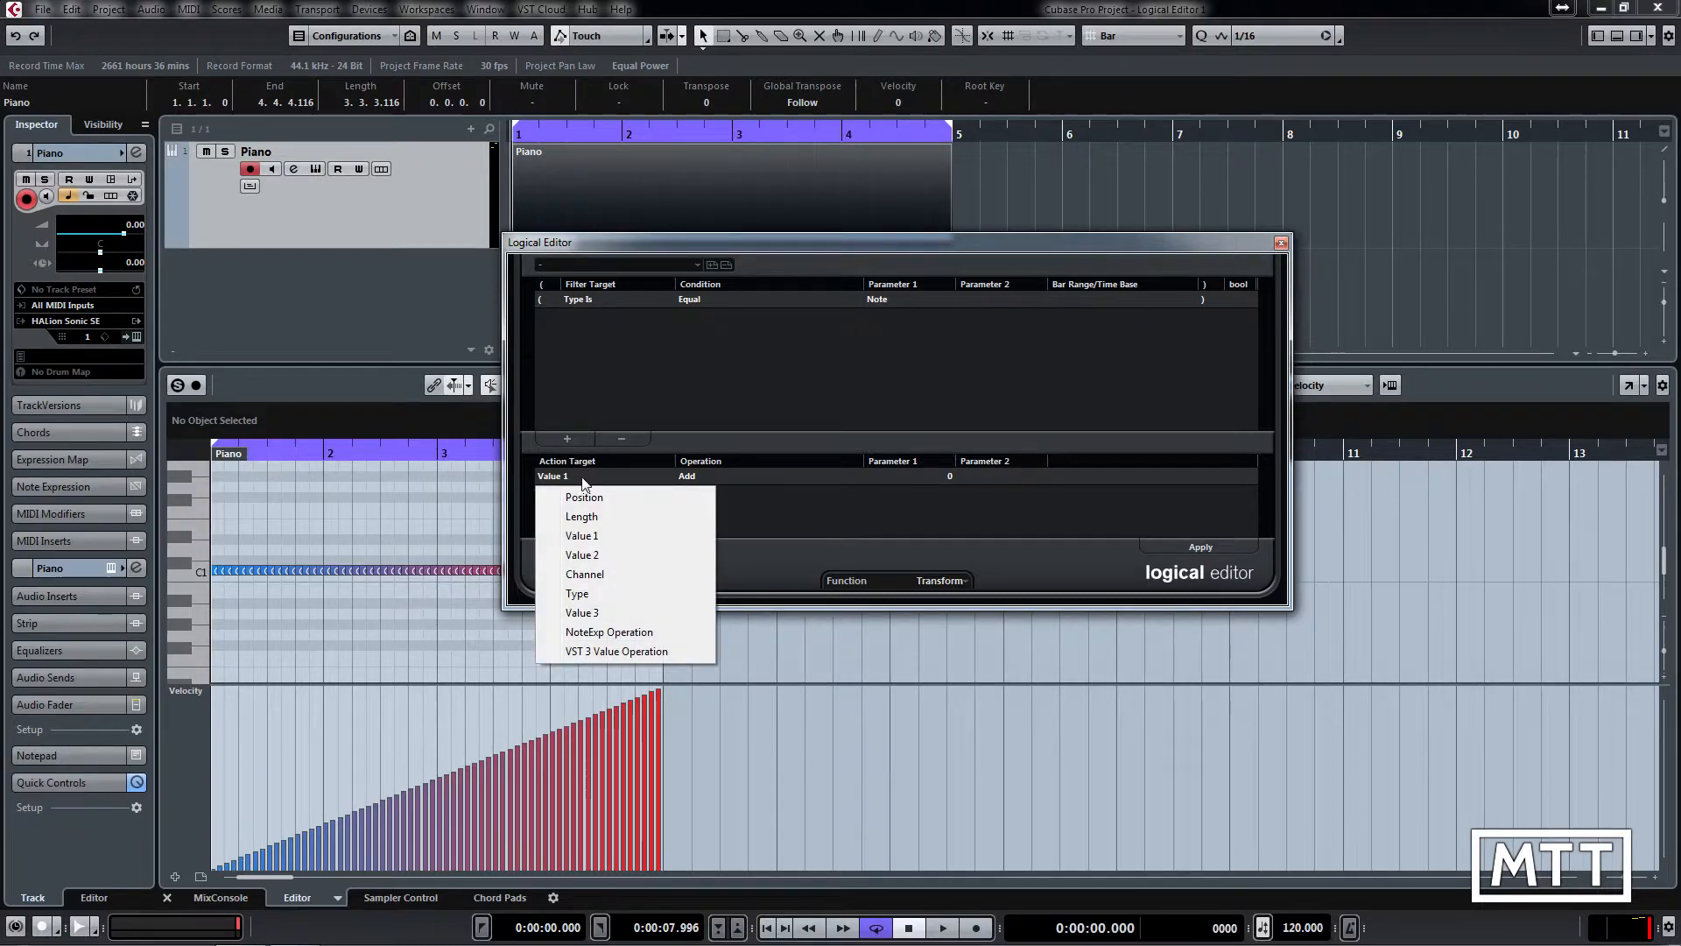
mouse_move(604, 533)
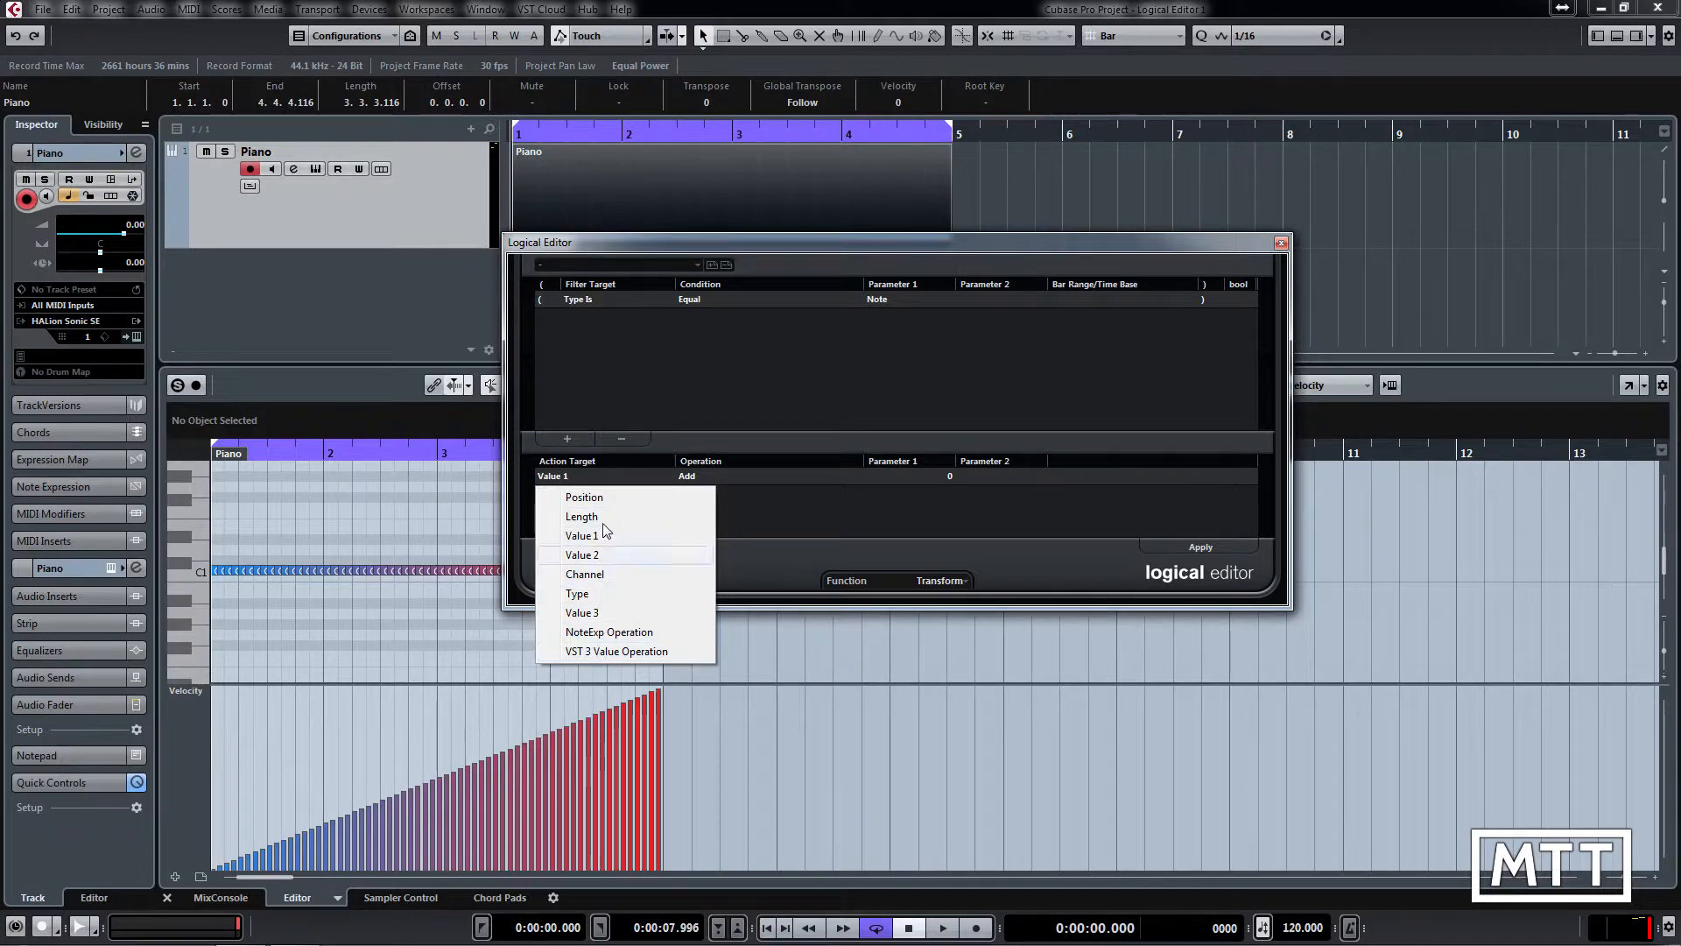
mouse_move(582, 554)
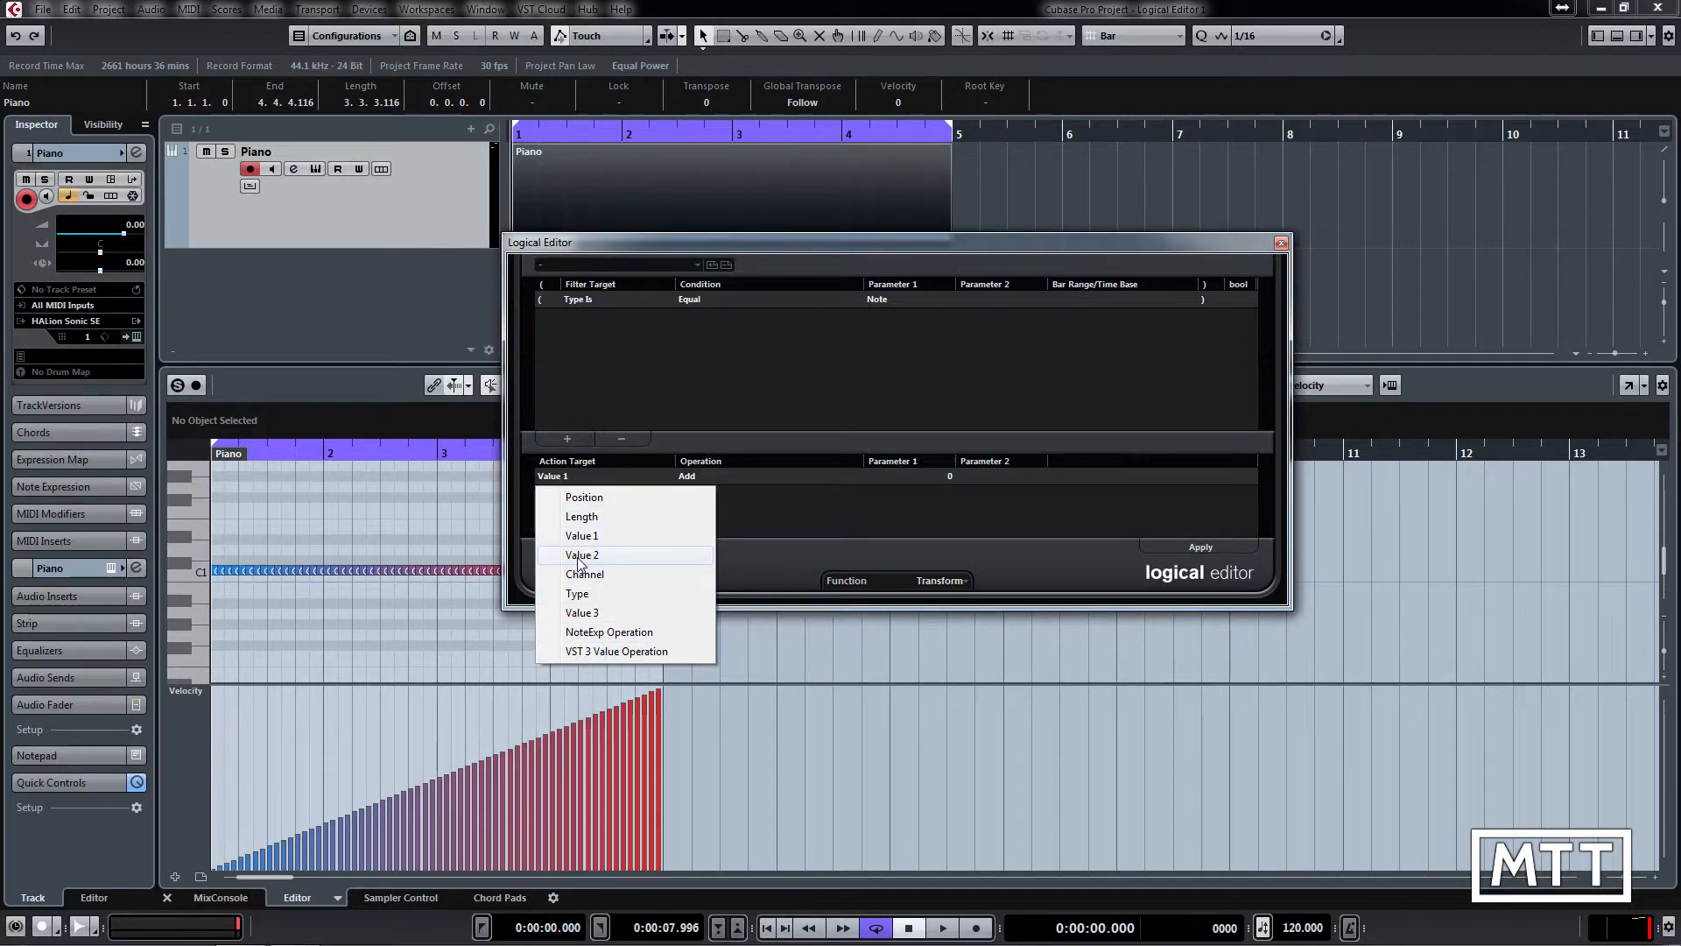
left_click(582, 554)
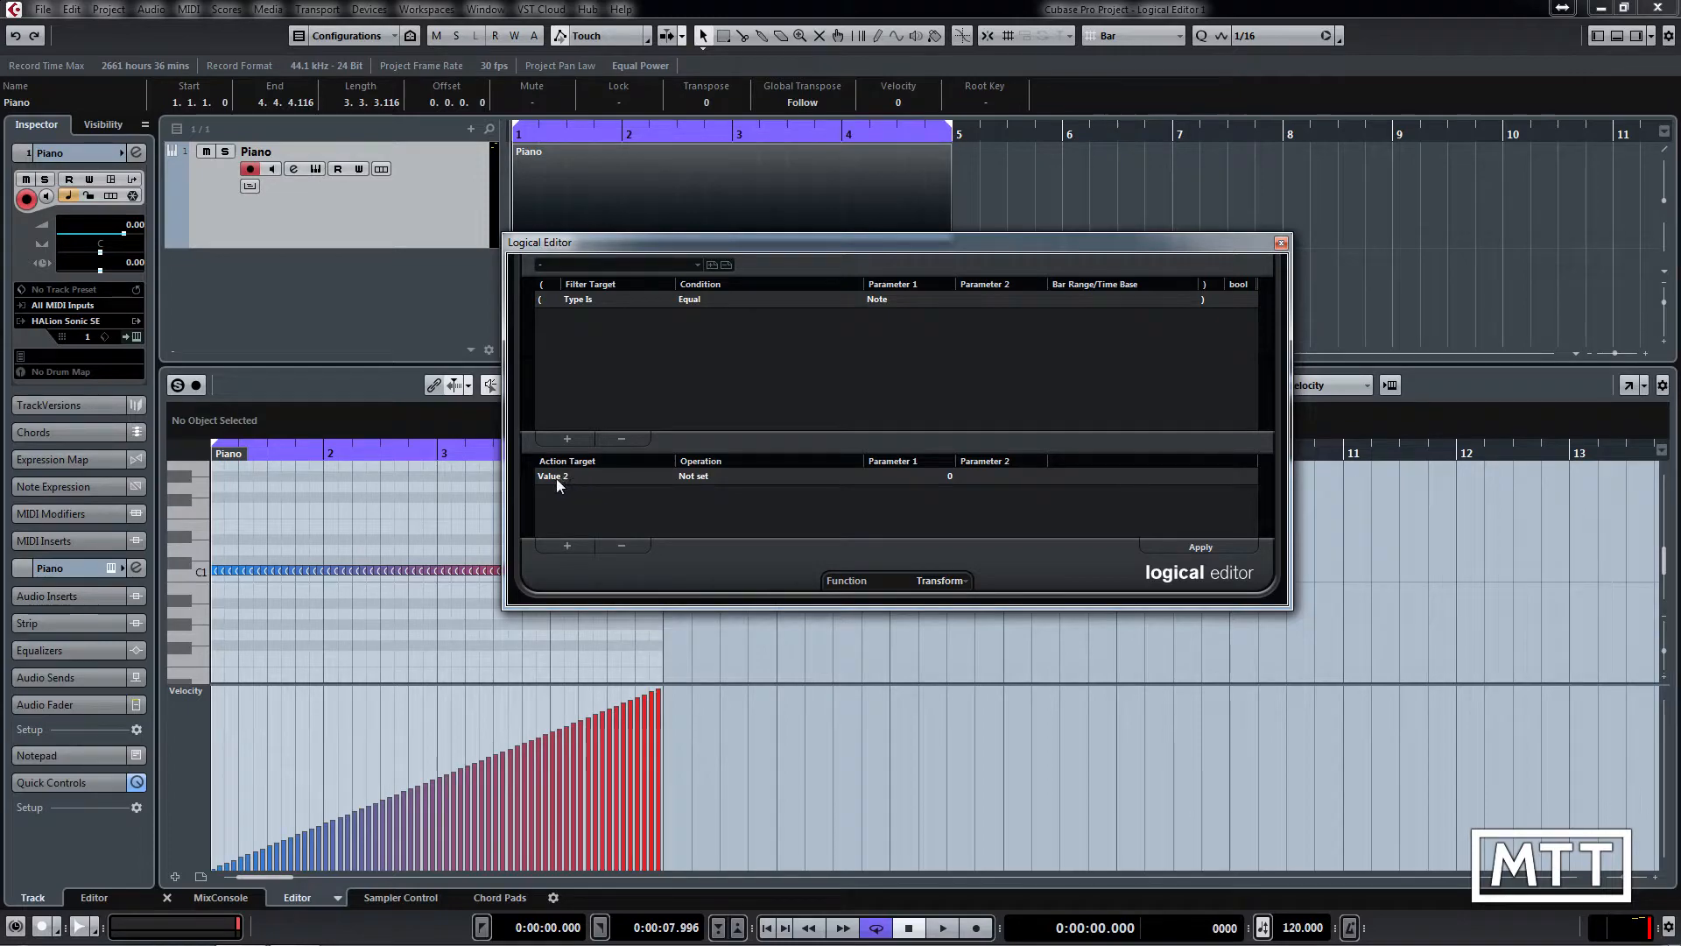
mouse_move(710, 481)
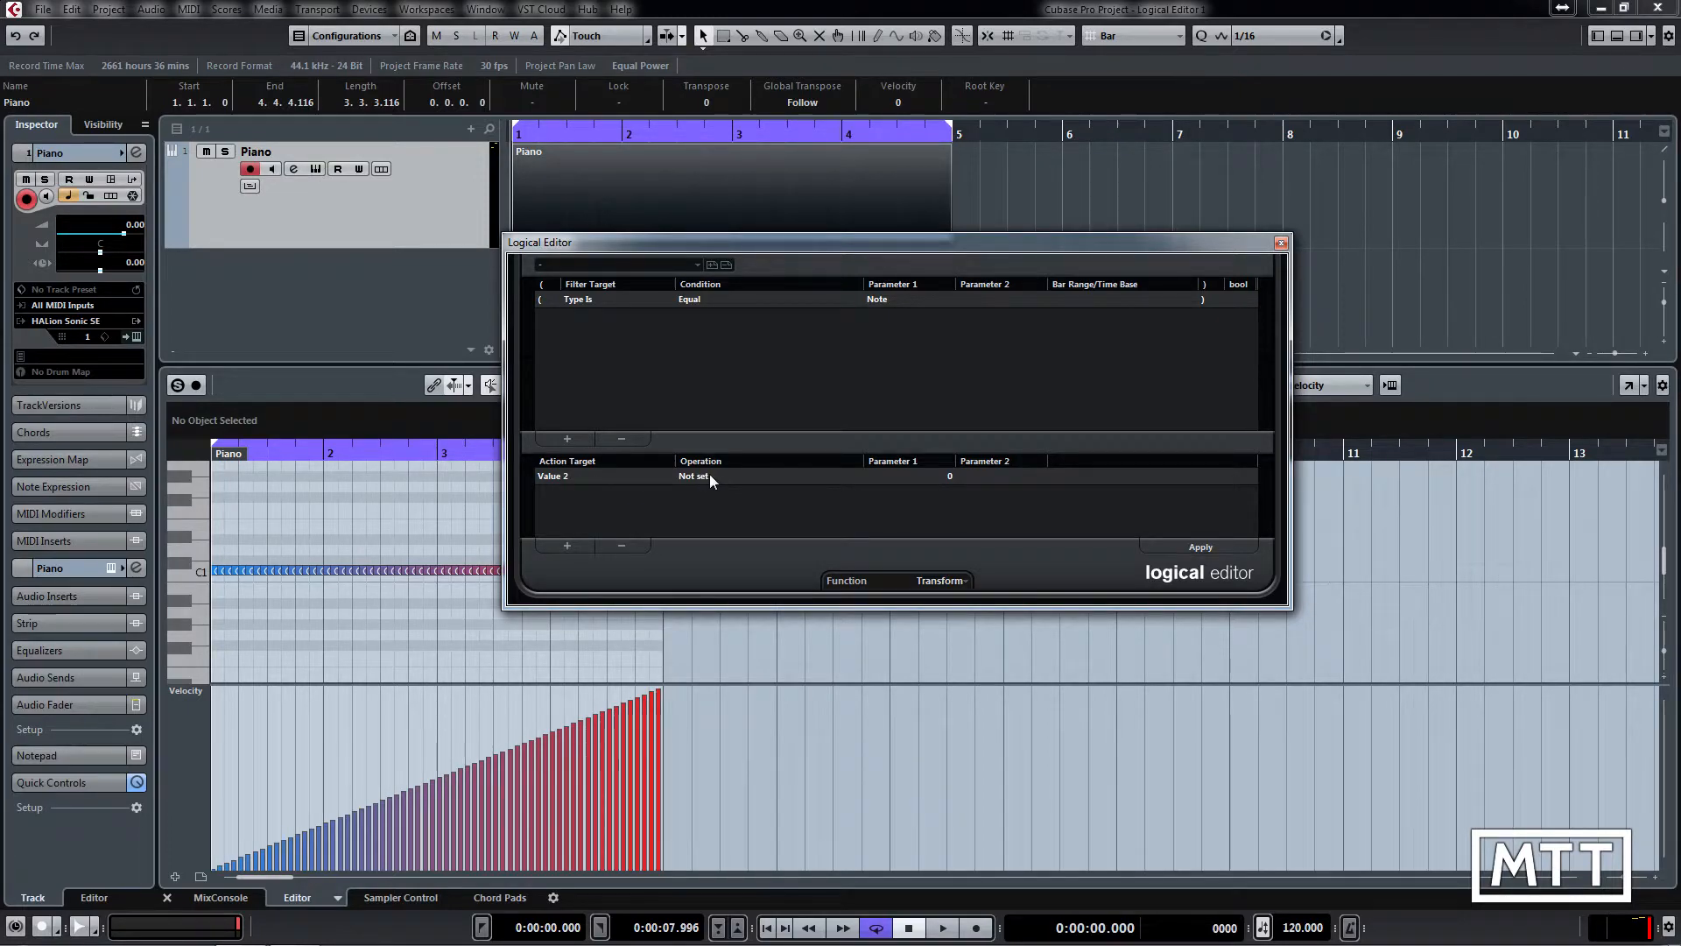
Show the list of operations for the Value 2 action
left_click(695, 476)
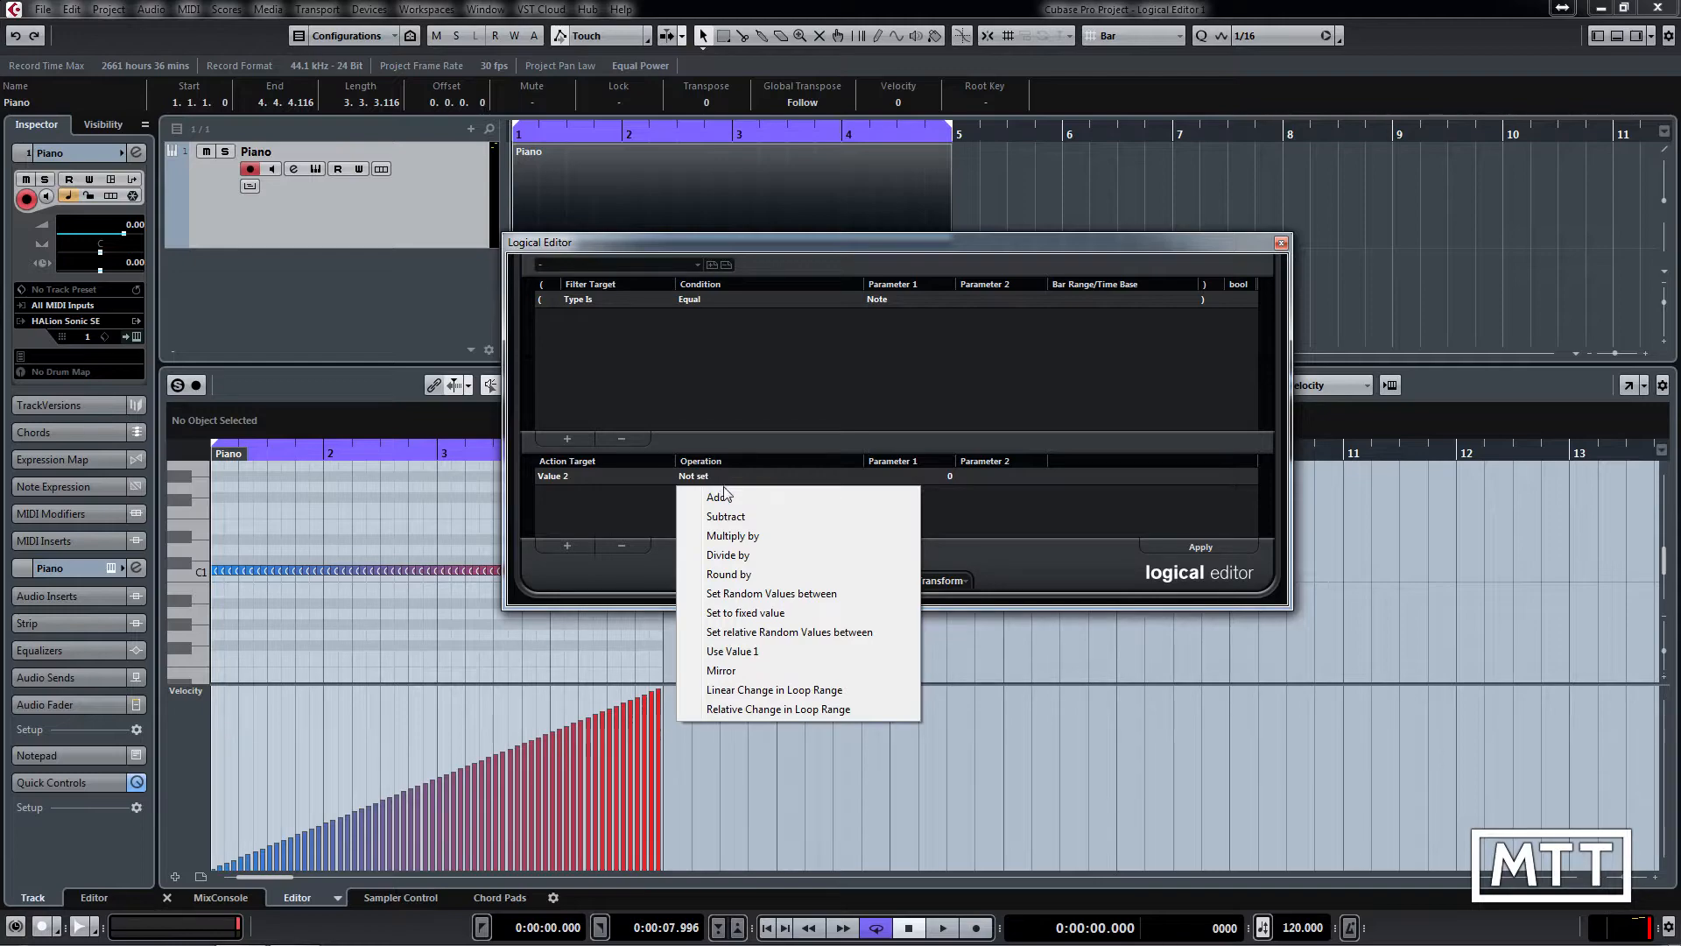
mouse_move(716, 497)
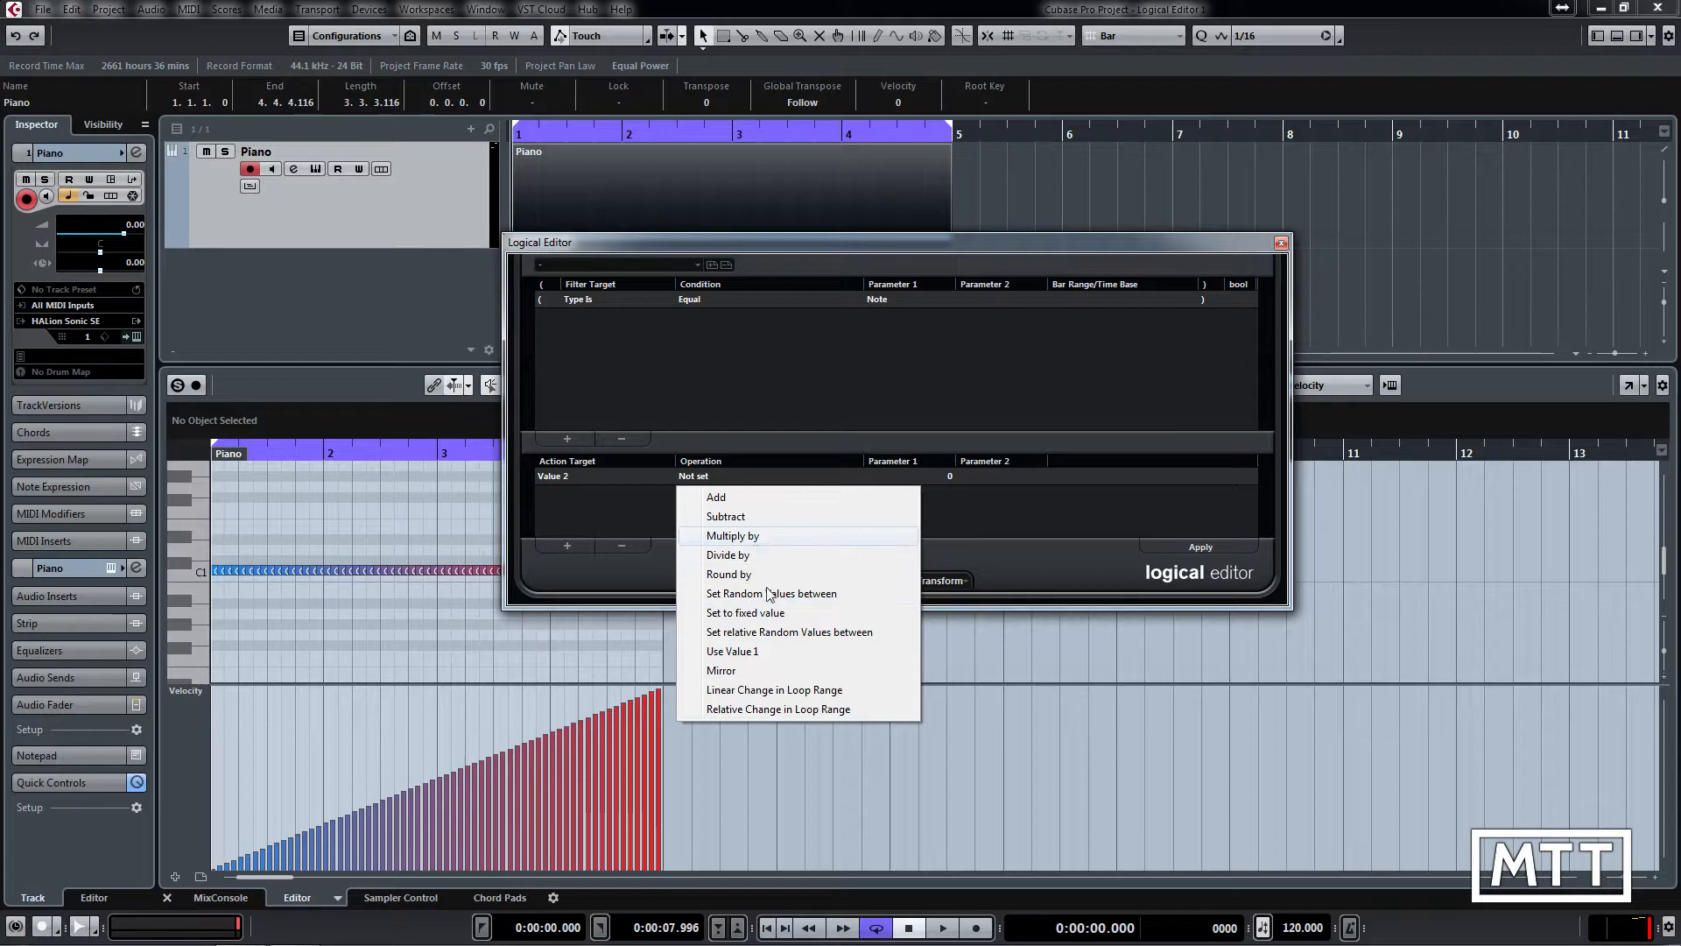
mouse_move(771, 593)
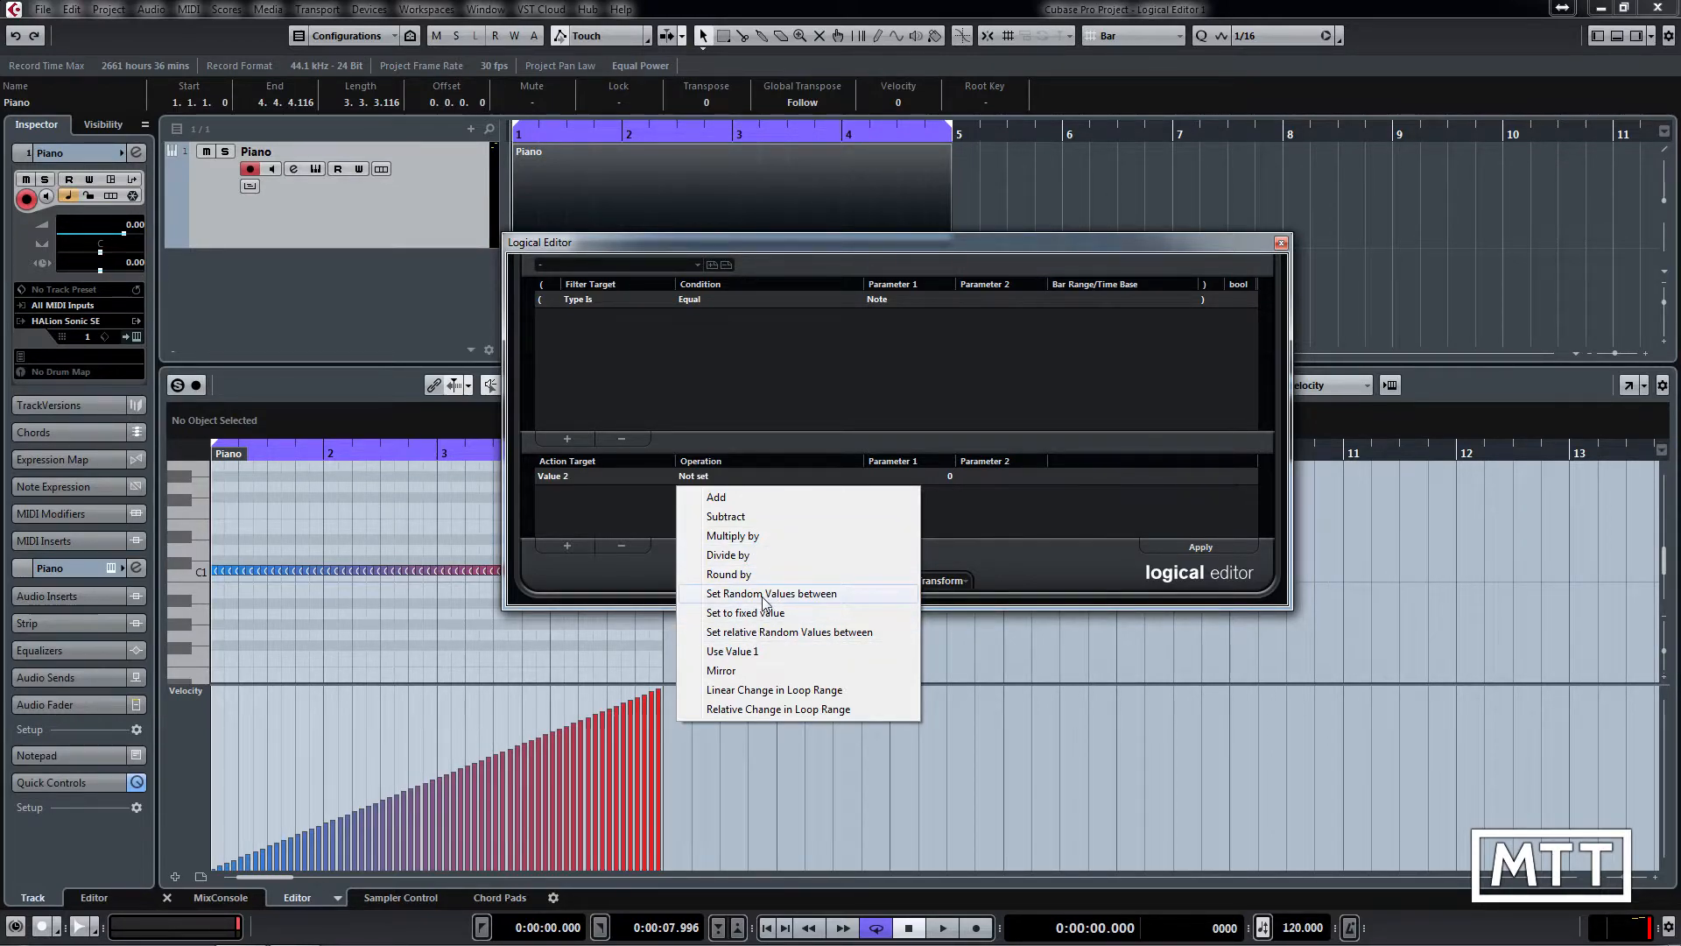
mouse_move(771, 597)
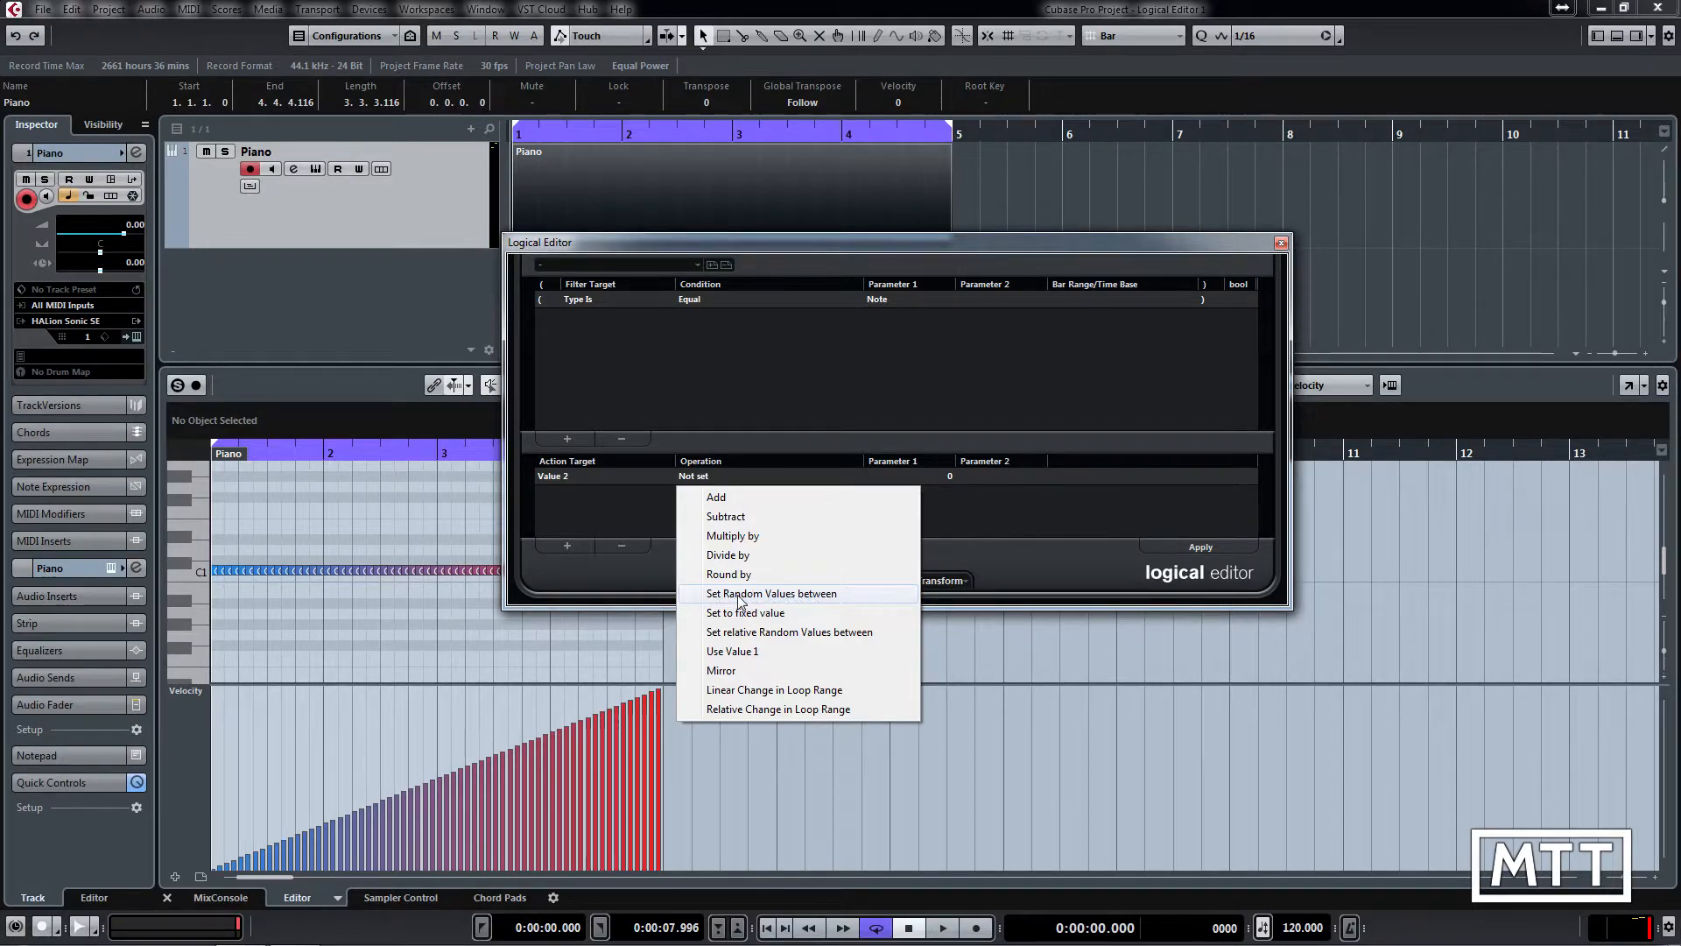
Randomize the Piano note velocities with Set Random Values between 0 and 127
left_click(769, 593)
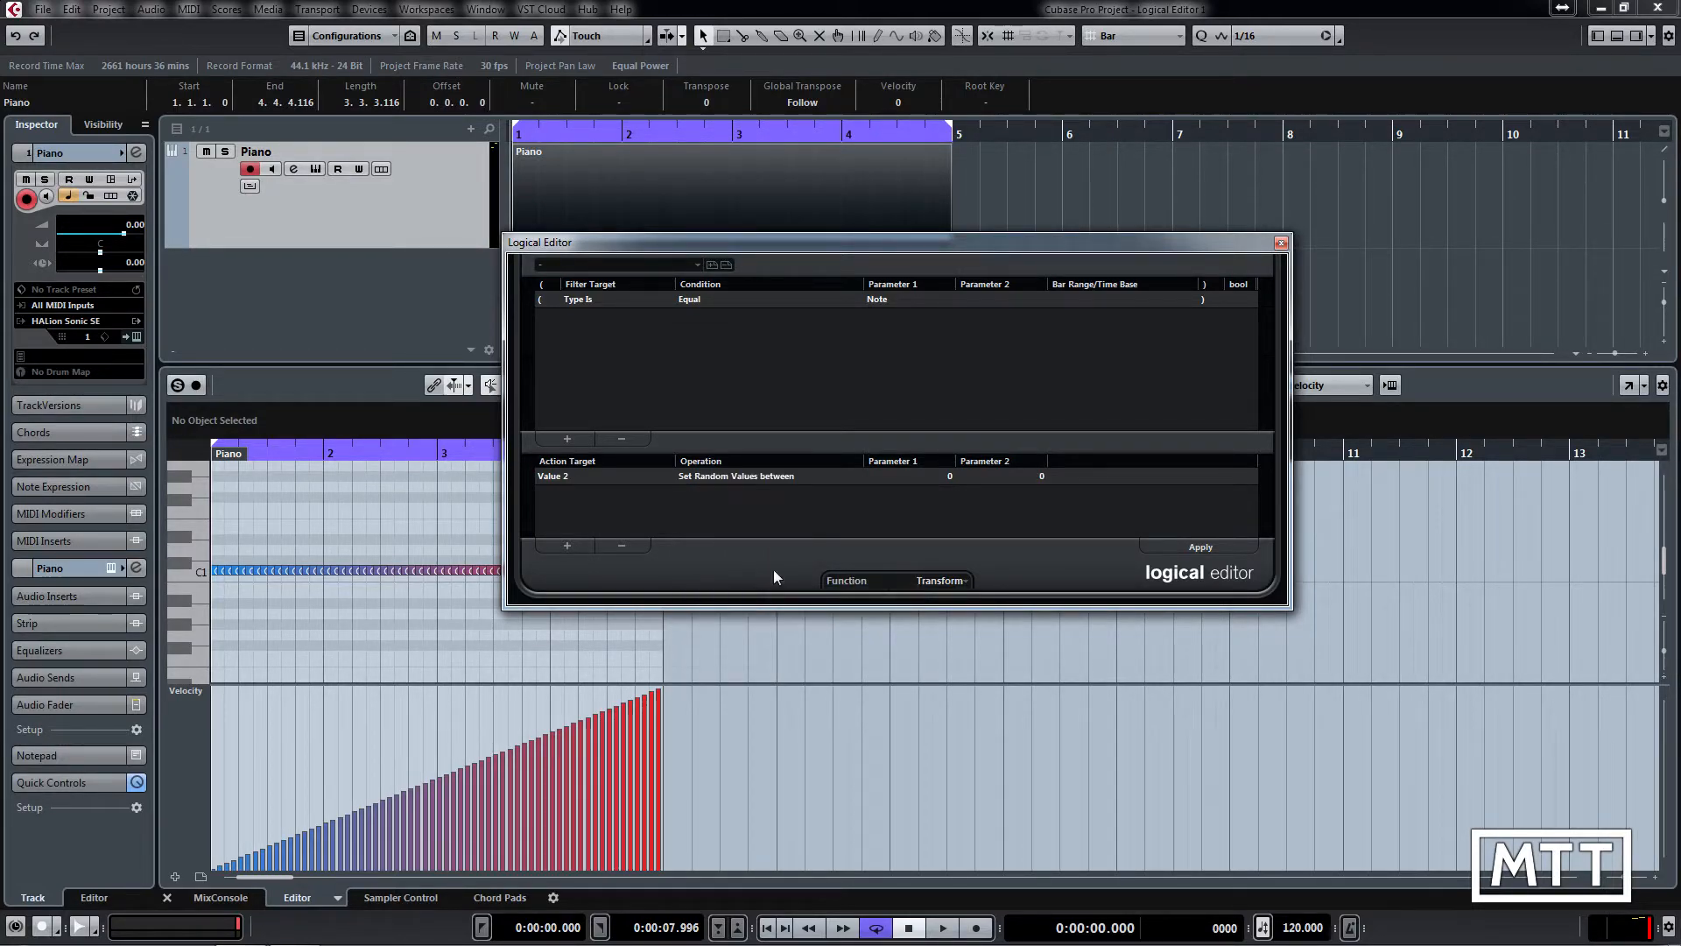
mouse_move(960, 483)
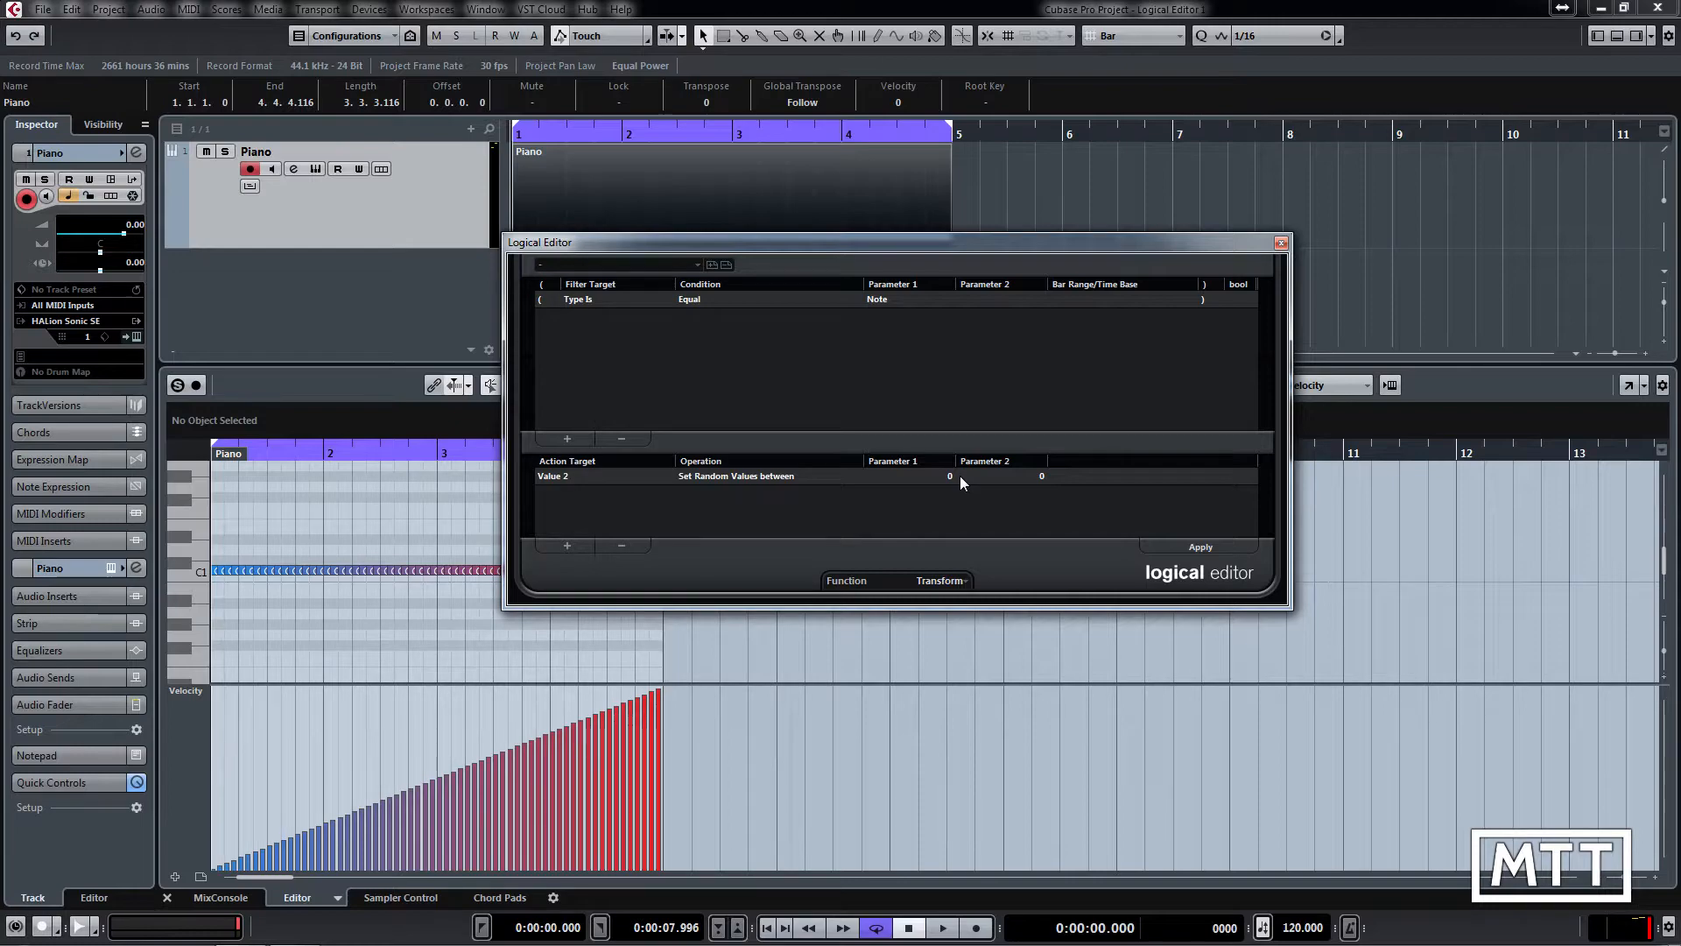
mouse_move(1008, 282)
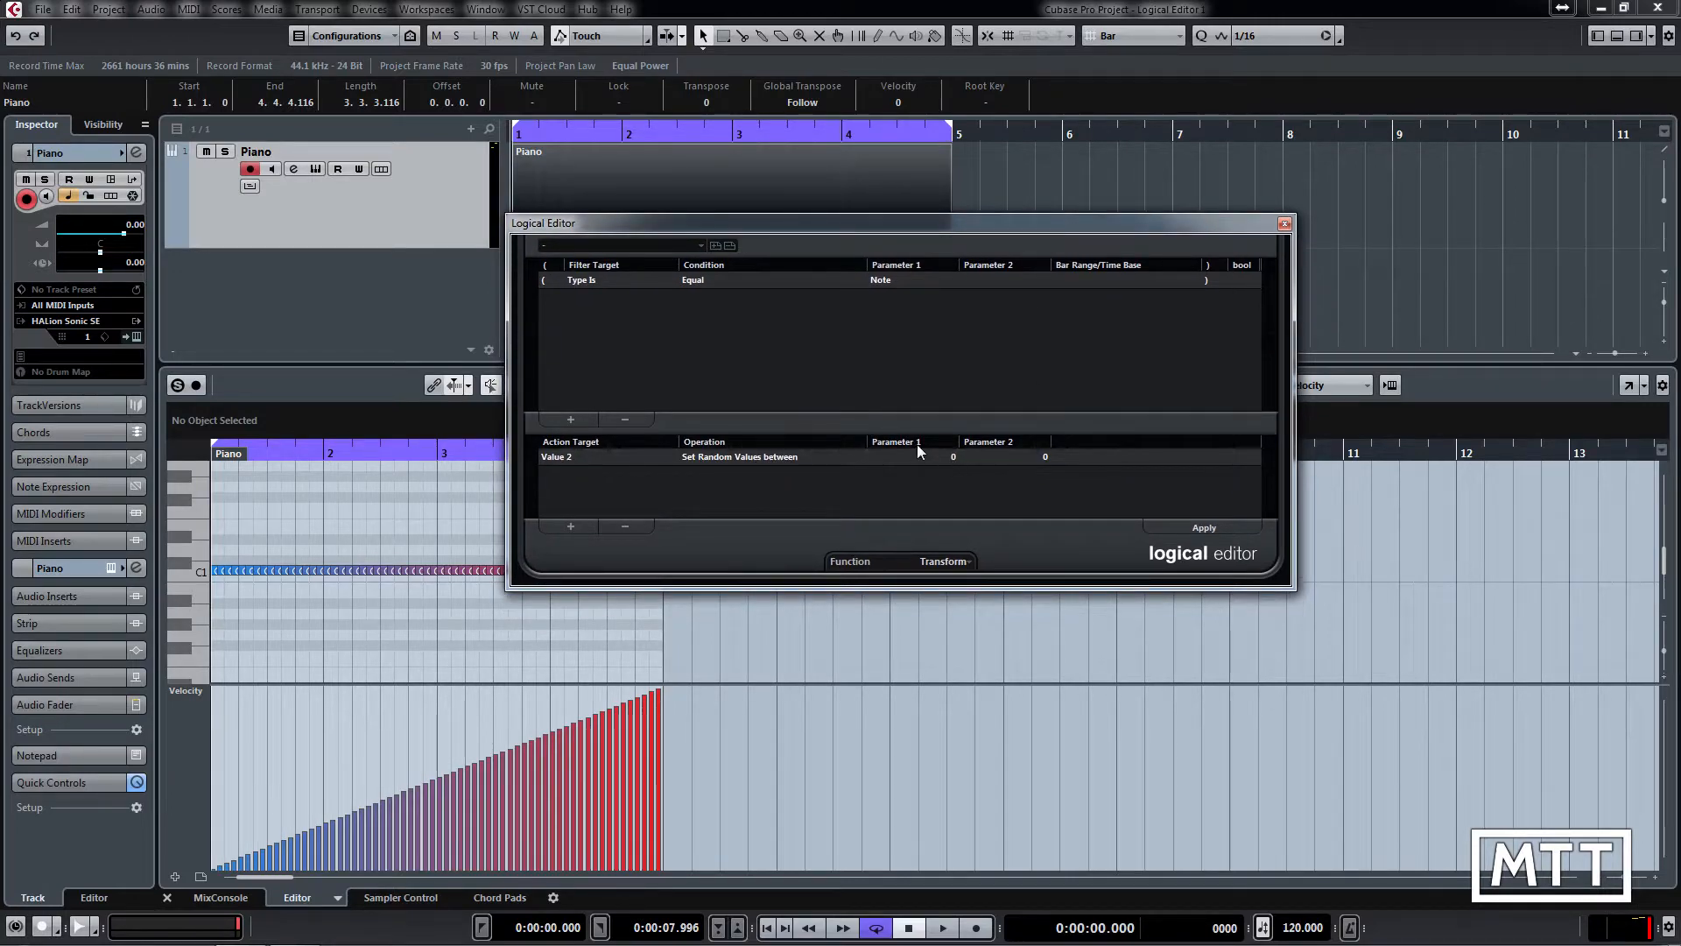
left_click(1040, 455)
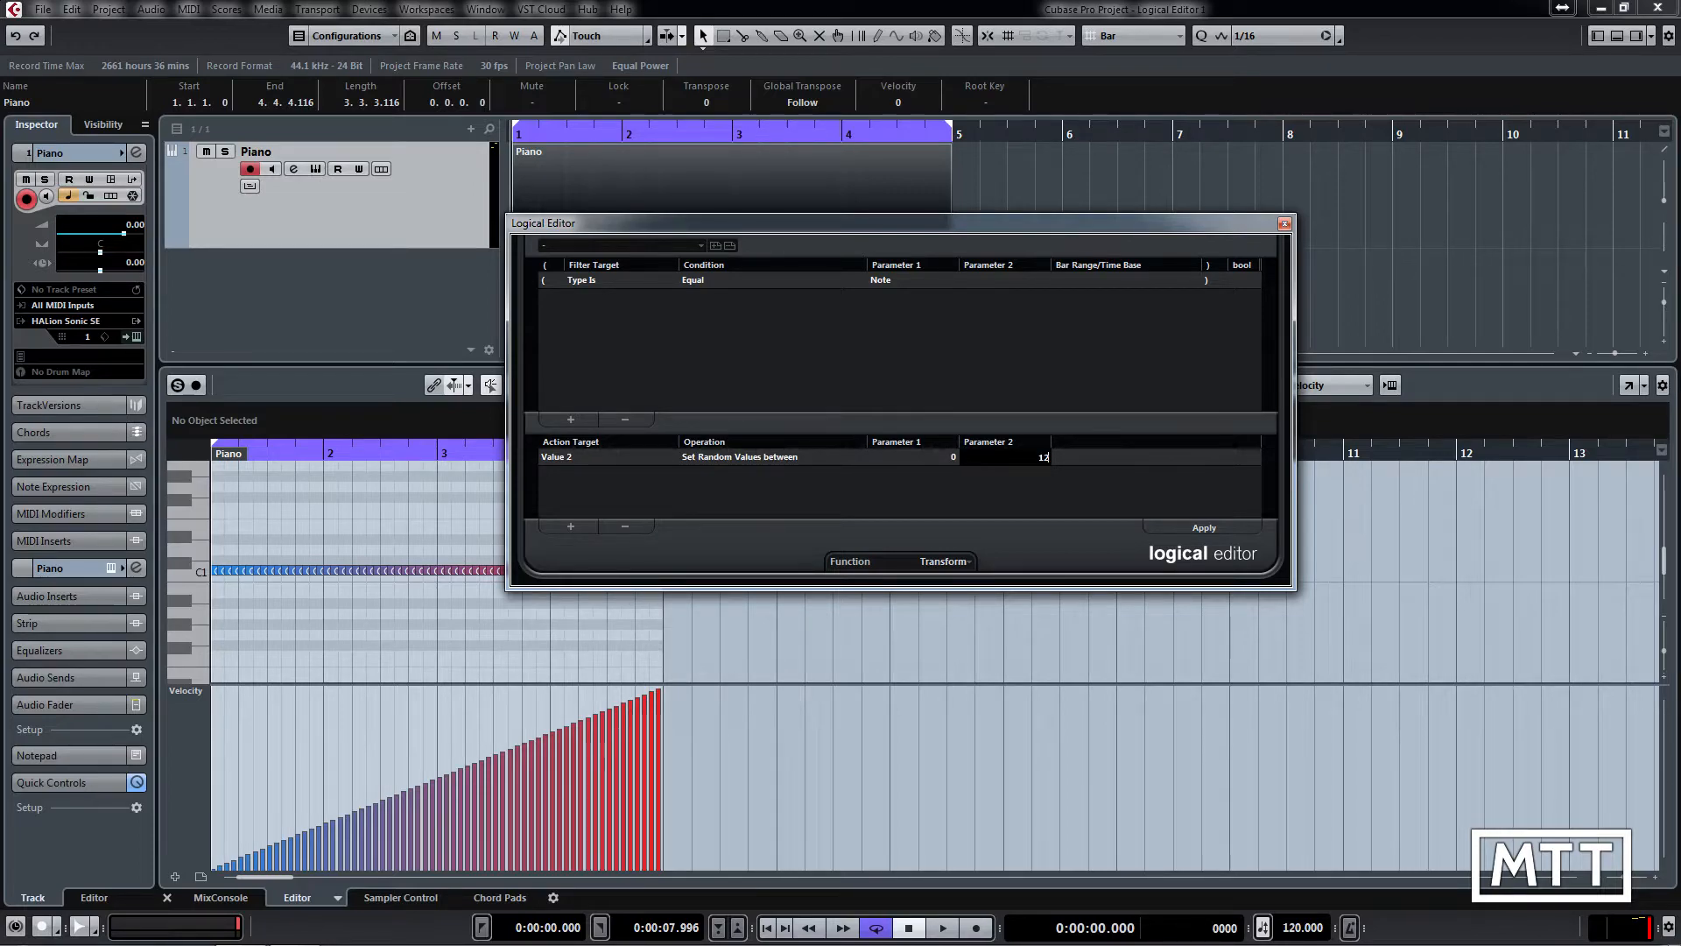
type("127")
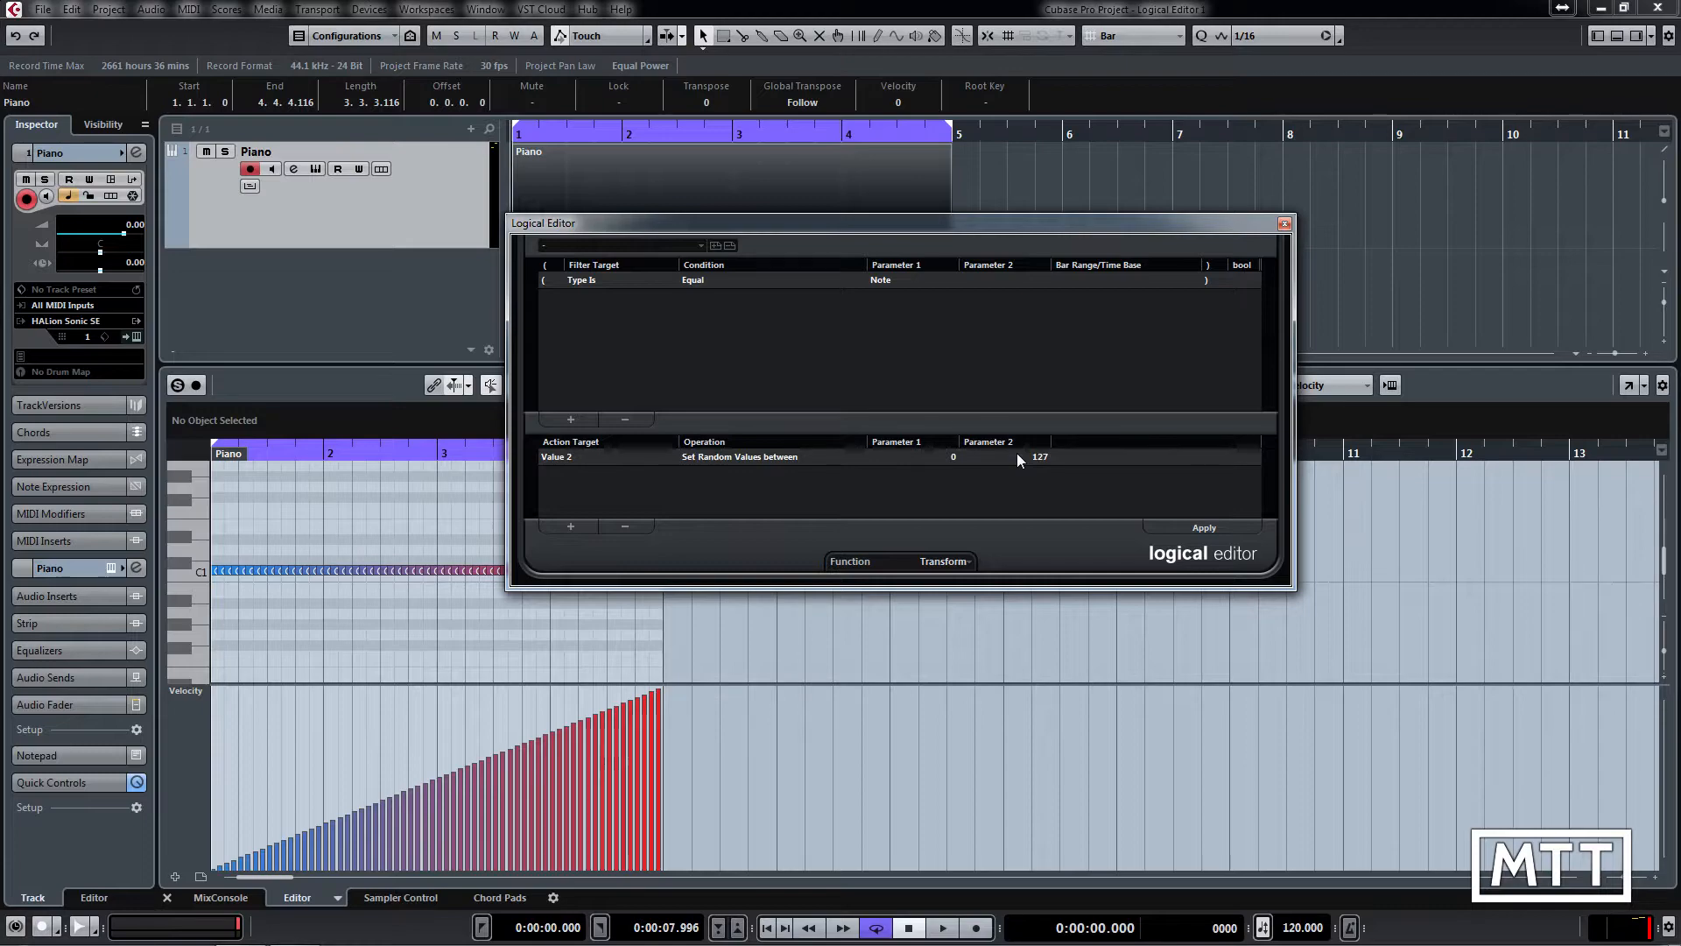
mouse_move(622, 279)
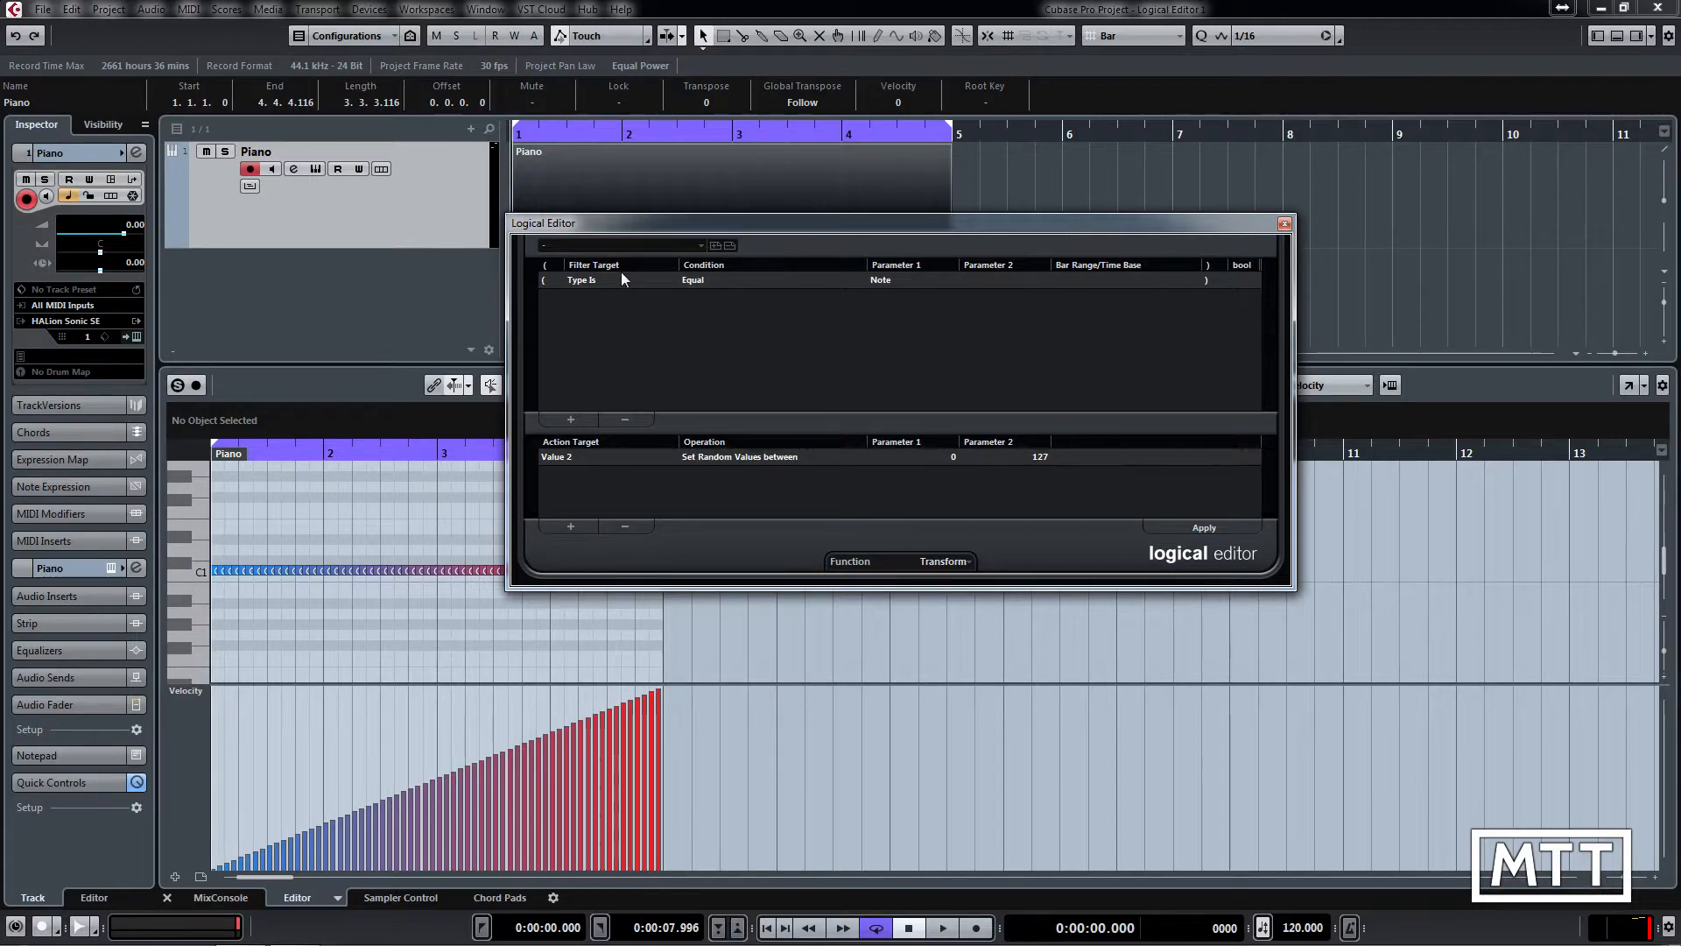
mouse_move(1111, 518)
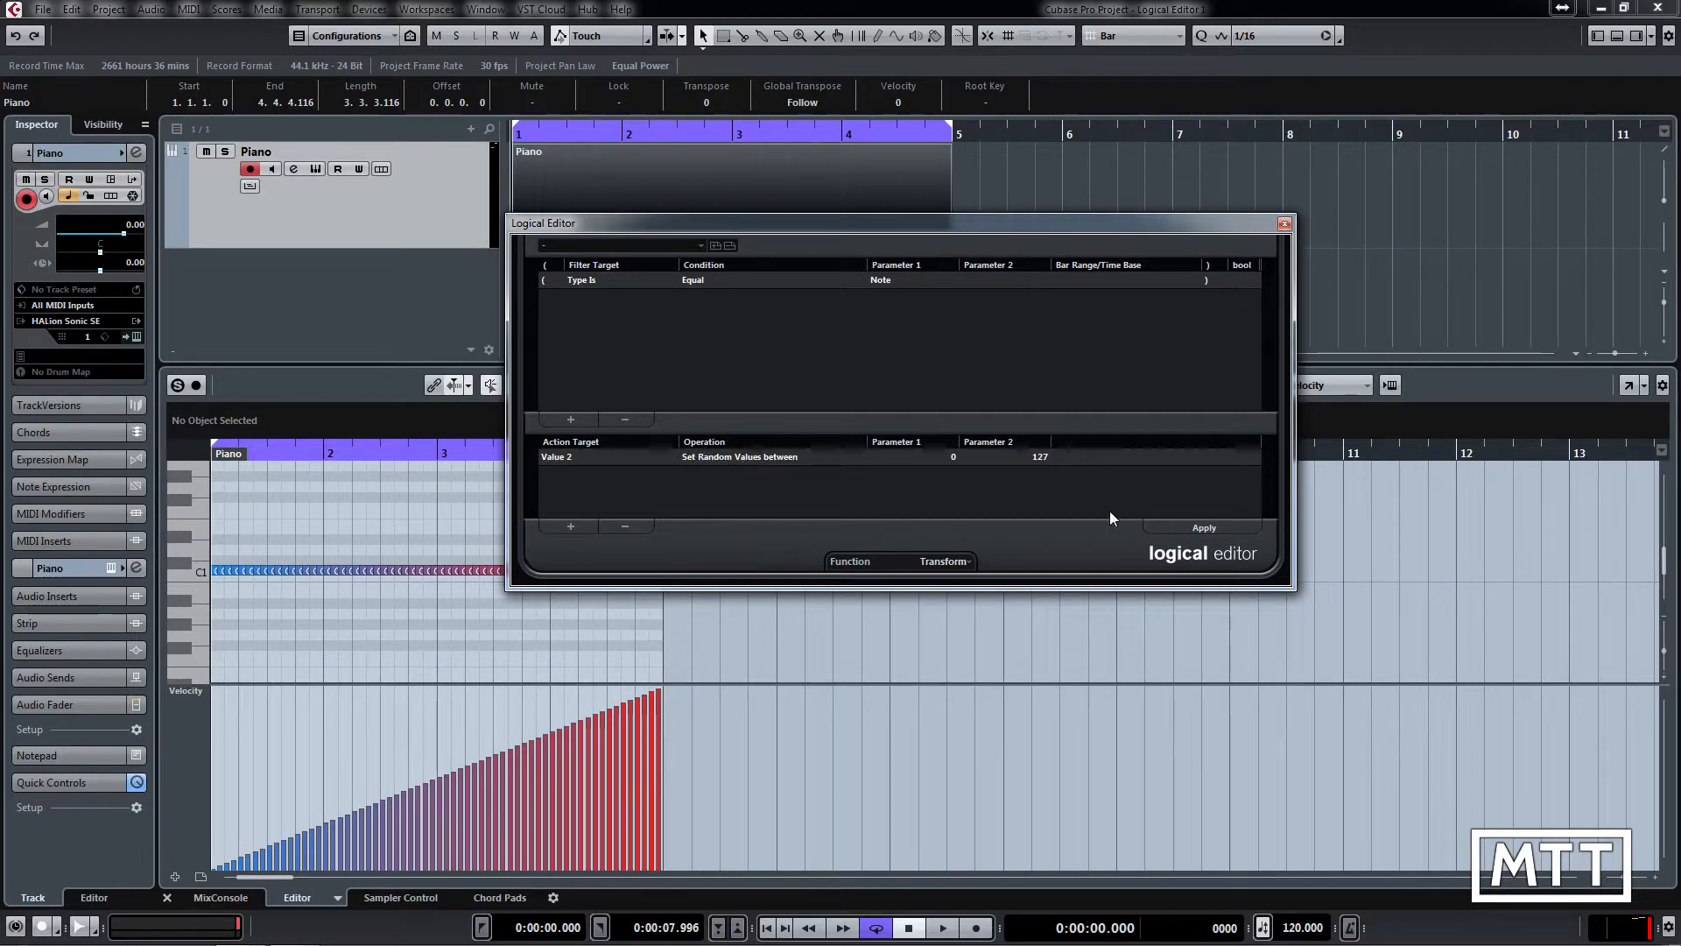
mouse_move(1204, 527)
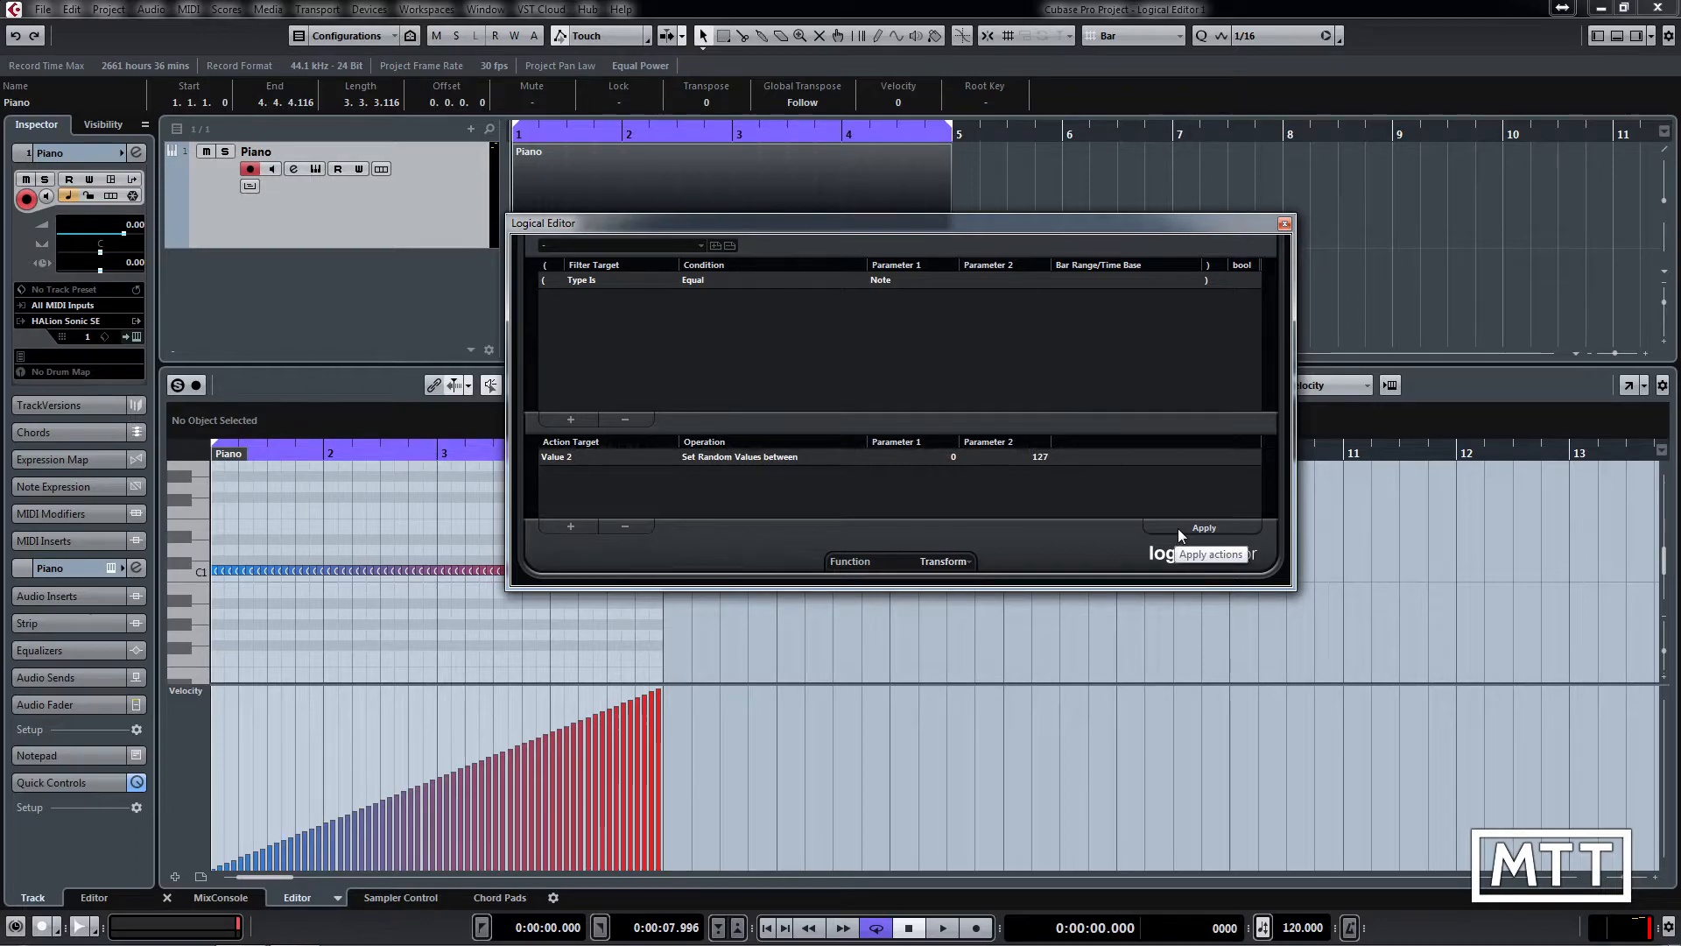
left_click(1203, 526)
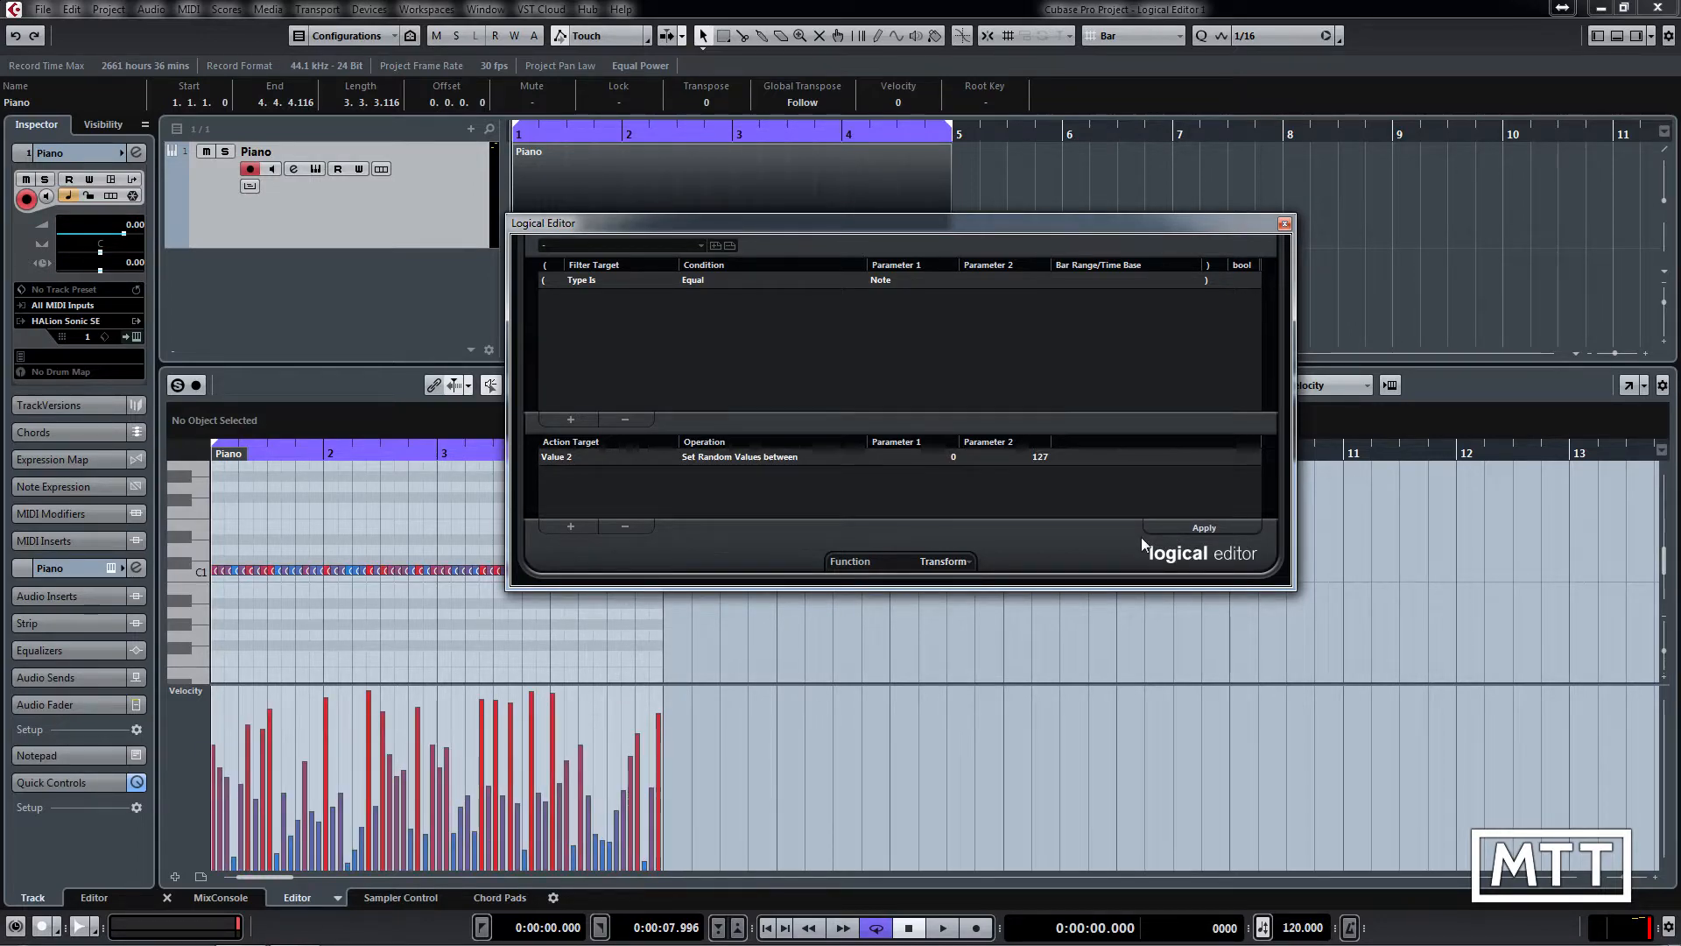
Narrow the random velocity range to 85–105 and re-apply it several times
left_click(1203, 526)
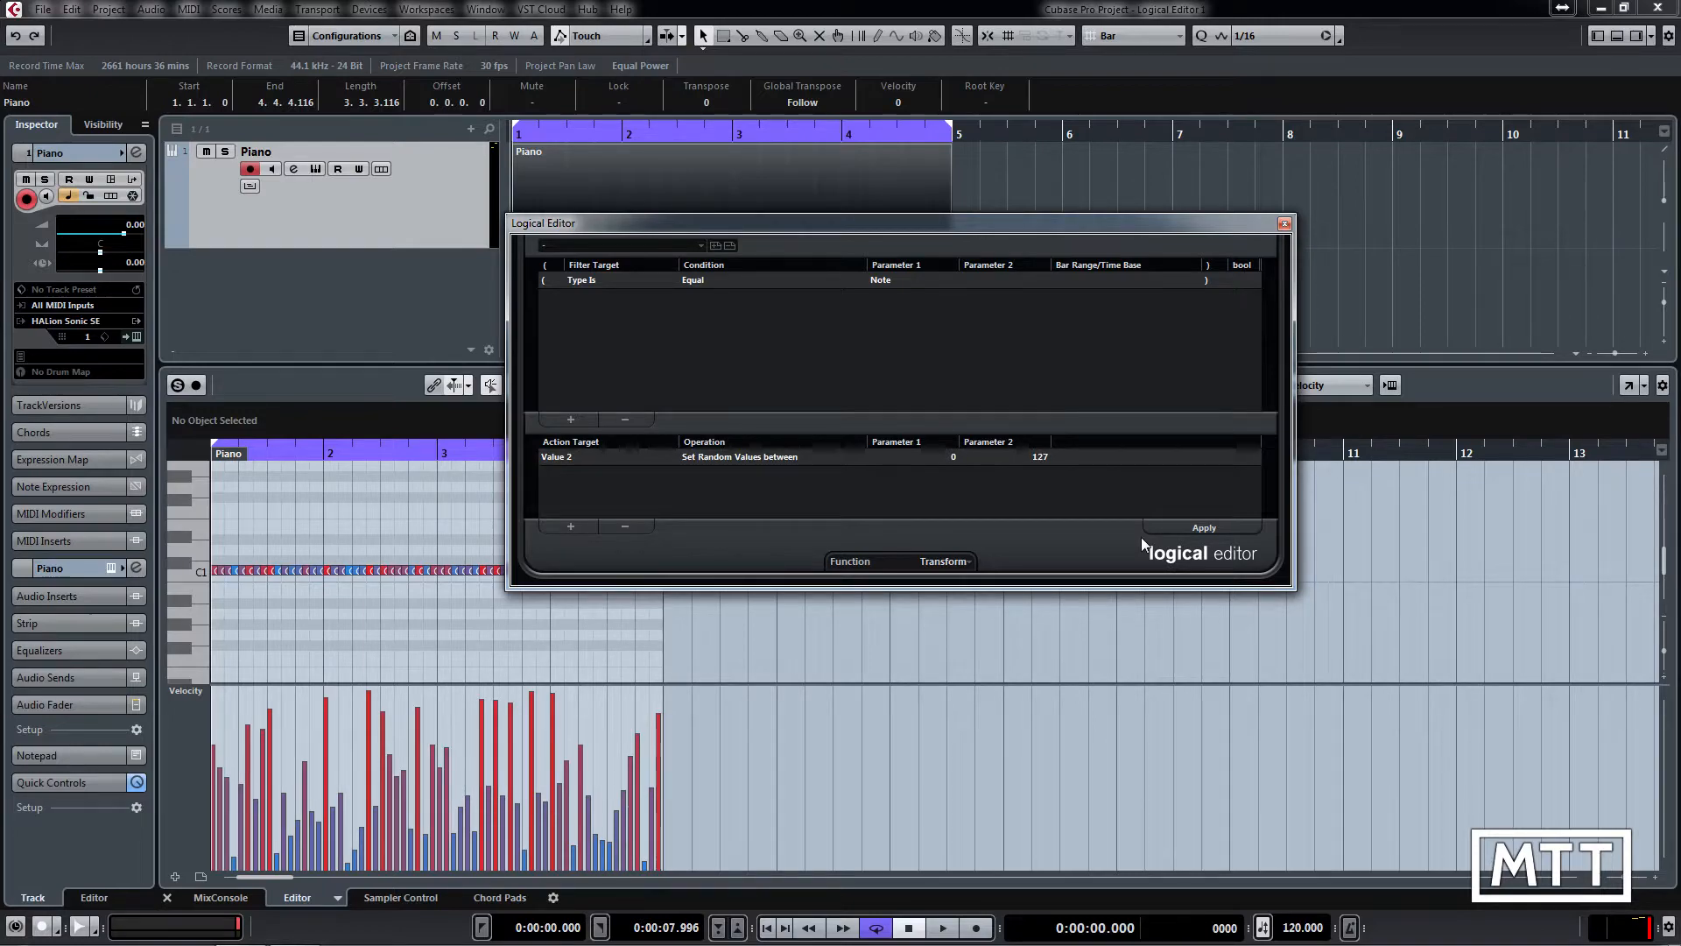
mouse_move(955, 468)
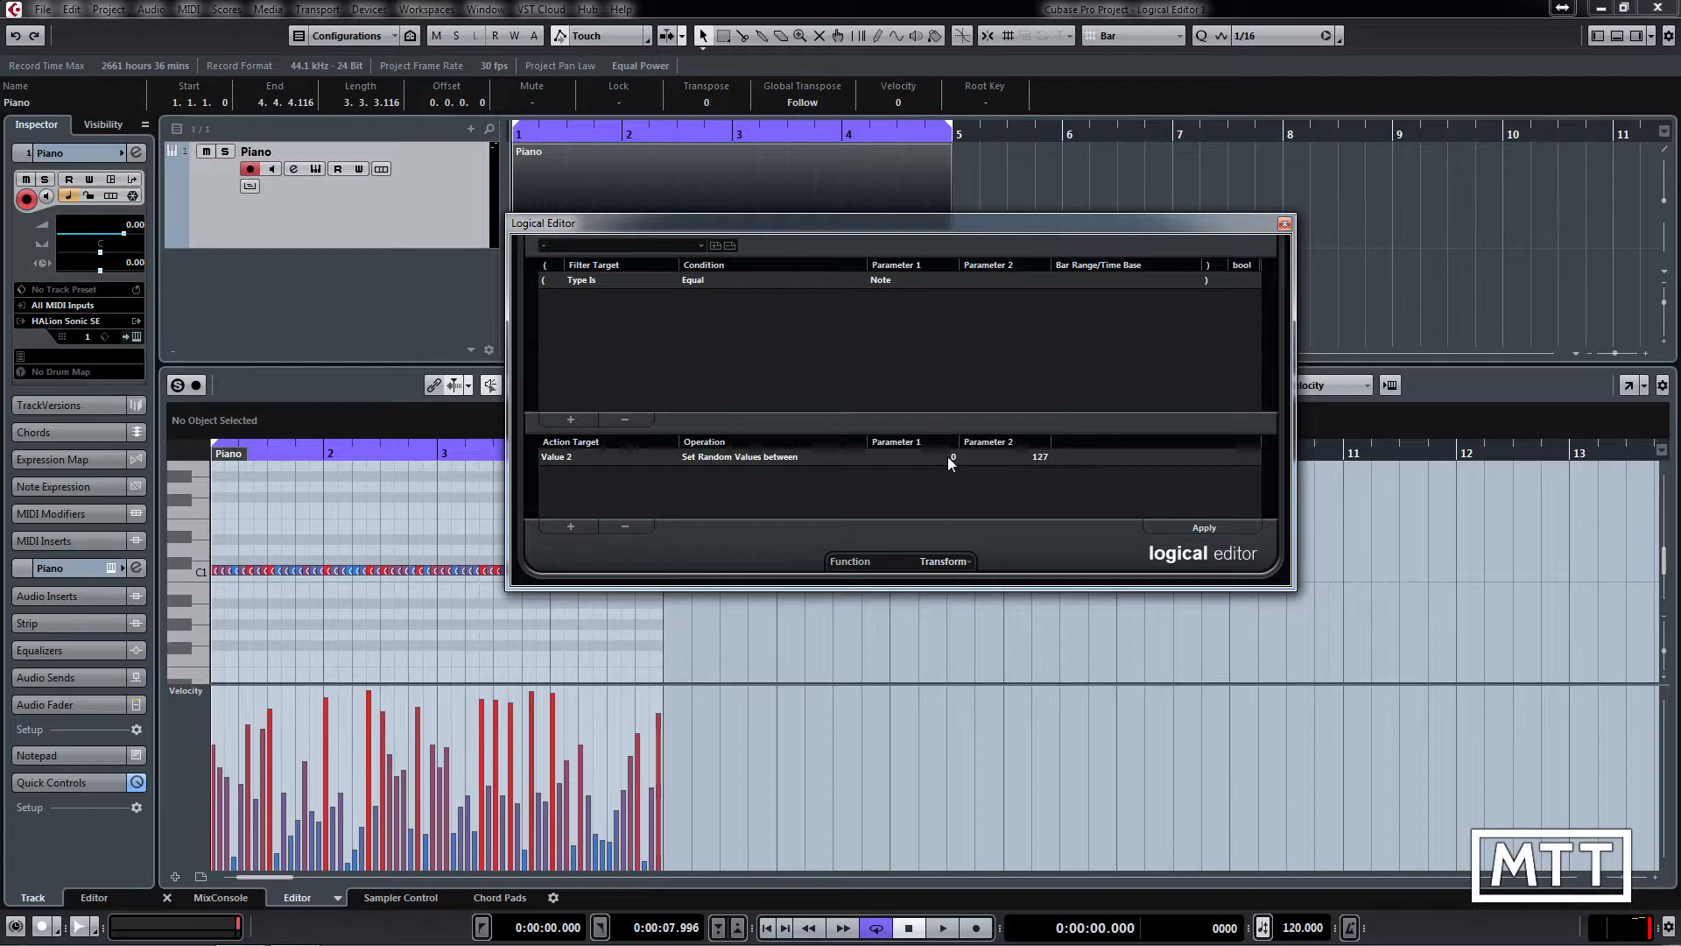
left_click(912, 455)
type("85")
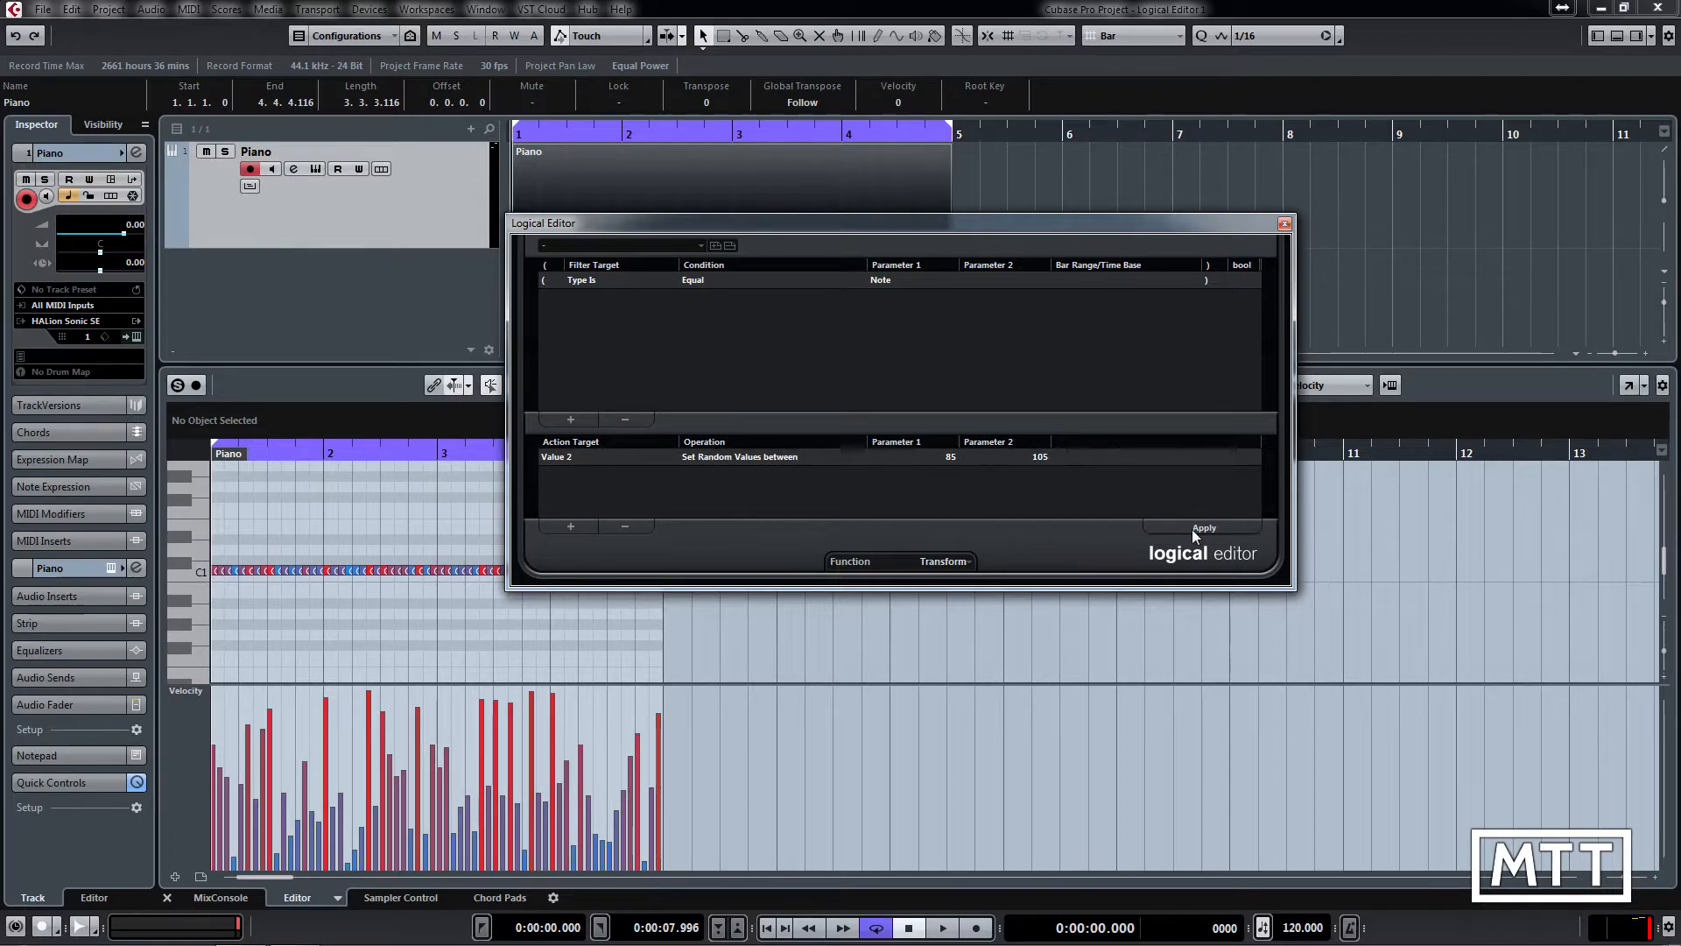
left_click(1203, 526)
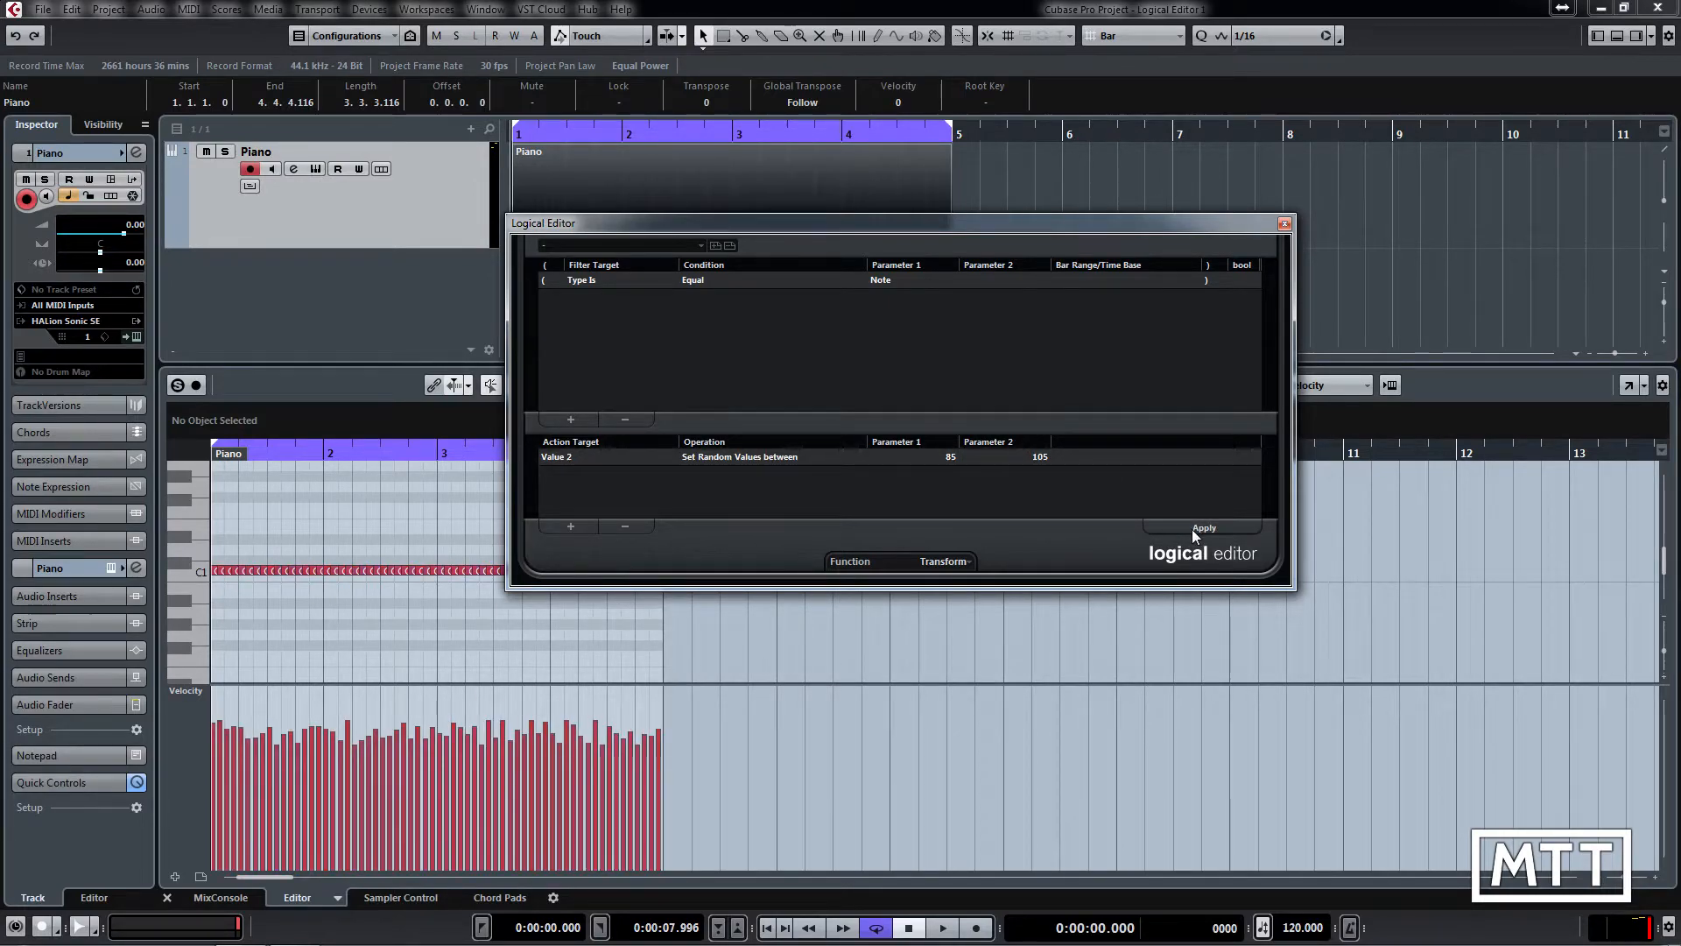
left_click(1204, 526)
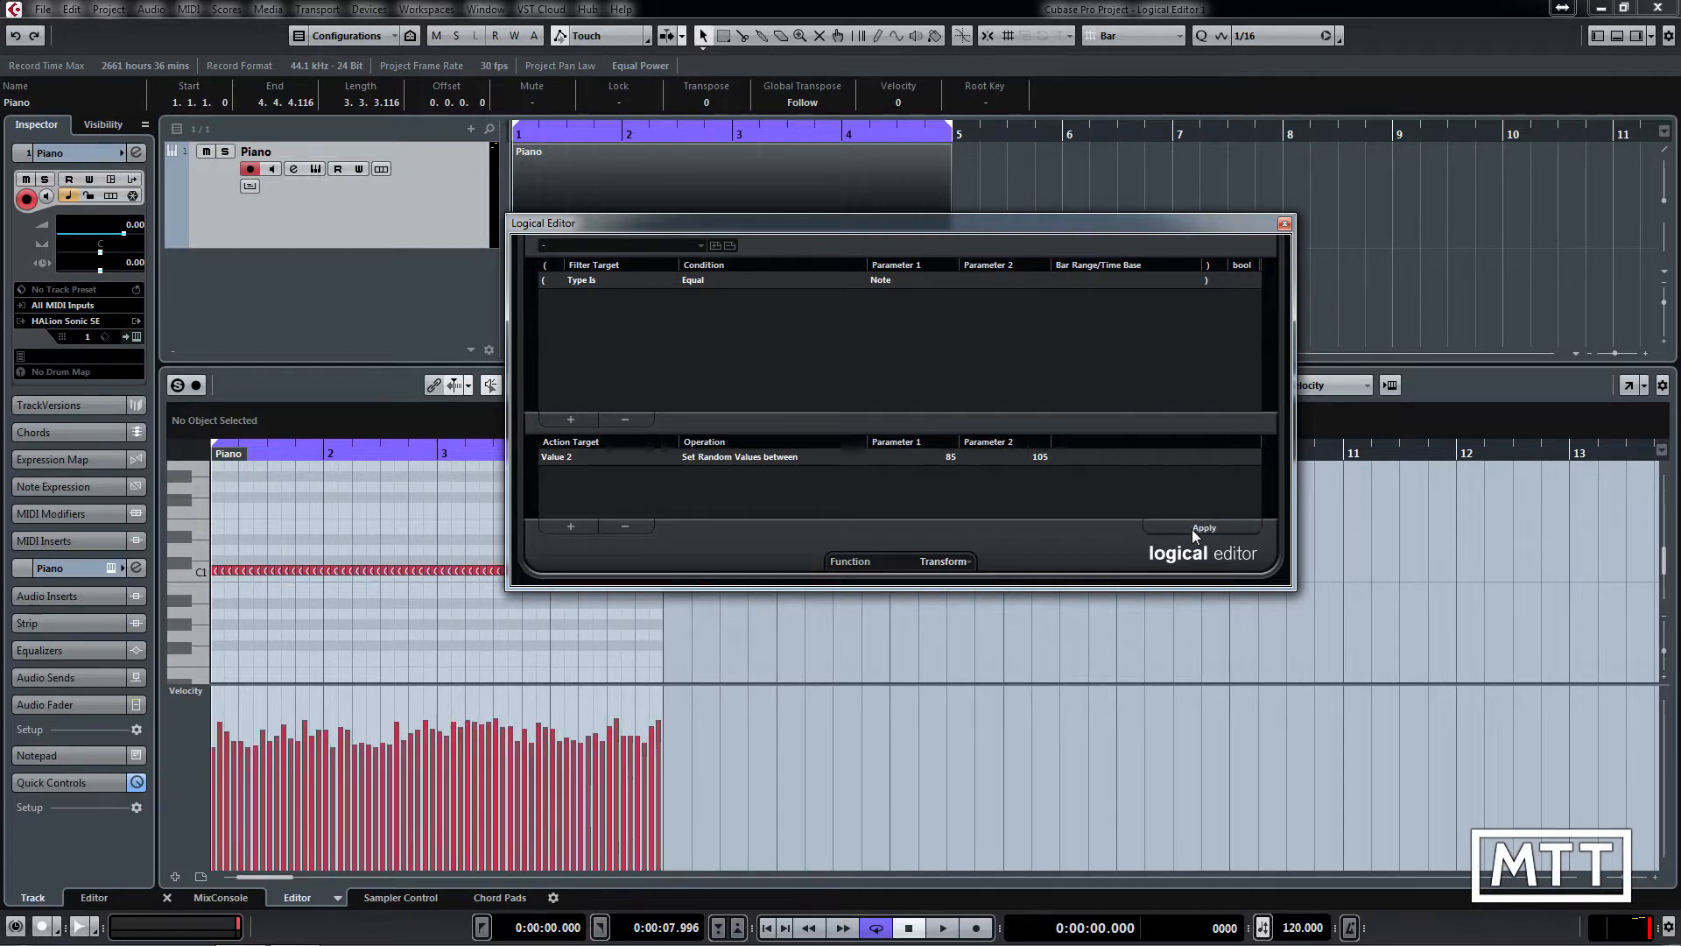
left_click(1204, 526)
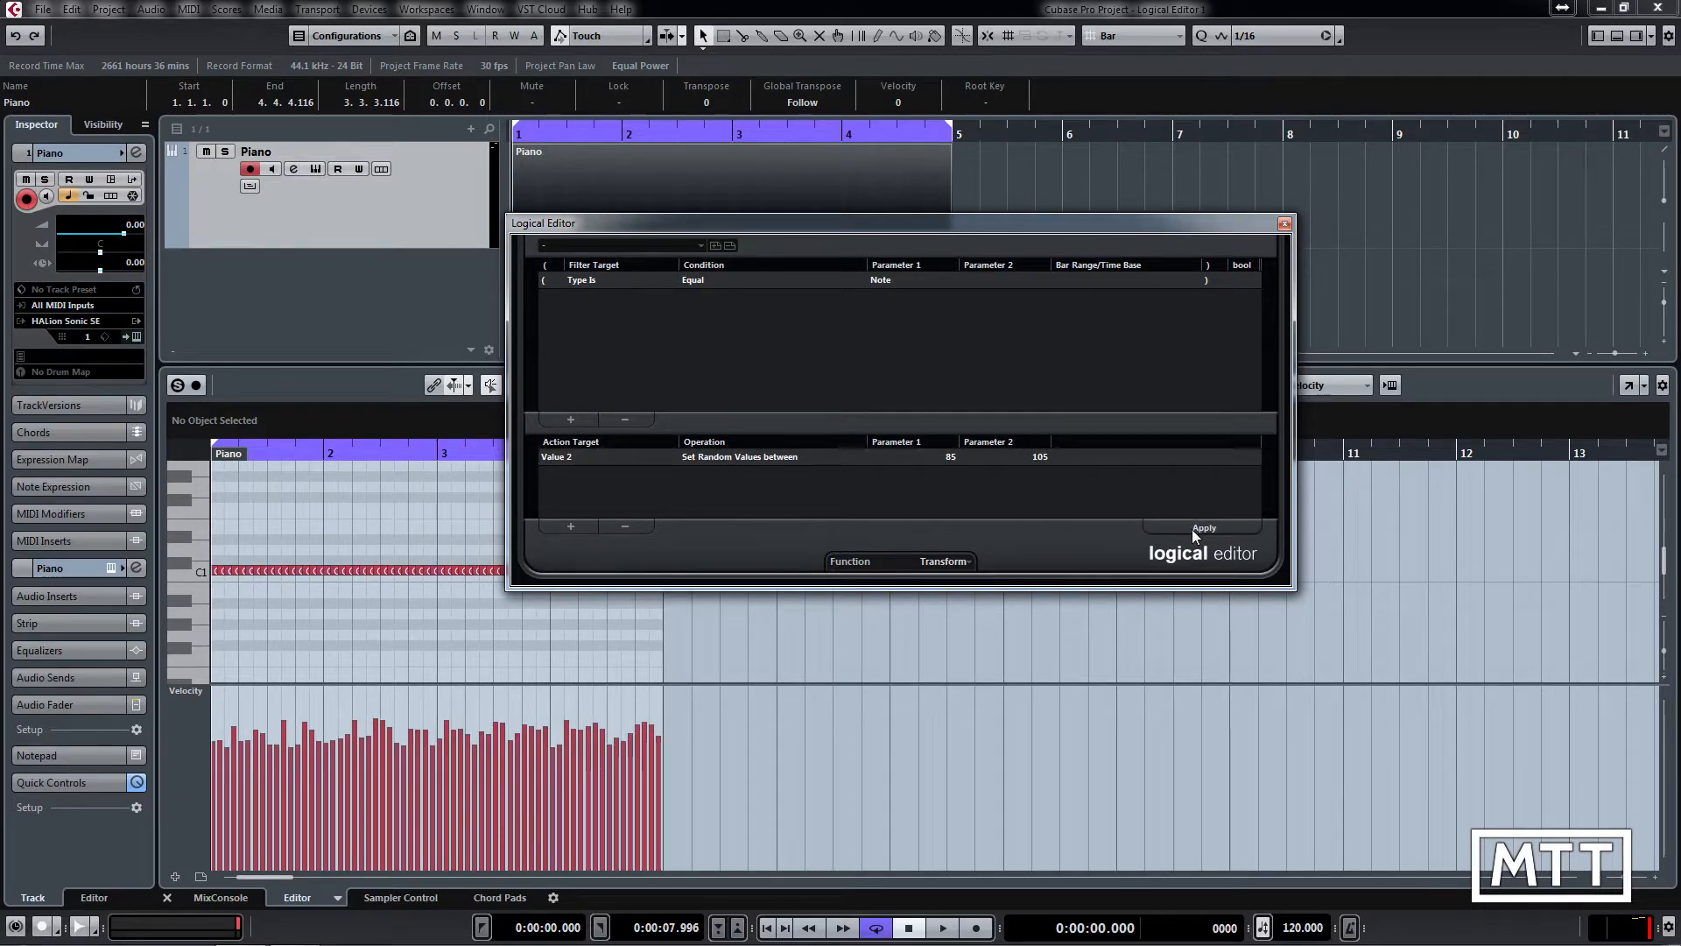
left_click(1204, 526)
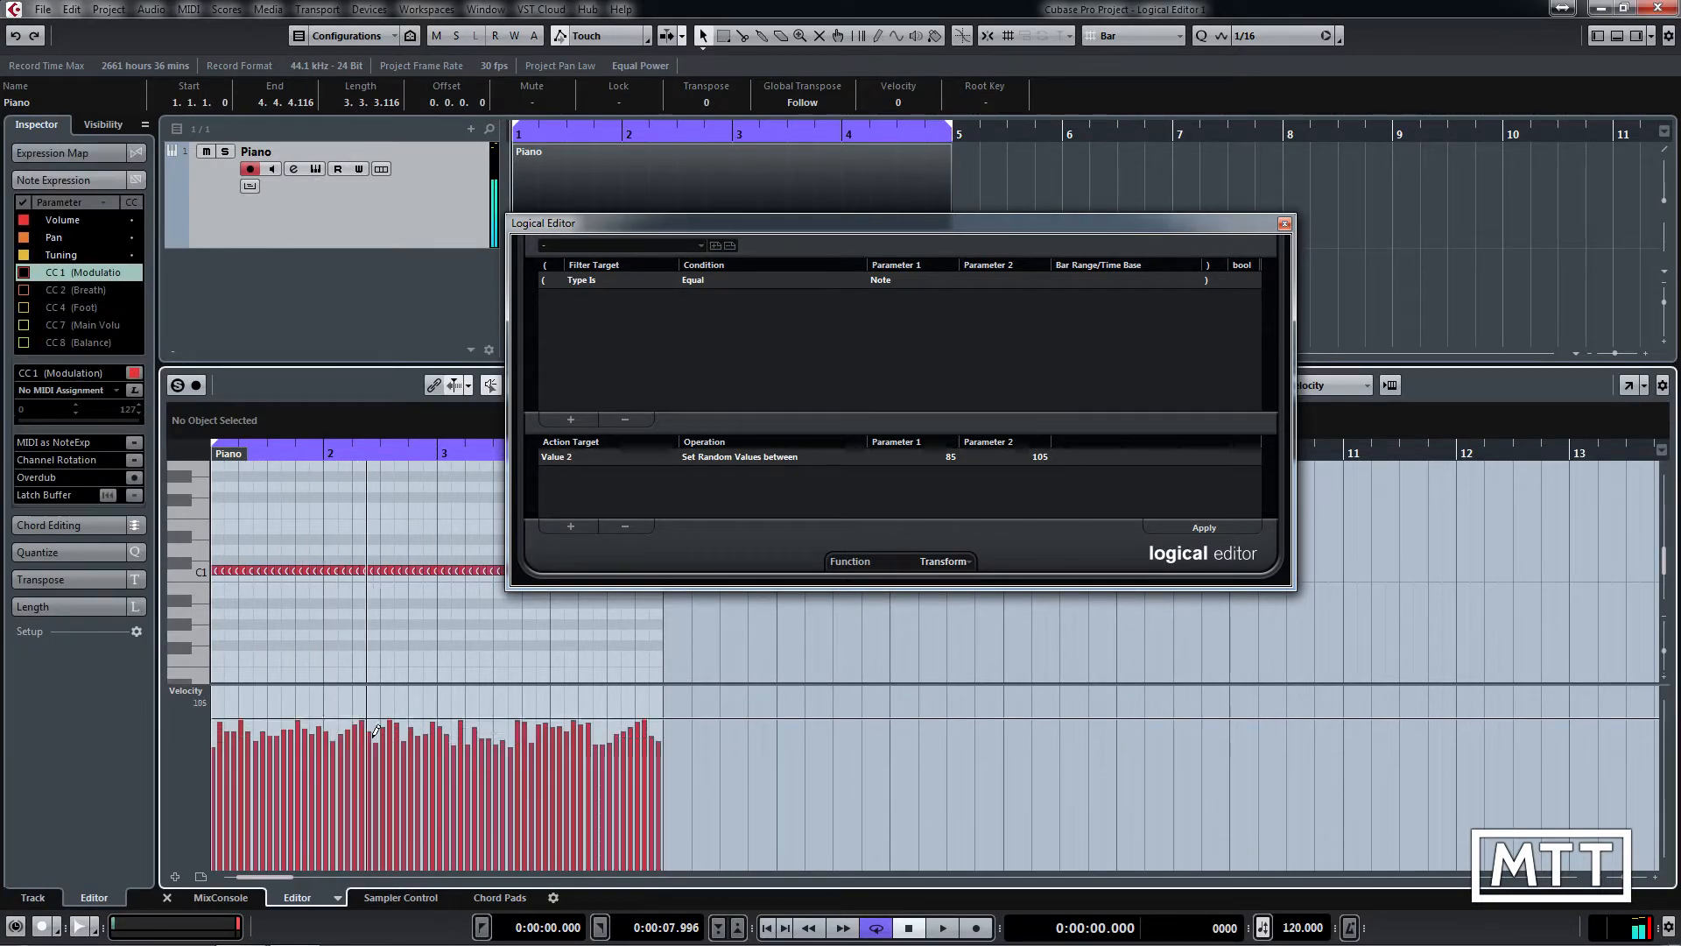
Re-apply the 85–105 velocity randomization six more times for fresh patterns
left_click(1203, 526)
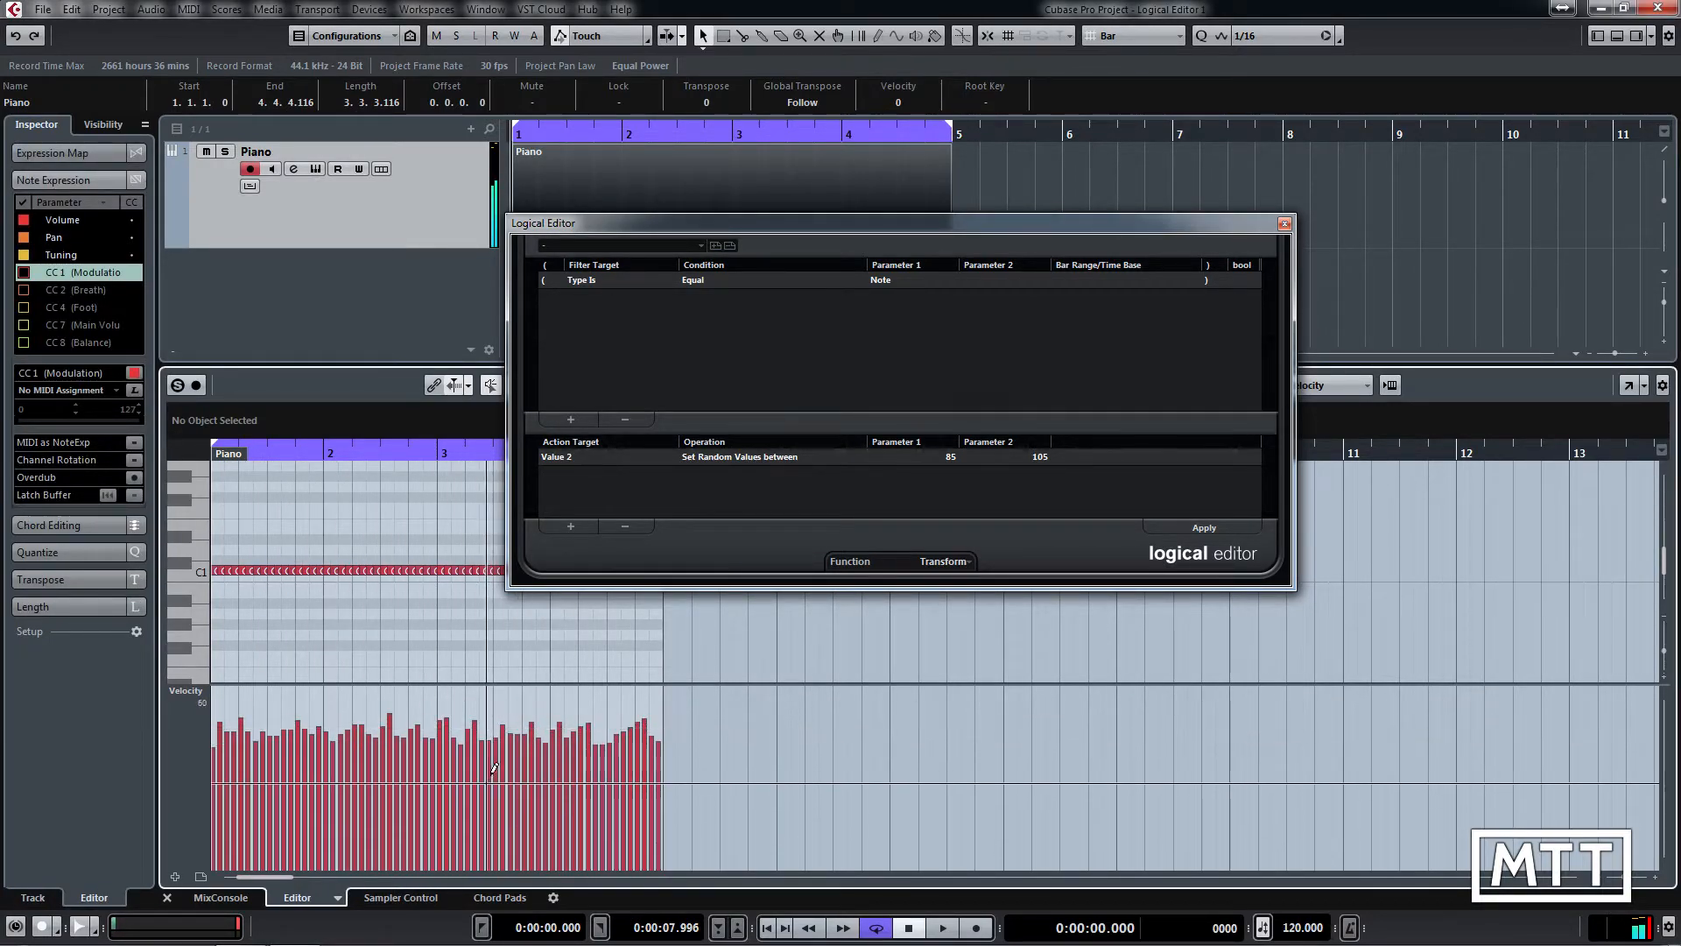
left_click(1203, 527)
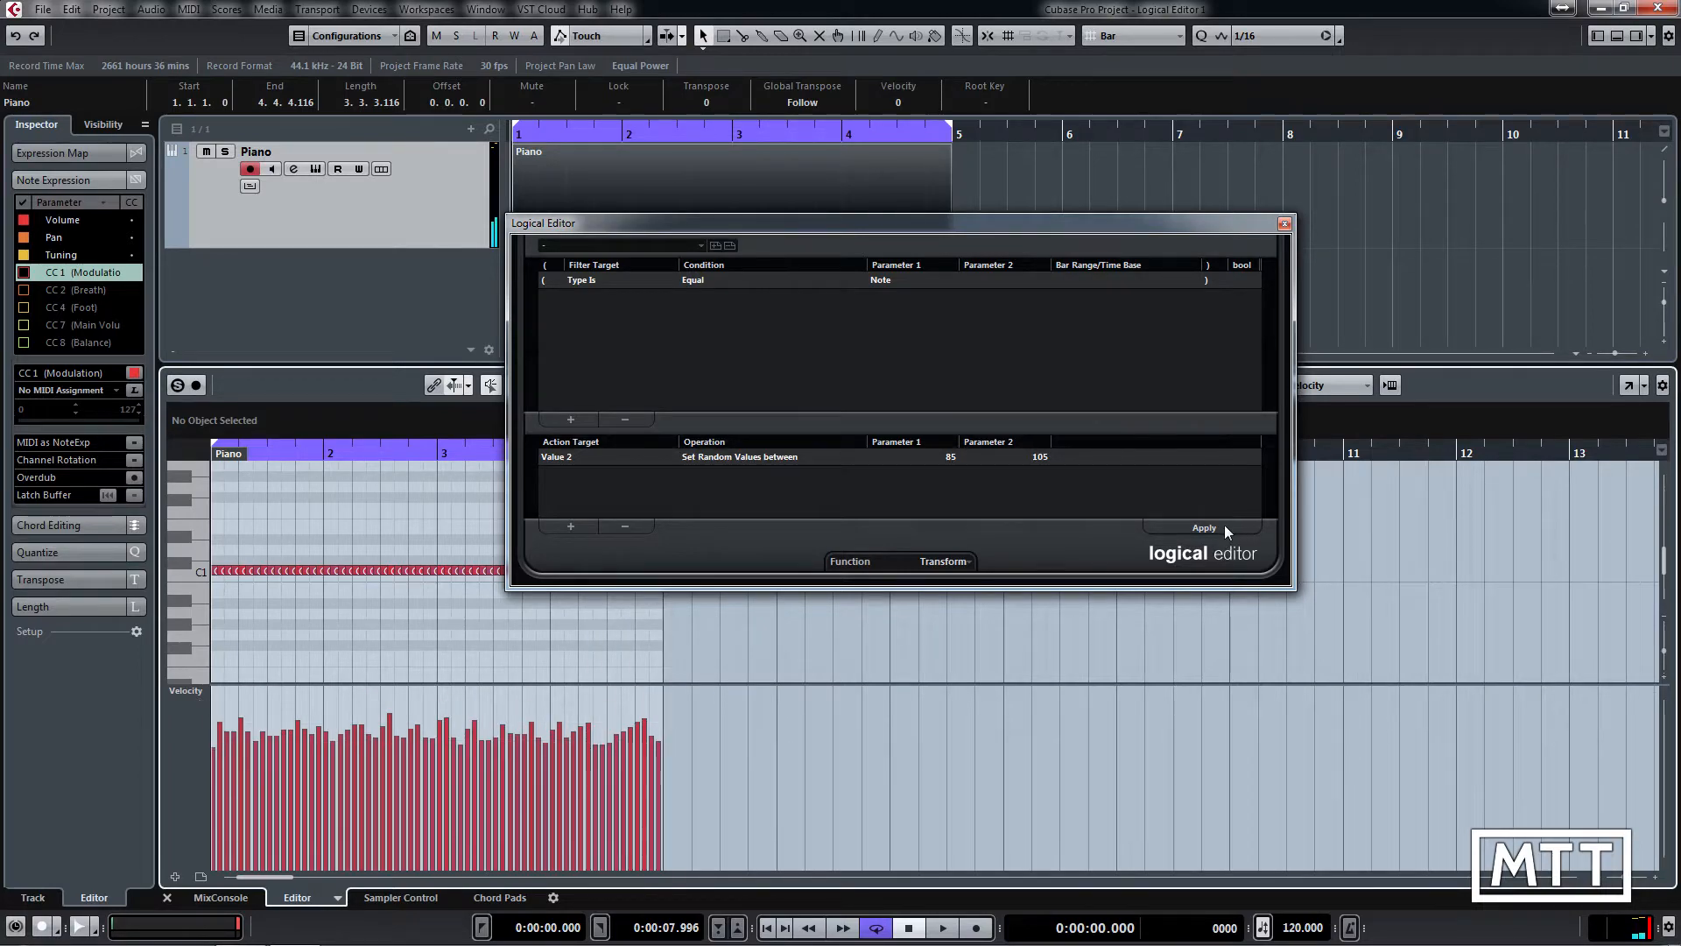
left_click(1203, 526)
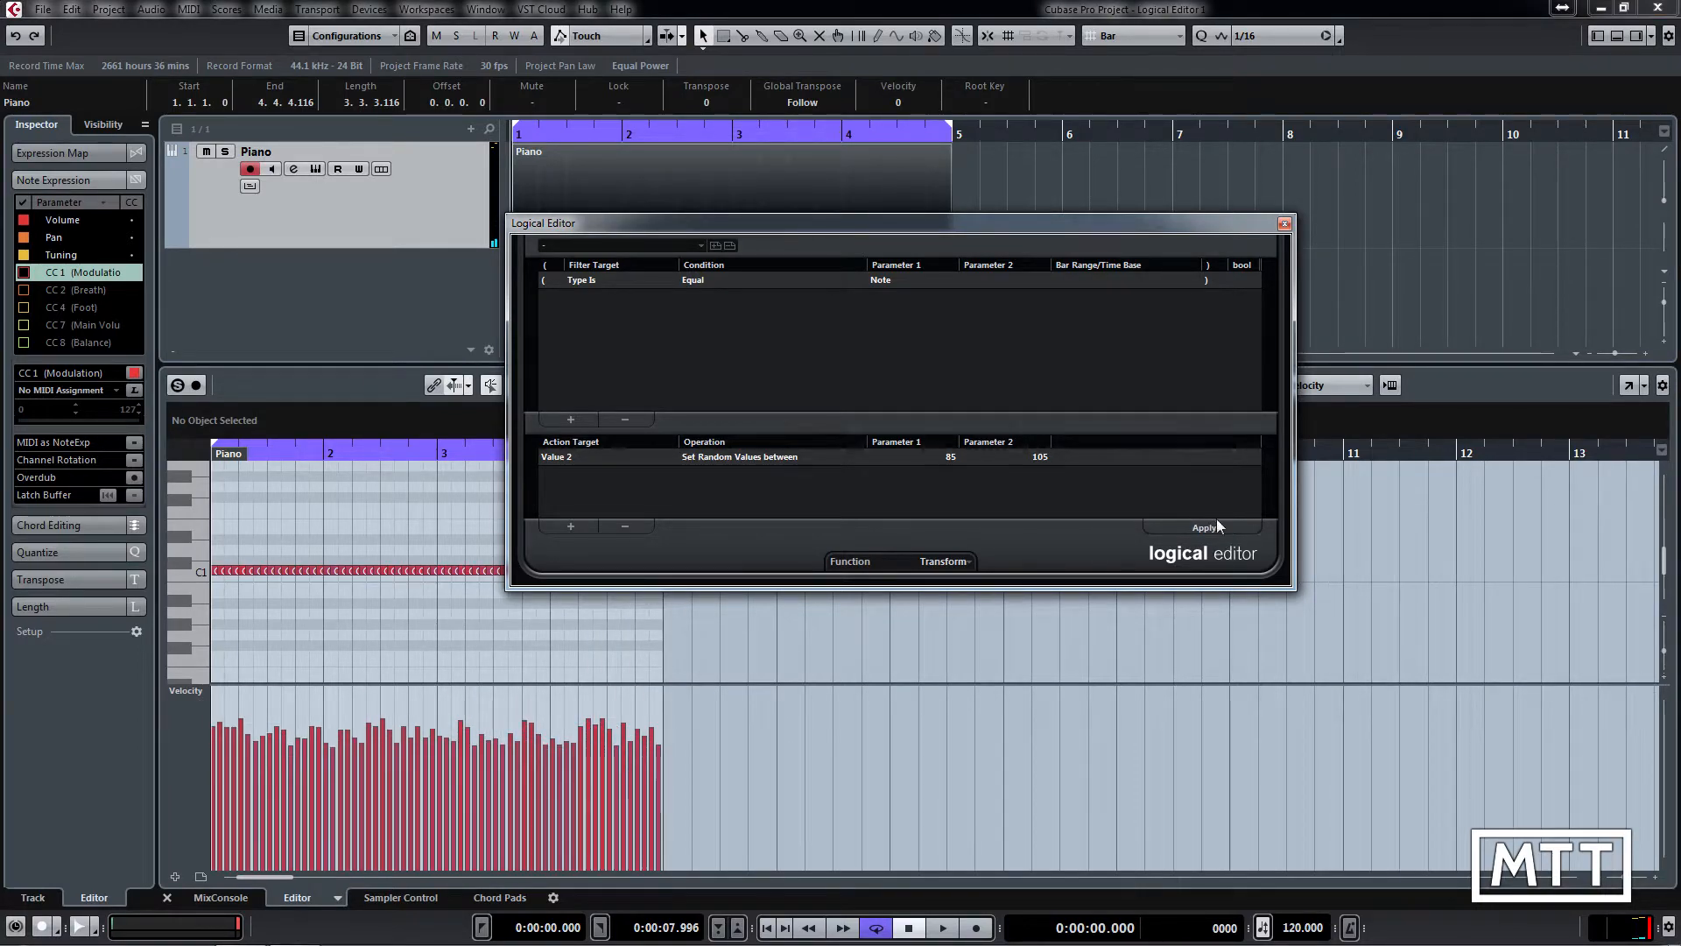
mouse_move(1203, 527)
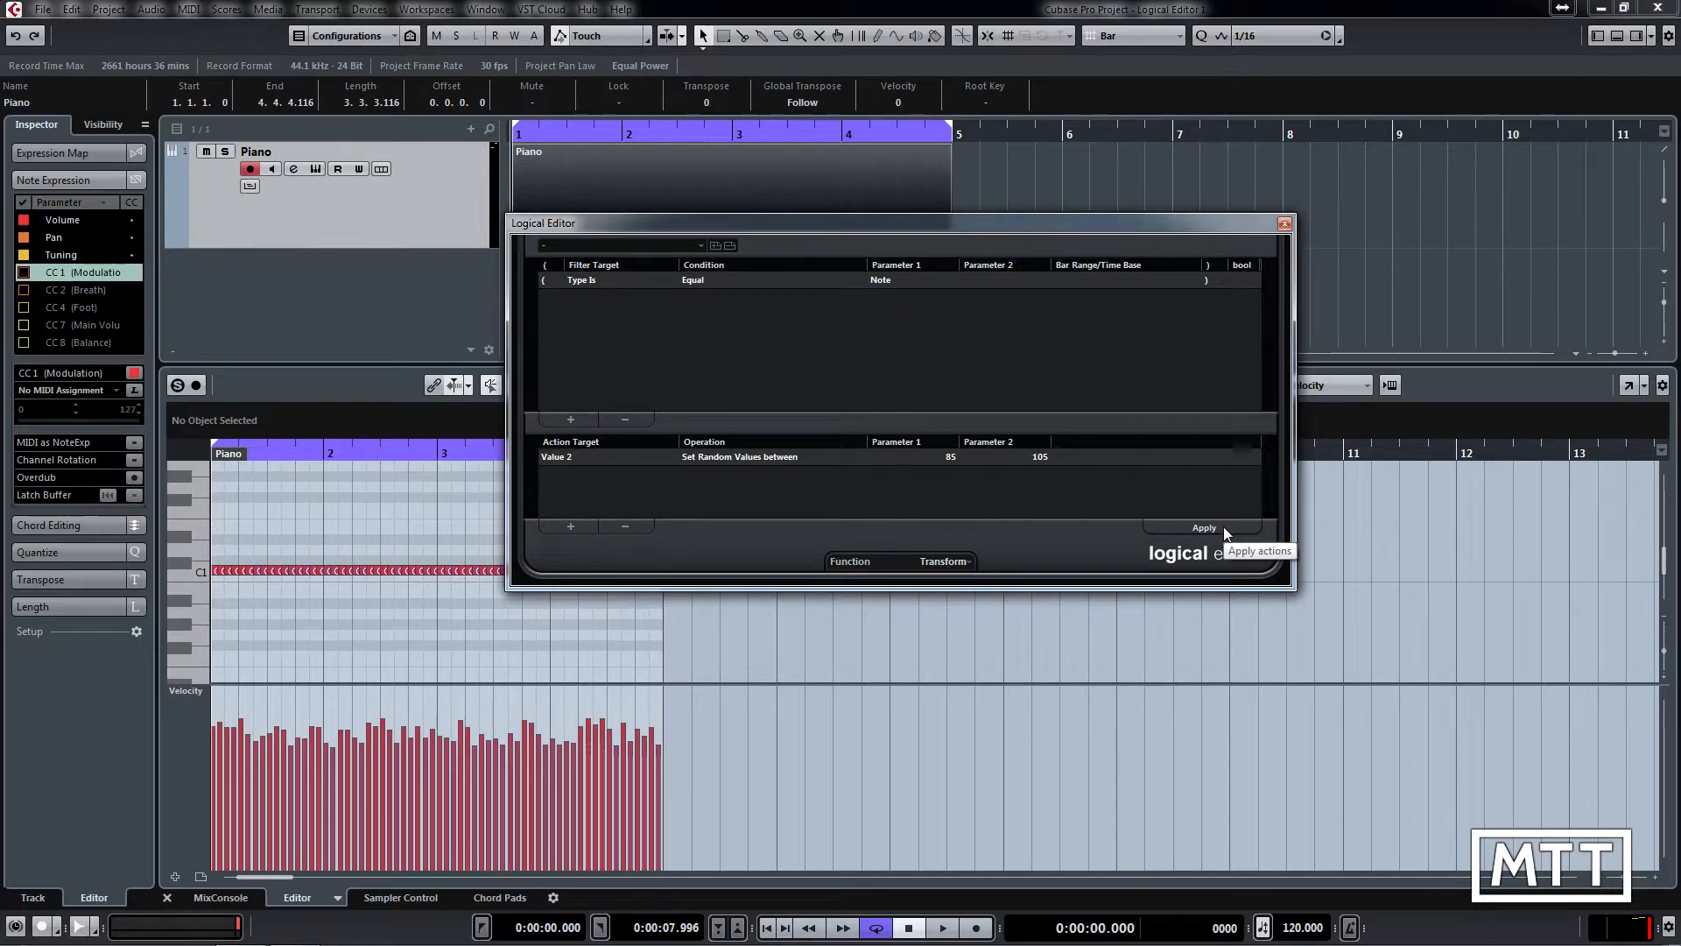
left_click(1203, 527)
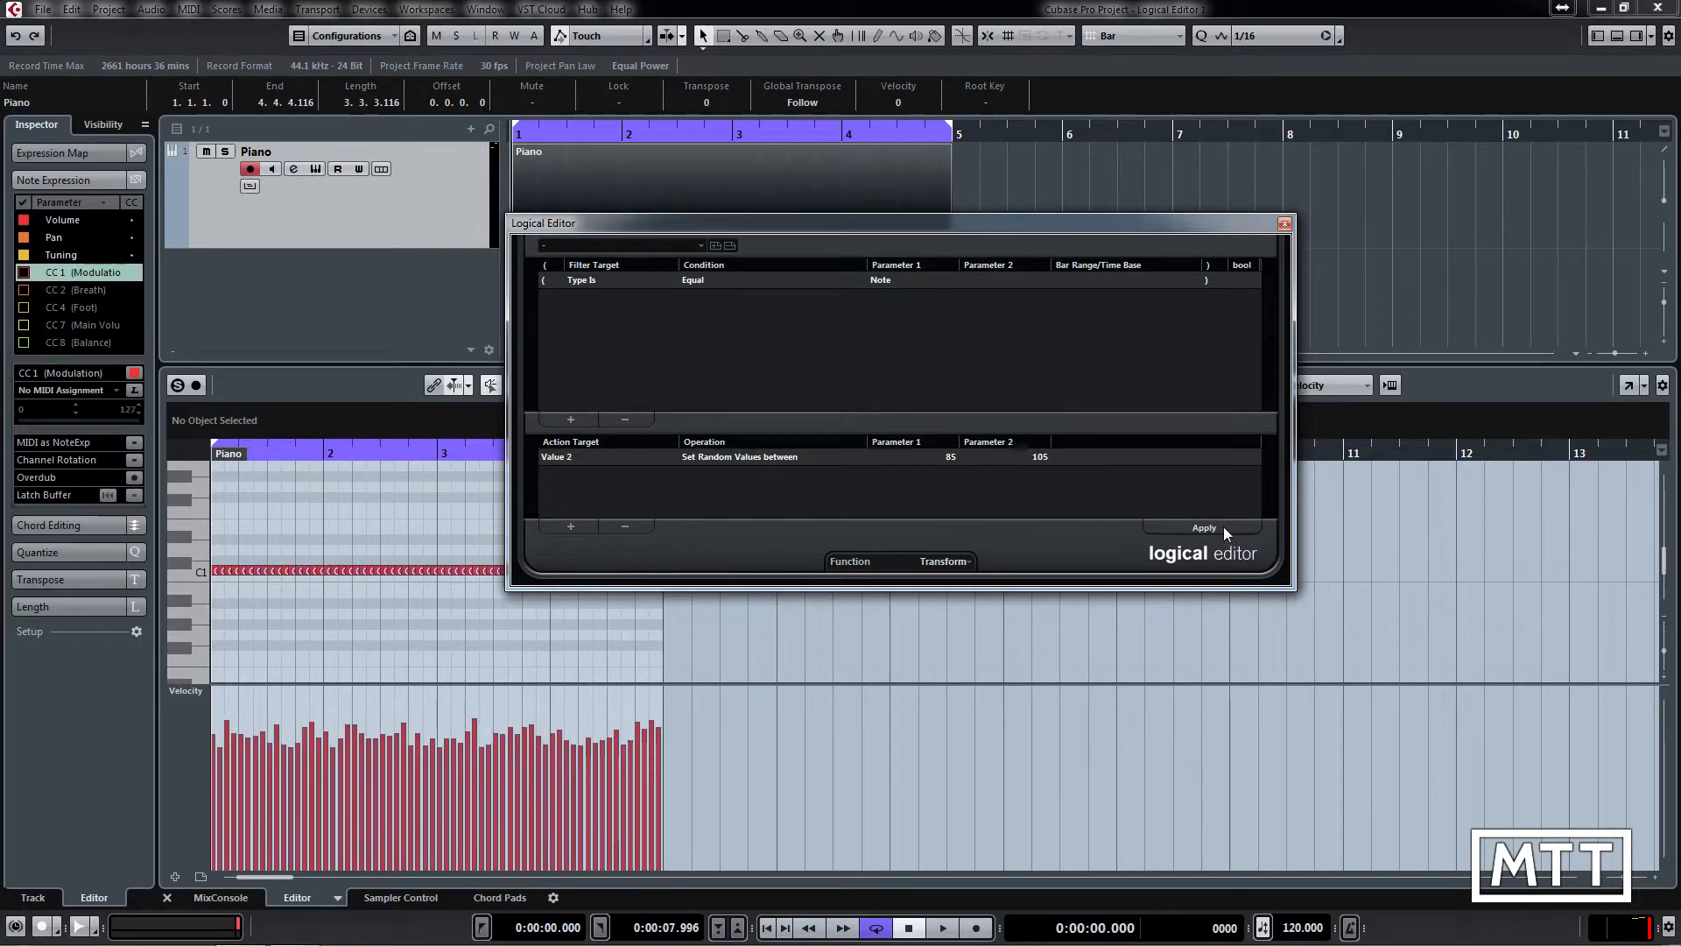
left_click(1203, 527)
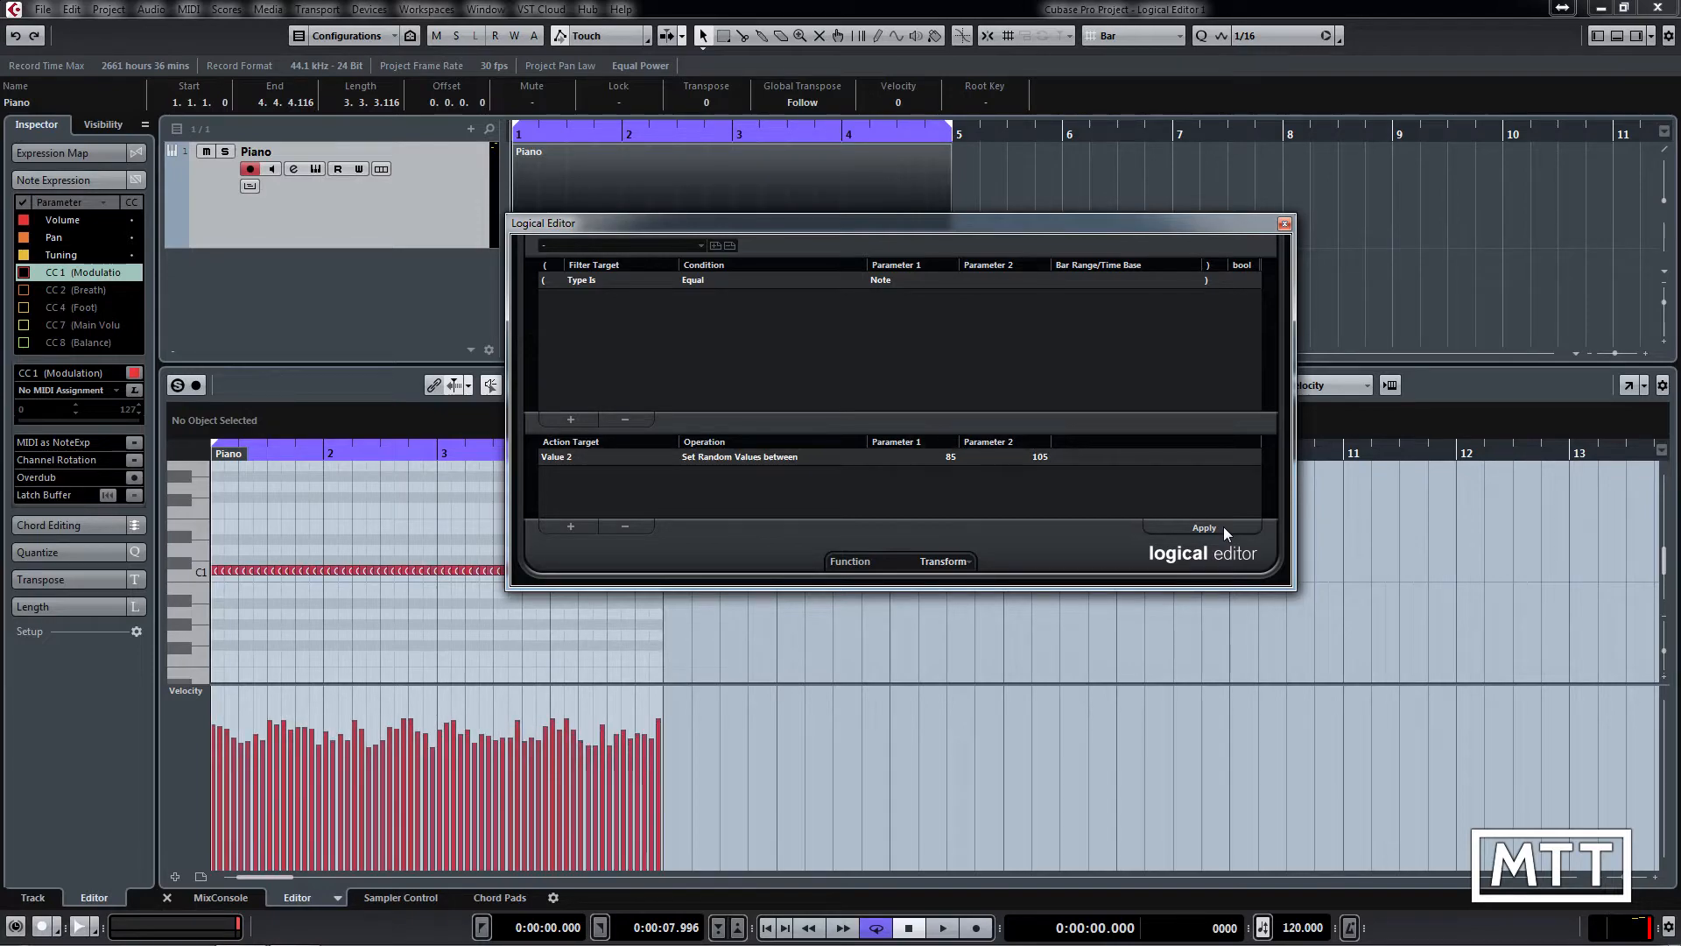
left_click(1203, 526)
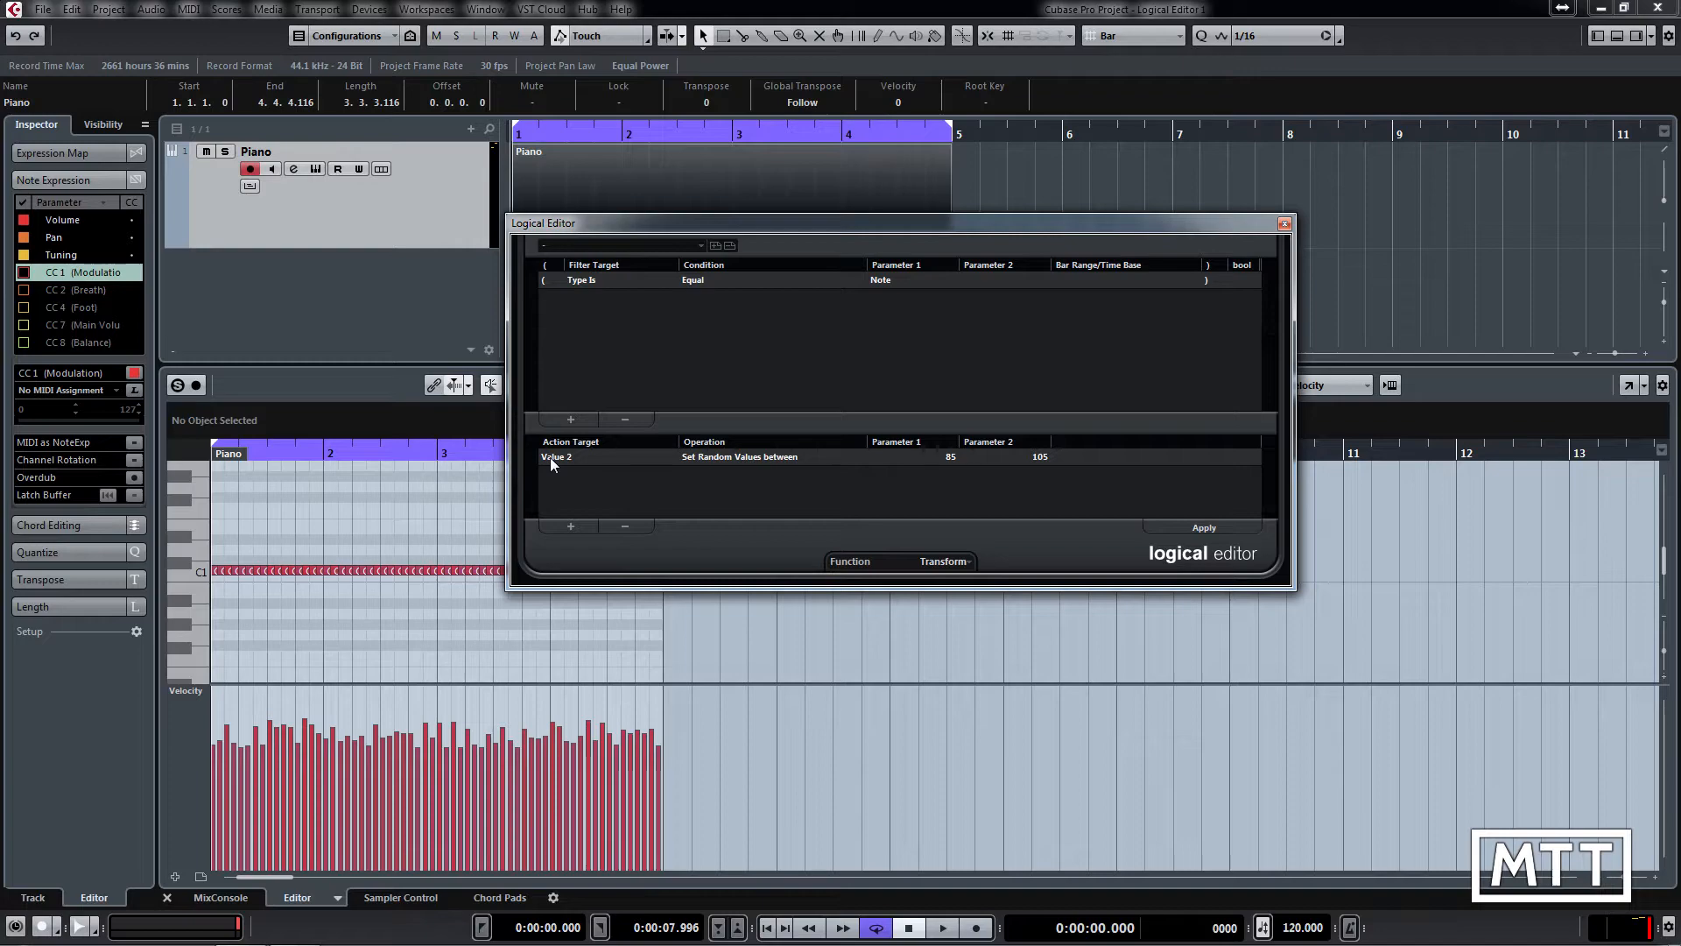
Switch the action target to Value 1, the note pitch
left_click(557, 456)
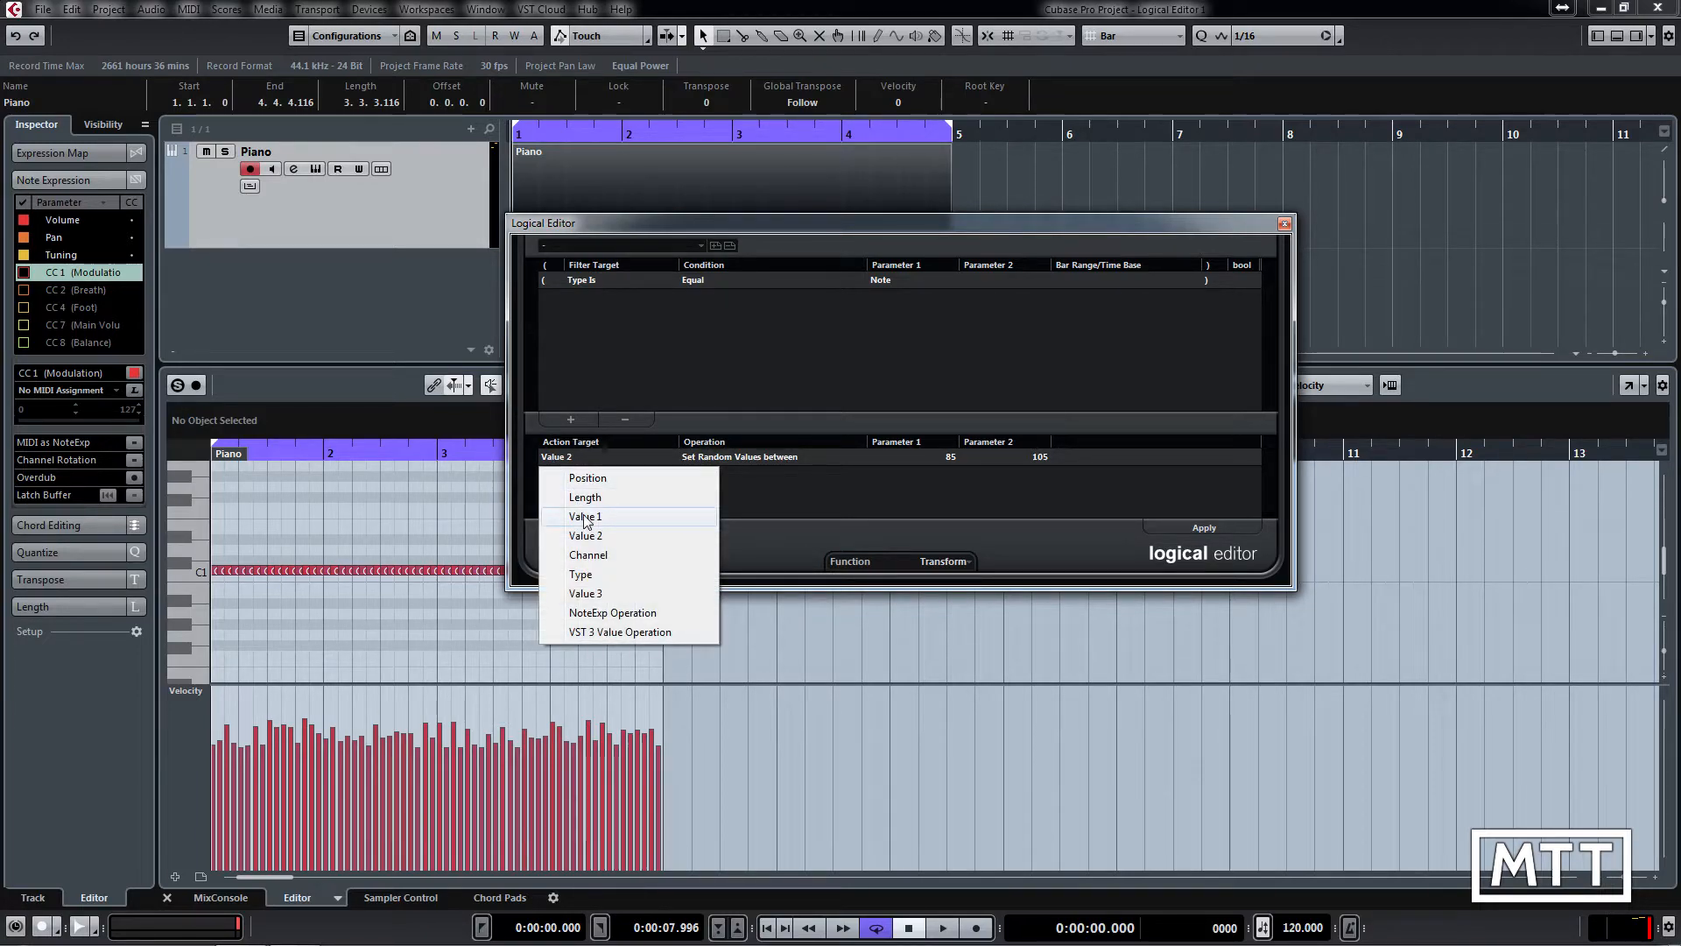
left_click(586, 516)
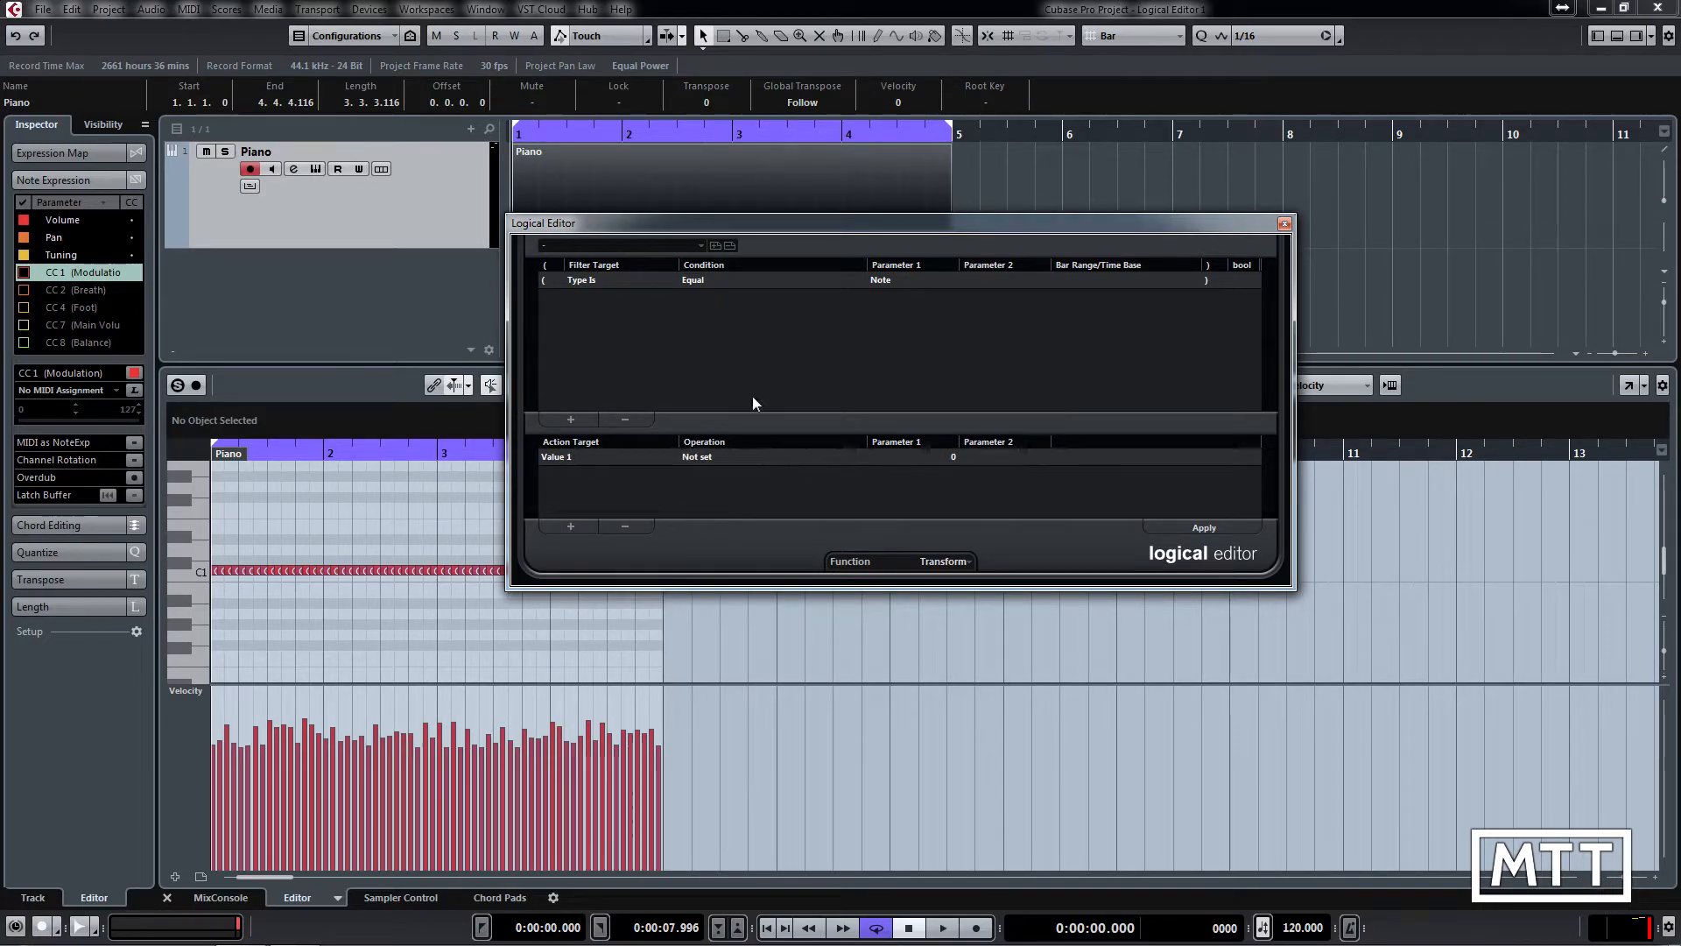
mouse_move(964, 235)
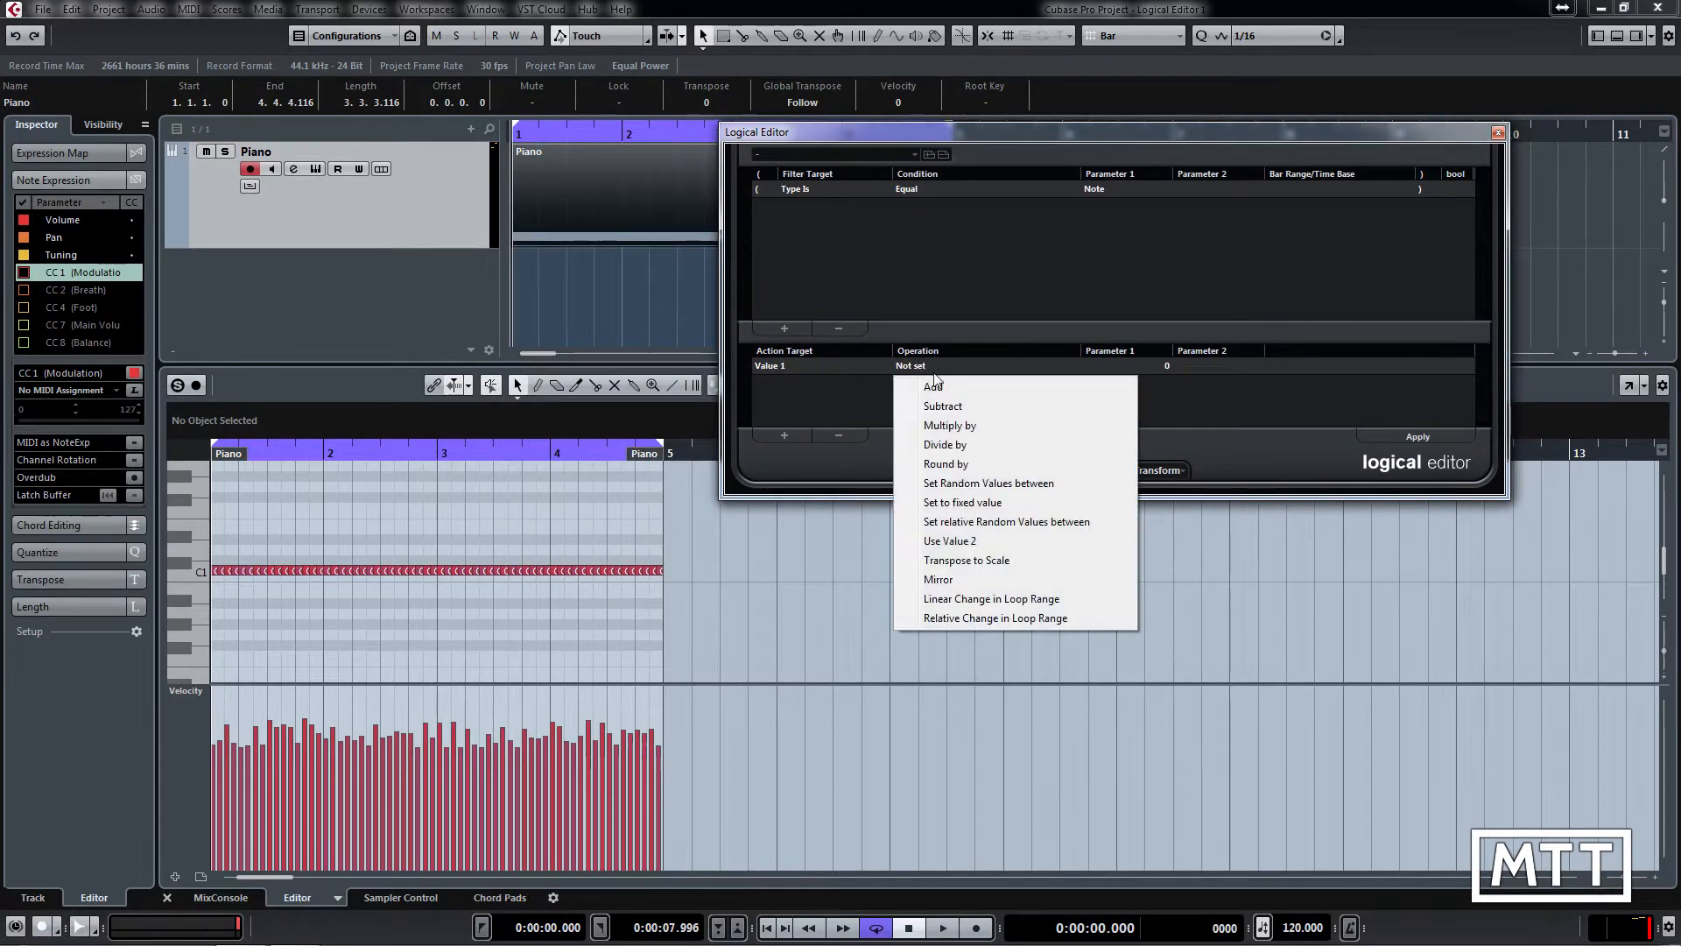
mouse_move(988, 483)
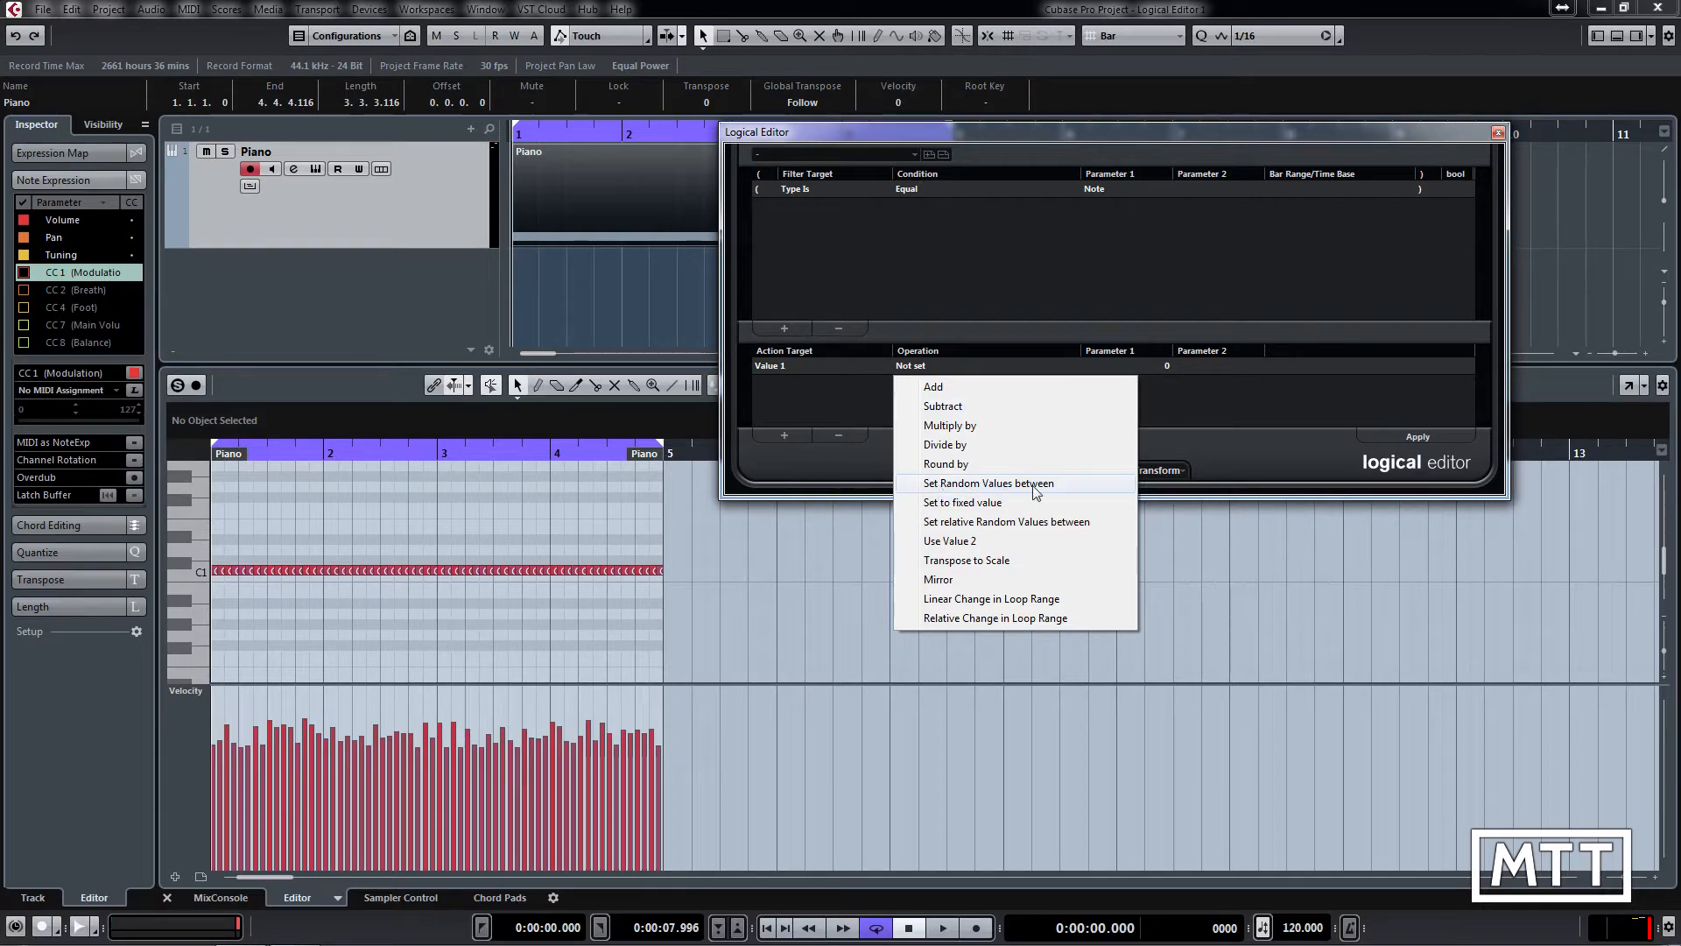
mouse_move(926, 488)
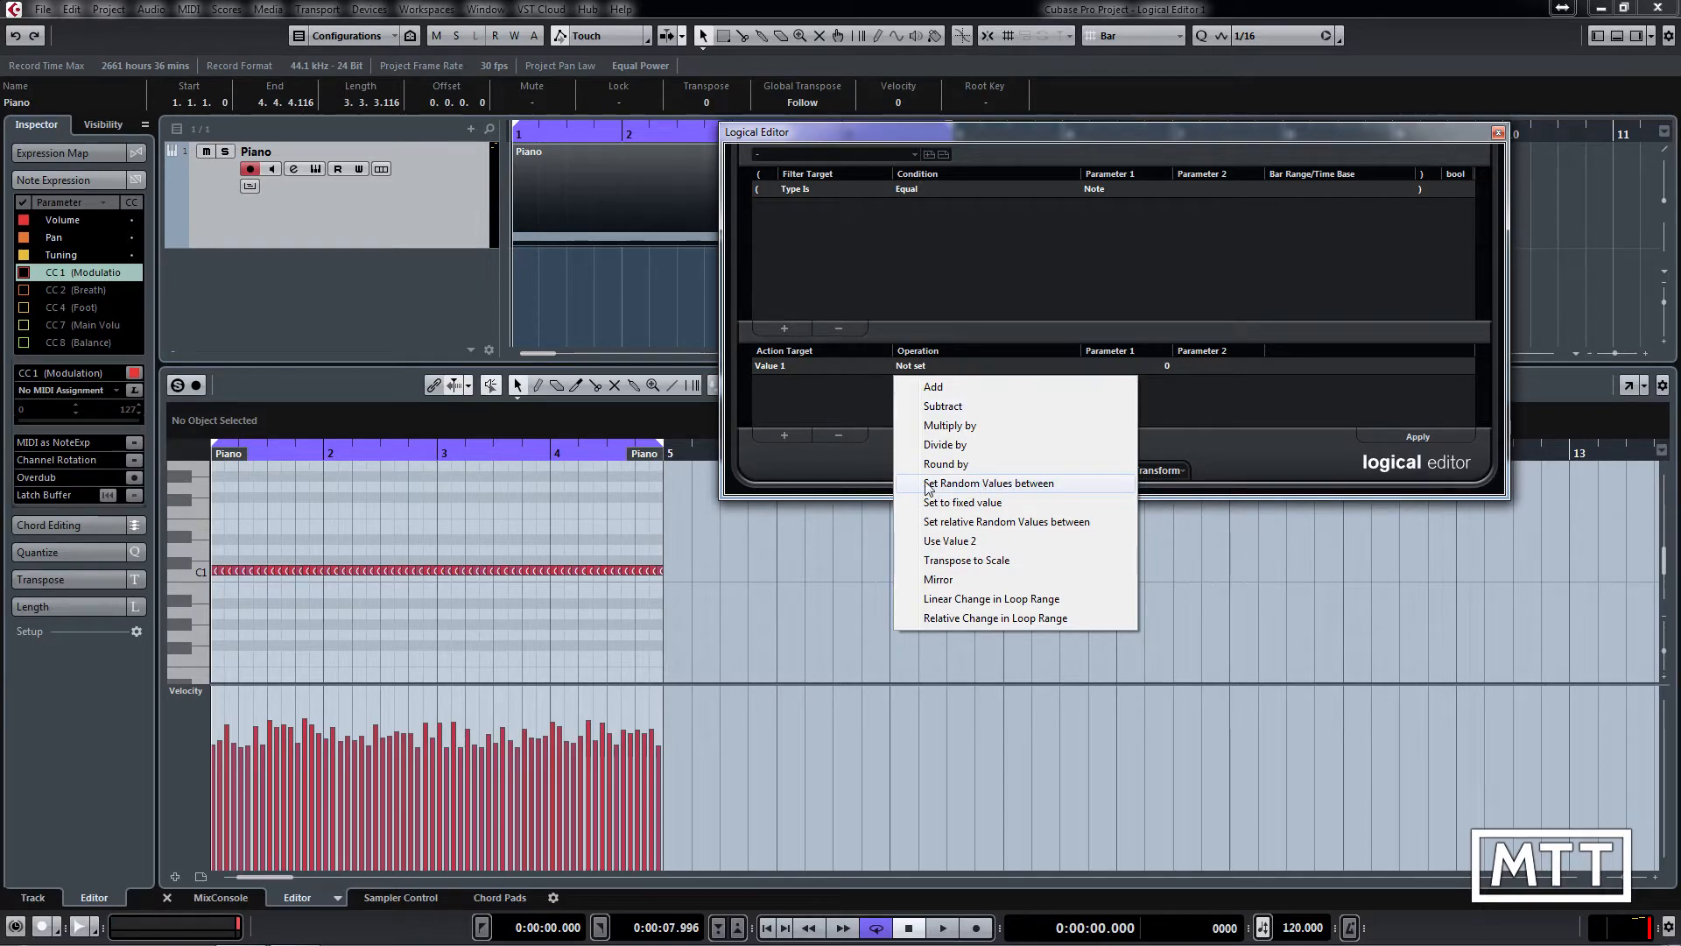
mouse_move(1006, 527)
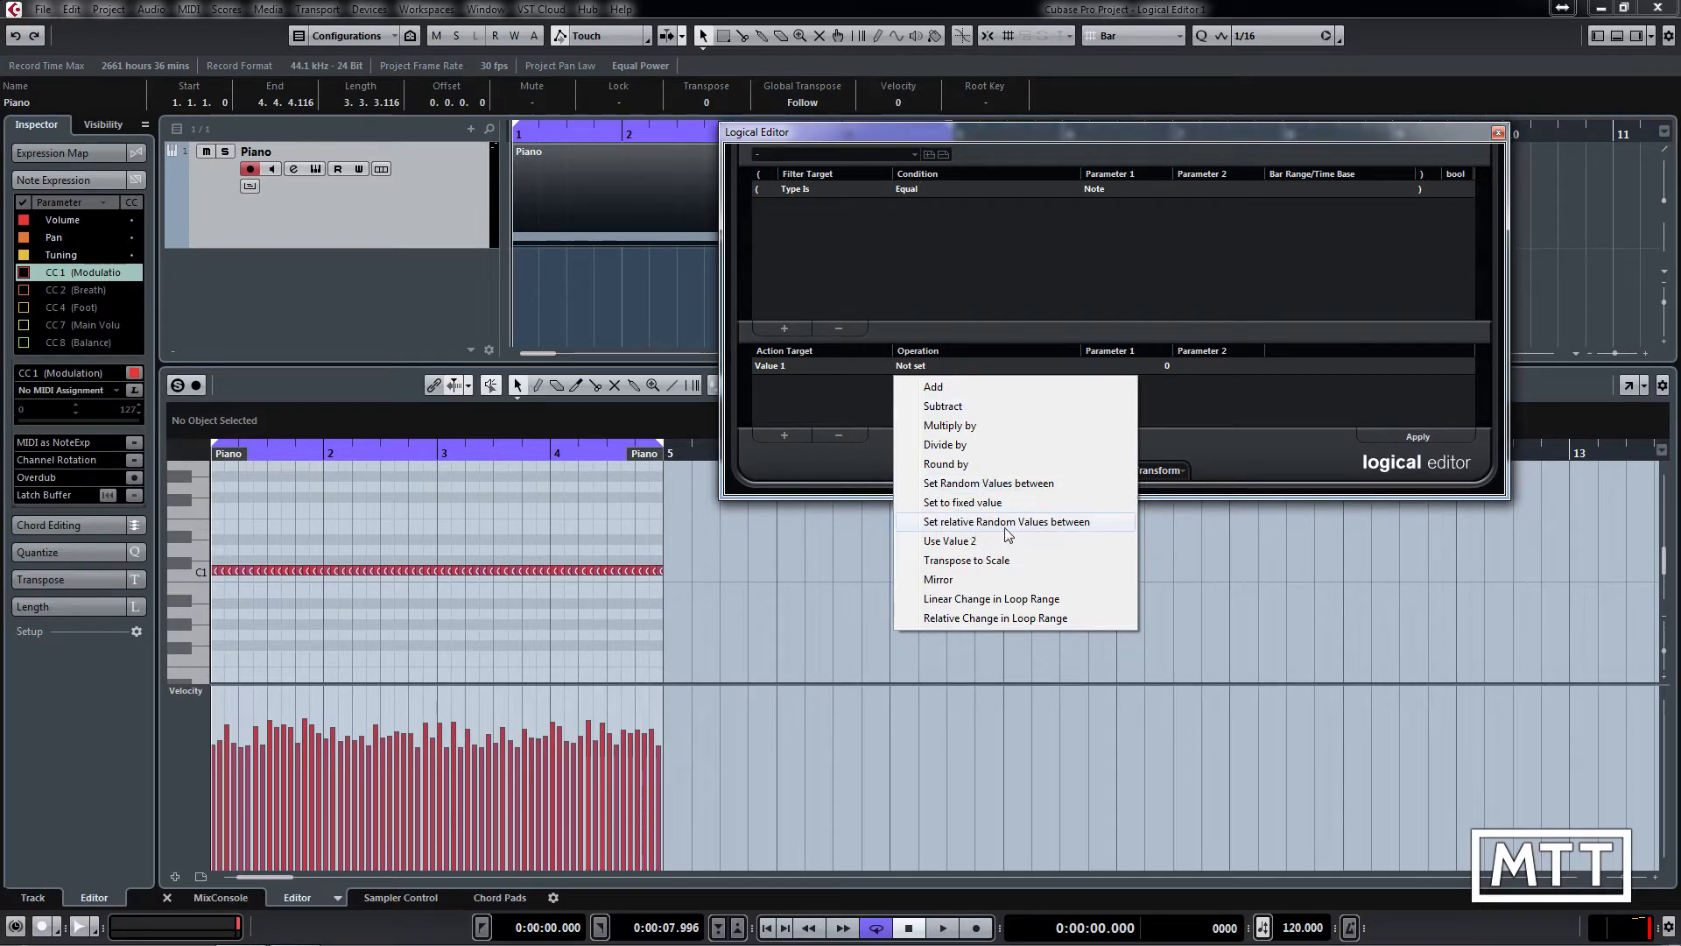
mouse_move(987, 522)
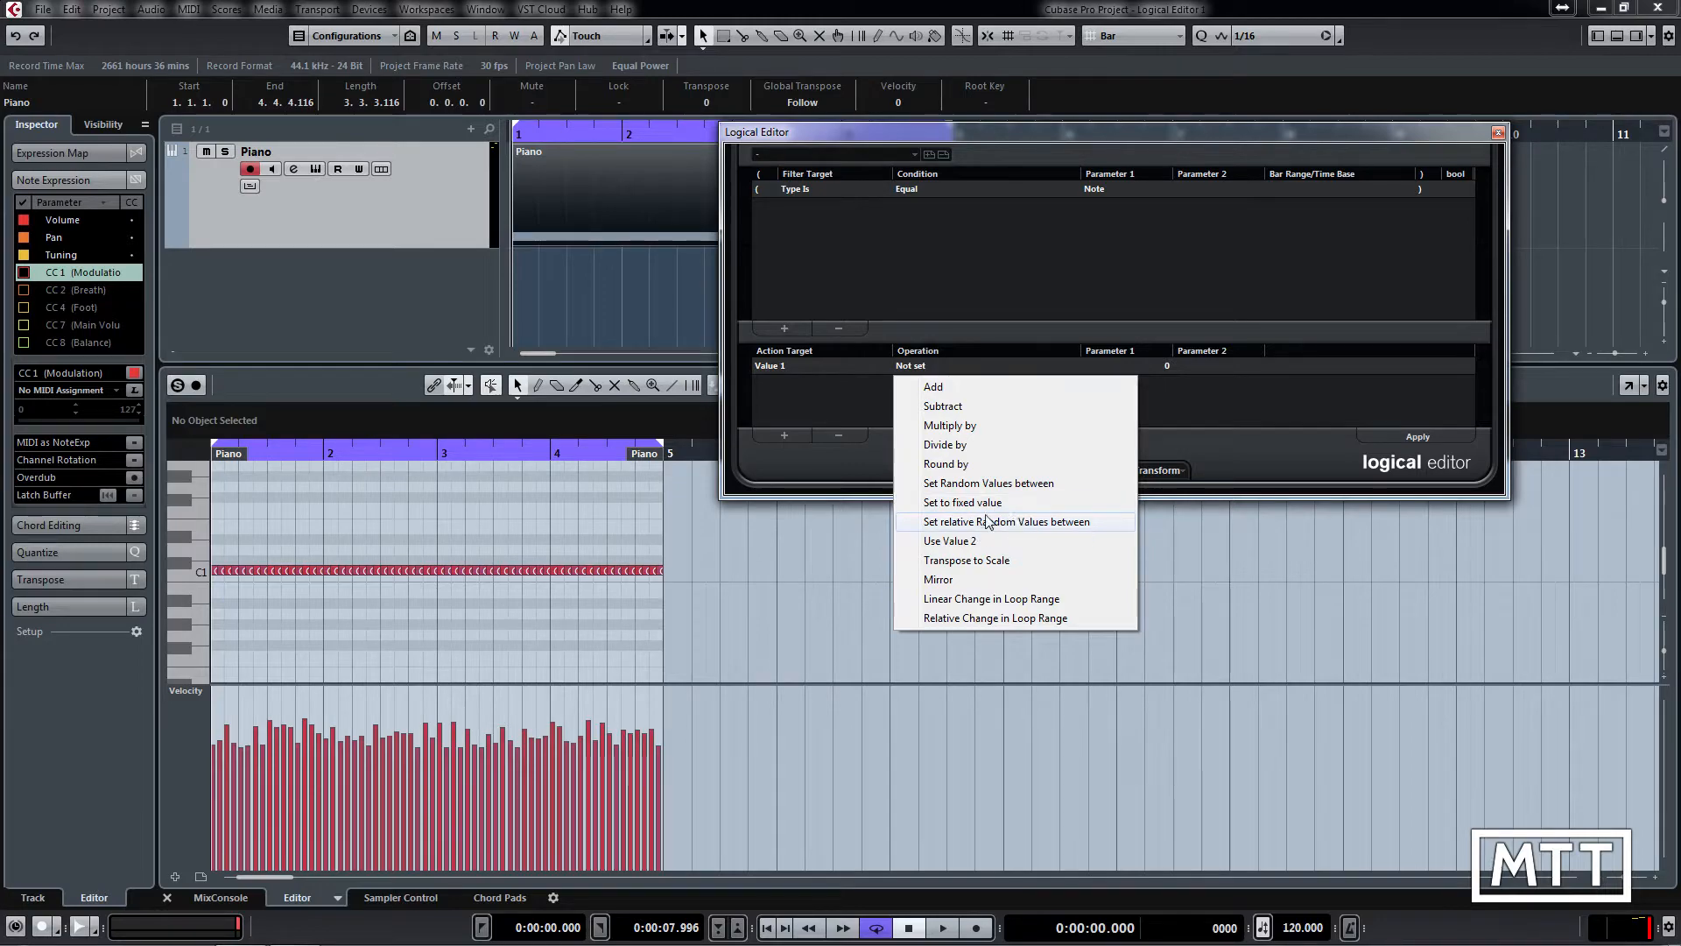
mouse_move(961, 488)
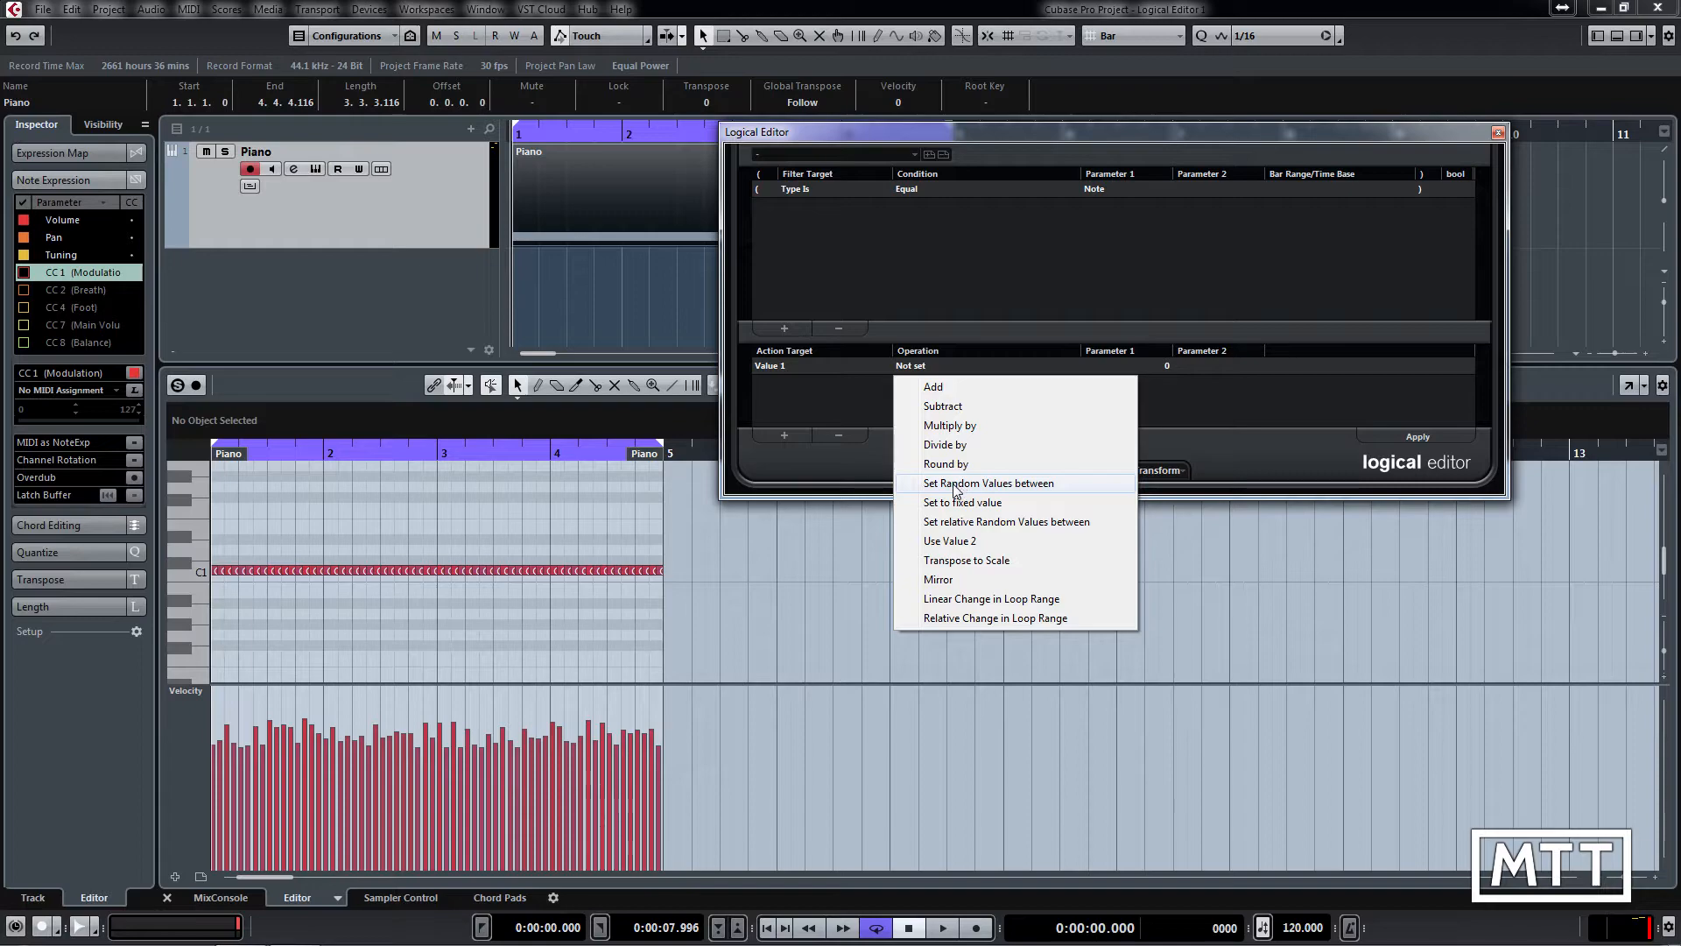
Set the Value 1 operation to Set Random Values between
left_click(987, 482)
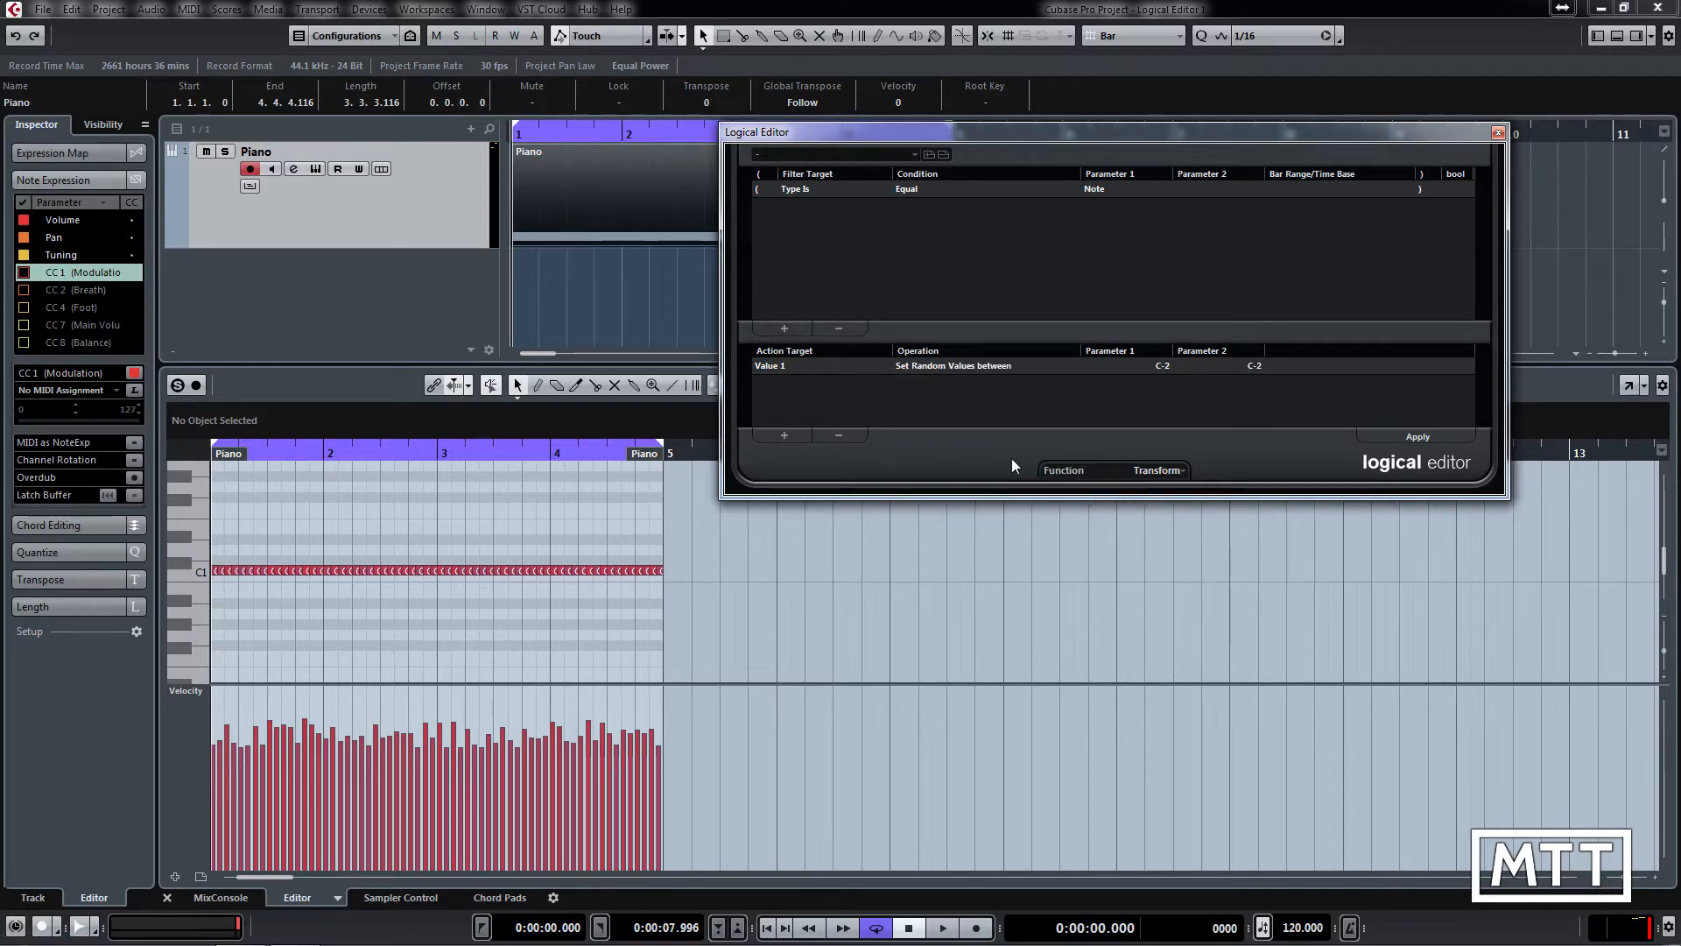
mouse_move(1254, 378)
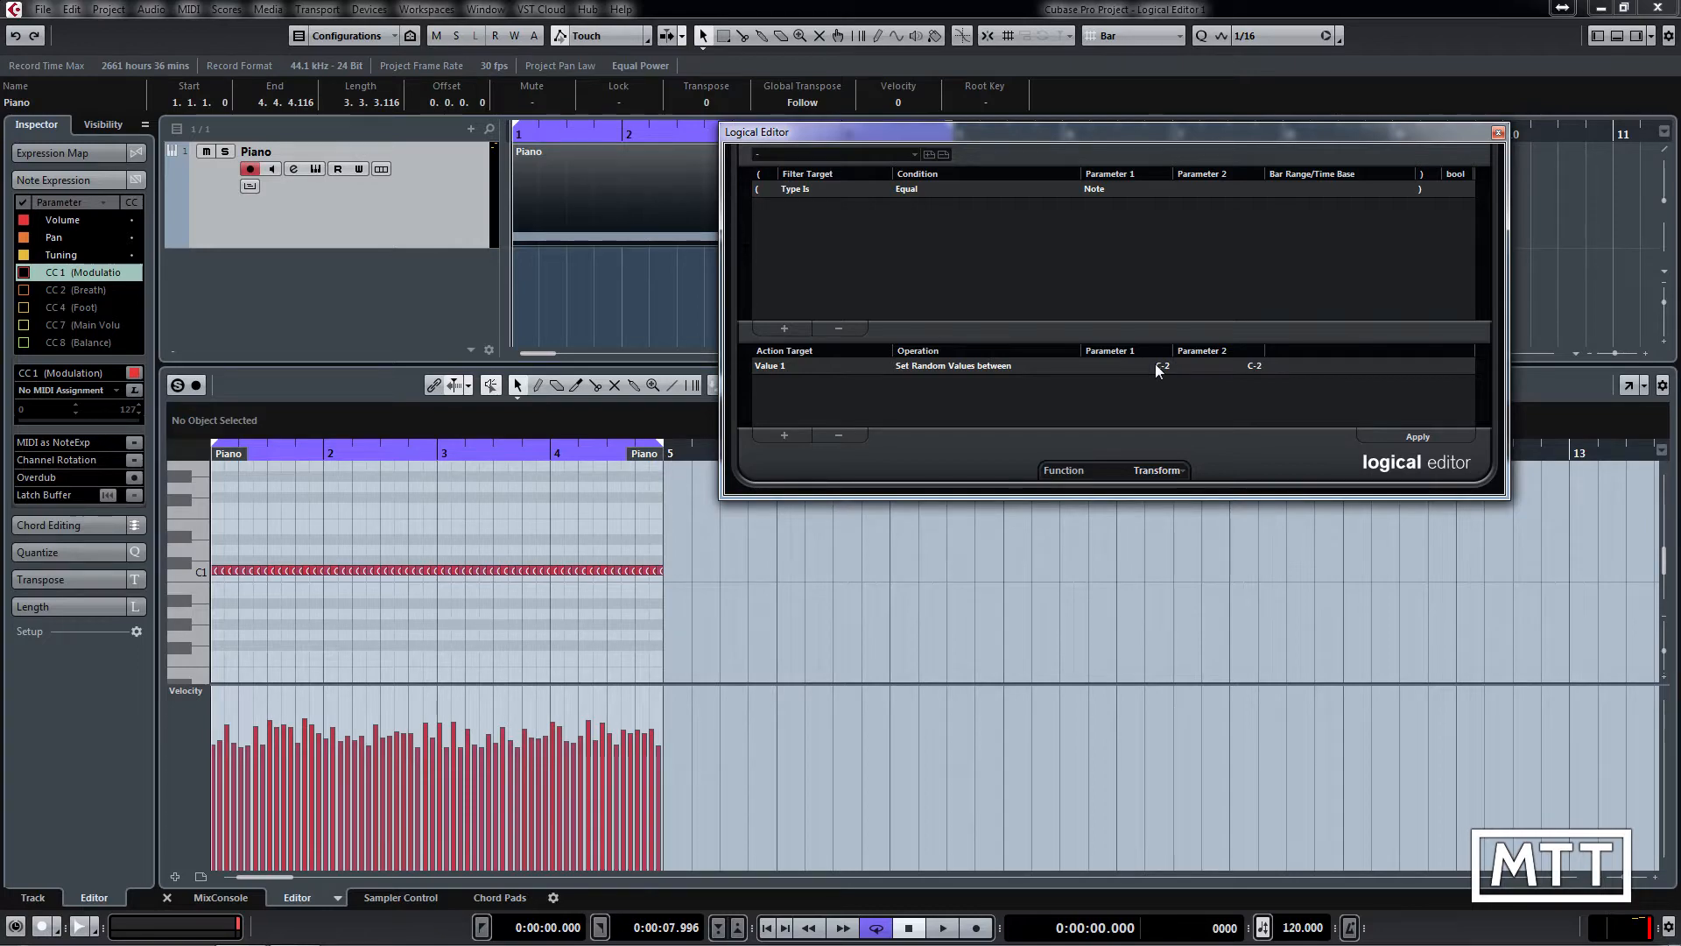
mouse_move(1165, 373)
type("C1")
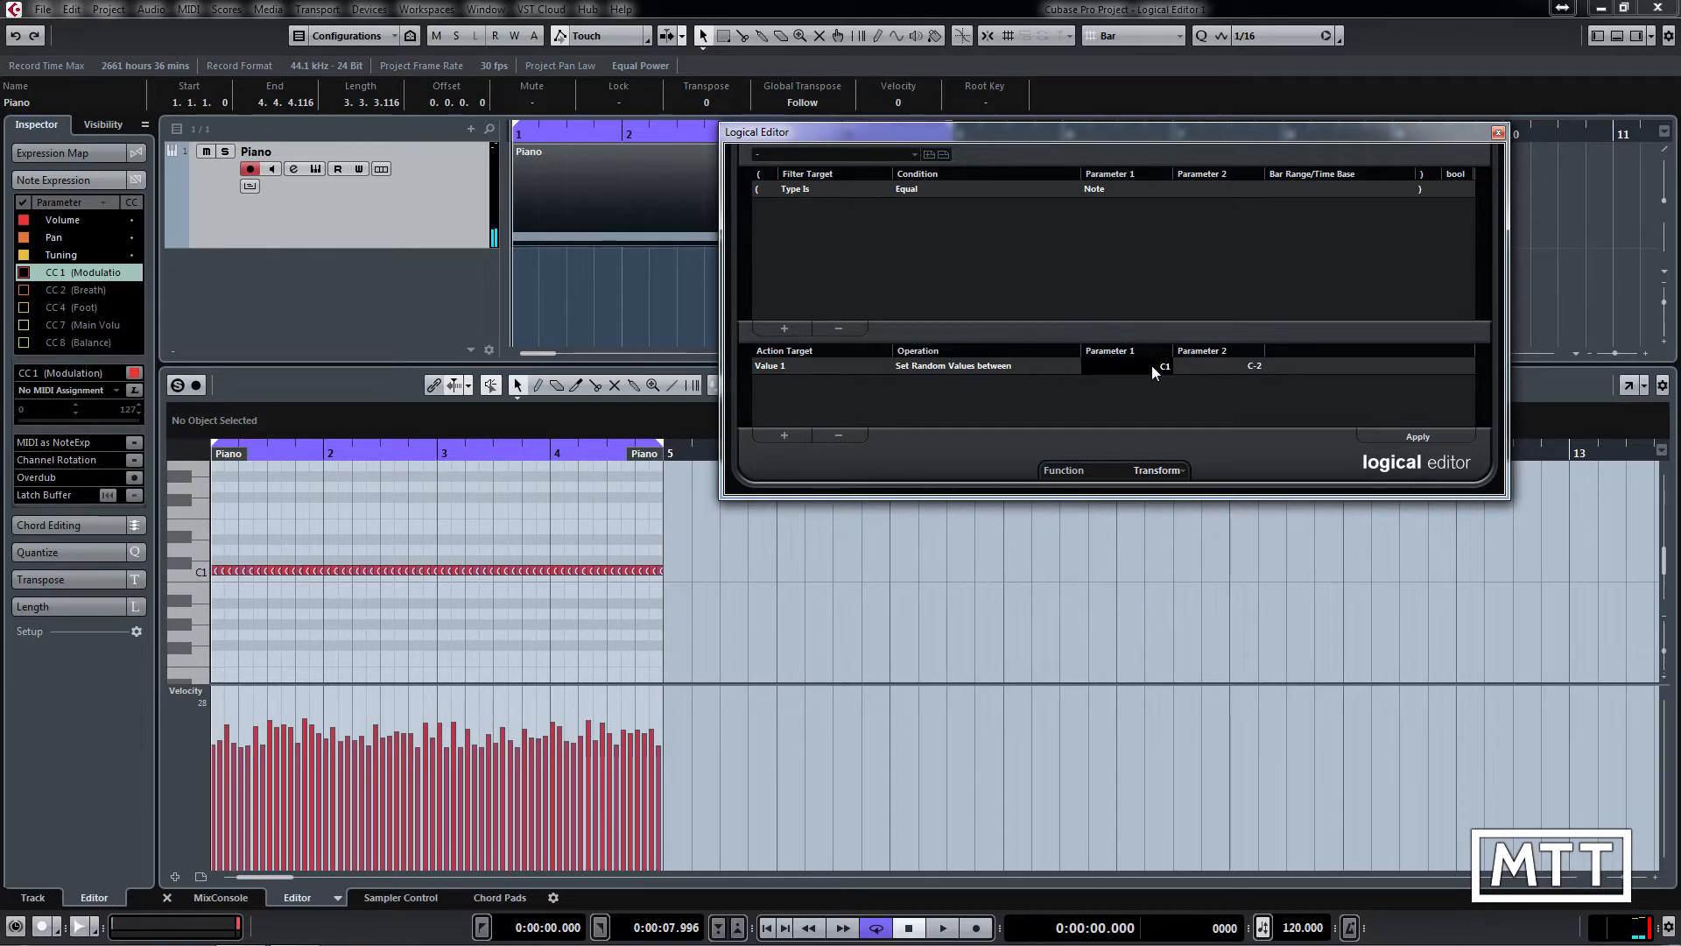
mouse_move(1260, 376)
type("C3")
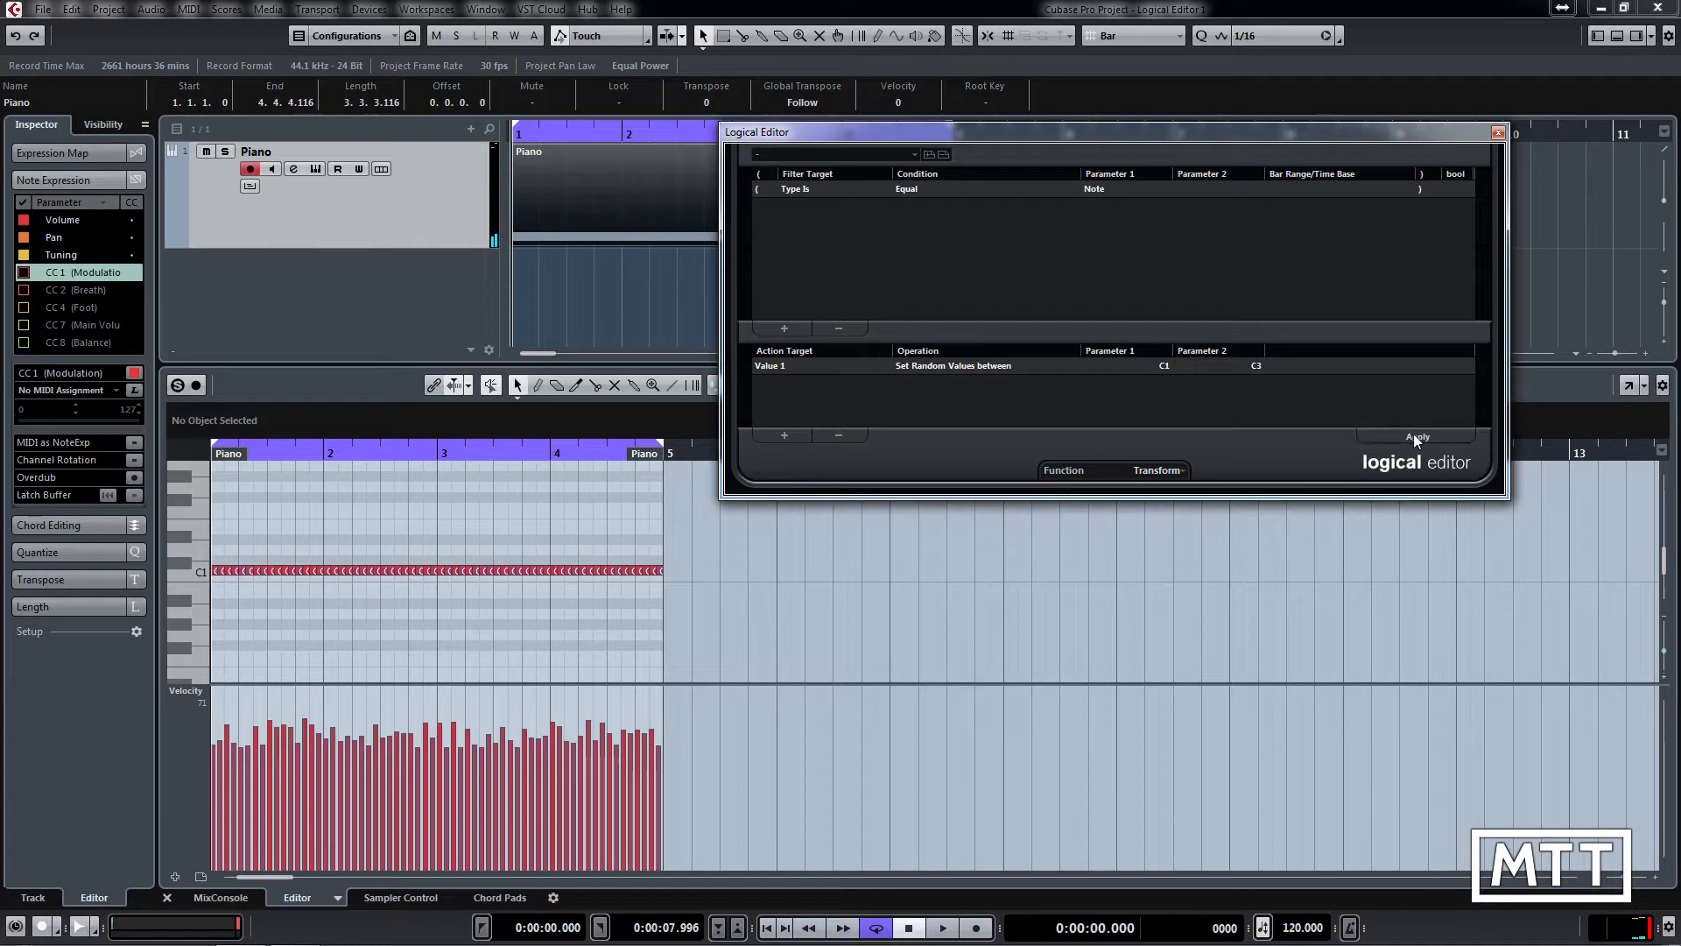
Apply the C1–C3 pitch randomization twice and play back the melody
left_click(1418, 436)
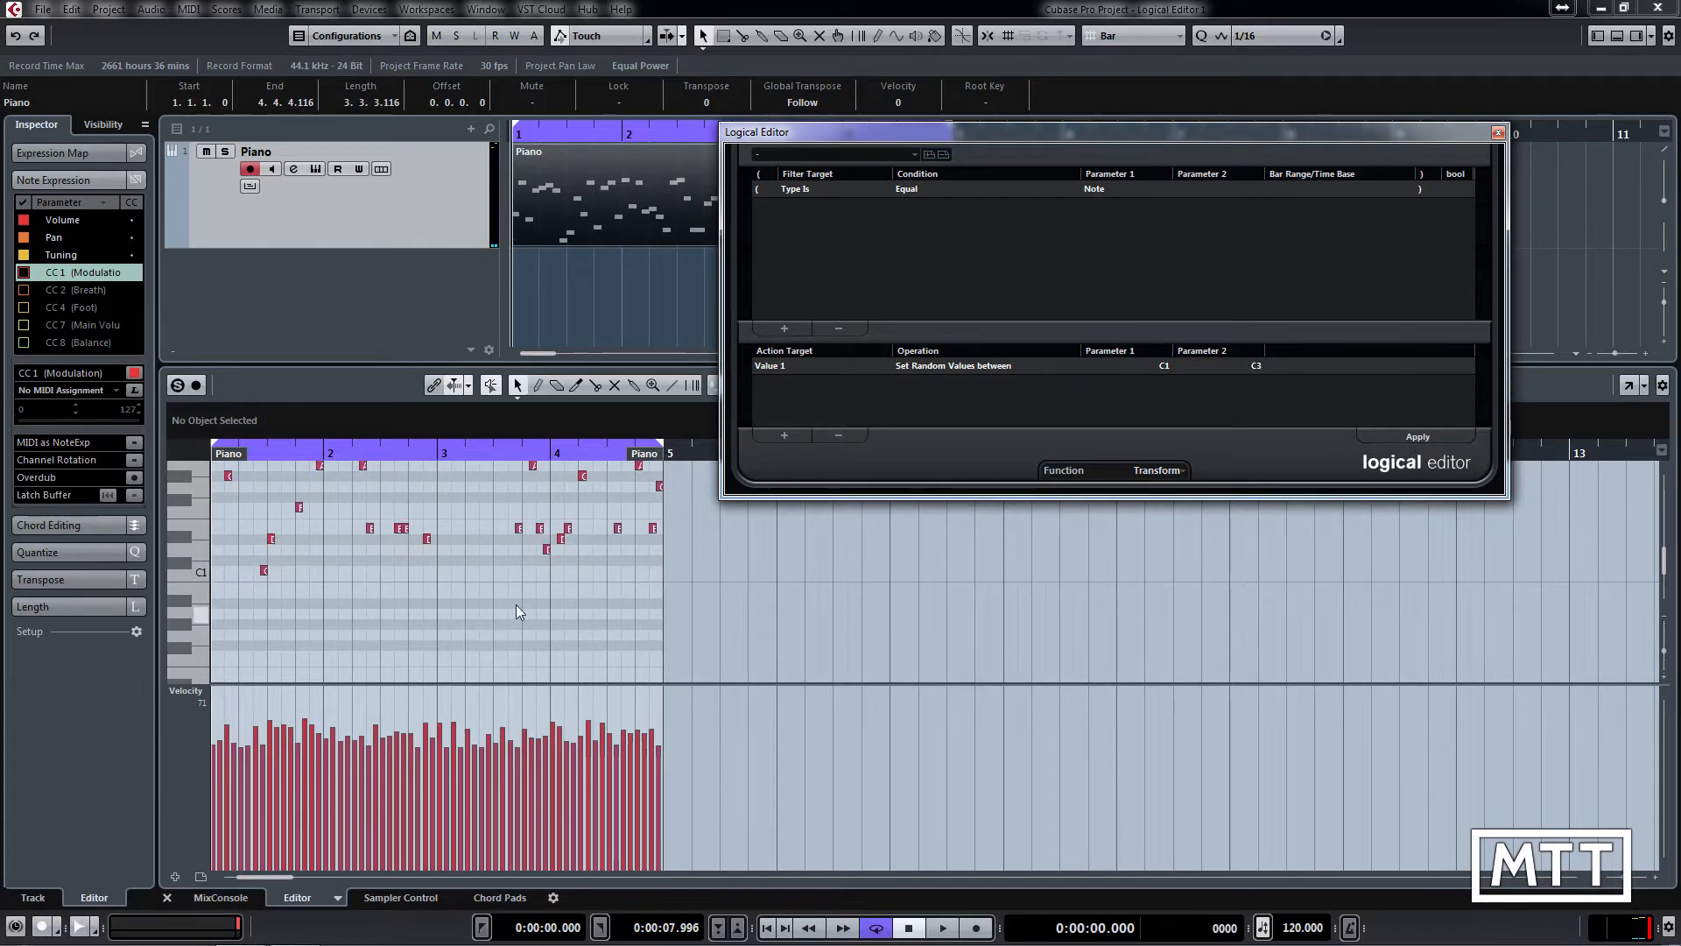
left_click(1416, 436)
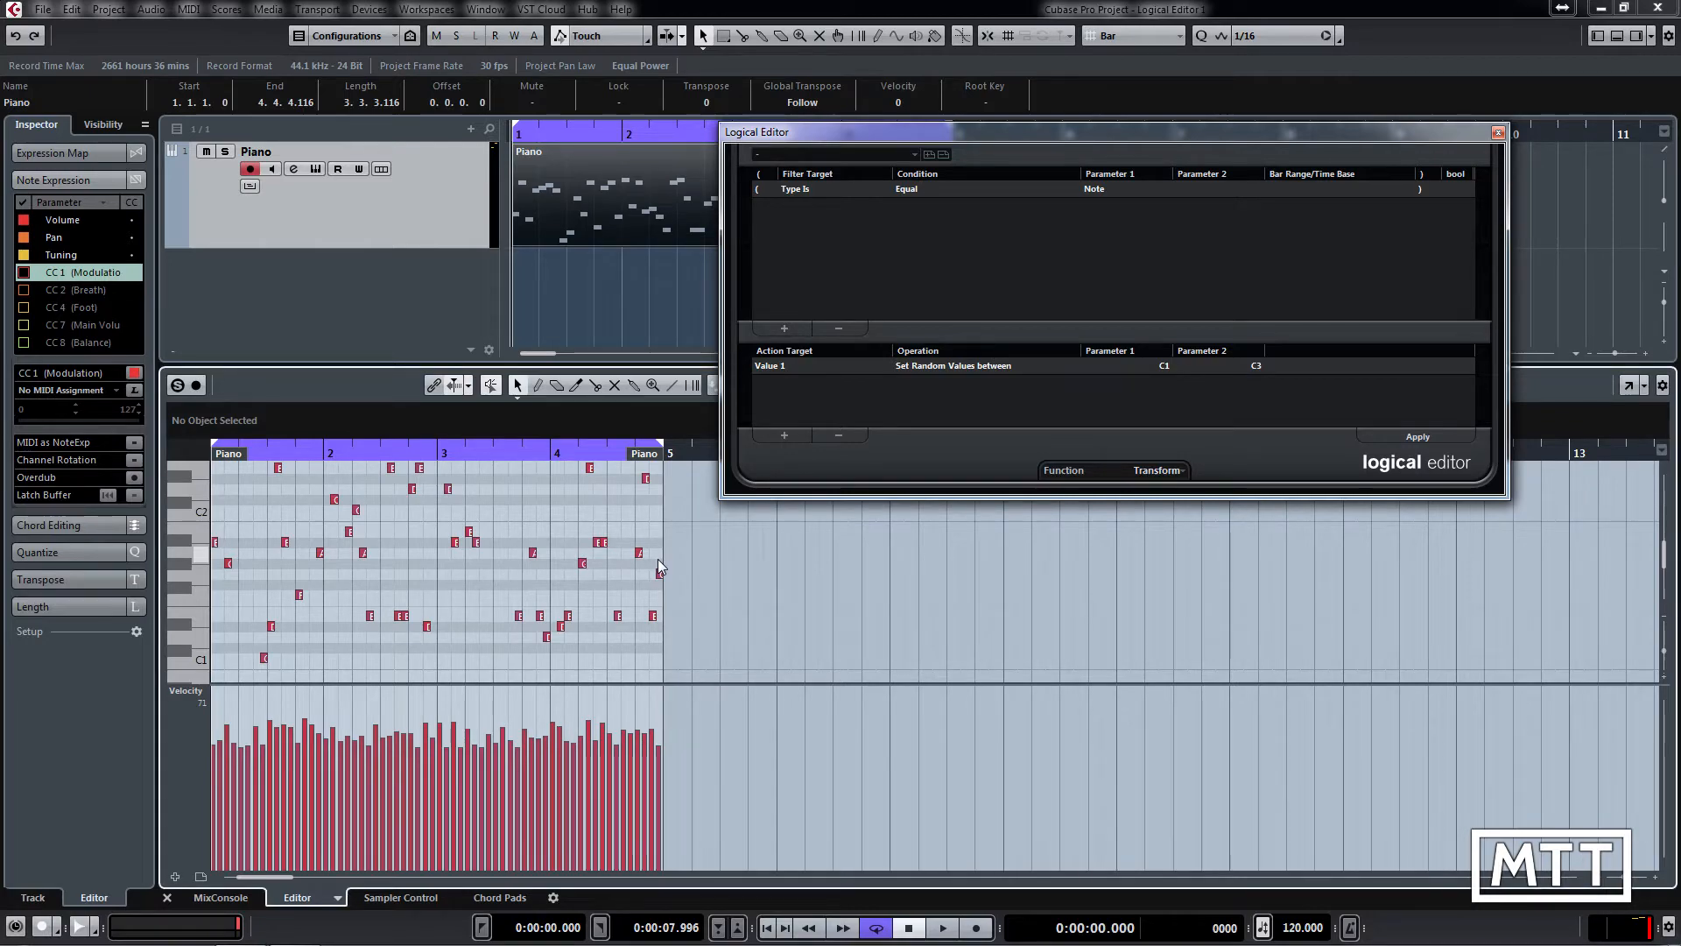
left_click(940, 927)
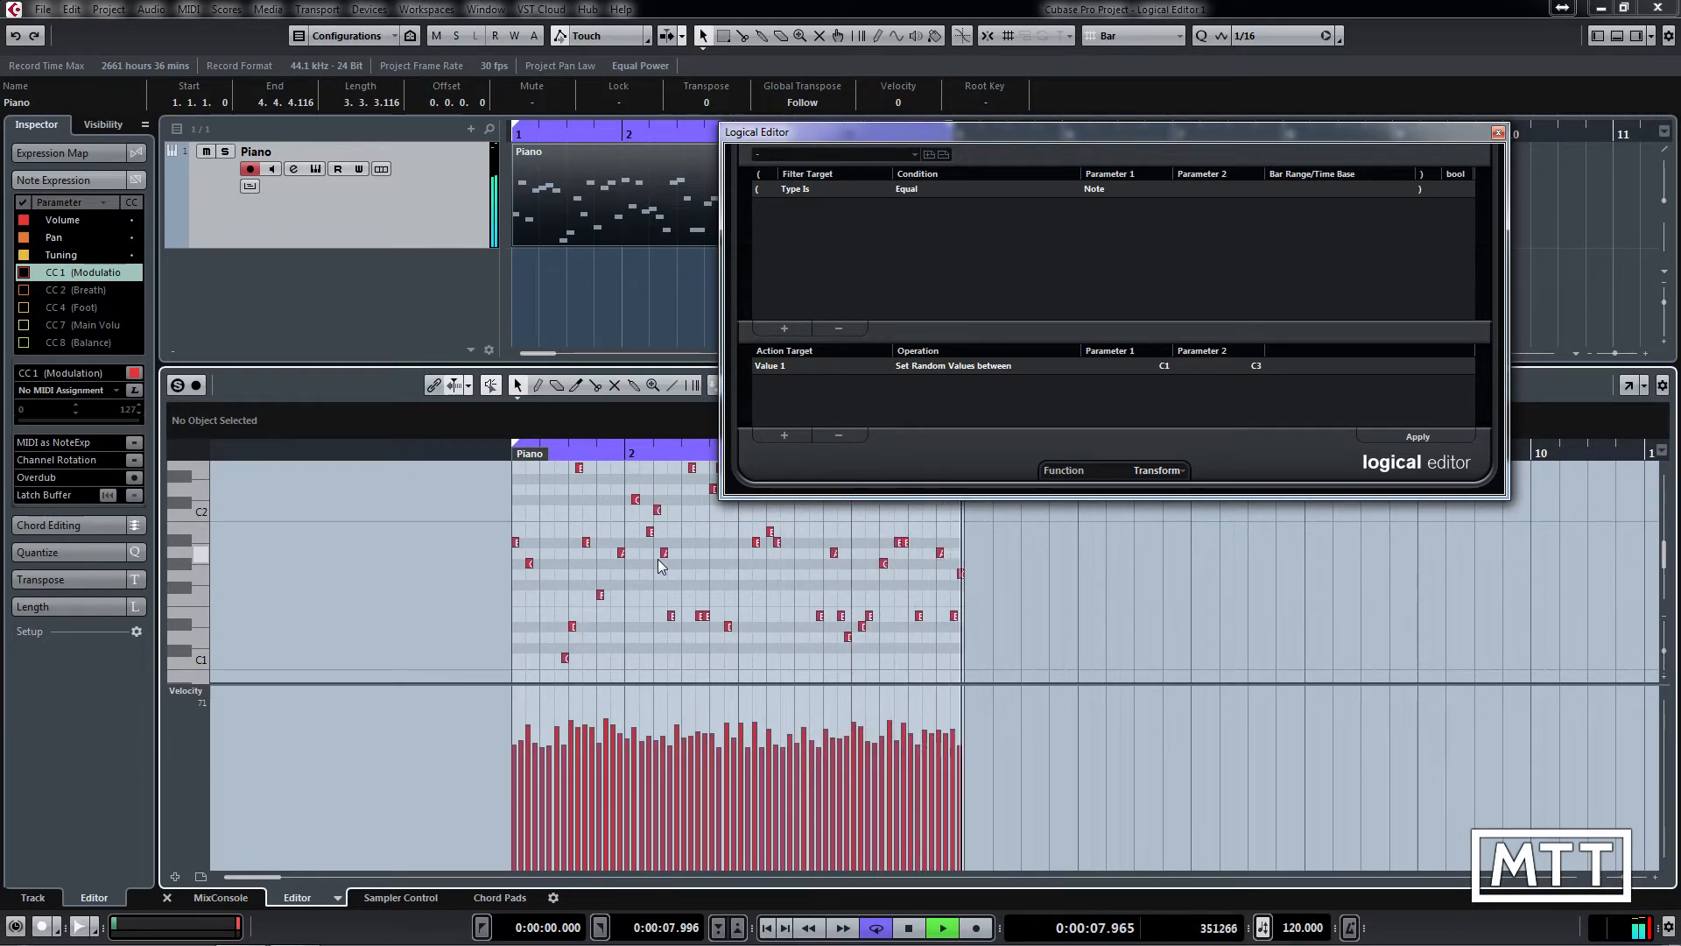
Stop playback, leaving the random C1–C3 Piano melody in place
left_click(908, 927)
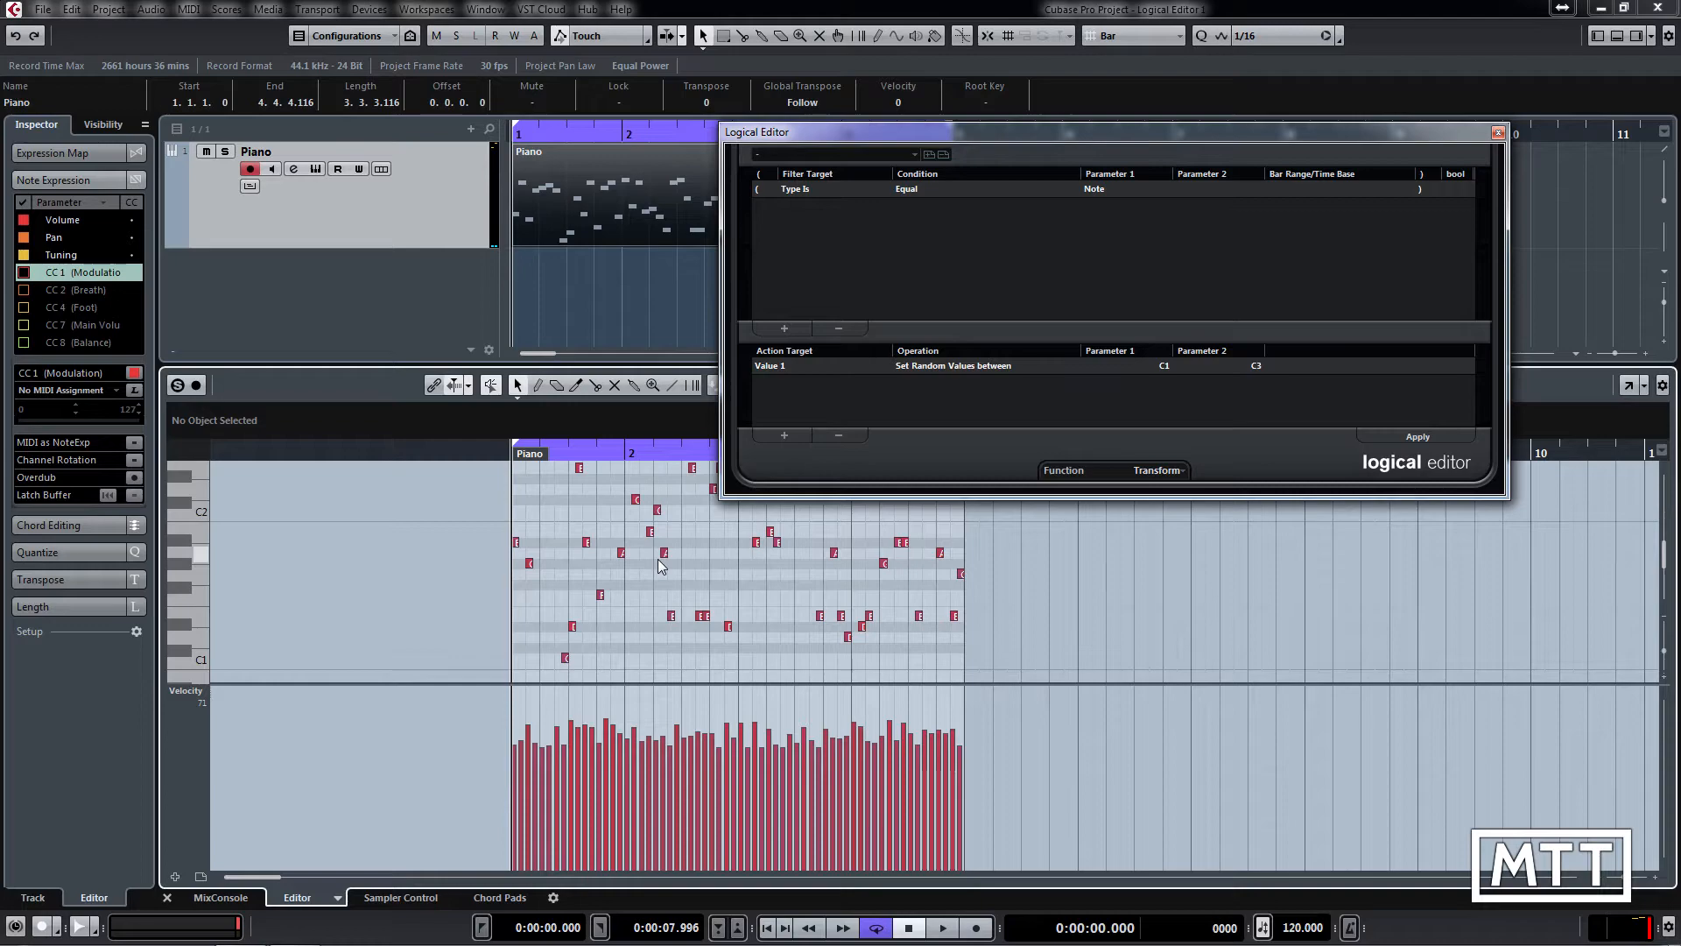
mouse_move(670, 549)
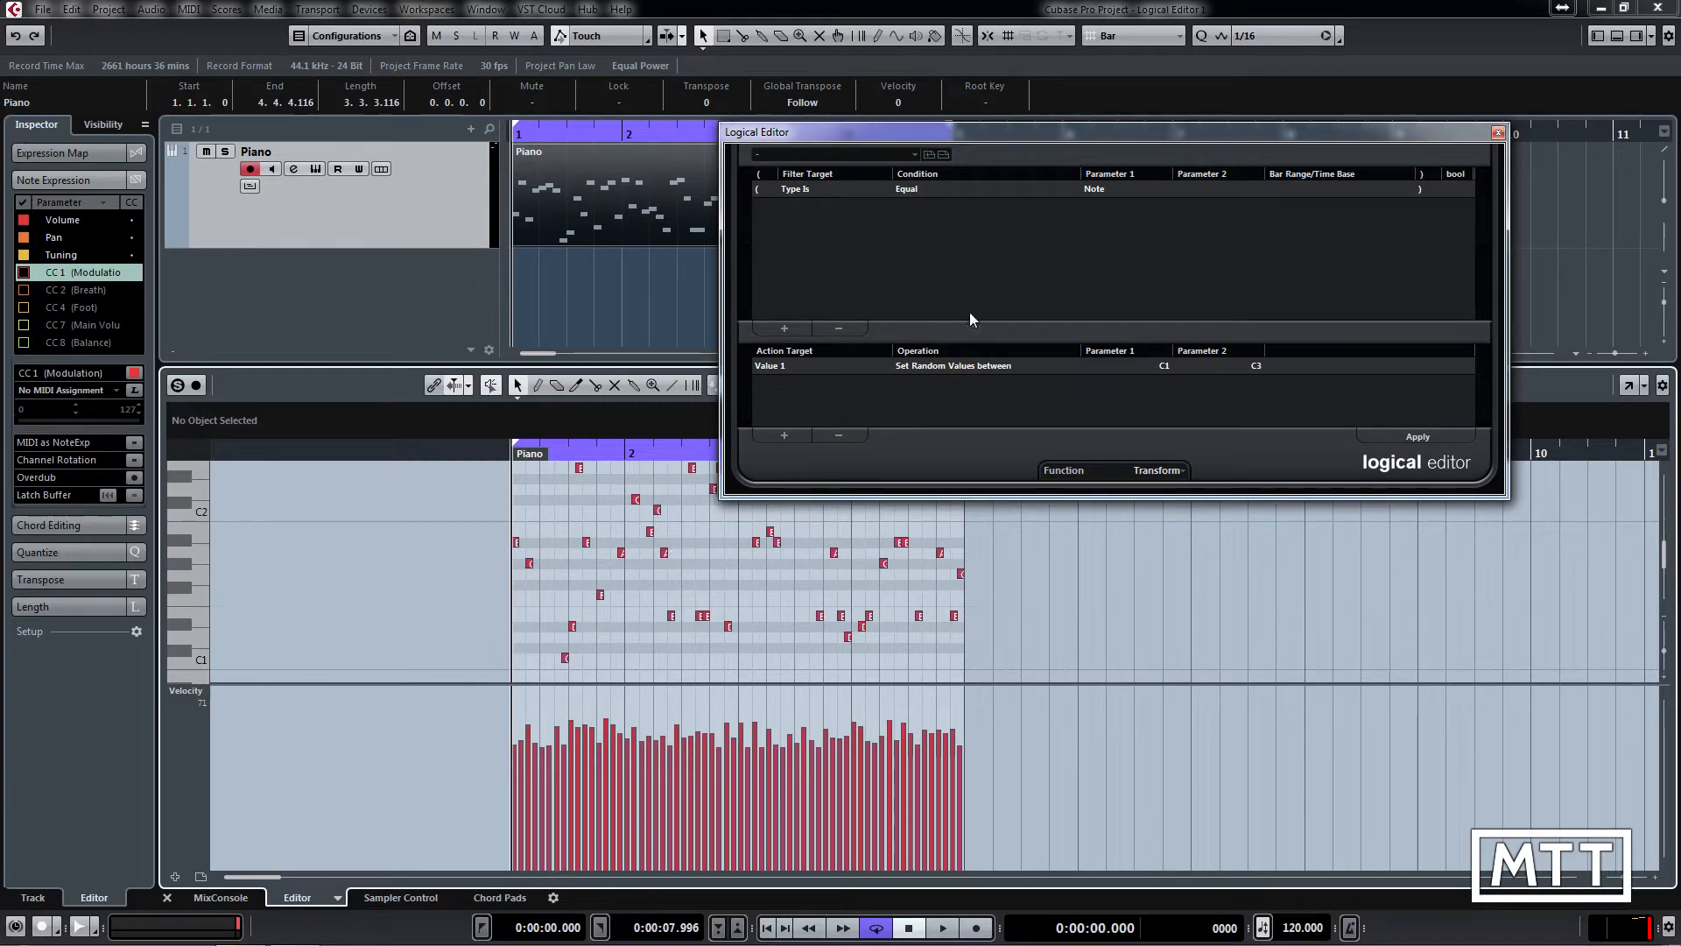
mouse_move(777, 449)
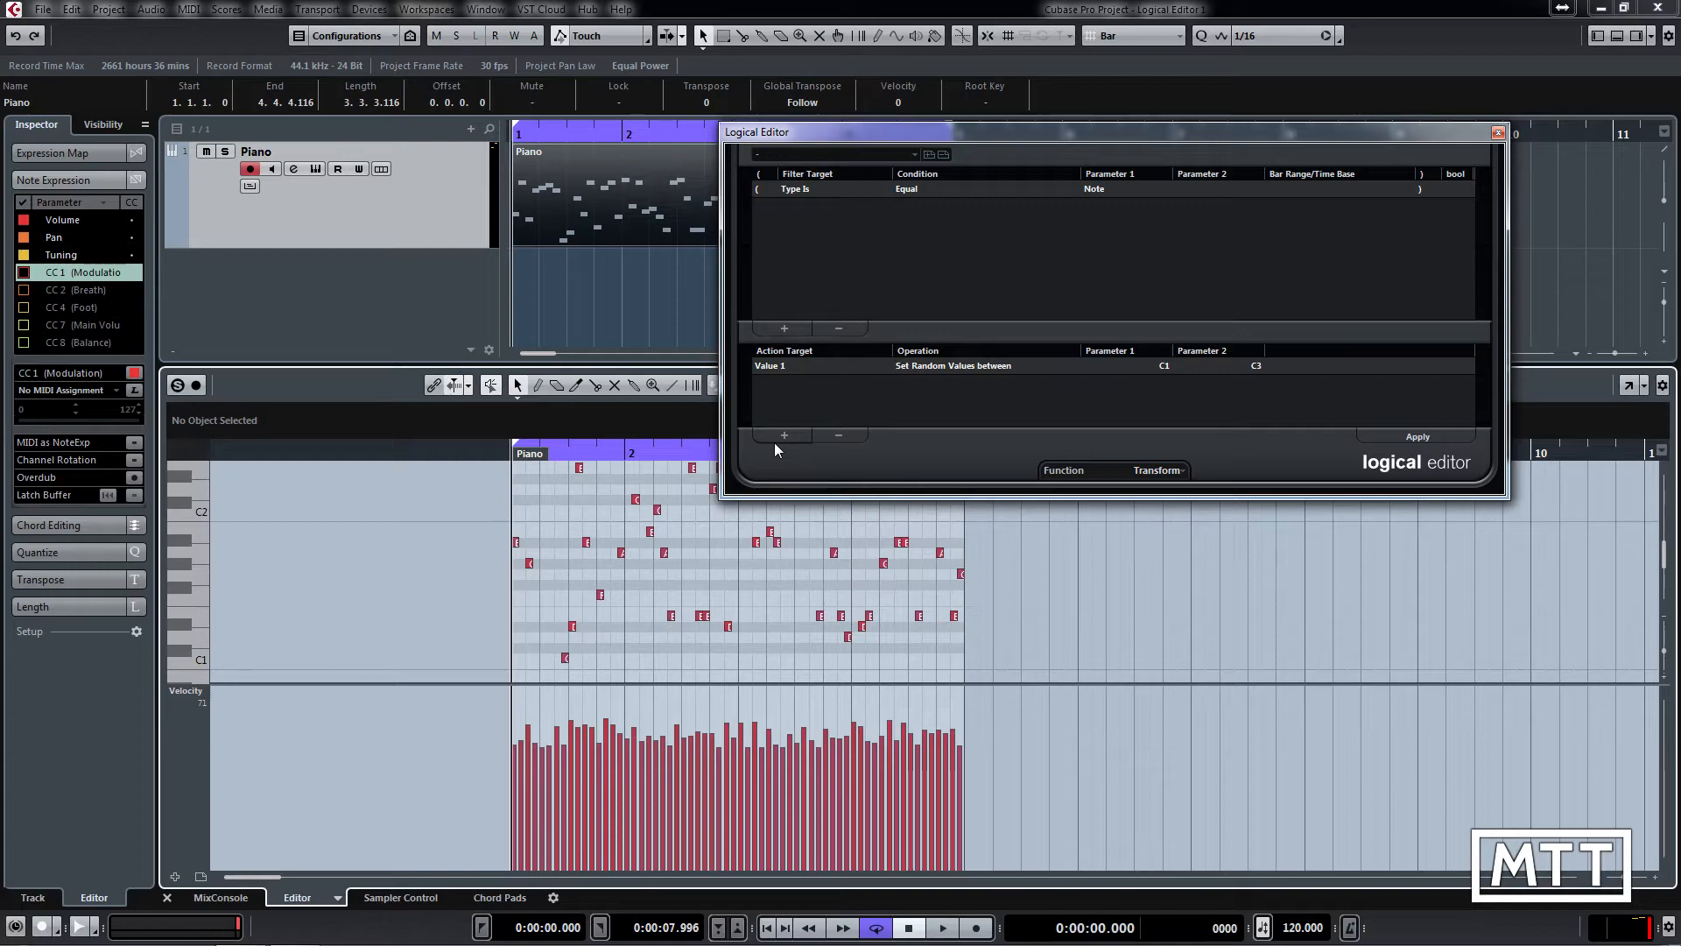
Add a second Logical Editor action set to Transpose to Scale, C Major
left_click(784, 434)
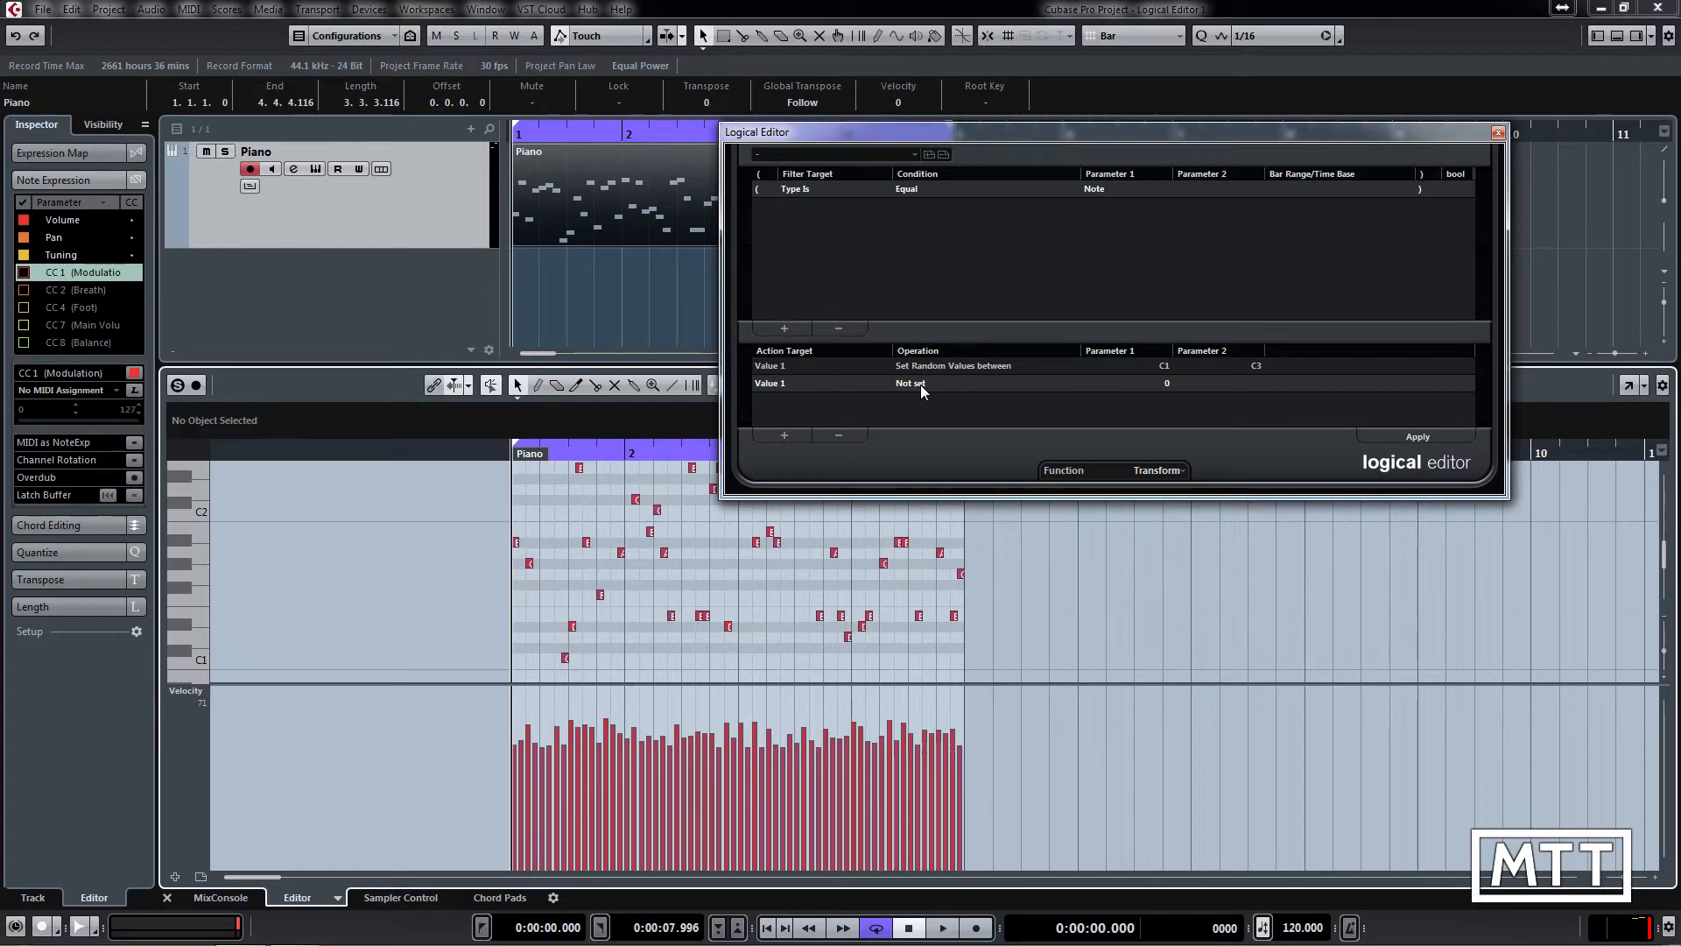
left_click(951, 366)
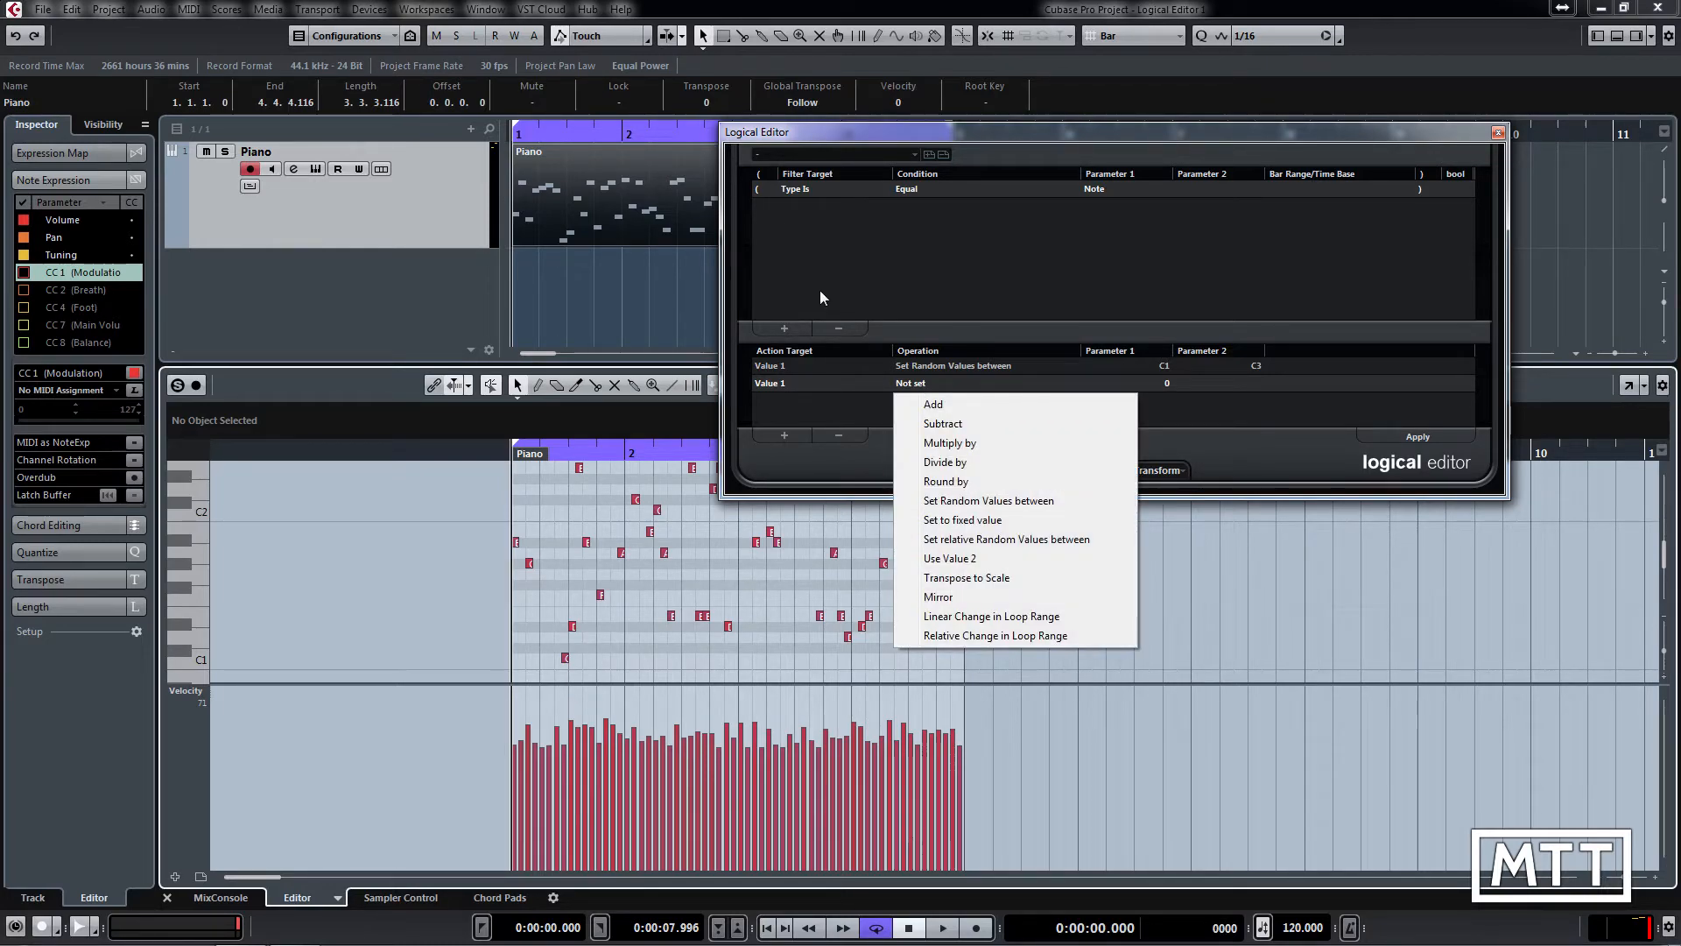
mouse_move(975, 584)
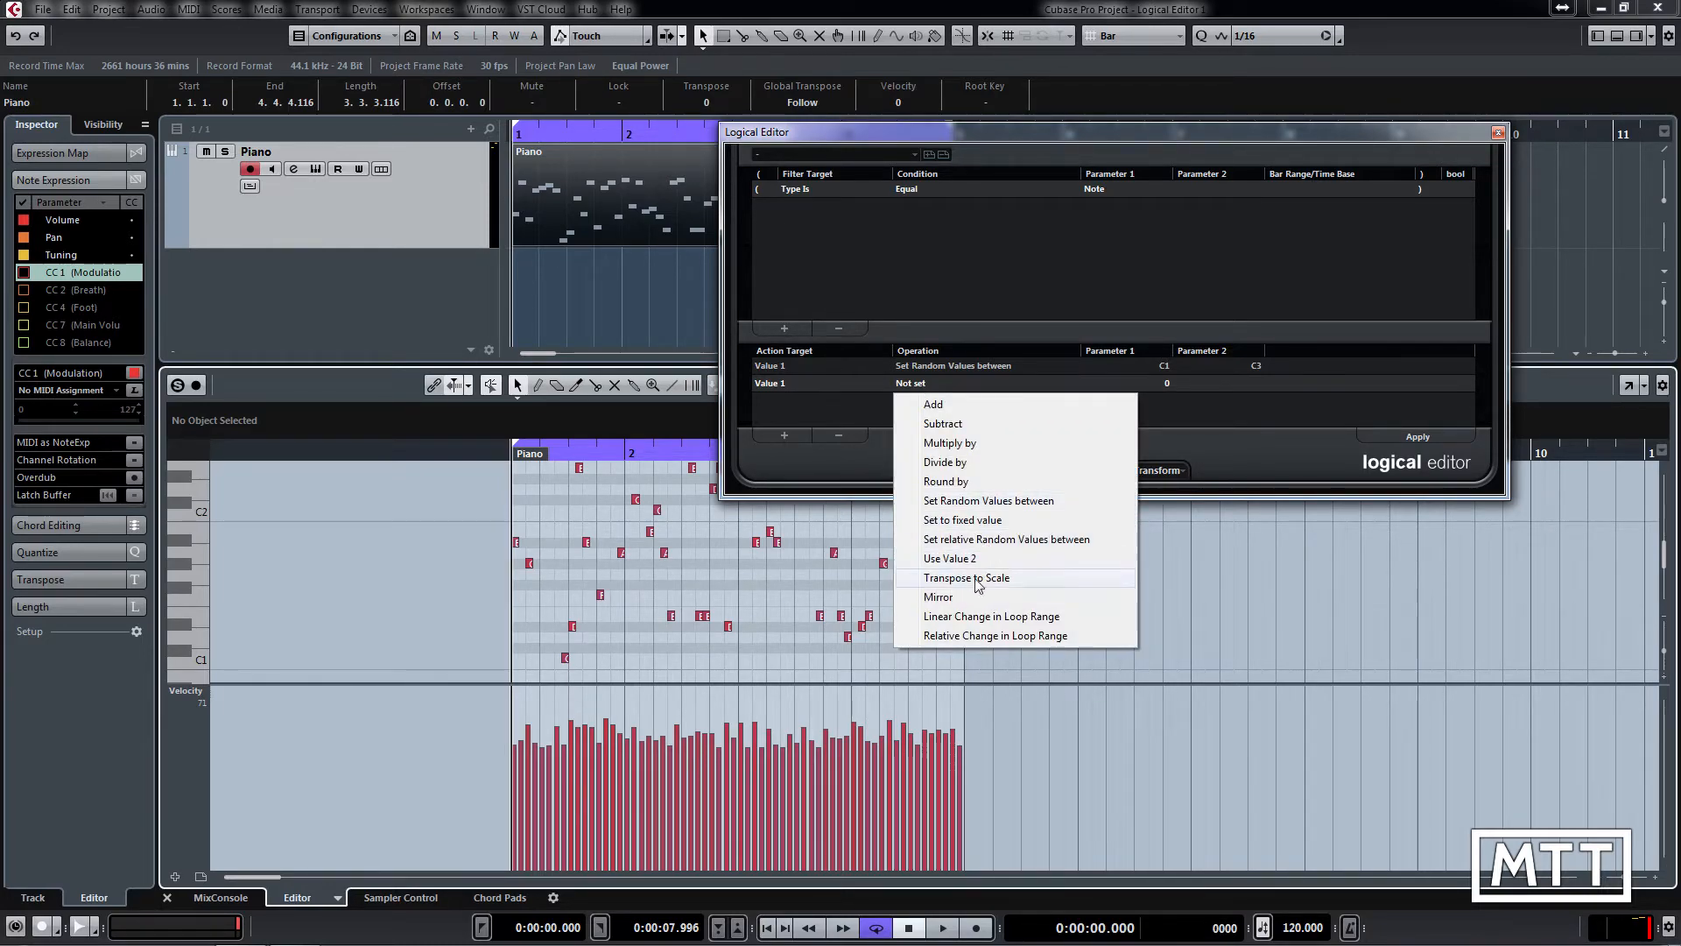
left_click(966, 577)
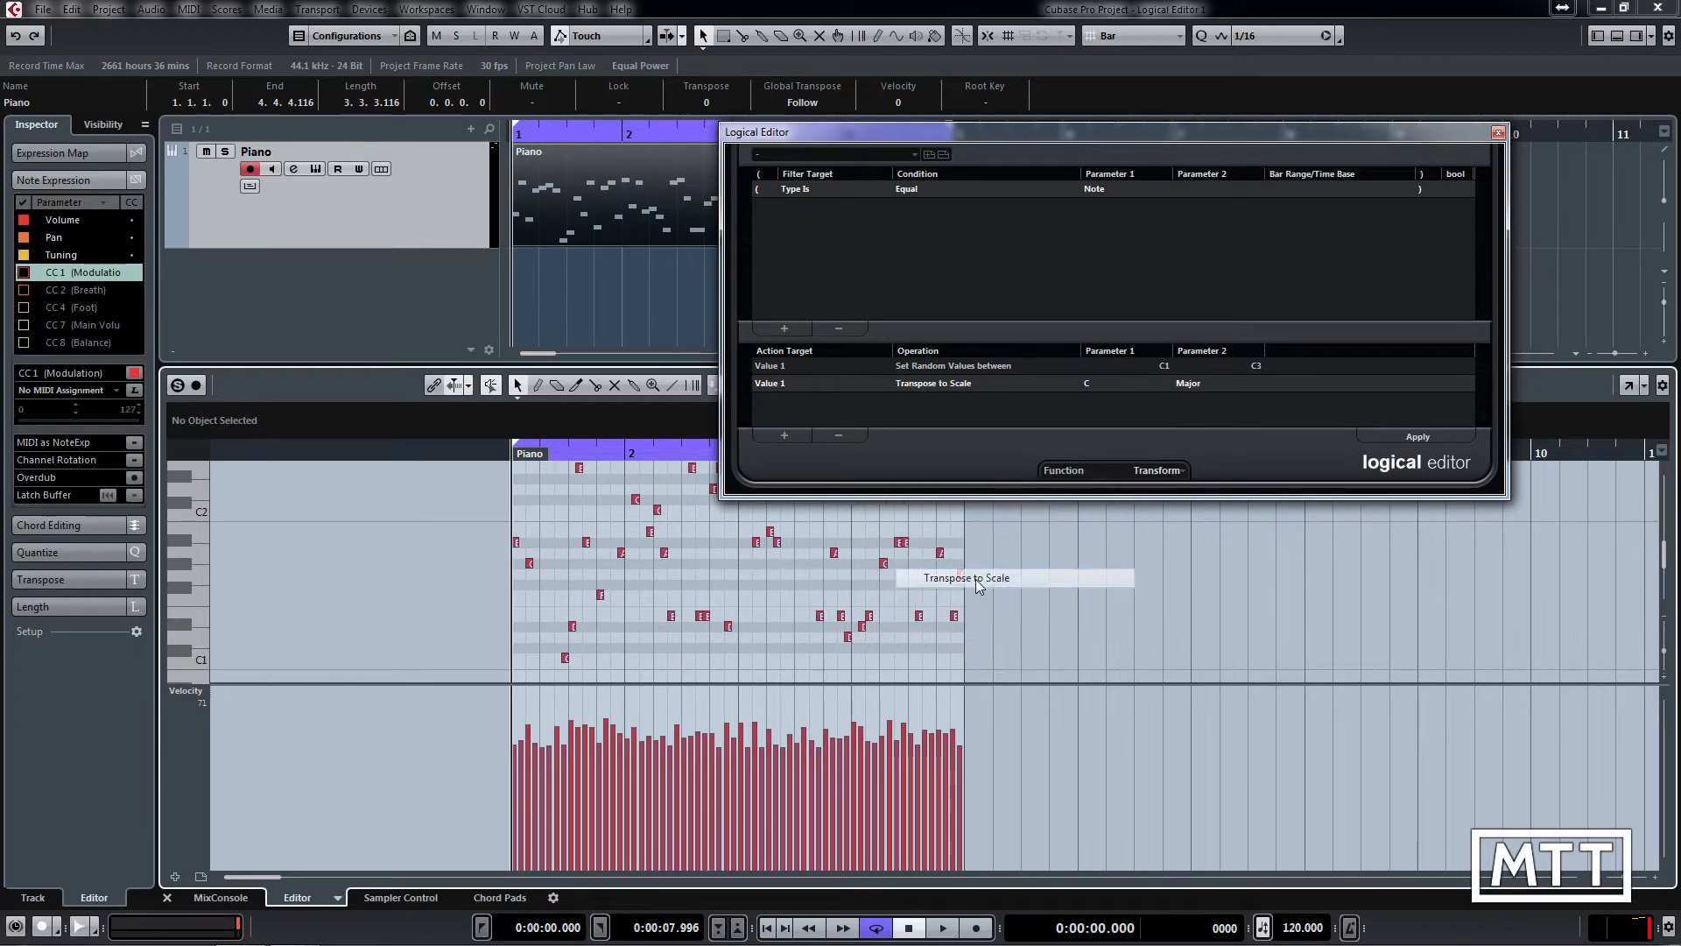
mouse_move(1099, 384)
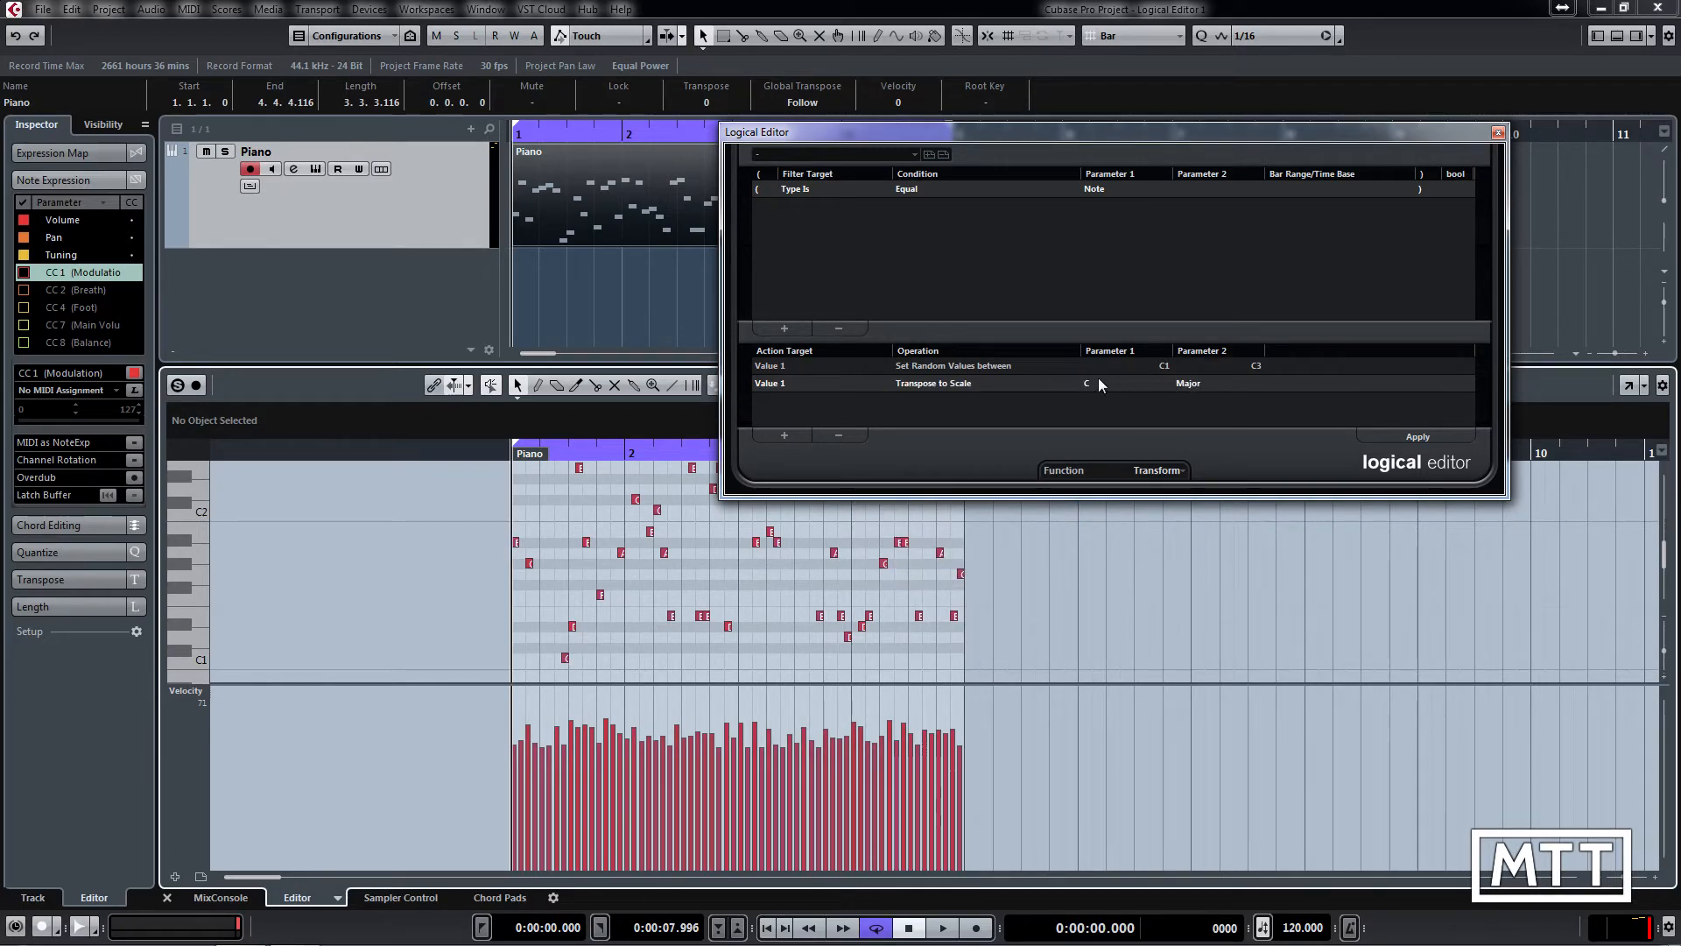
mouse_move(1194, 395)
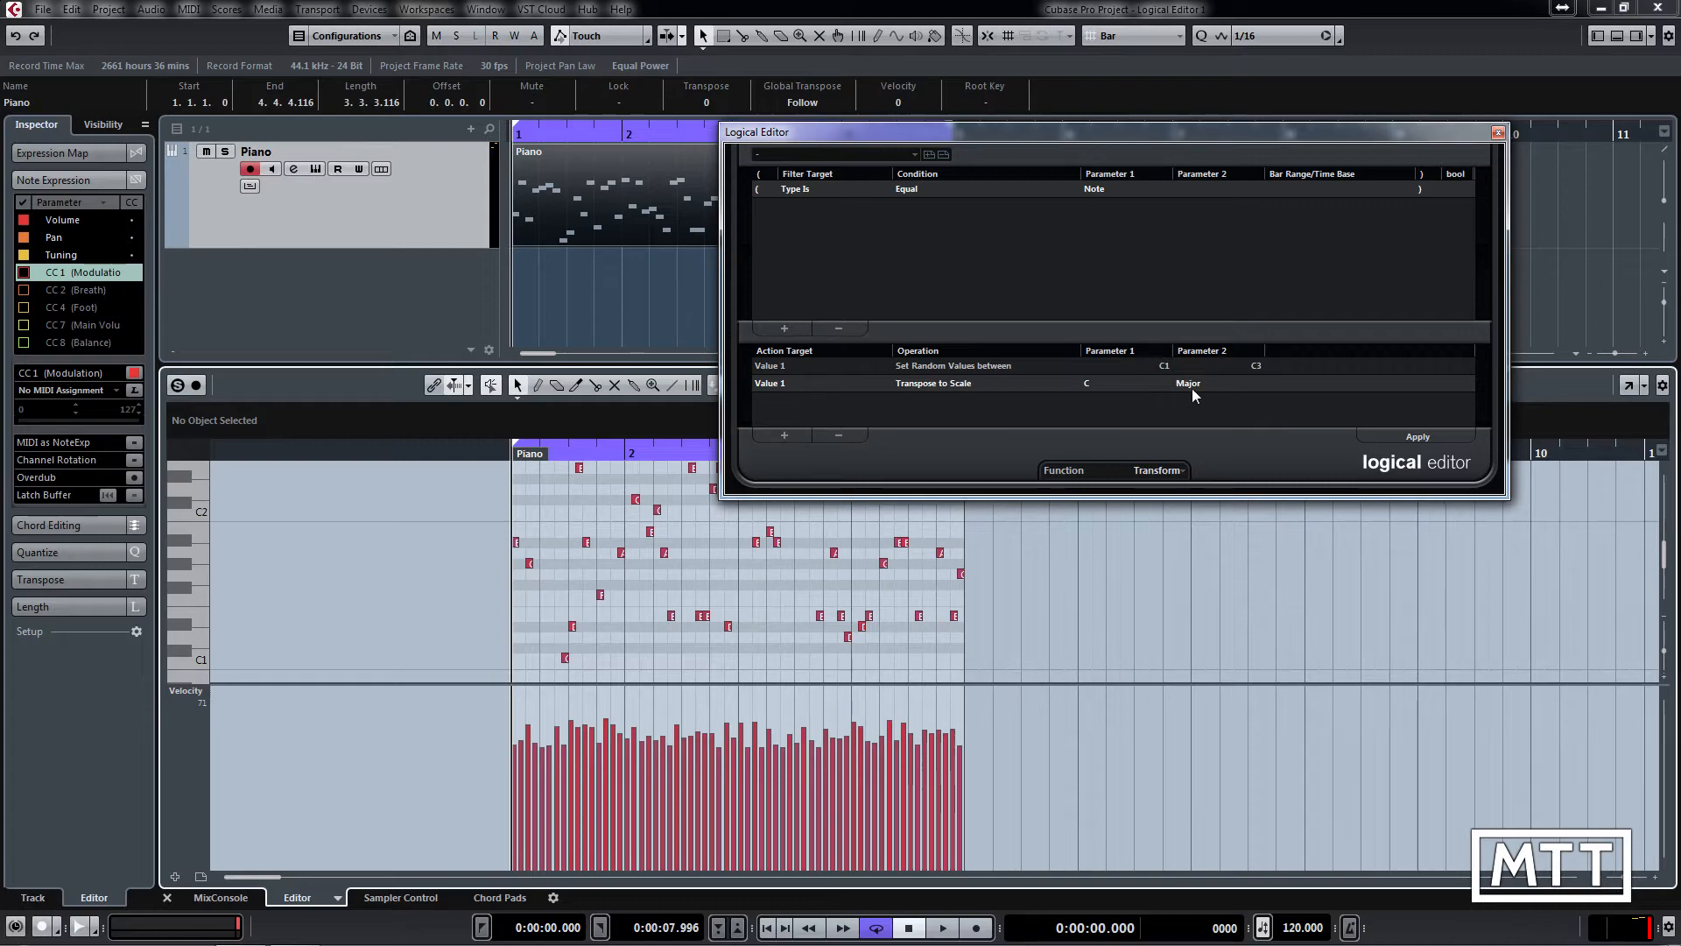
mouse_move(1194, 391)
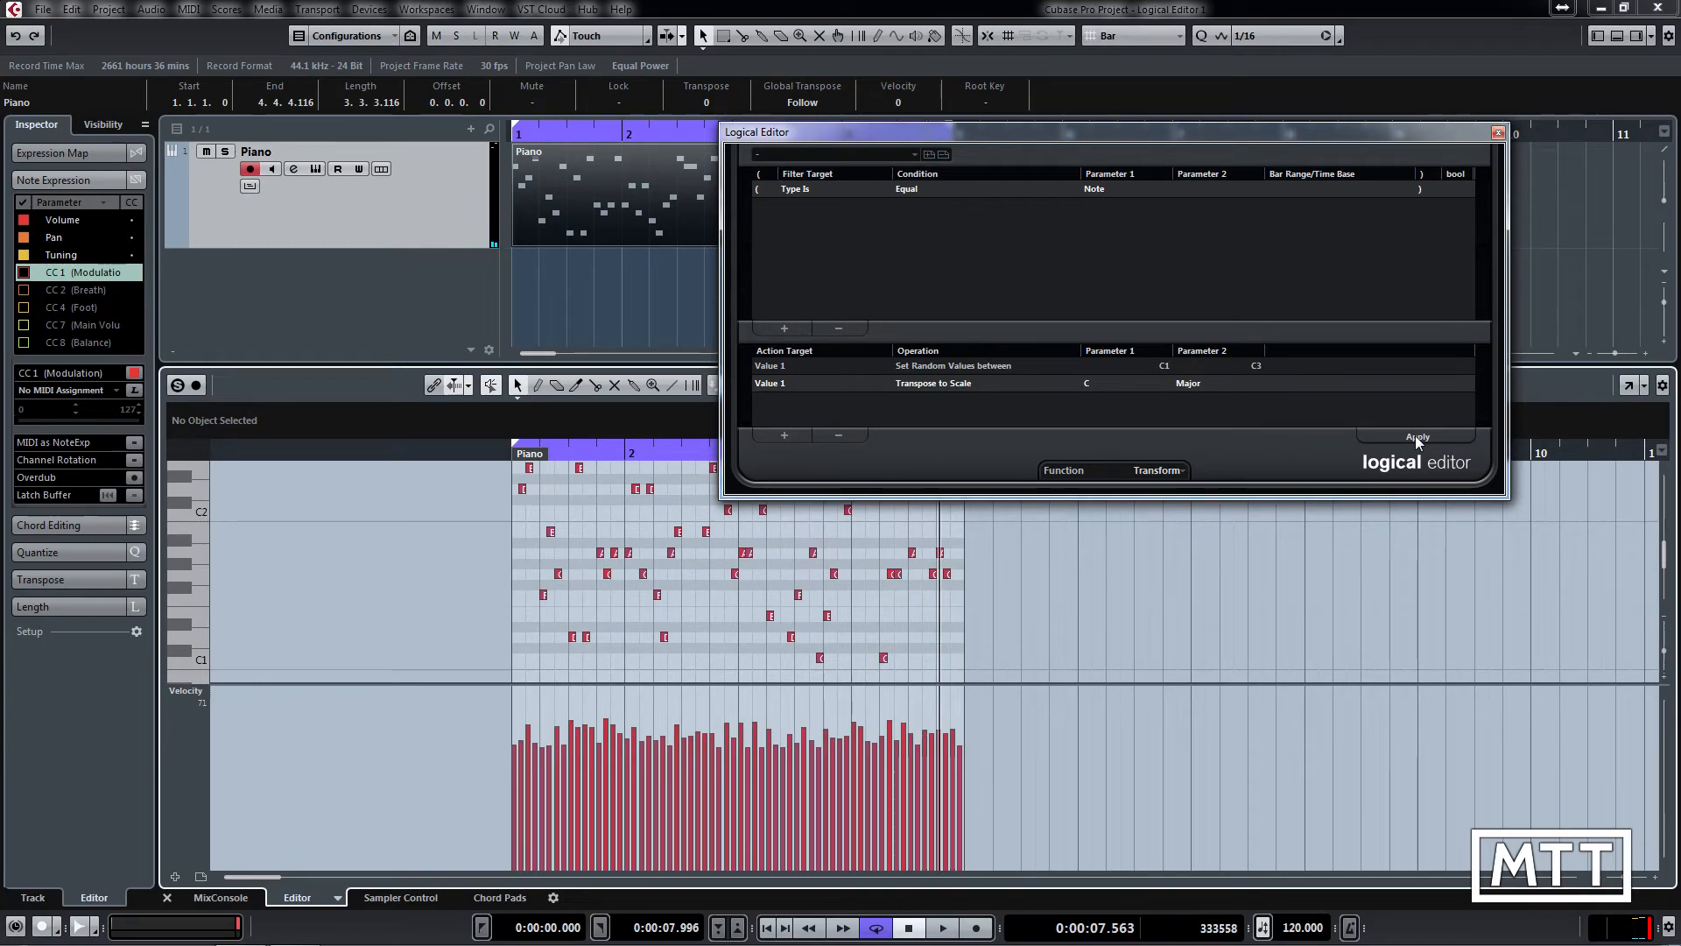
Apply the random-pitch and C Major transform twice, moving the editor window above the notes
left_click(1417, 436)
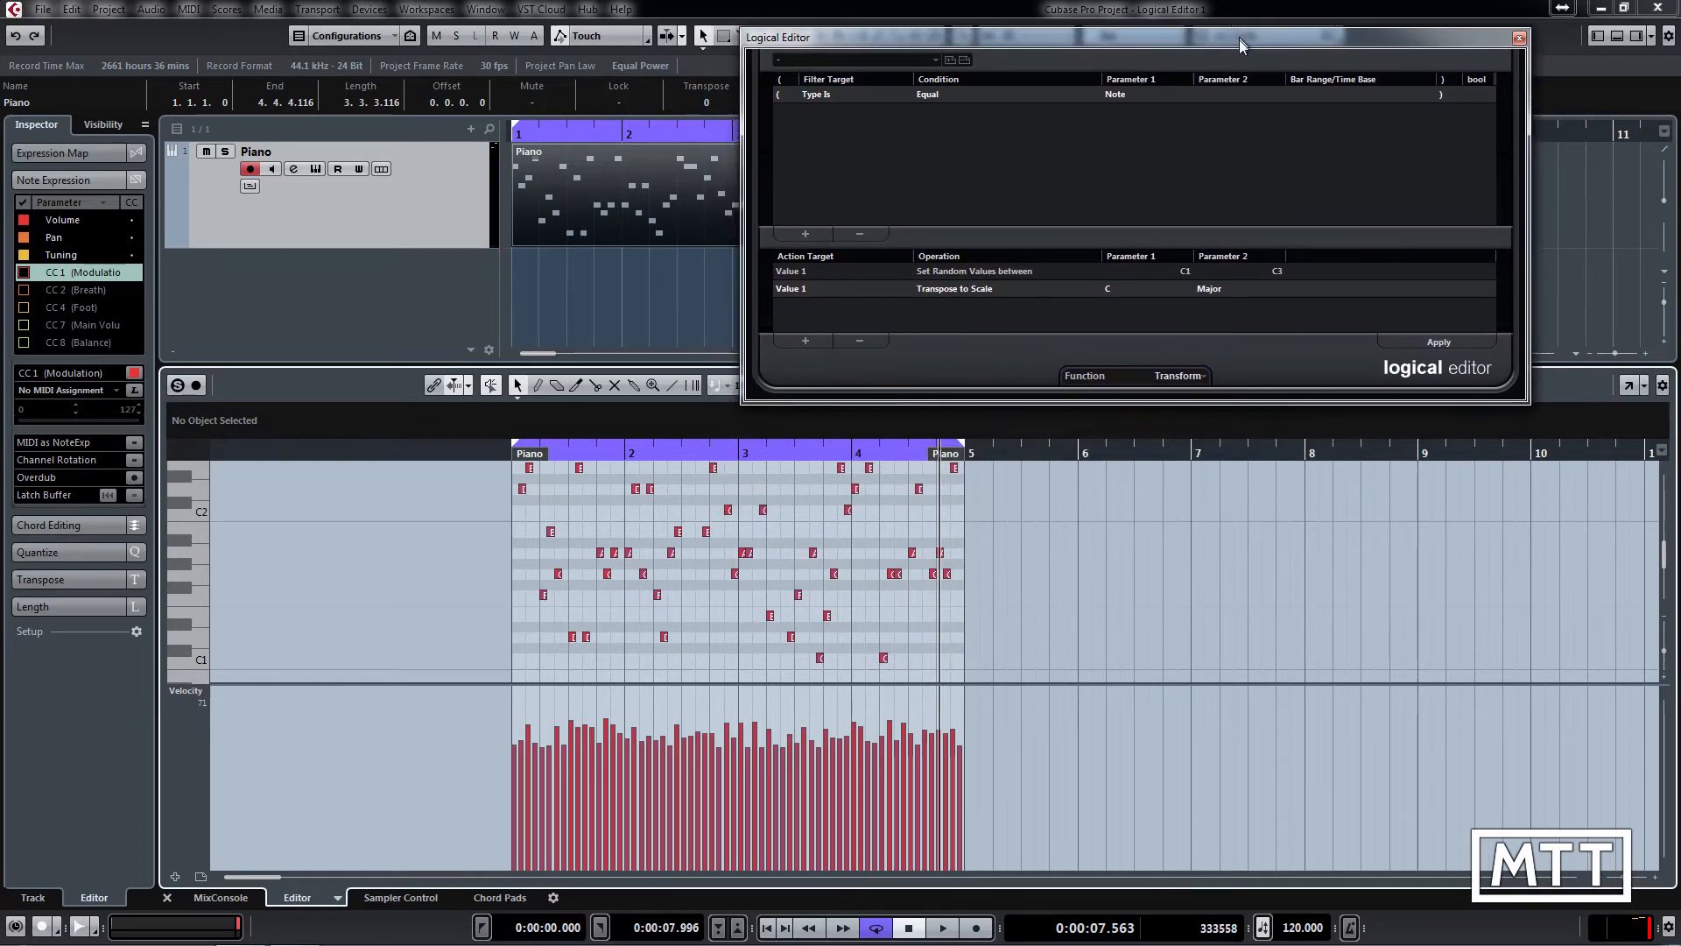
left_click(1438, 341)
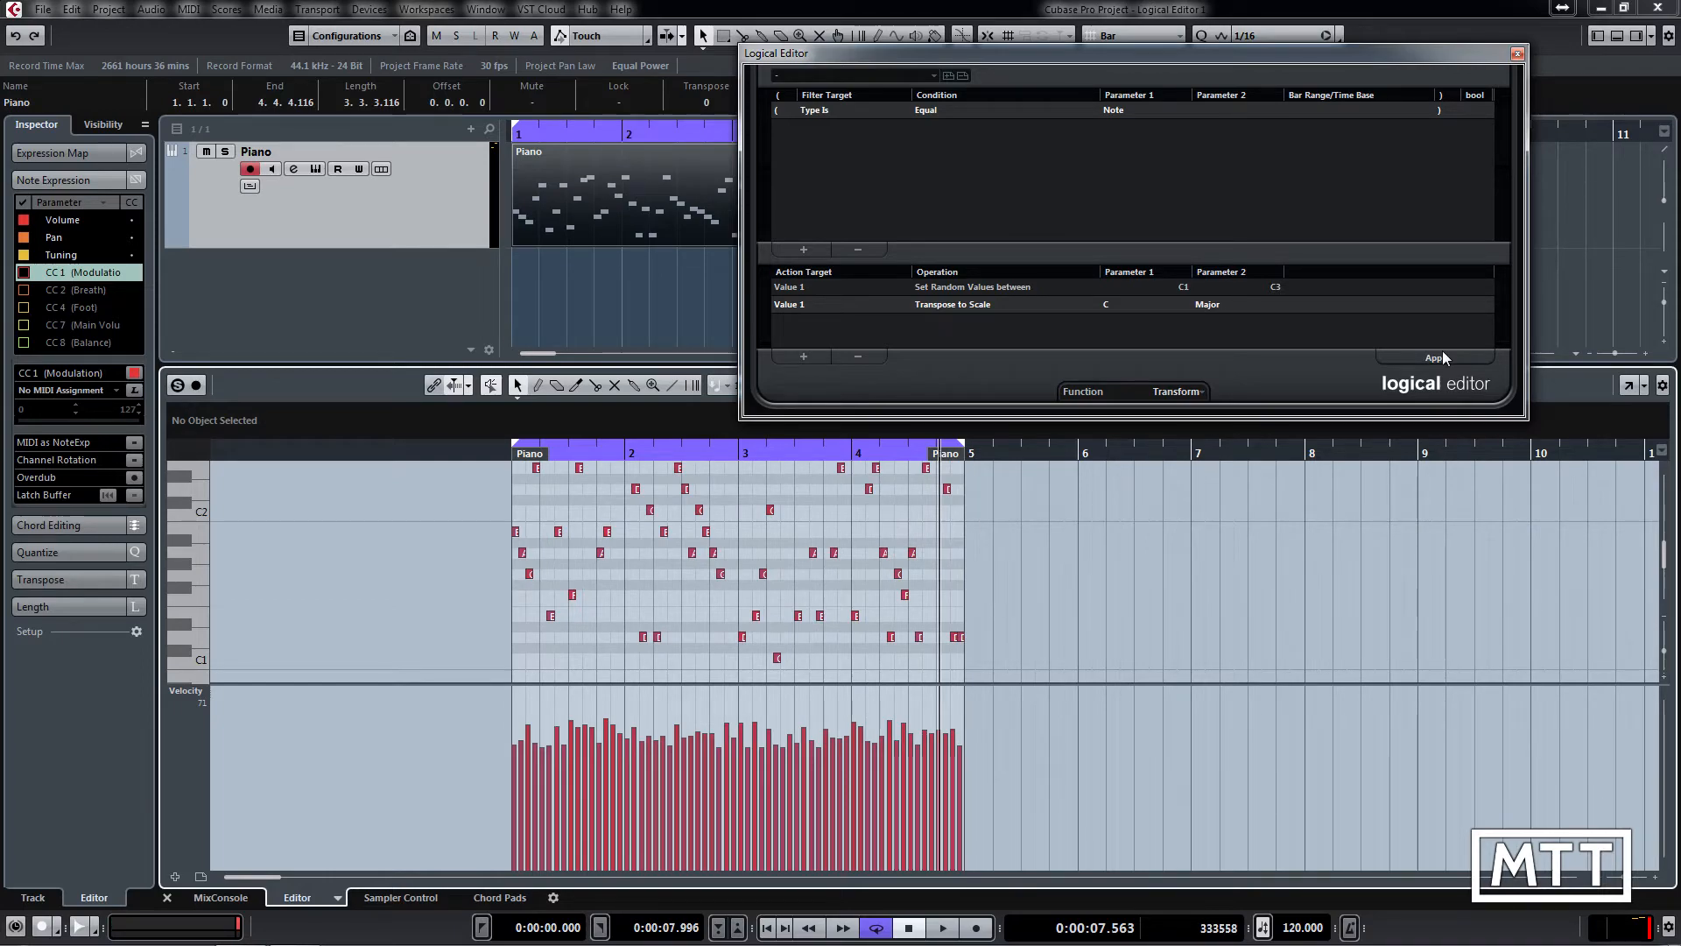
left_click(940, 928)
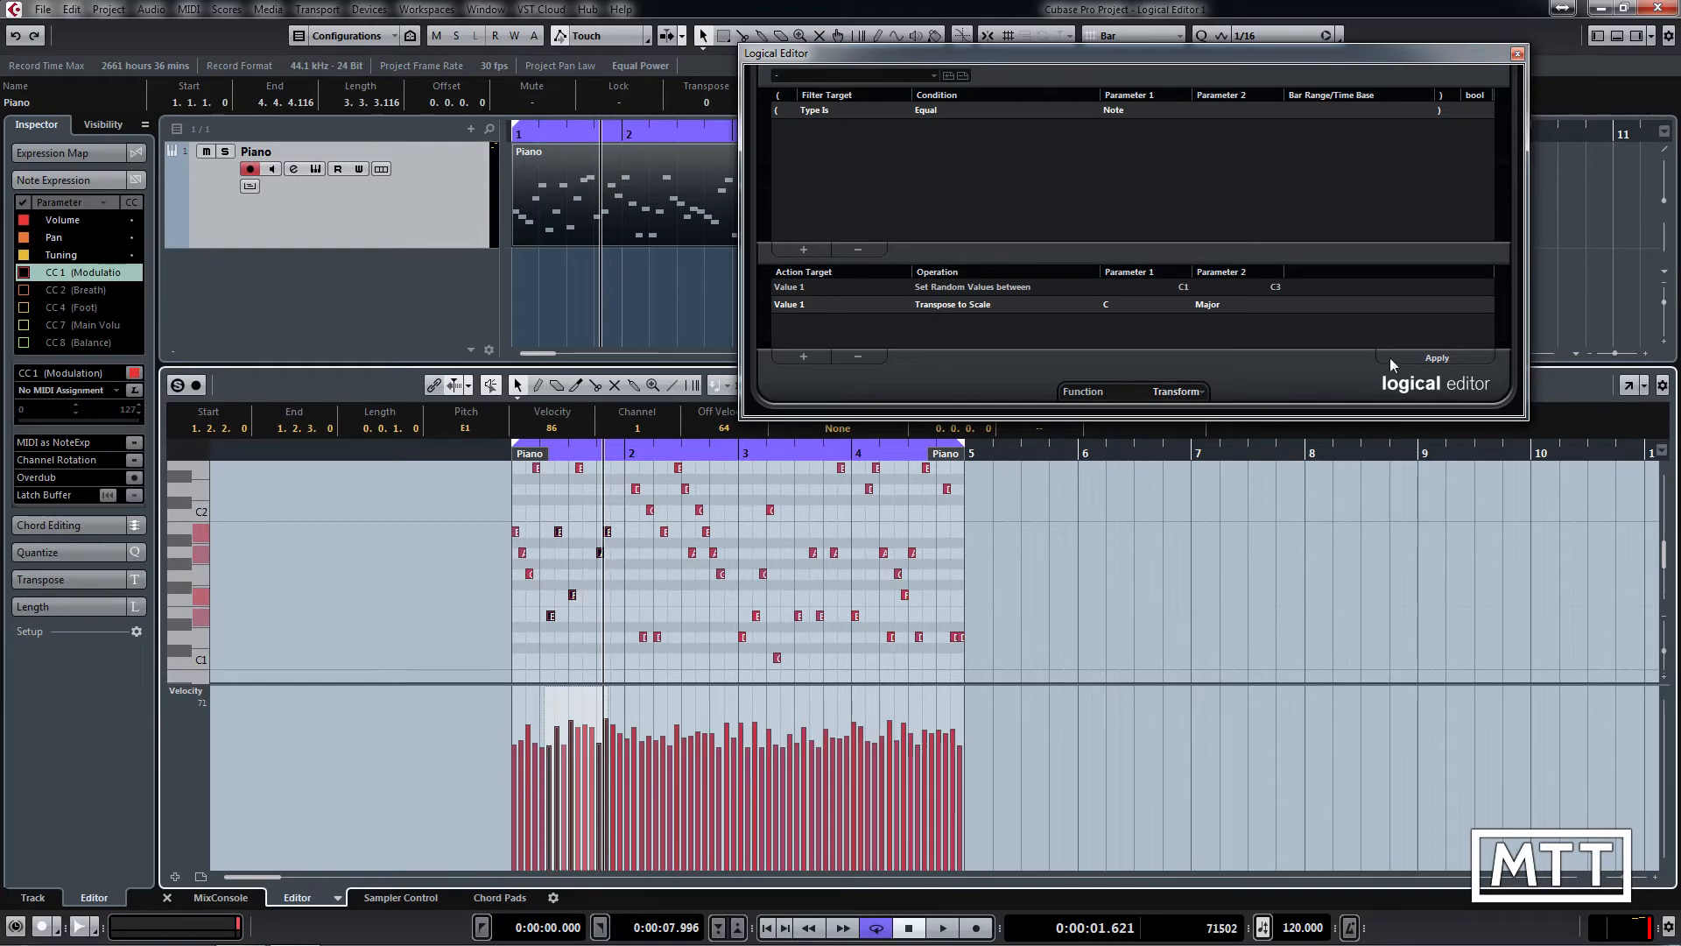
Reapply the transform twice to re-randomize only the selected late-bar-1 notes
left_click(1436, 357)
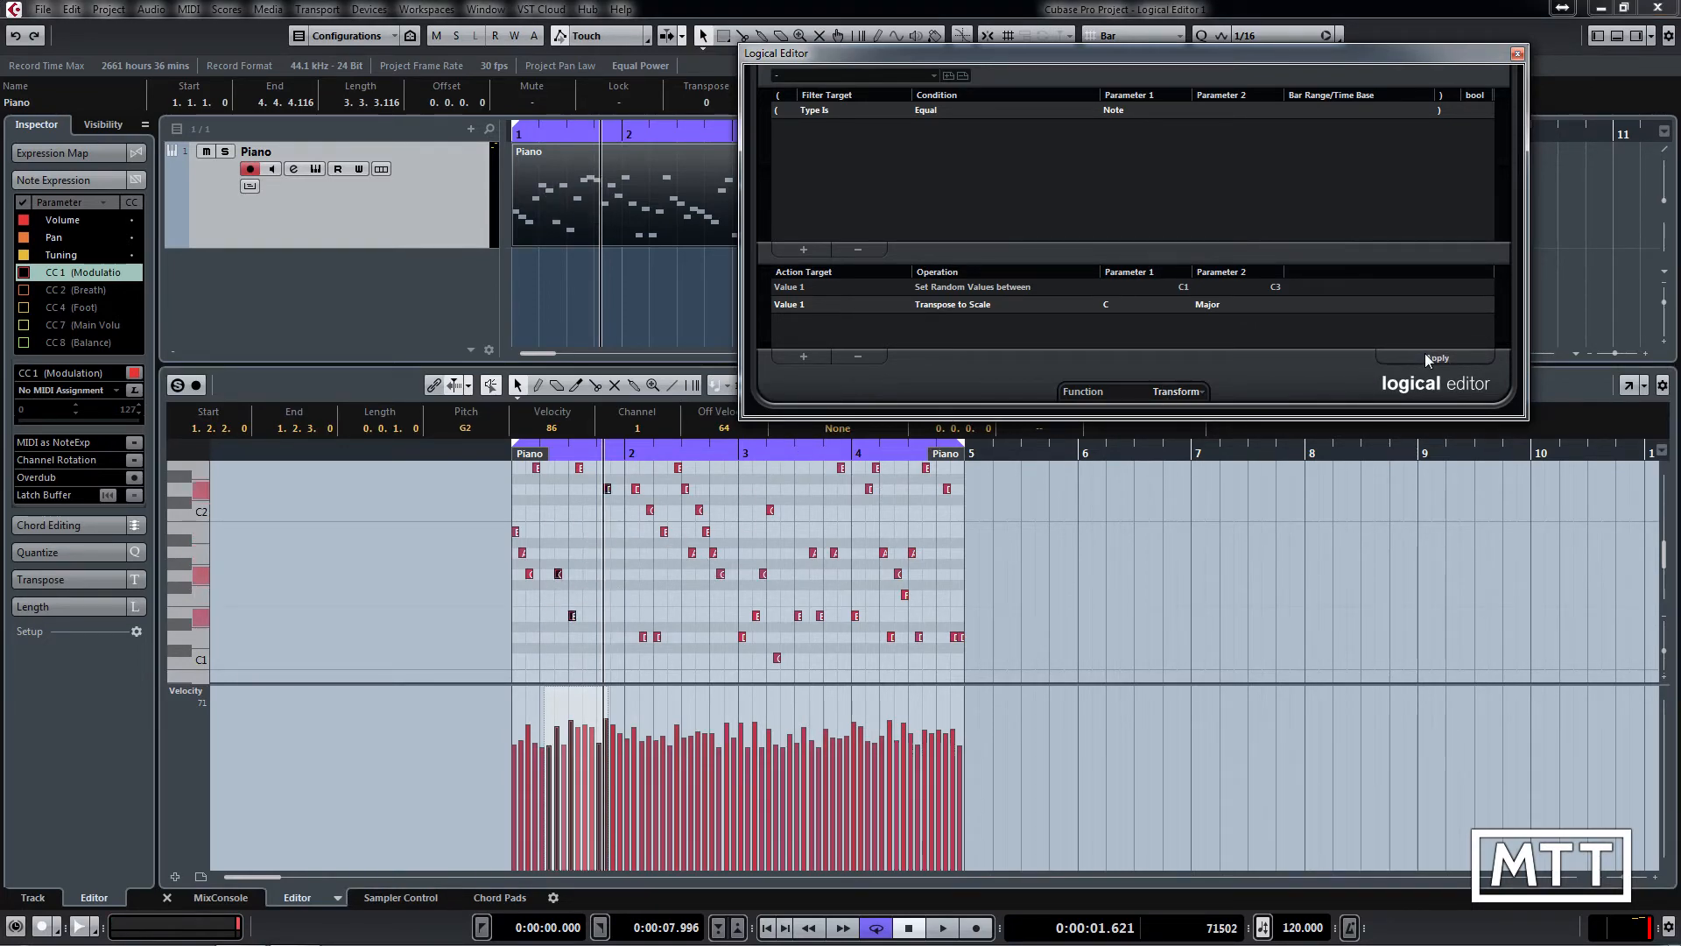
left_click(1437, 357)
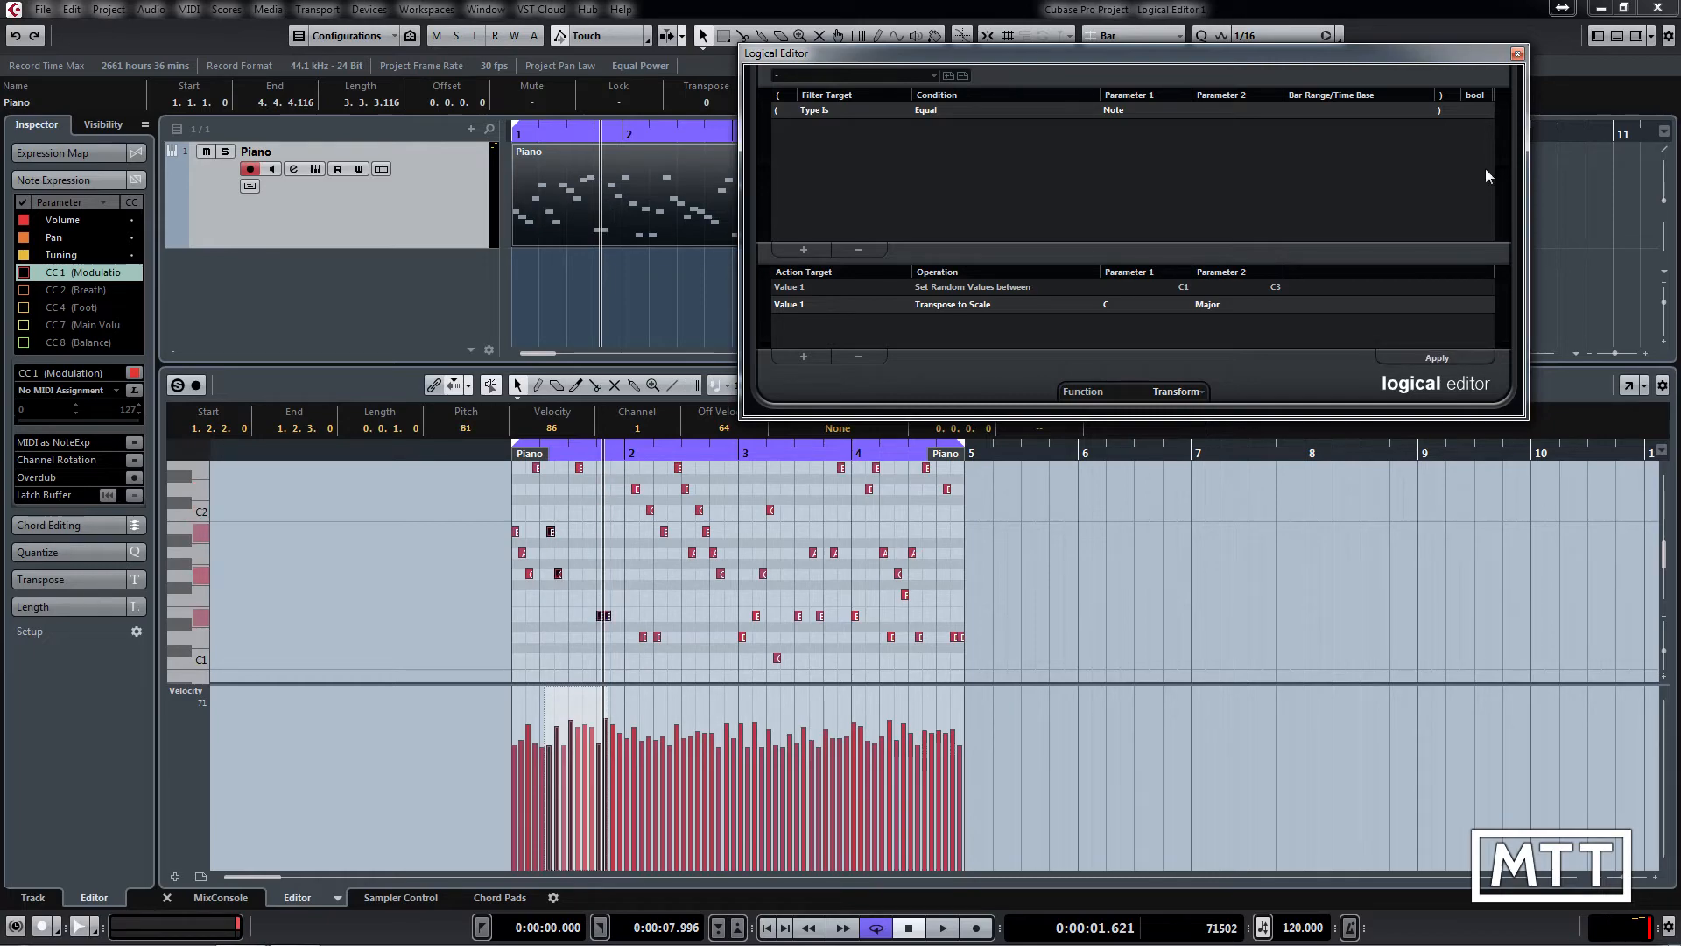
mouse_move(1118, 387)
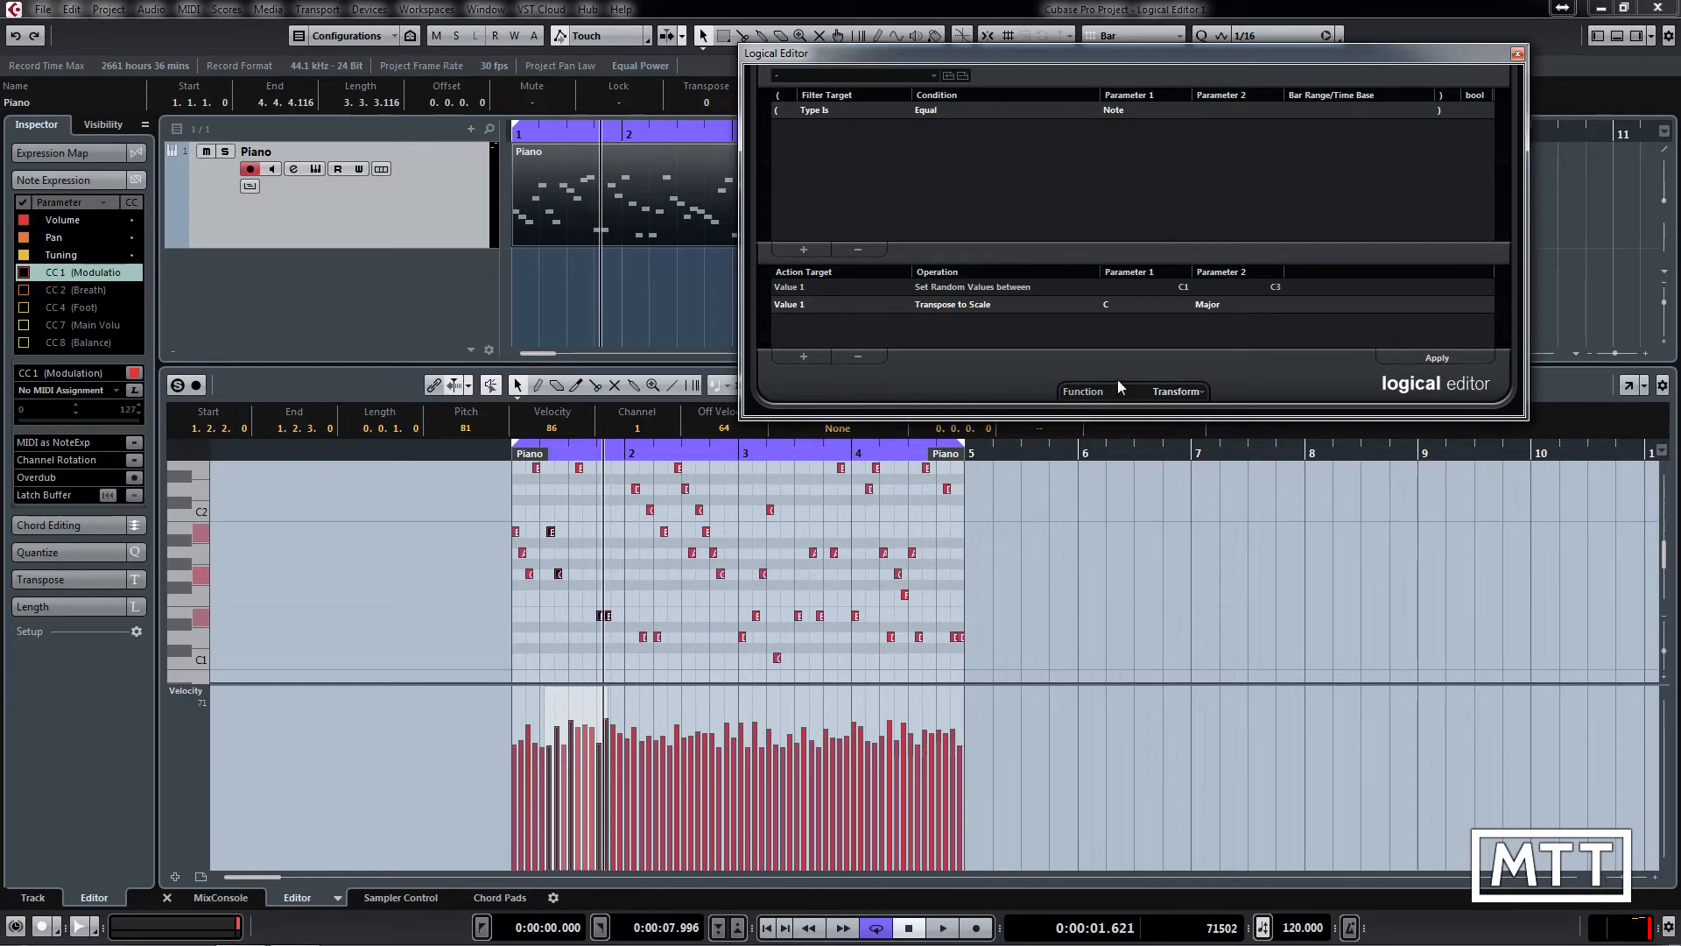
mouse_move(1145, 307)
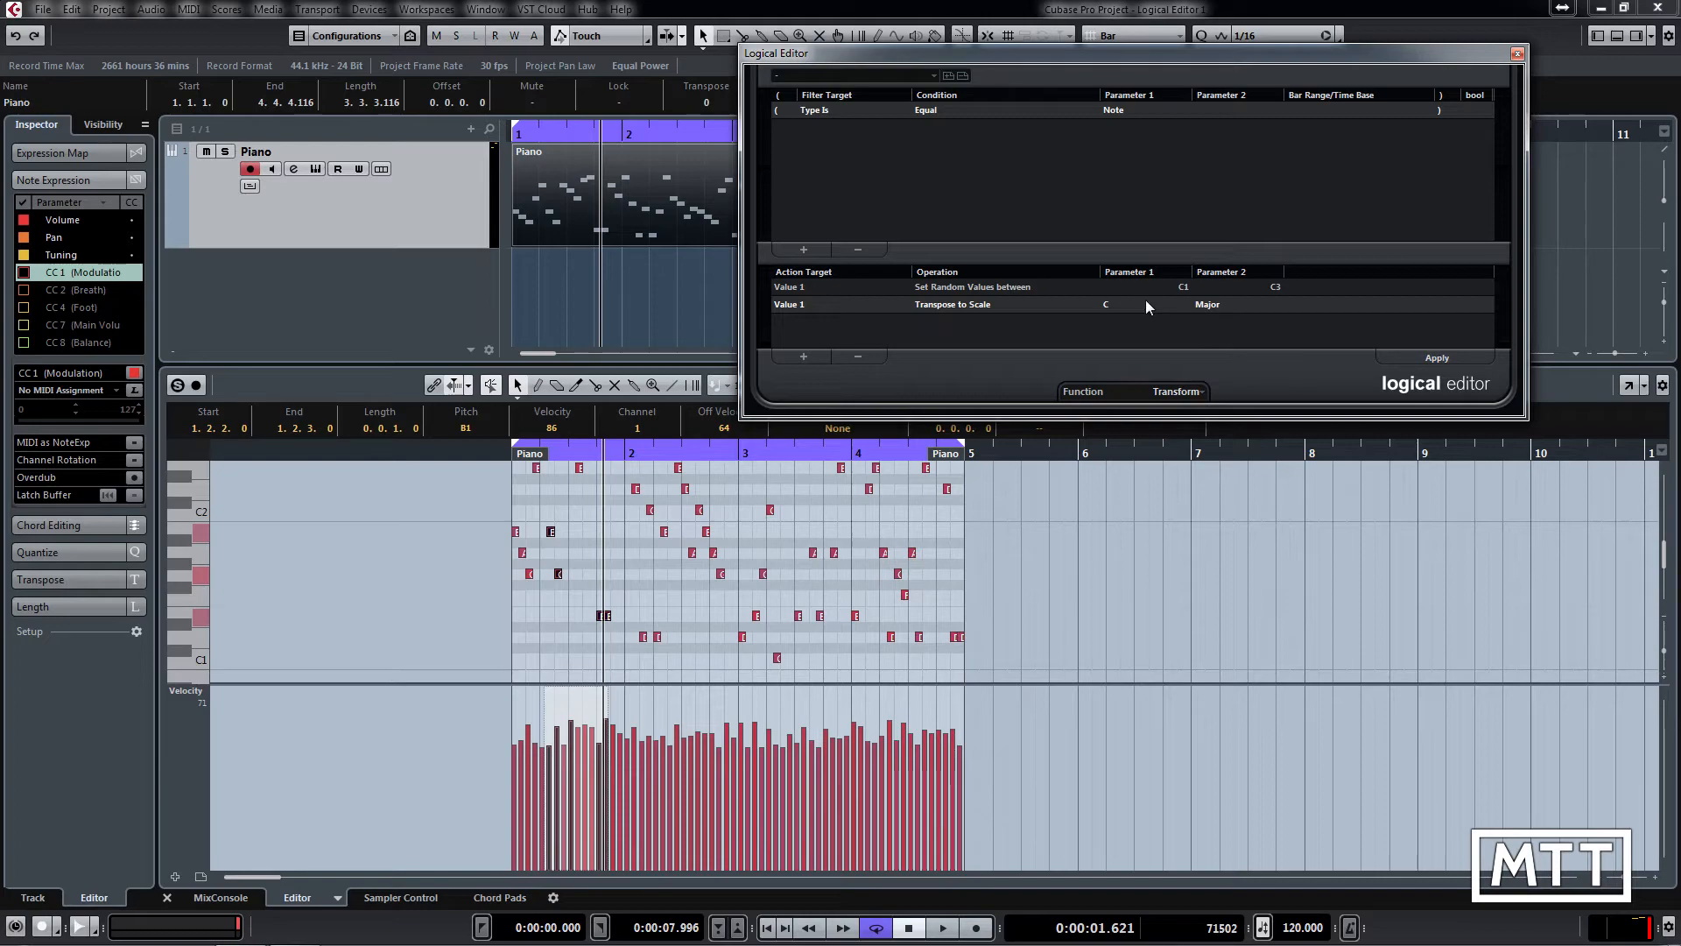
mouse_move(1209, 314)
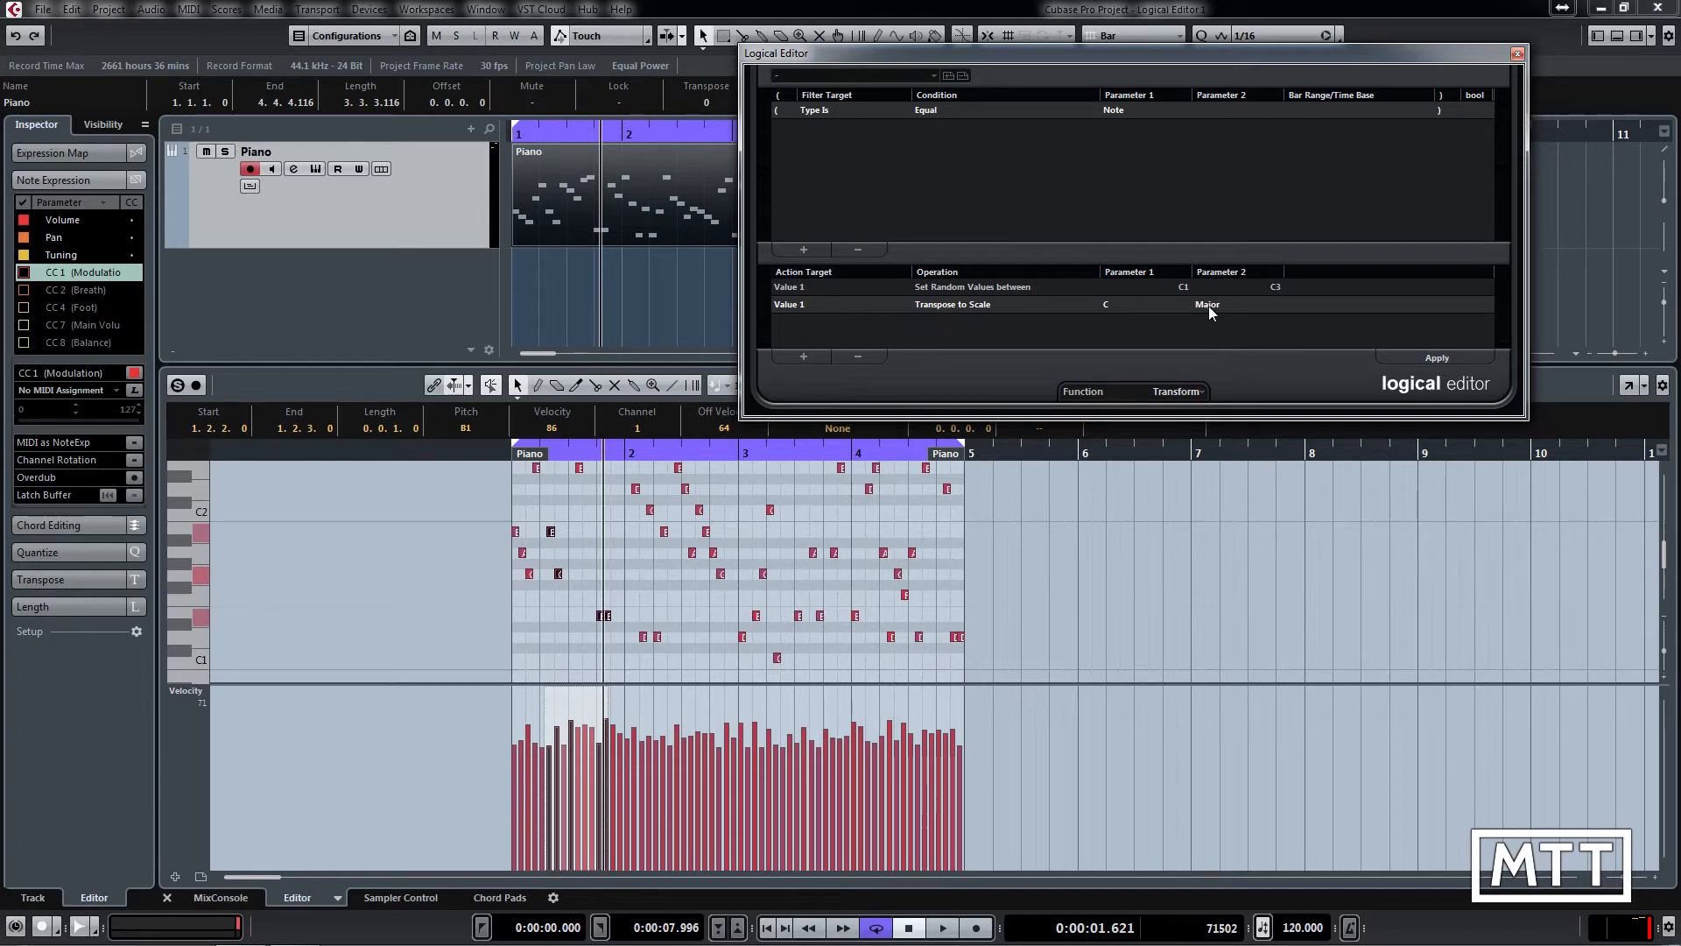
Switch the scale to Pentatonic and regenerate all Piano note pitches in C Pentatonic
left_click(1208, 304)
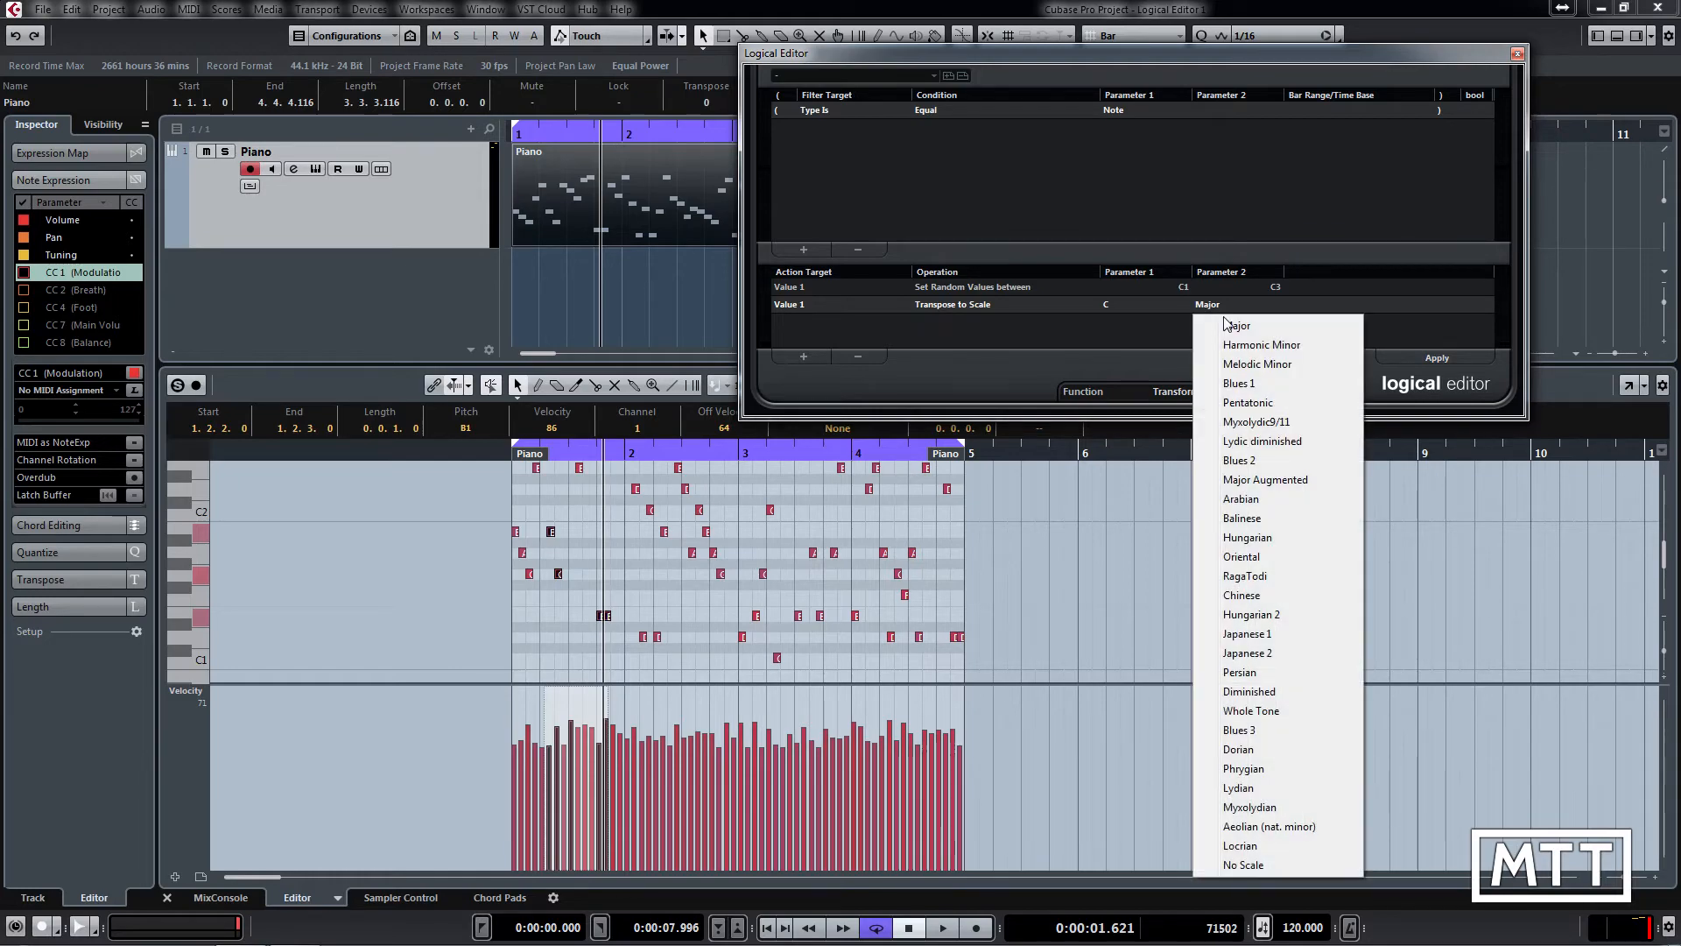
mouse_move(1270, 846)
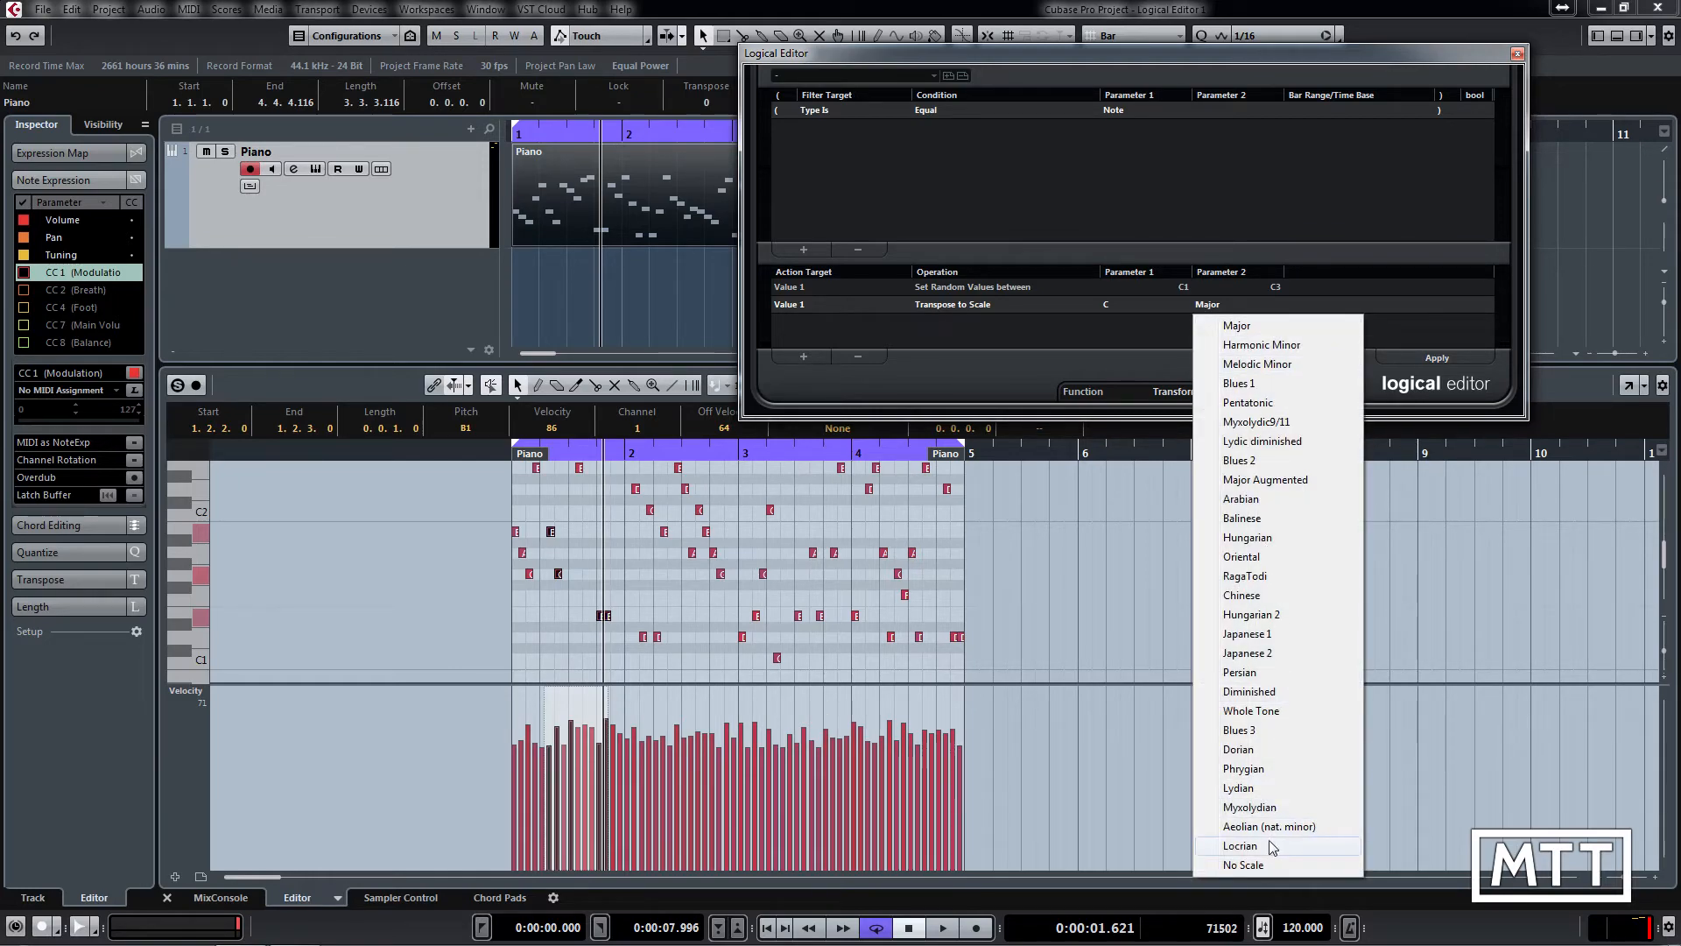
mouse_move(1257, 363)
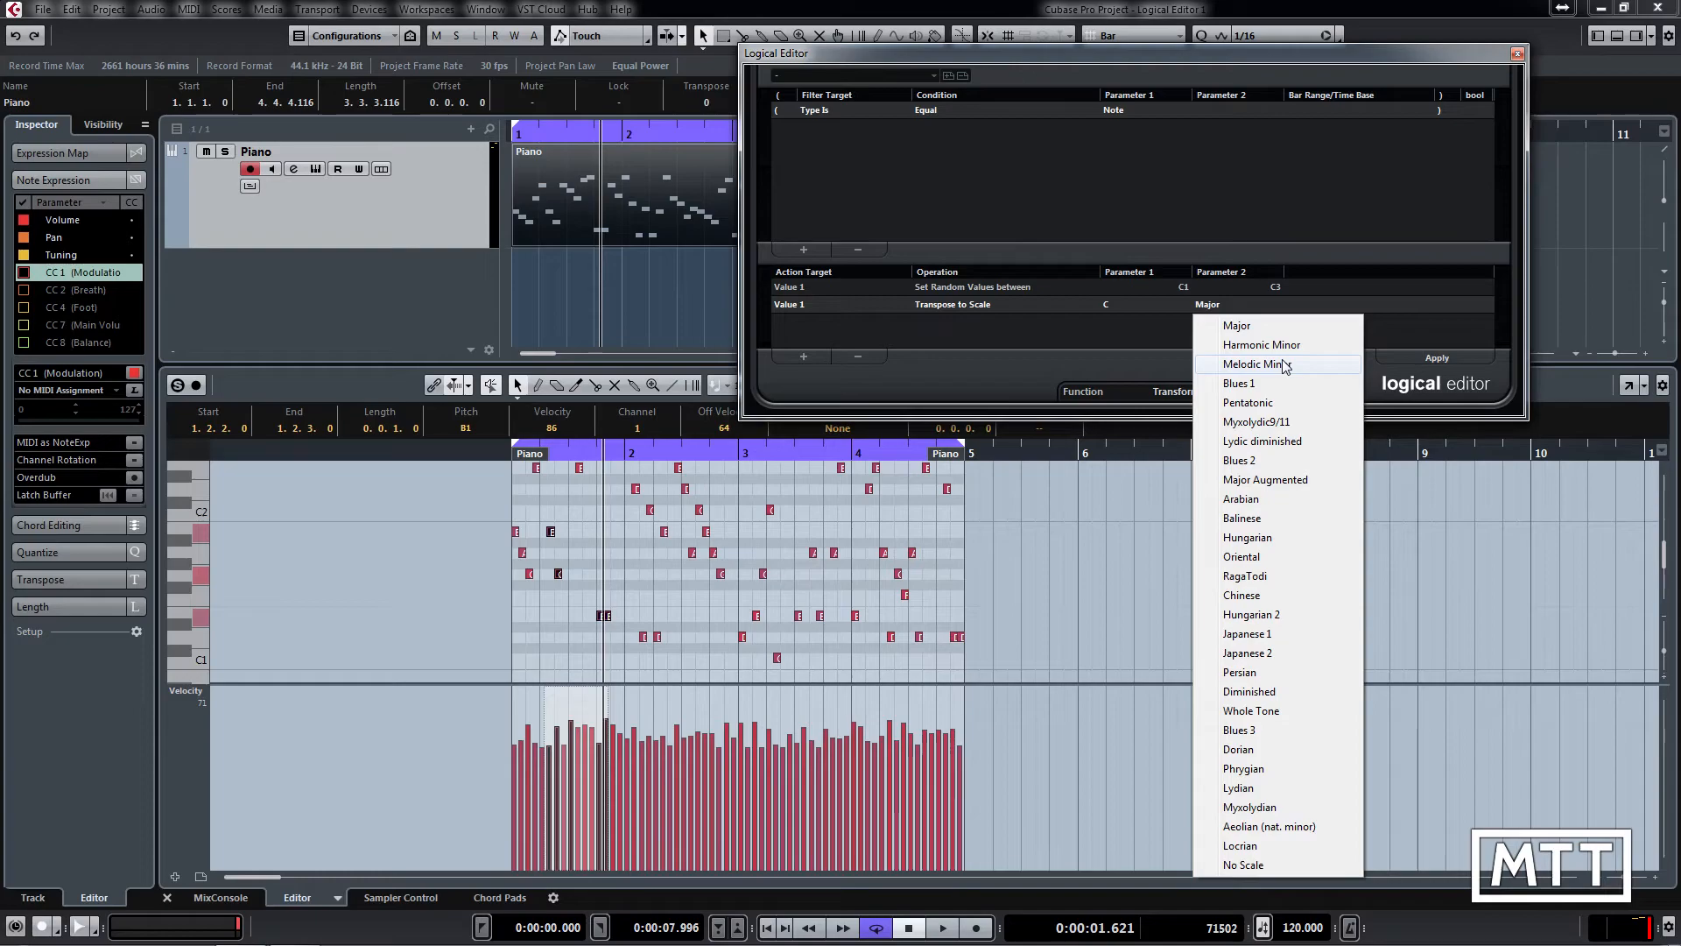
mouse_move(1251, 402)
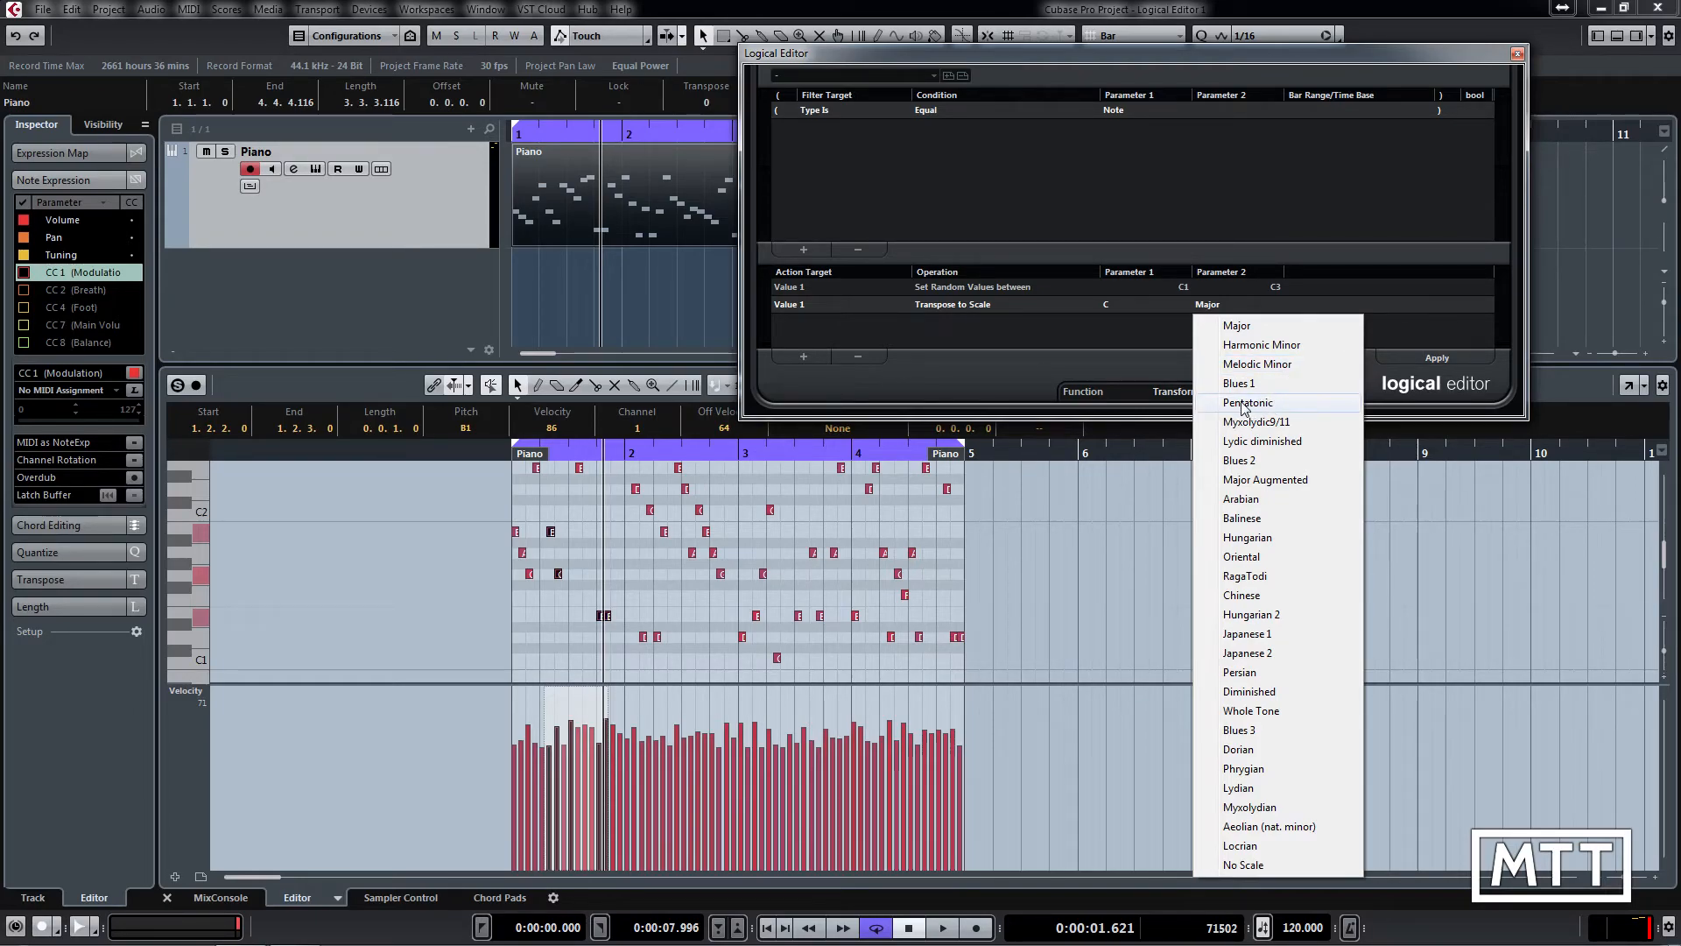
left_click(1247, 402)
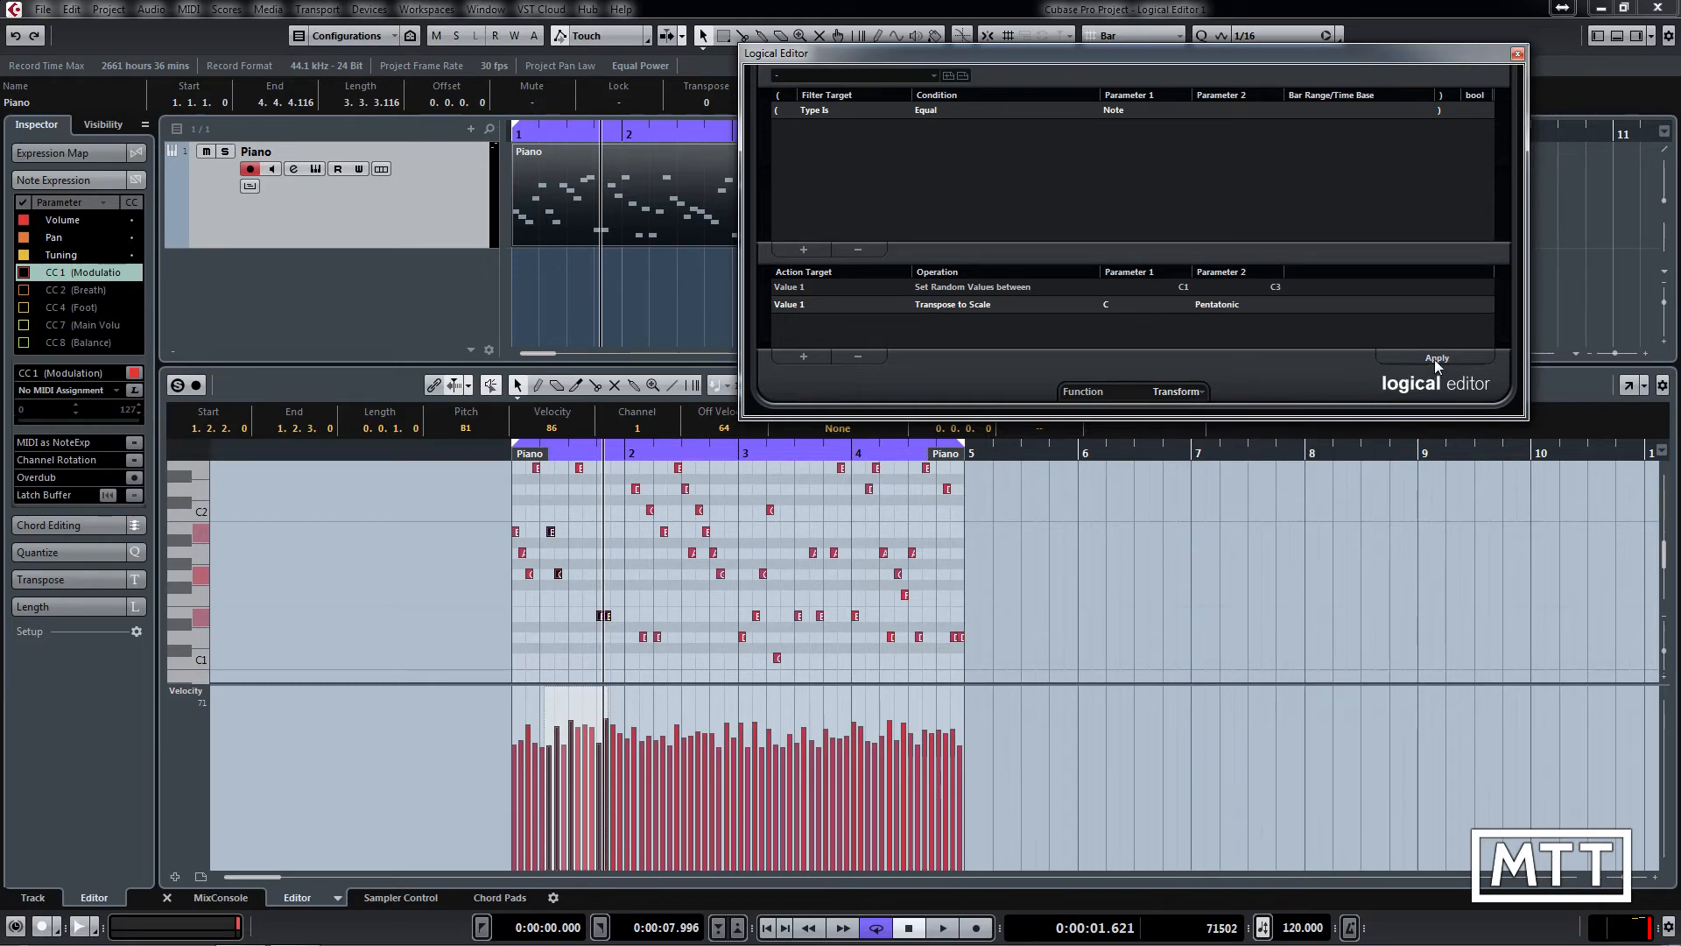
left_click(1436, 358)
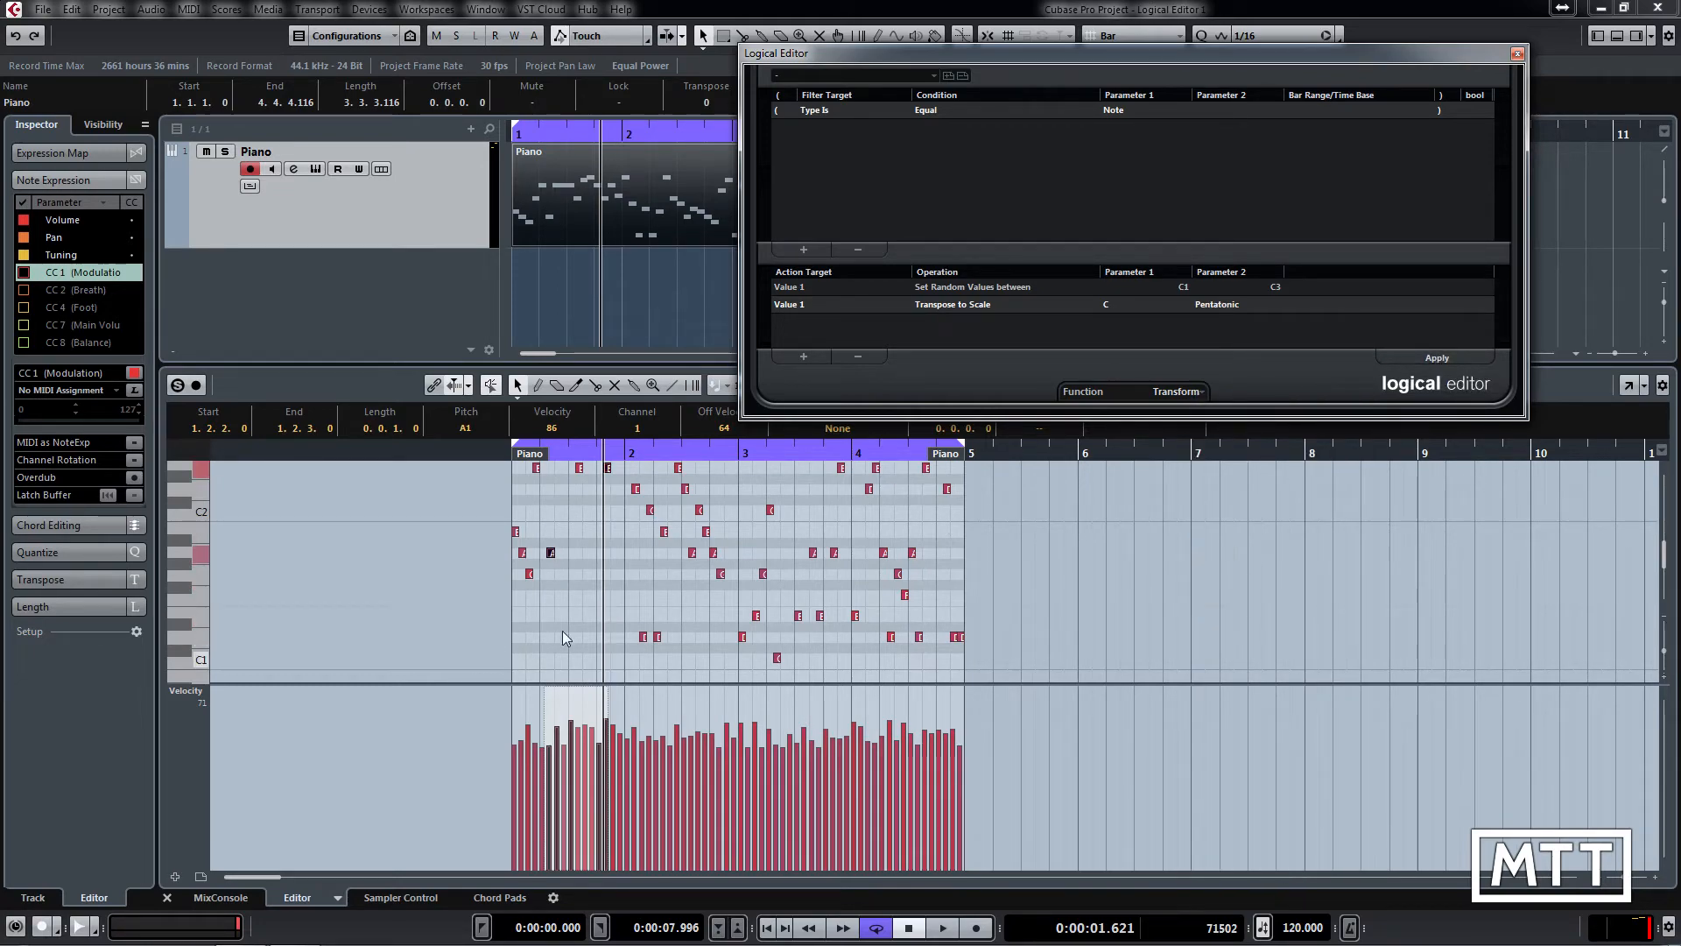
left_click(1437, 358)
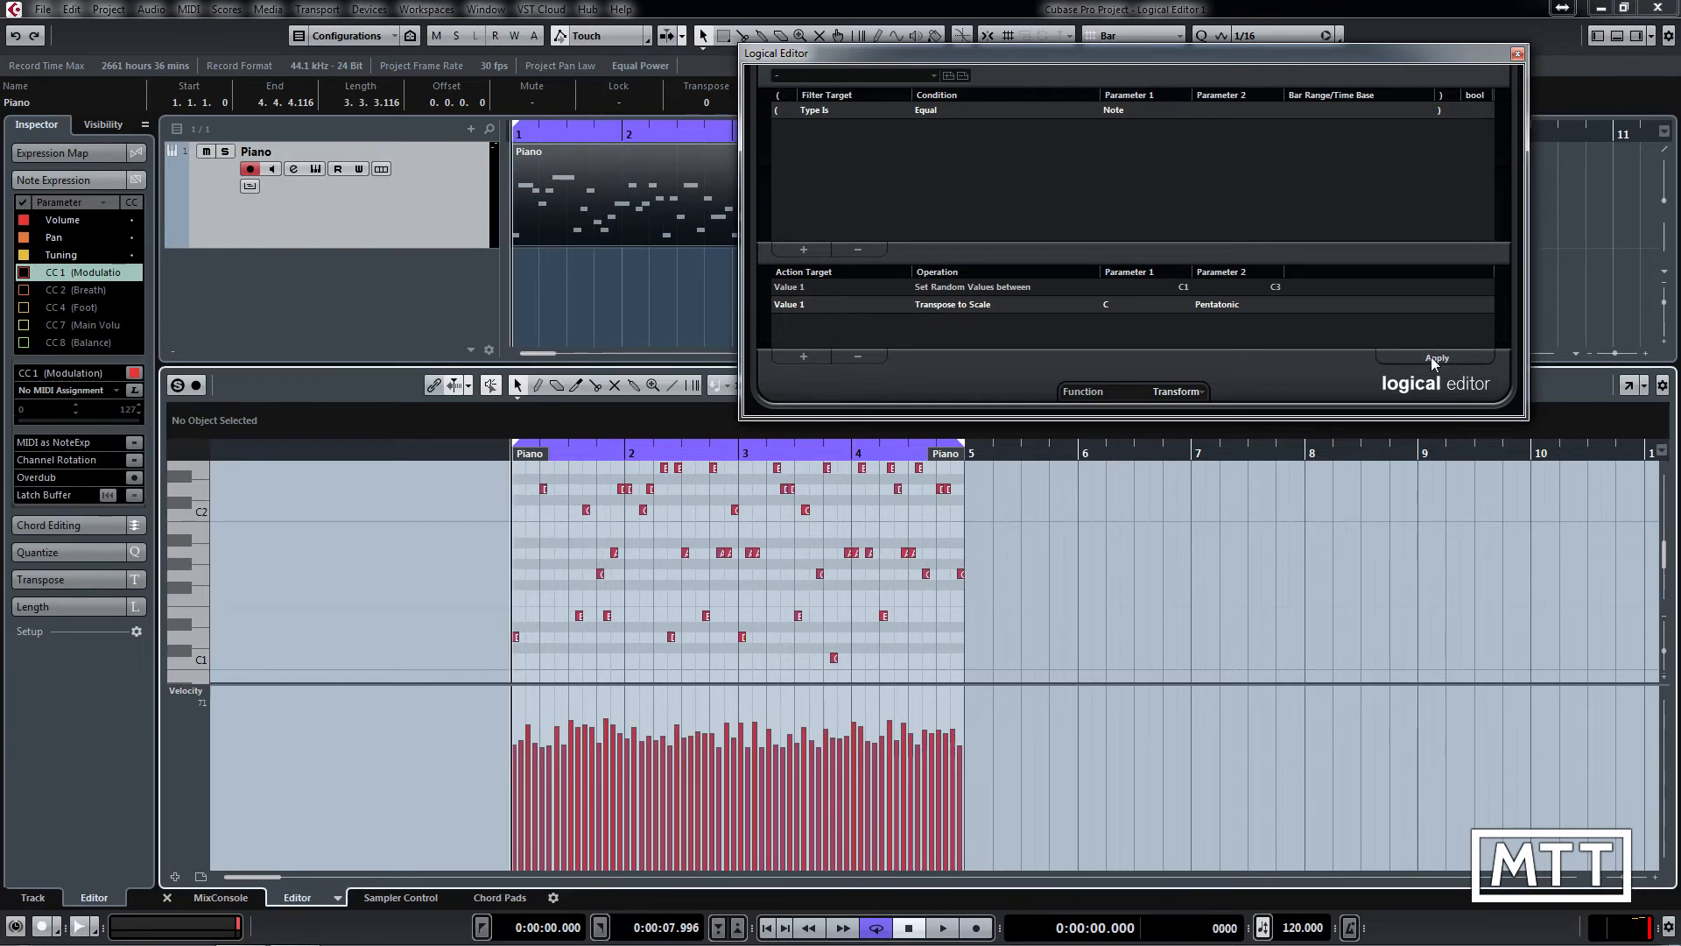
left_click(942, 927)
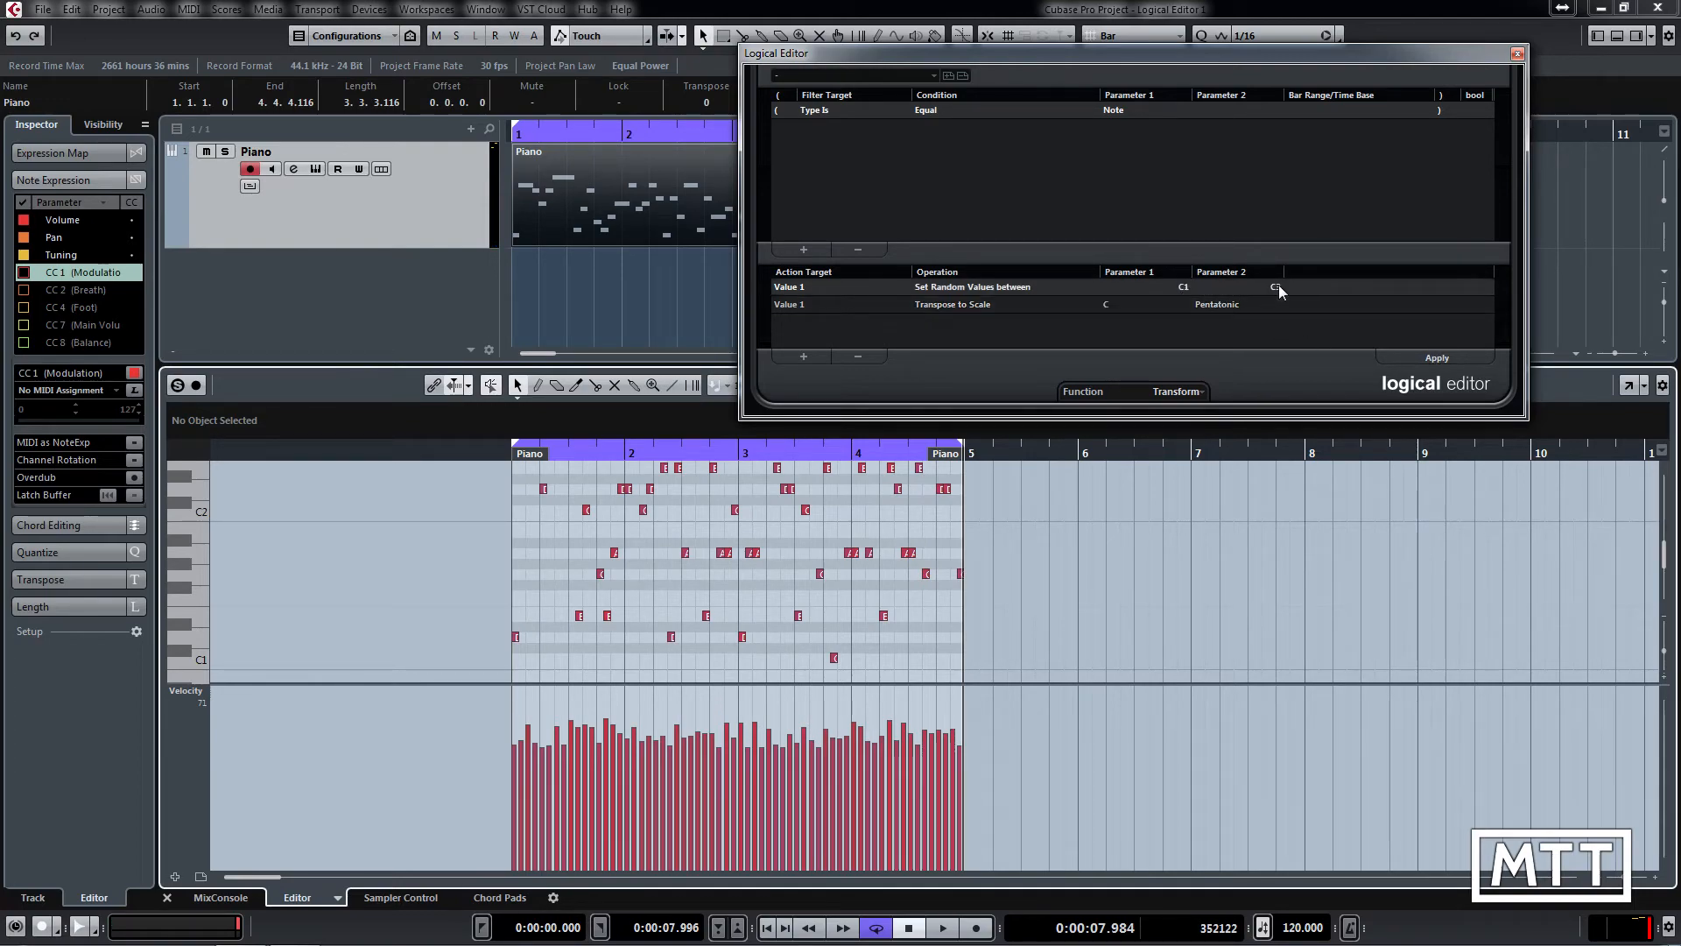
Lower the random pitch upper limit from C3 to G2 and reapply
left_click(1276, 287)
type("G2")
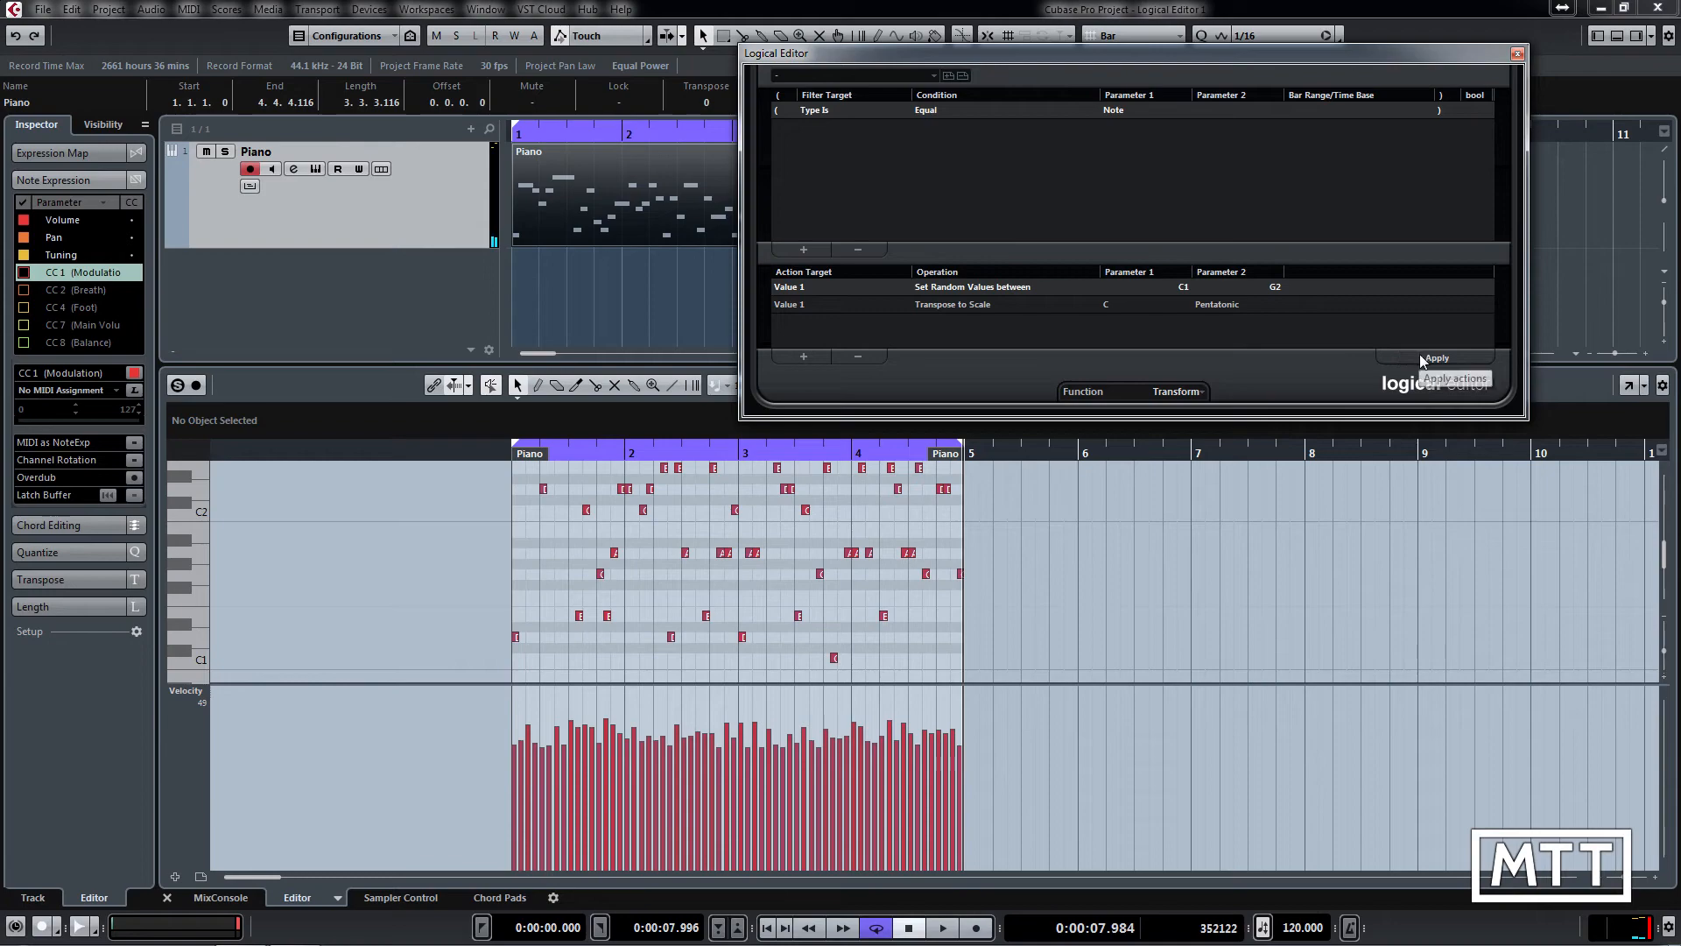
left_click(1437, 357)
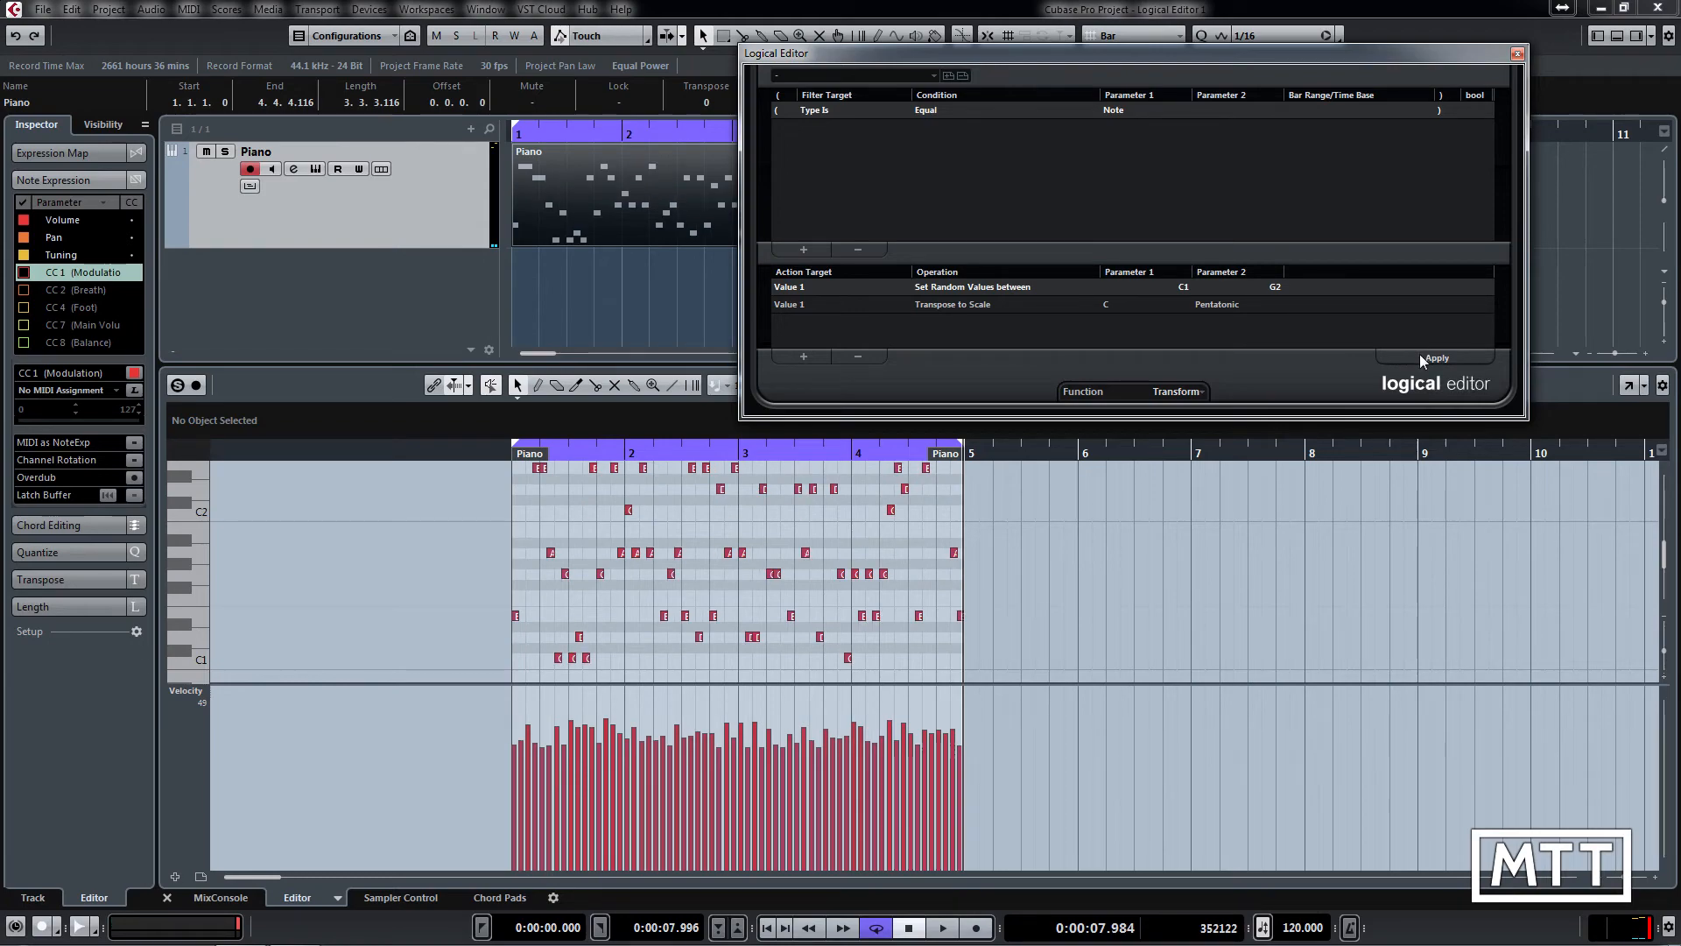